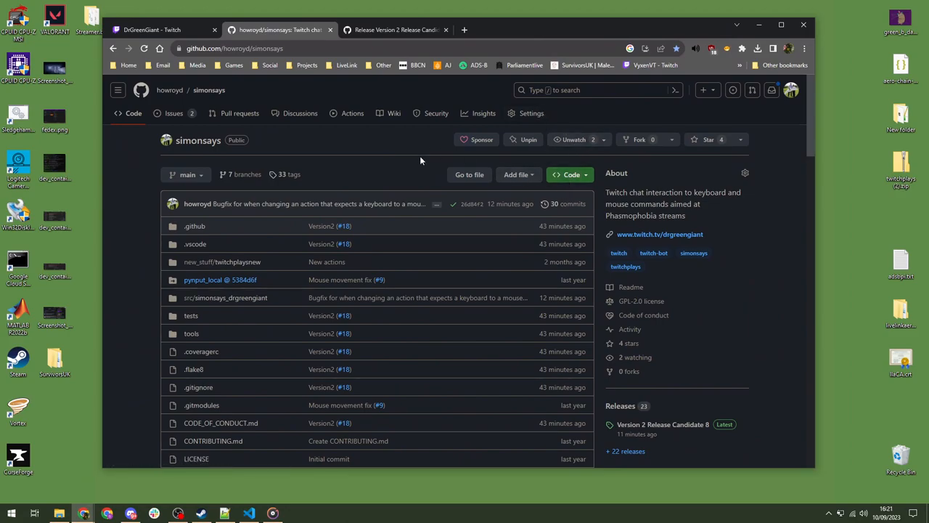
# - Maximize the browser and scroll the simonsays repository's files, releases and sponsor sidebar down to the README
pyautogui.scroll(-3)
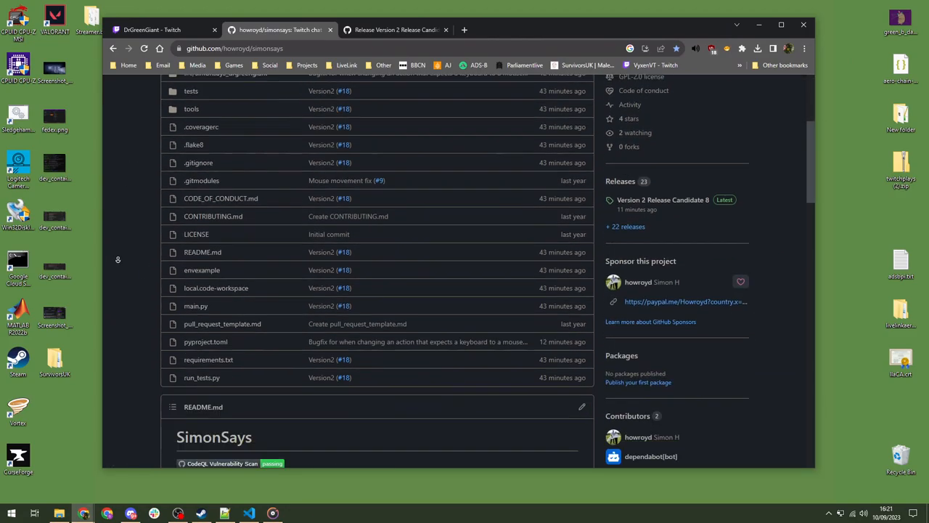
pyautogui.scroll(-3)
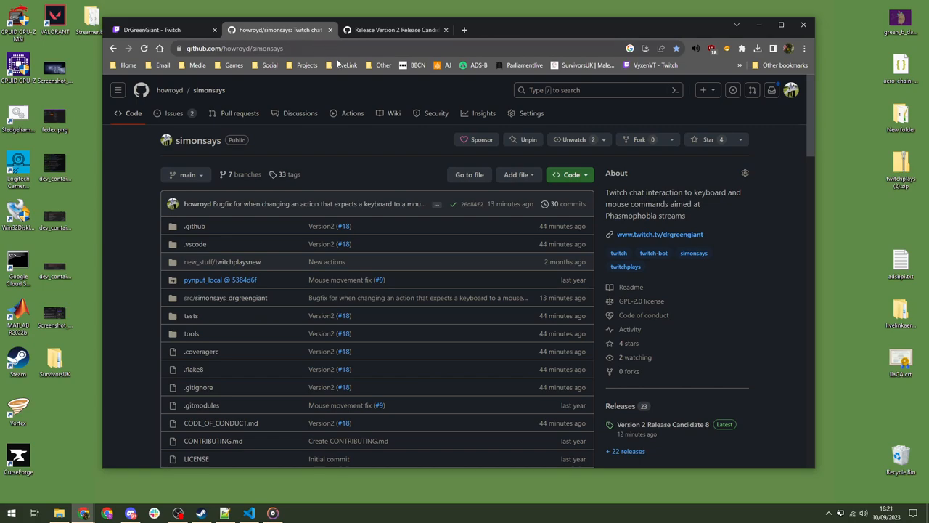
pyautogui.moveTo(383, 101)
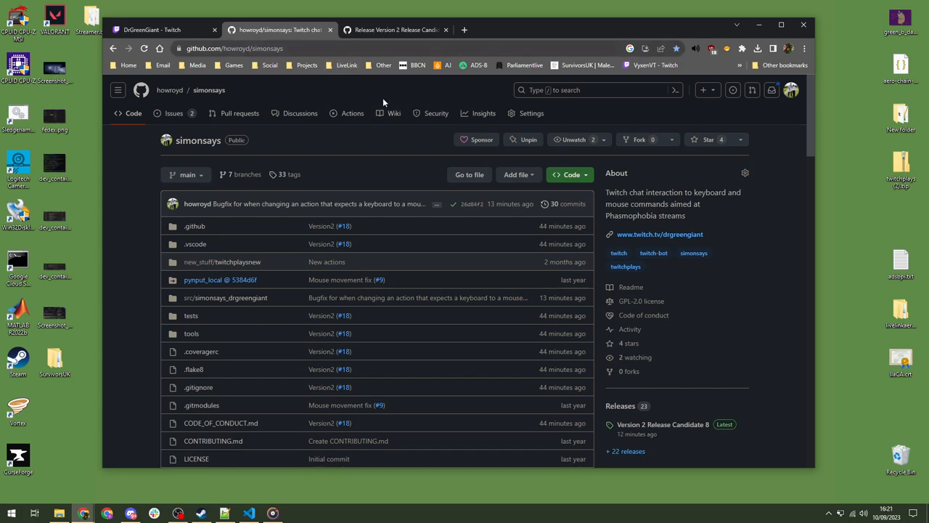
pyautogui.moveTo(141, 161)
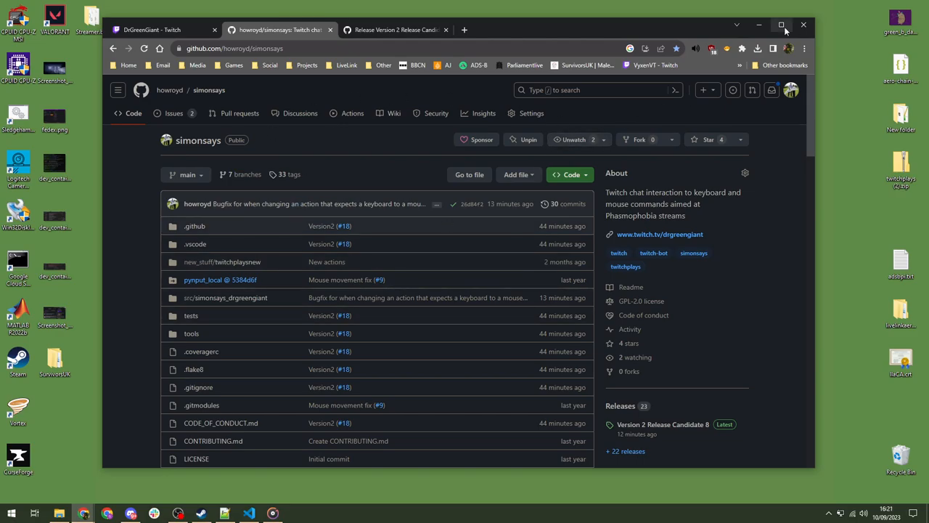
pyautogui.click(781, 25)
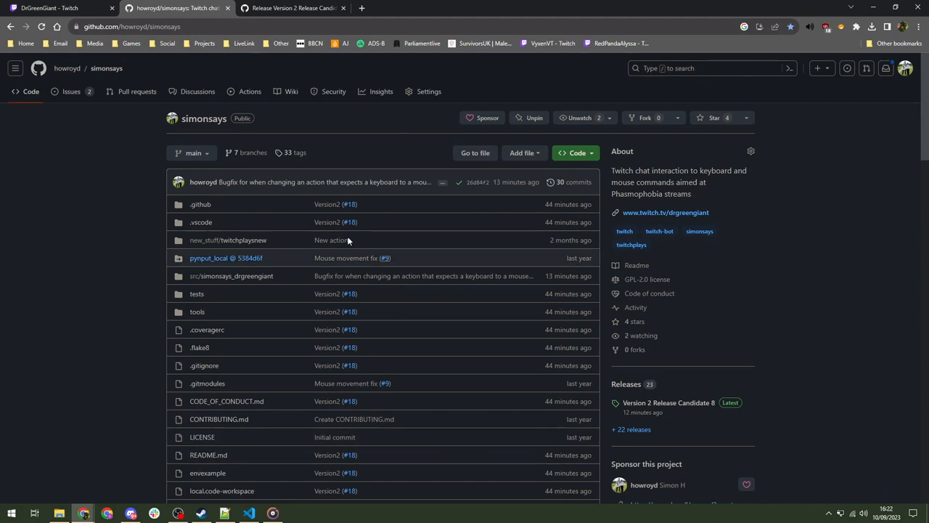
pyautogui.scroll(-3)
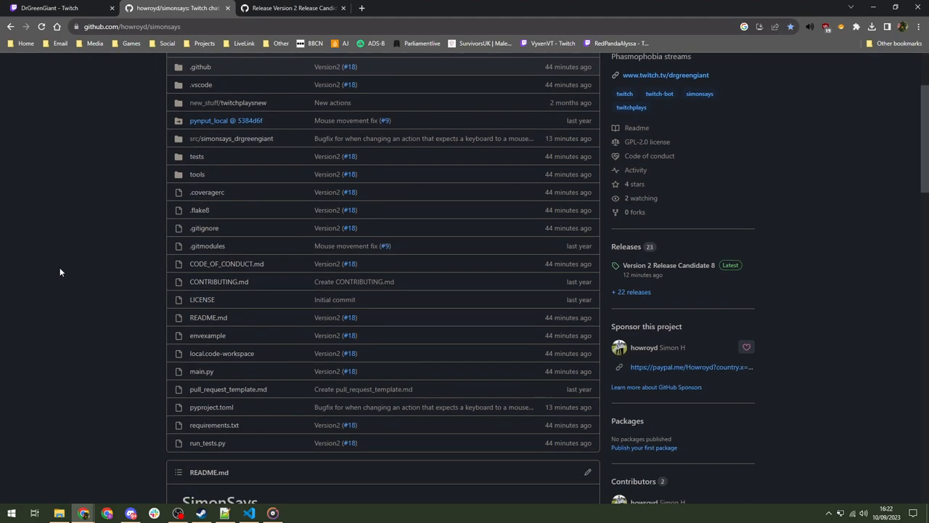
pyautogui.moveTo(72, 246)
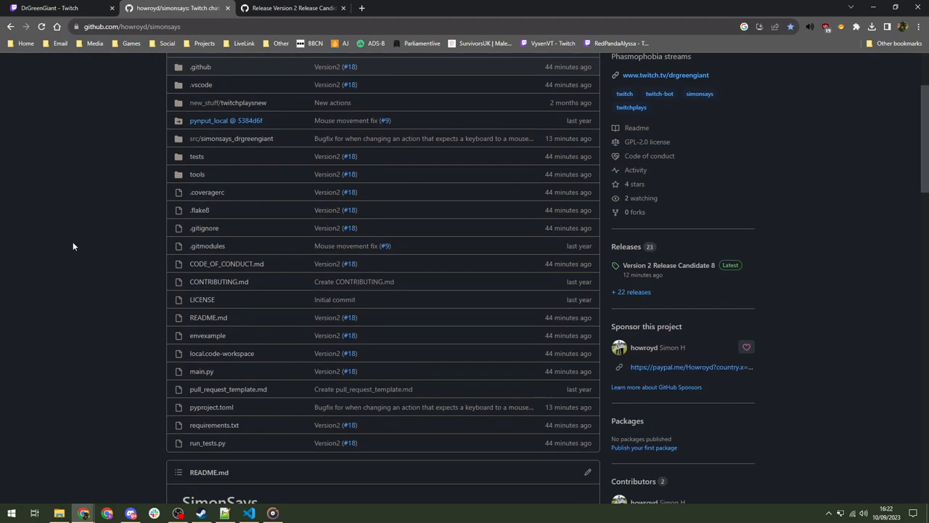
pyautogui.moveTo(98, 317)
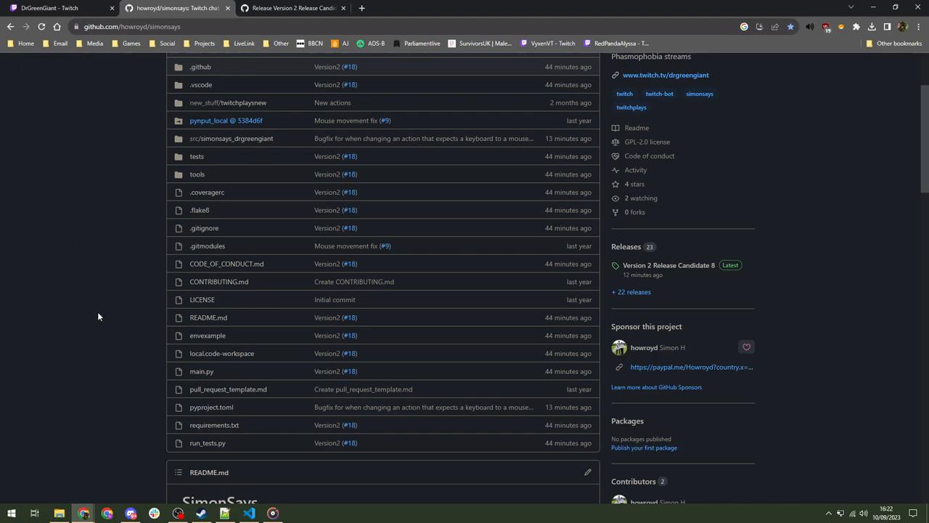
pyautogui.scroll(3)
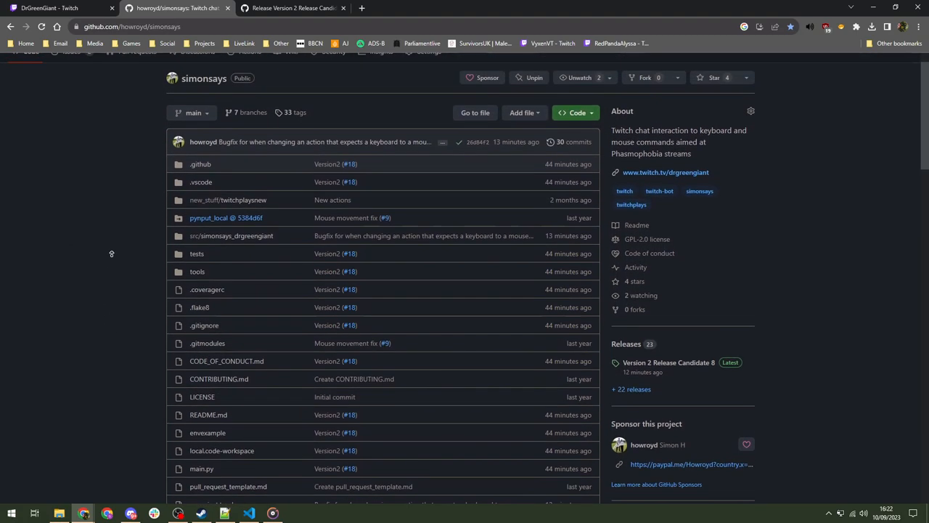
pyautogui.scroll(-3)
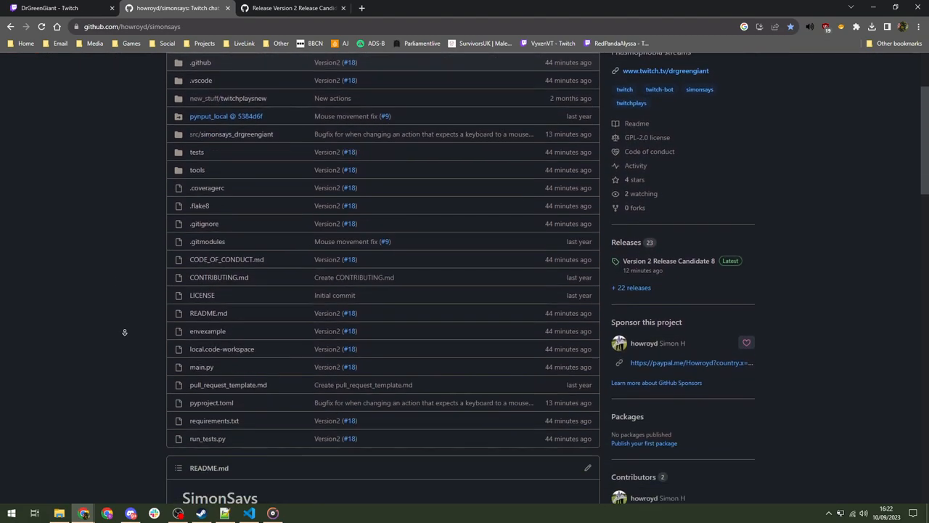
pyautogui.scroll(-3)
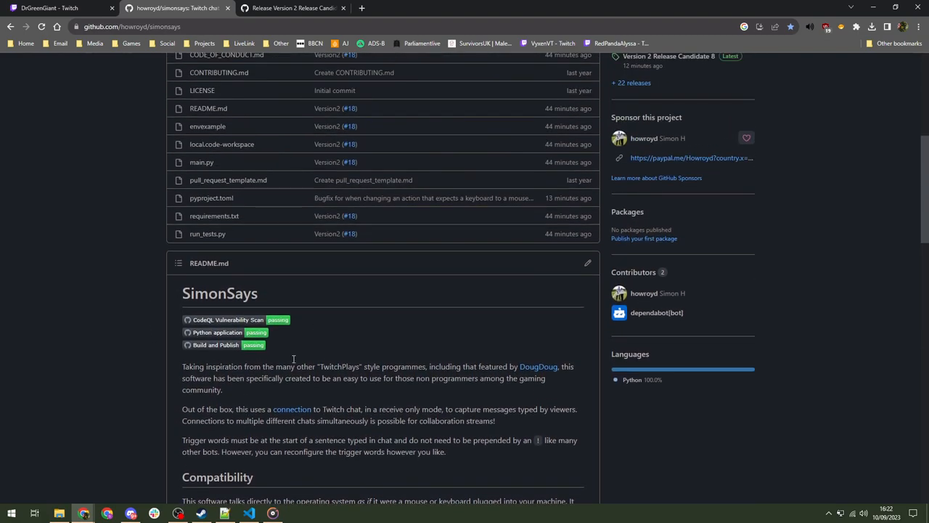
pyautogui.moveTo(233, 355)
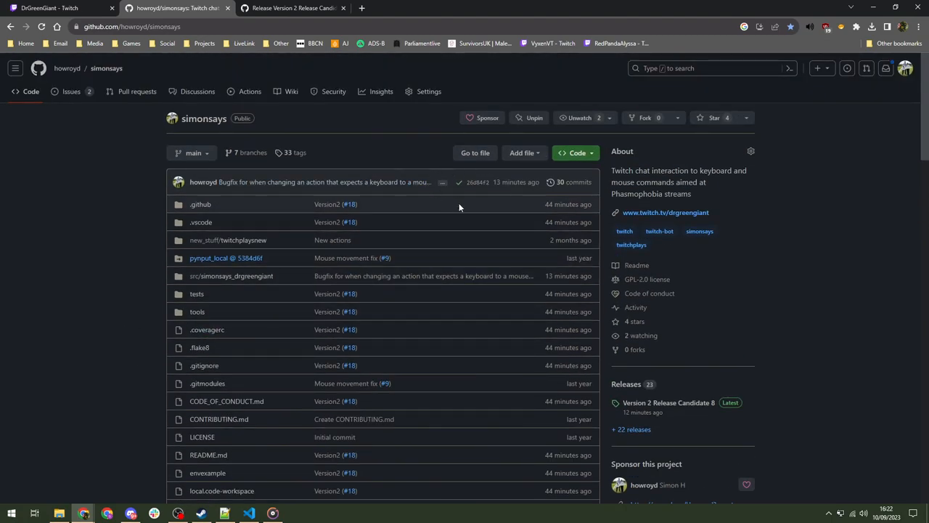
pyautogui.moveTo(44, 240)
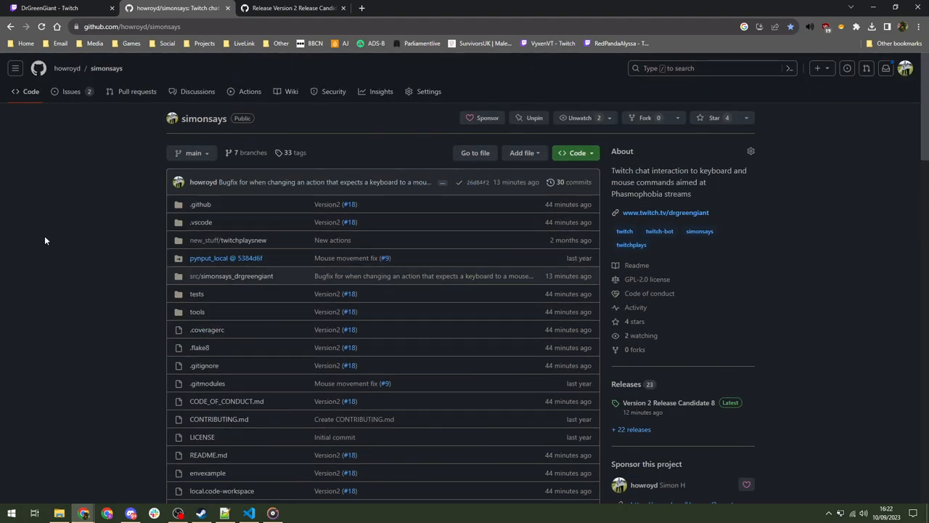
pyautogui.moveTo(51, 225)
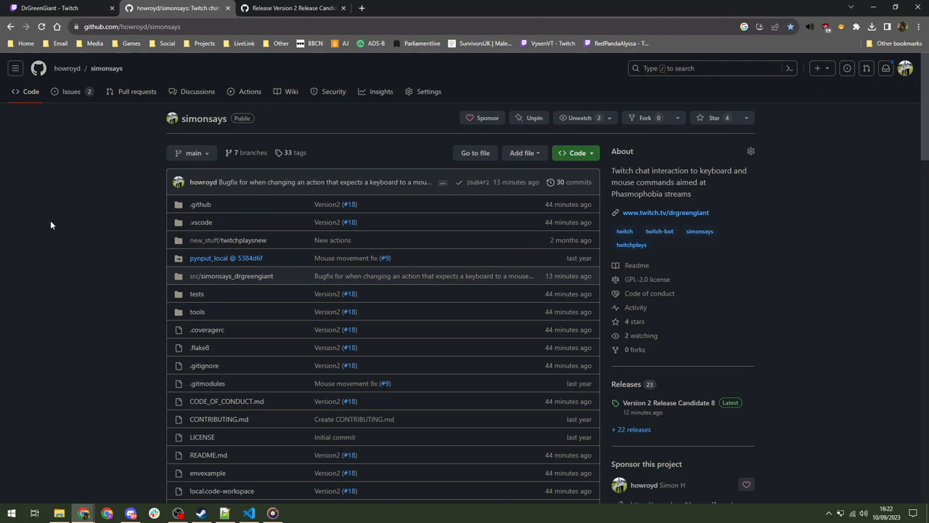
pyautogui.scroll(-3)
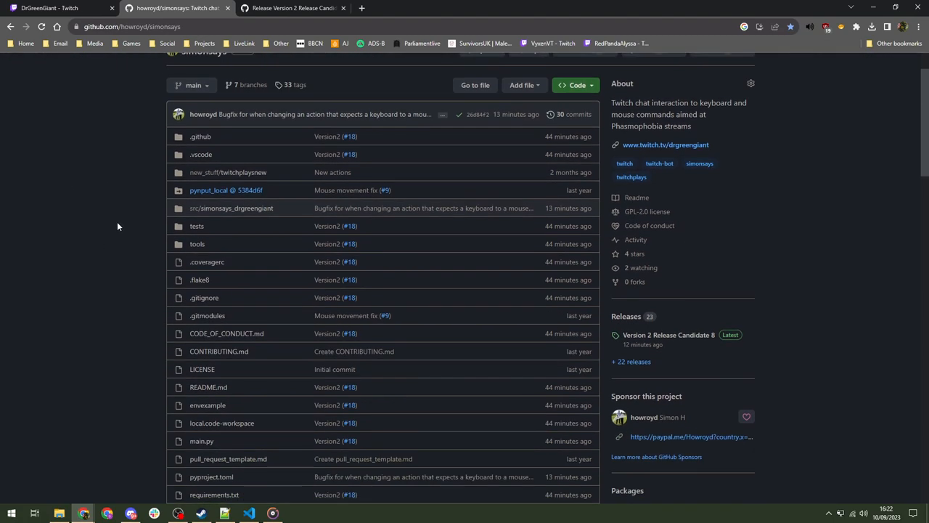
pyautogui.moveTo(124, 222)
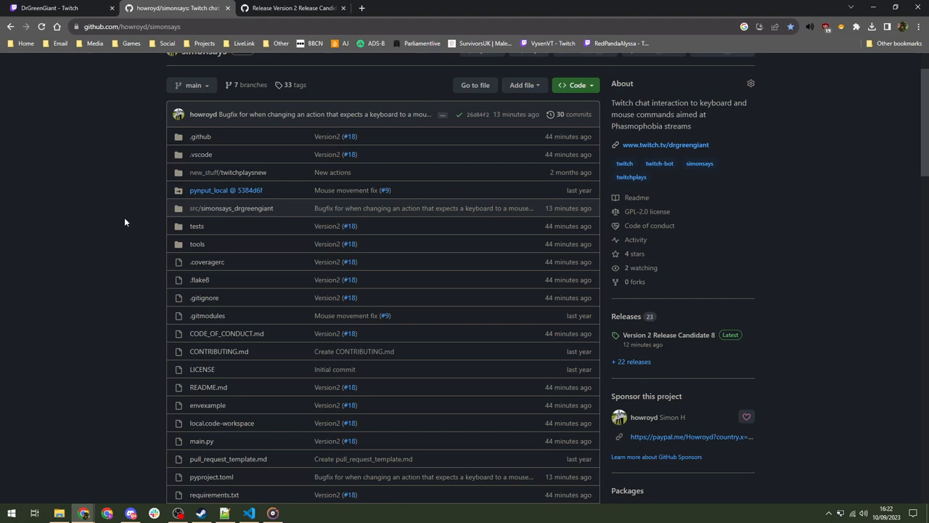
pyautogui.scroll(-3)
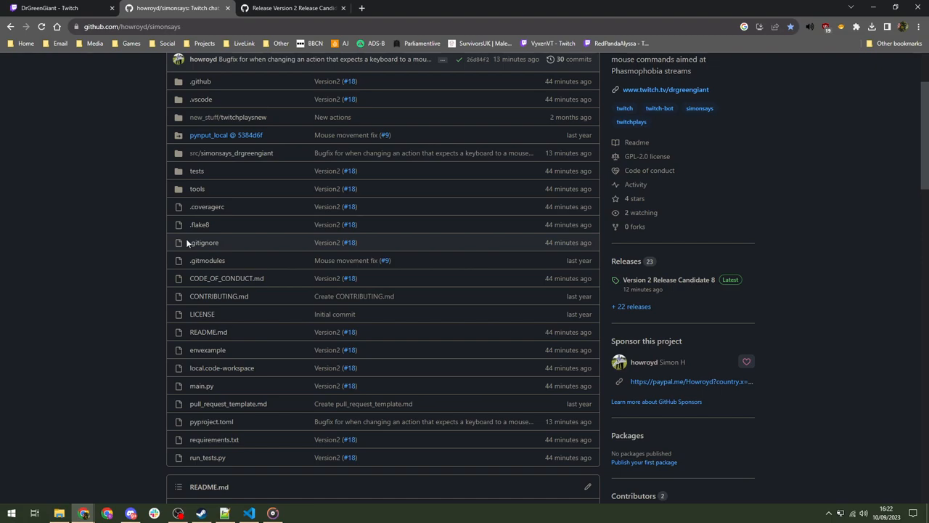
pyautogui.moveTo(702, 316)
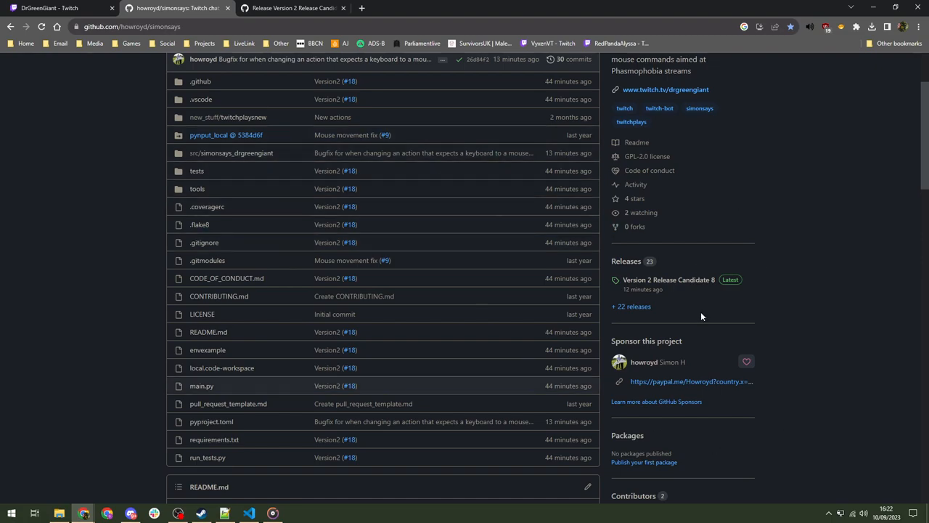
pyautogui.moveTo(109, 240)
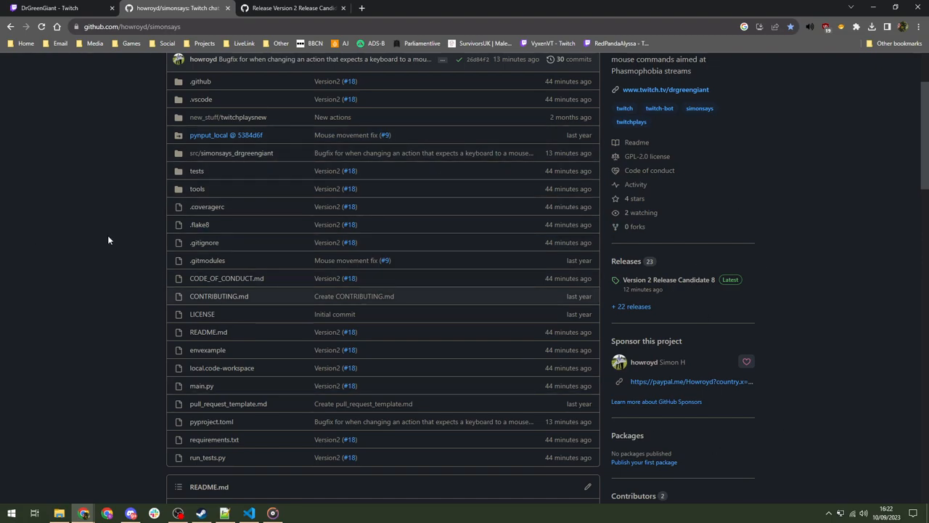
pyautogui.moveTo(113, 234)
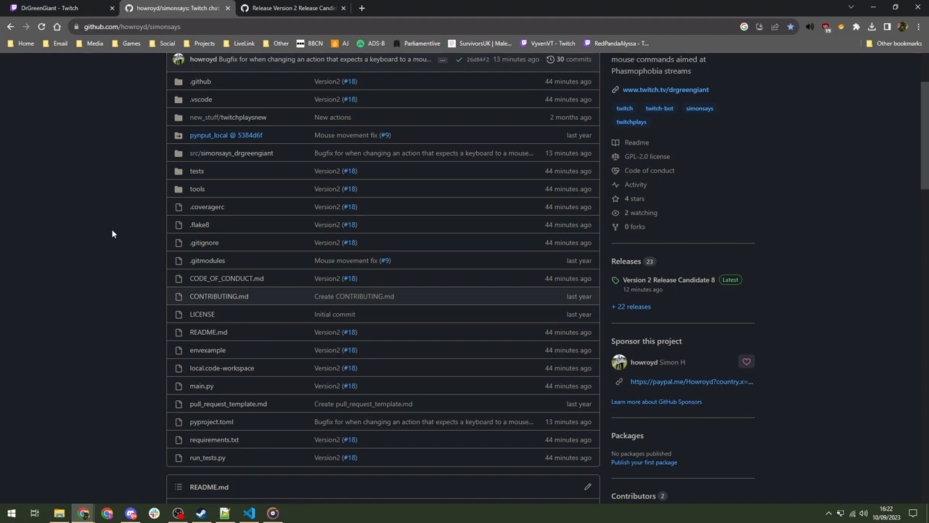
pyautogui.moveTo(112, 228)
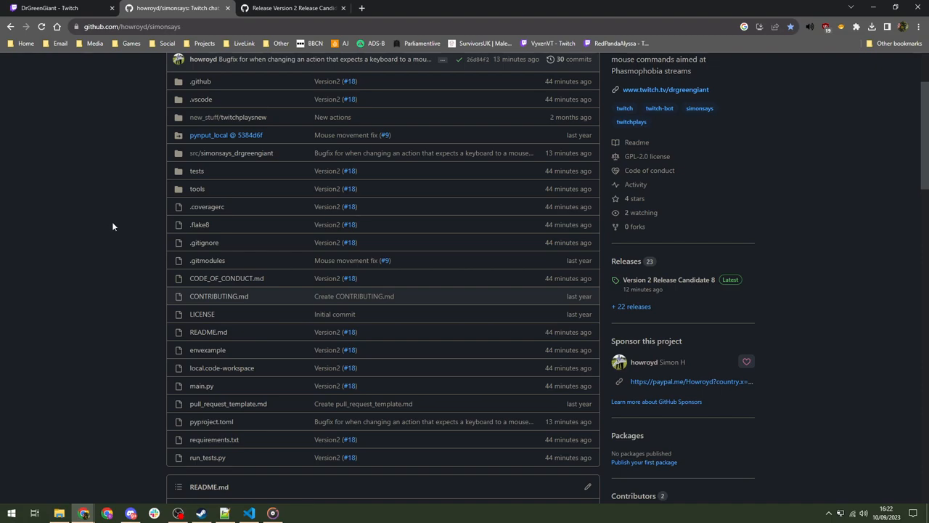
pyautogui.scroll(-3)
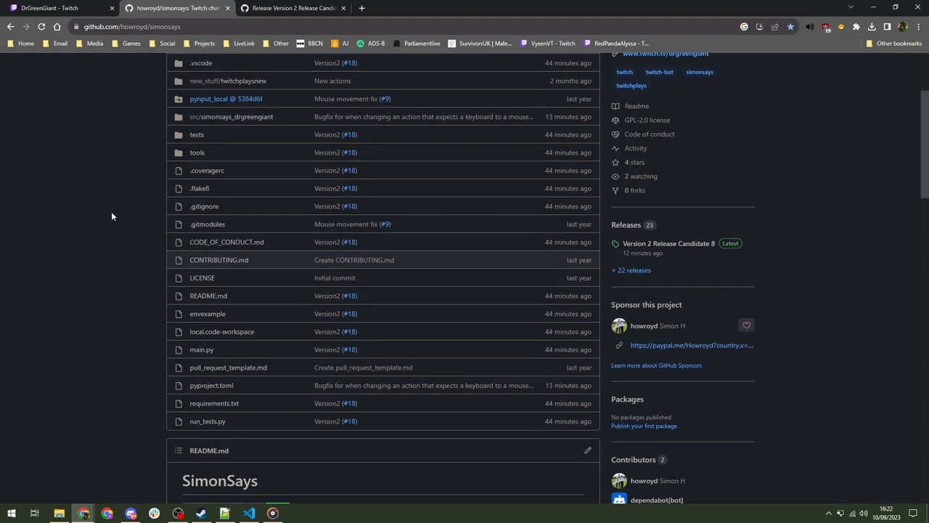
pyautogui.scroll(-3)
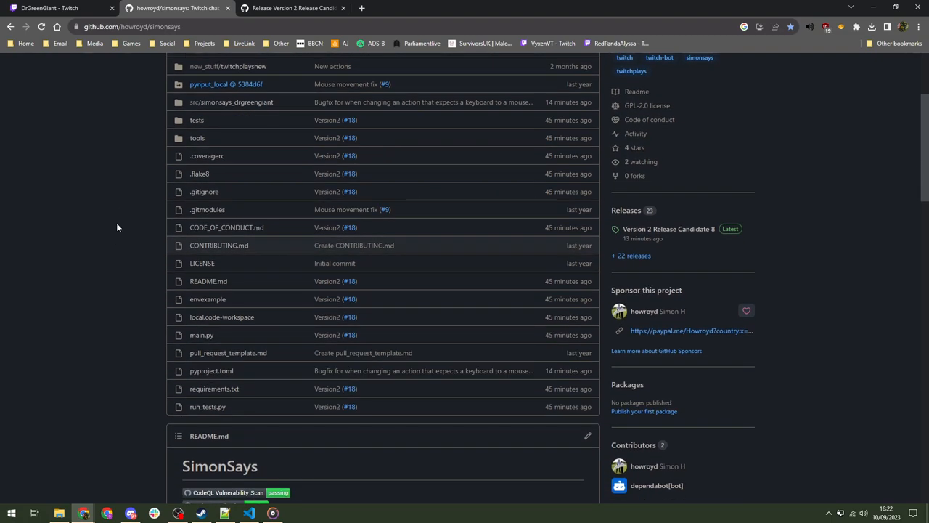
pyautogui.scroll(-3)
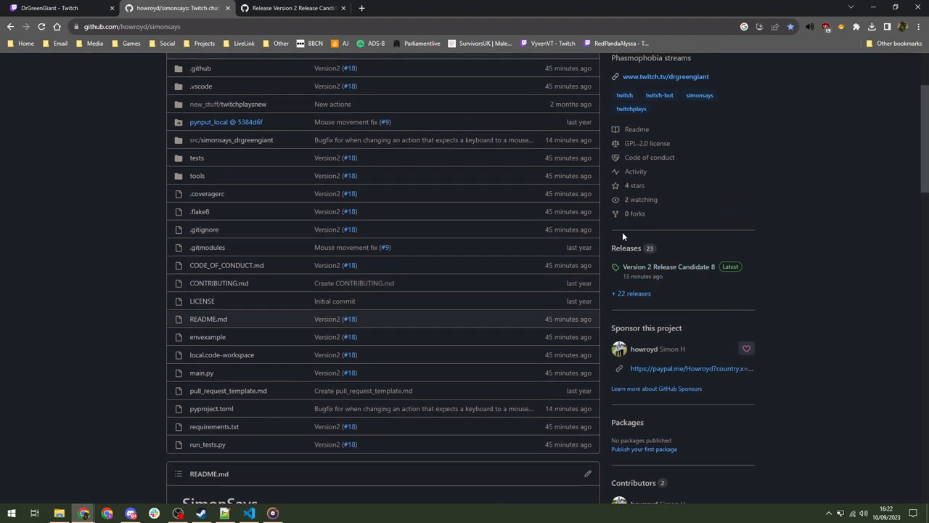
pyautogui.moveTo(594, 269)
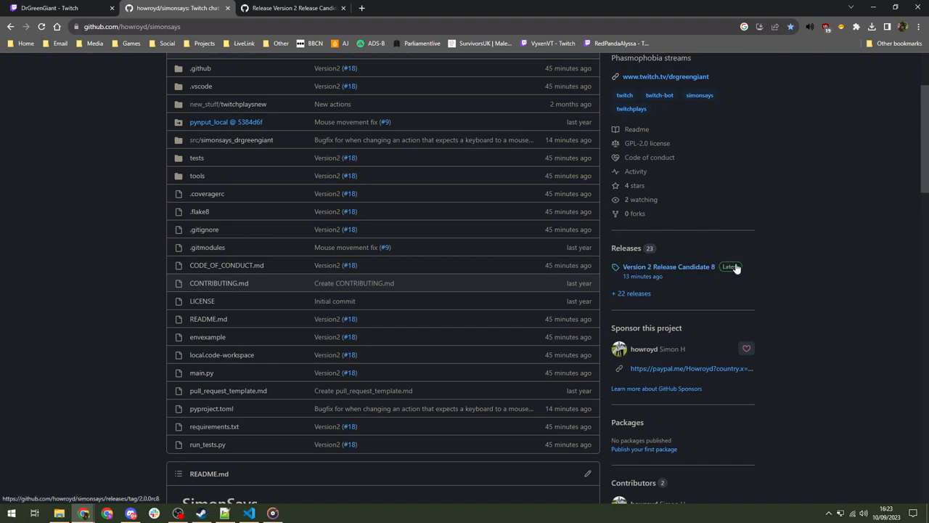
pyautogui.moveTo(716, 282)
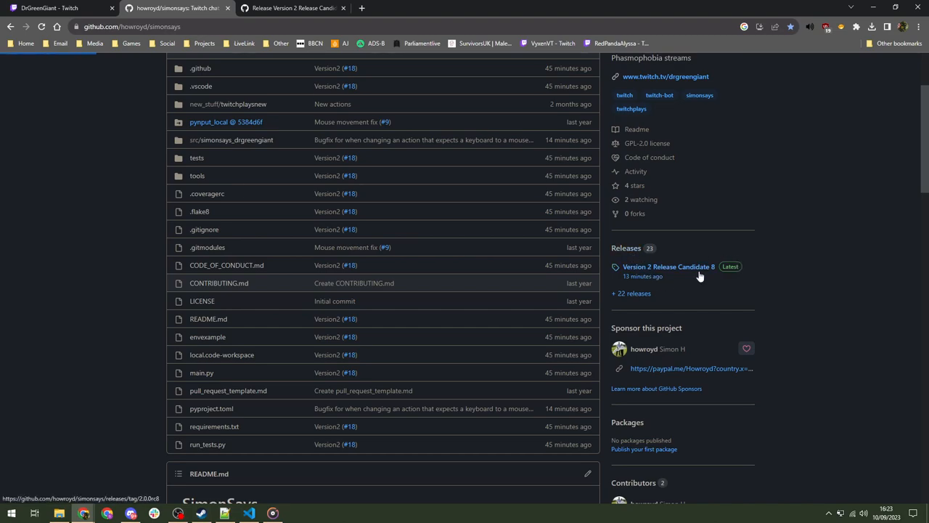
# - View the Version 2 Release Candidate 8 release and collapse its Assets list
pyautogui.click(669, 267)
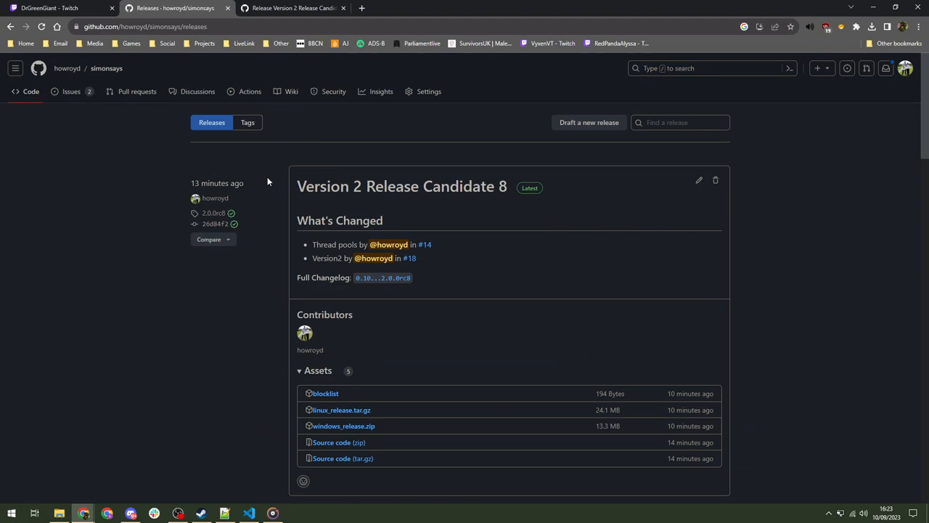
pyautogui.scroll(-3)
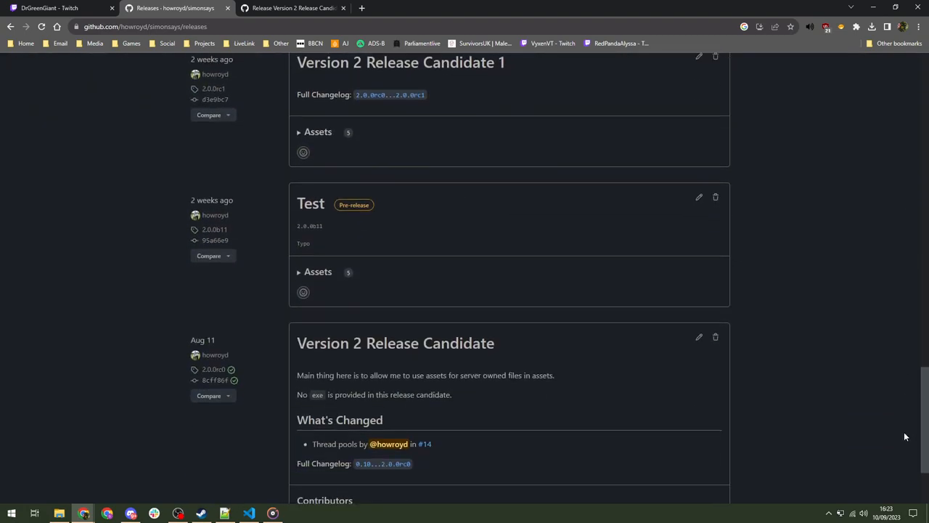
pyautogui.scroll(-3)
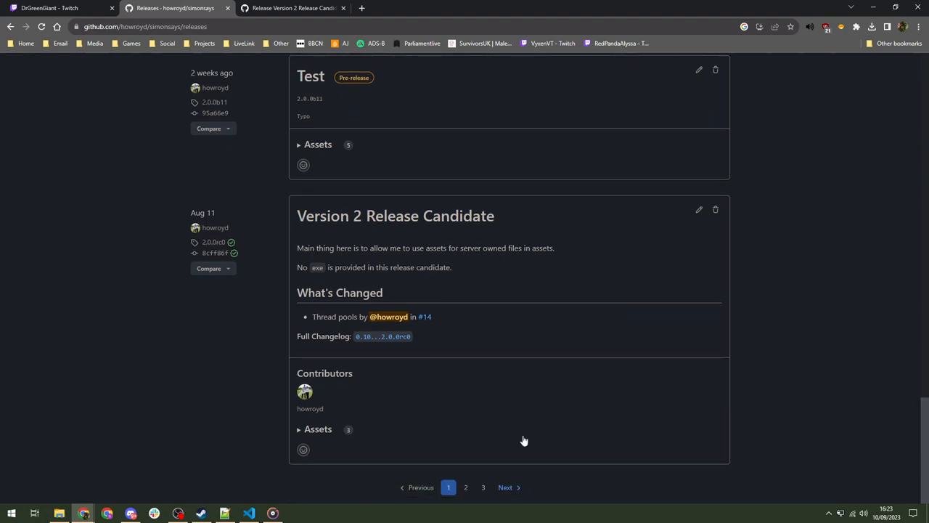
pyautogui.scroll(3)
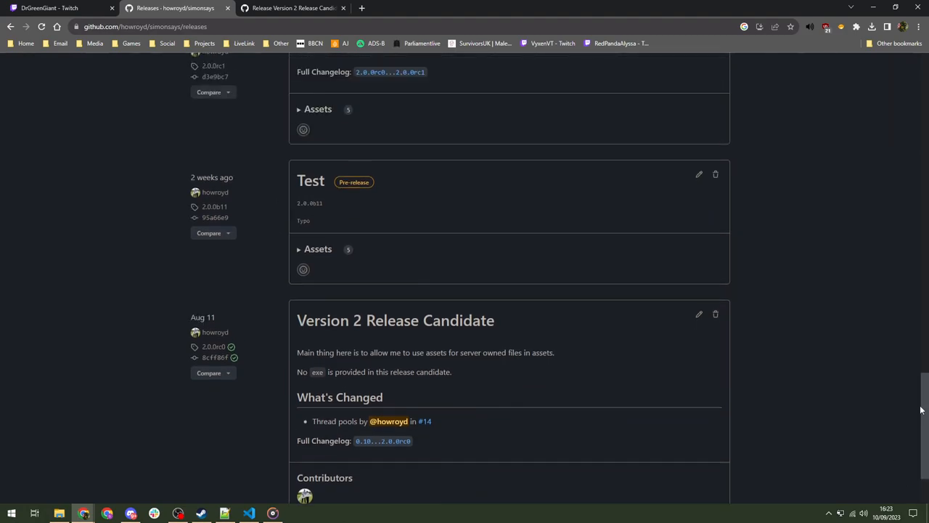
pyautogui.scroll(3)
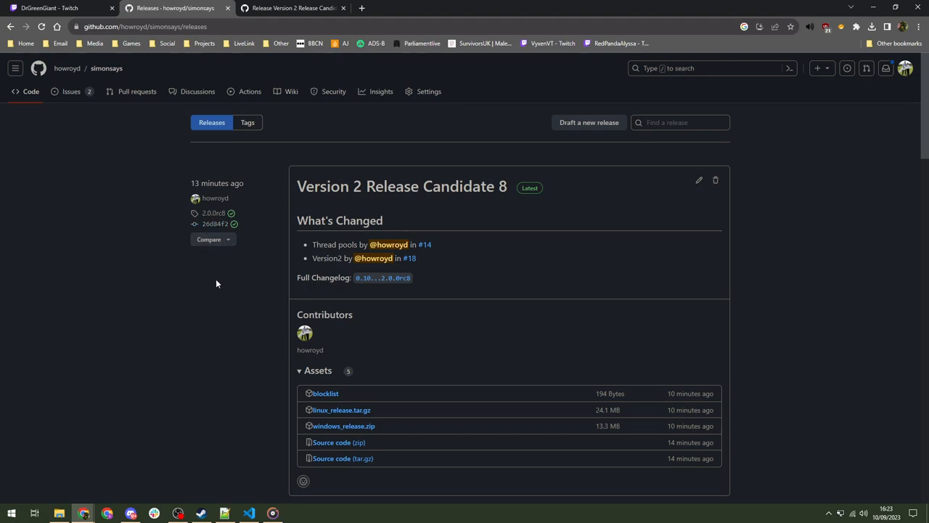
pyautogui.moveTo(536, 184)
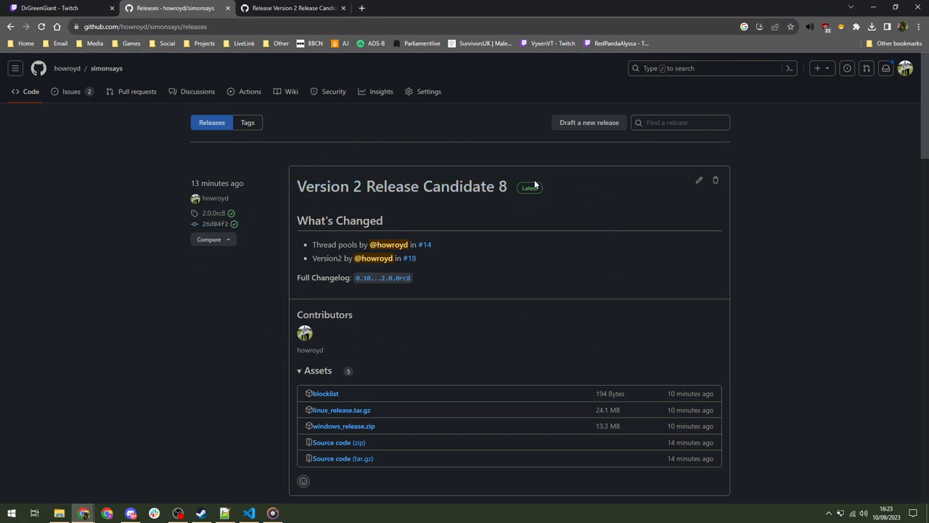
pyautogui.moveTo(522, 182)
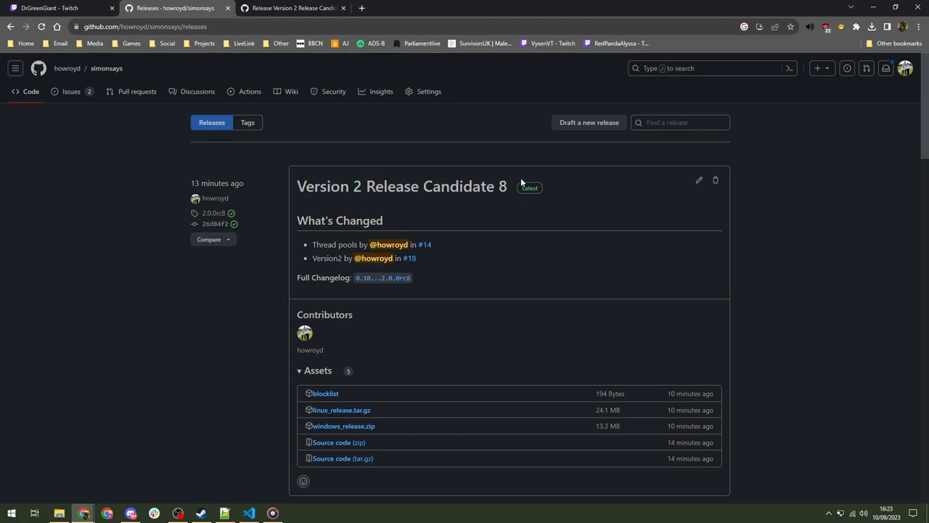
pyautogui.moveTo(845, 224)
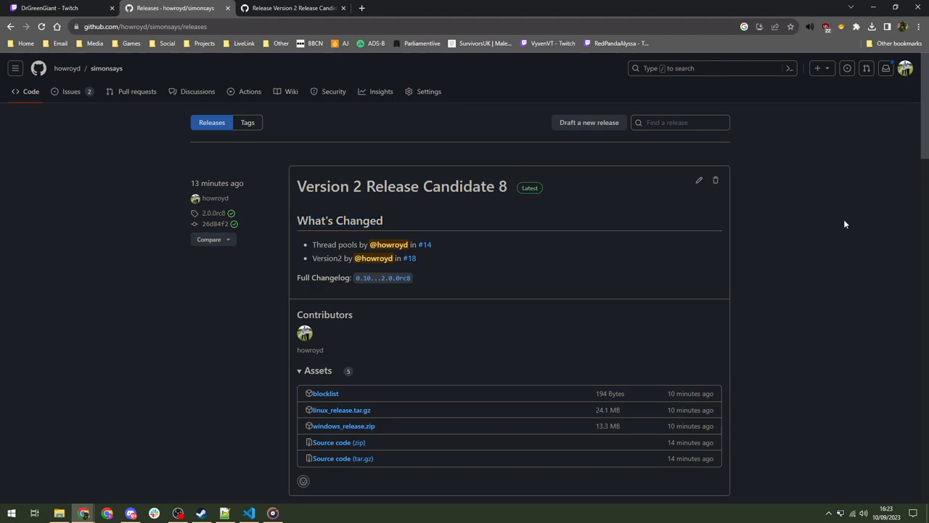
pyautogui.moveTo(229, 310)
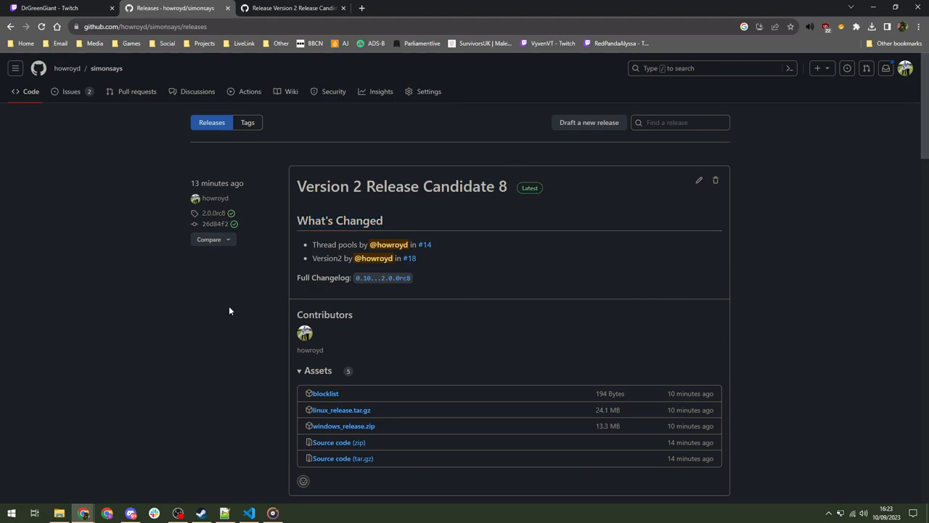
pyautogui.scroll(-3)
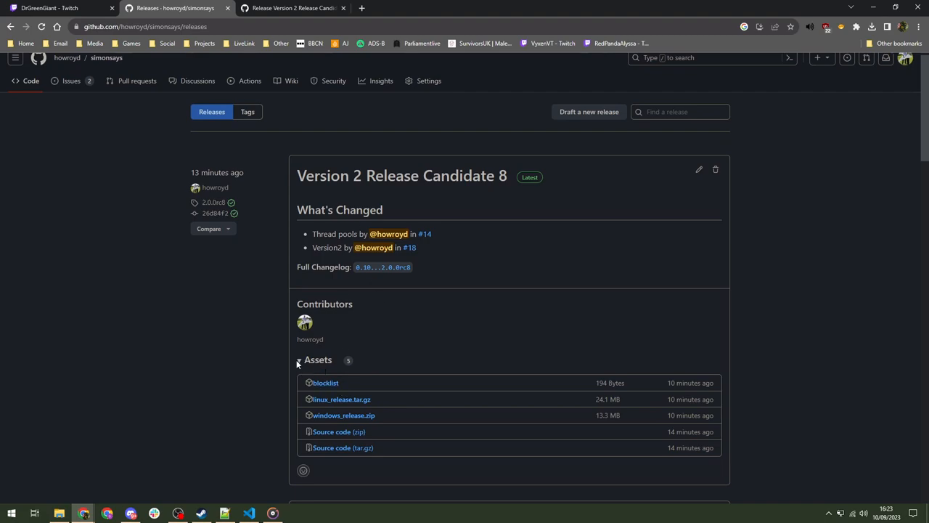
pyautogui.click(299, 360)
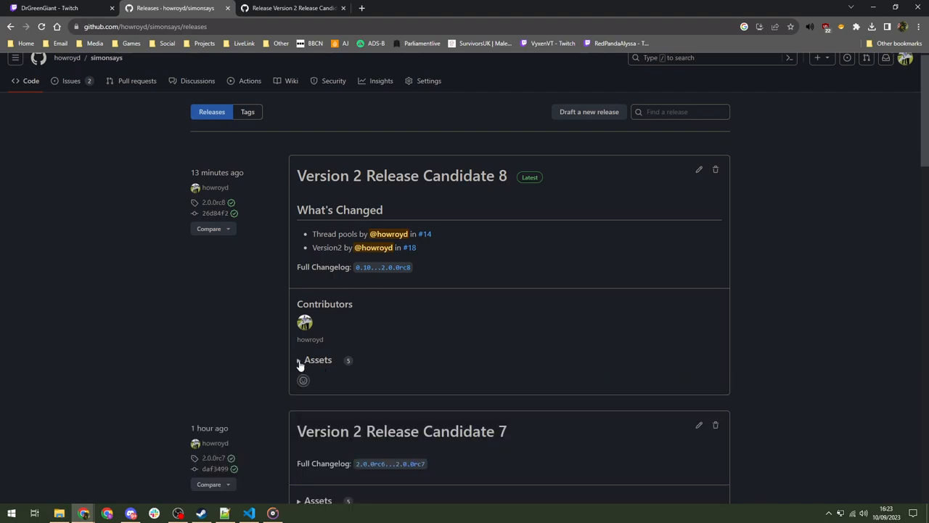
# - Expand the Release Candidate 8 assets and download windows_release.zip to the desktop
pyautogui.click(298, 361)
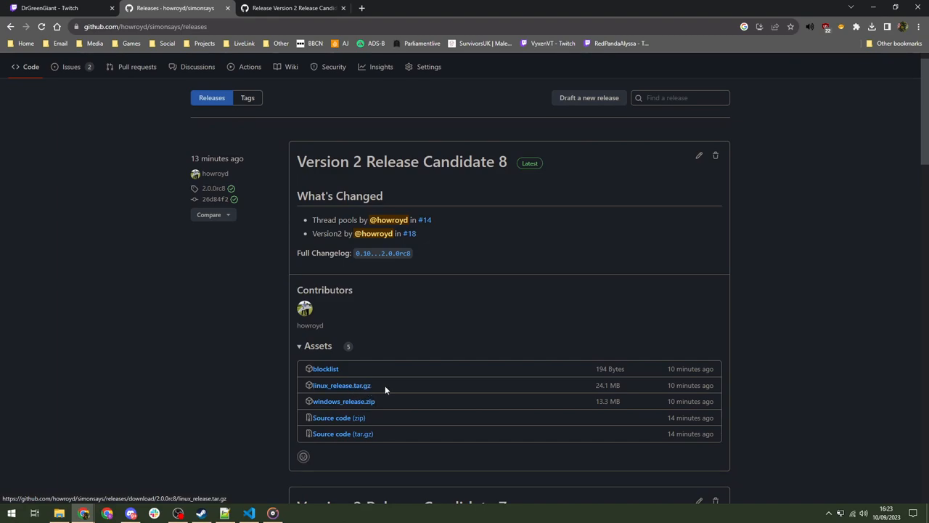
pyautogui.moveTo(459, 388)
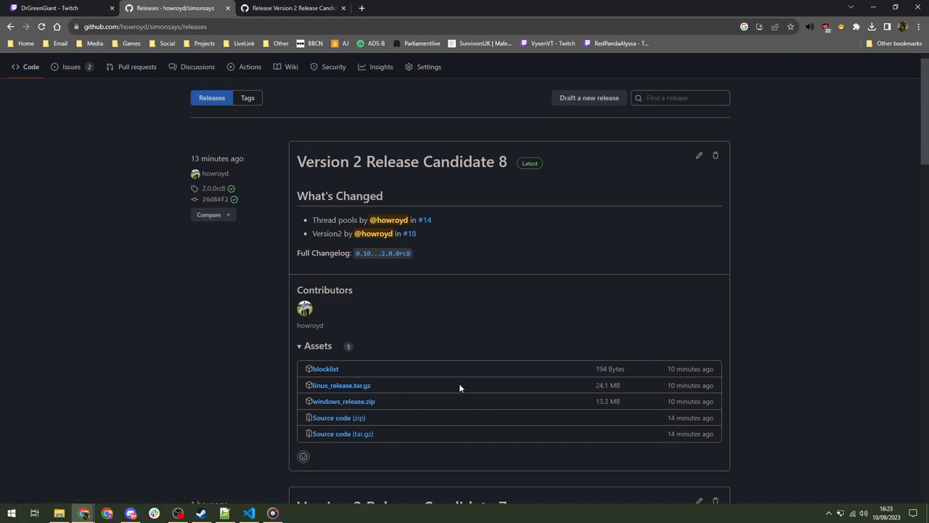
pyautogui.moveTo(486, 393)
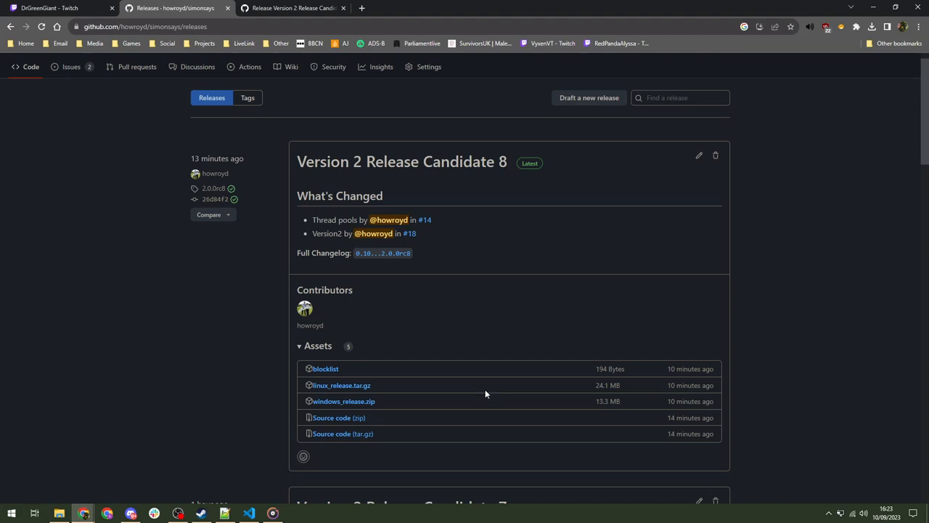
pyautogui.moveTo(418, 410)
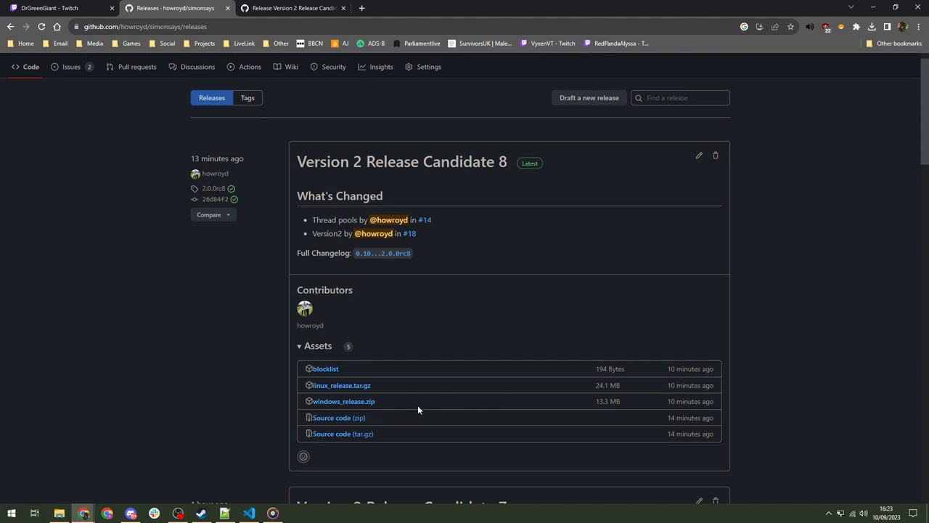
pyautogui.moveTo(434, 407)
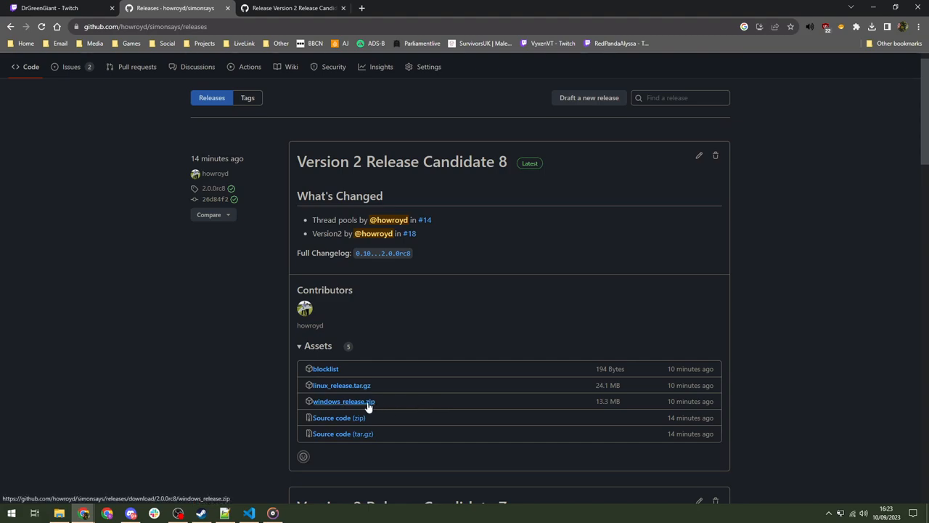
pyautogui.moveTo(337, 404)
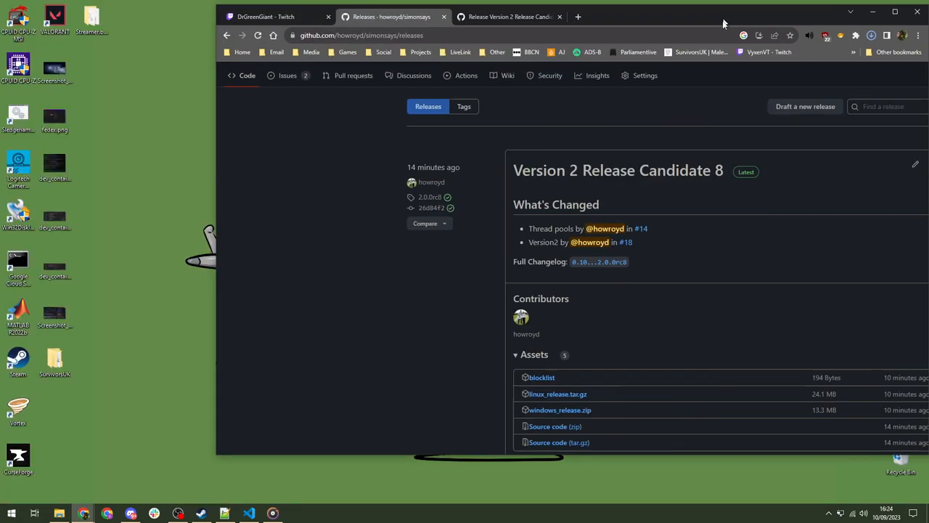
pyautogui.click(703, 204)
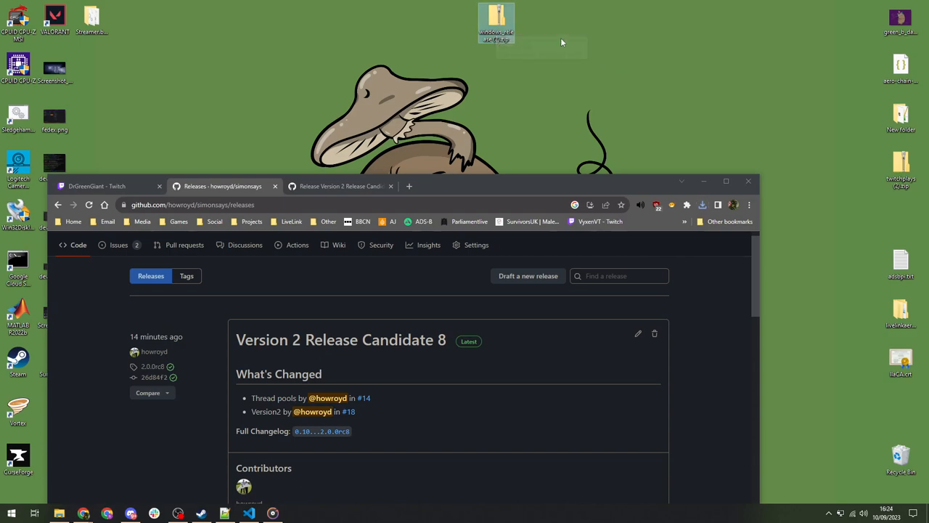
pyautogui.moveTo(652, 195)
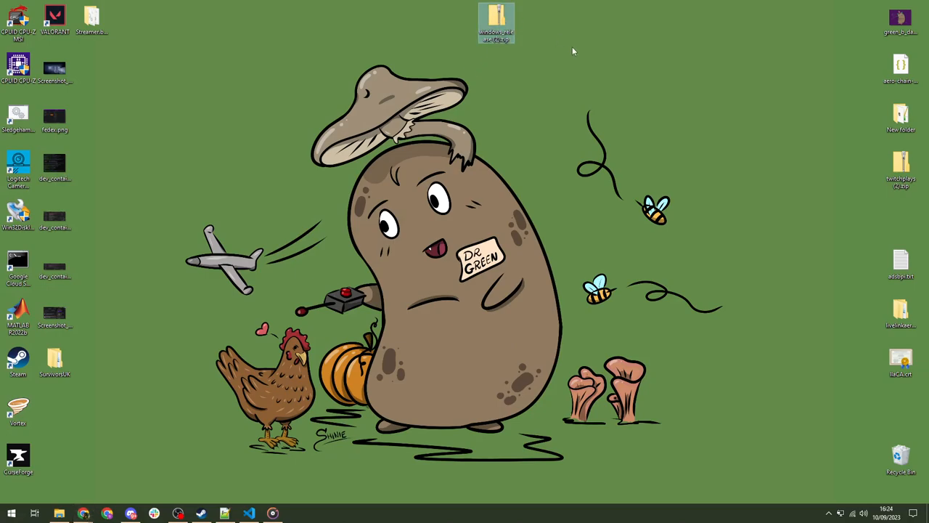
pyautogui.moveTo(671, 90)
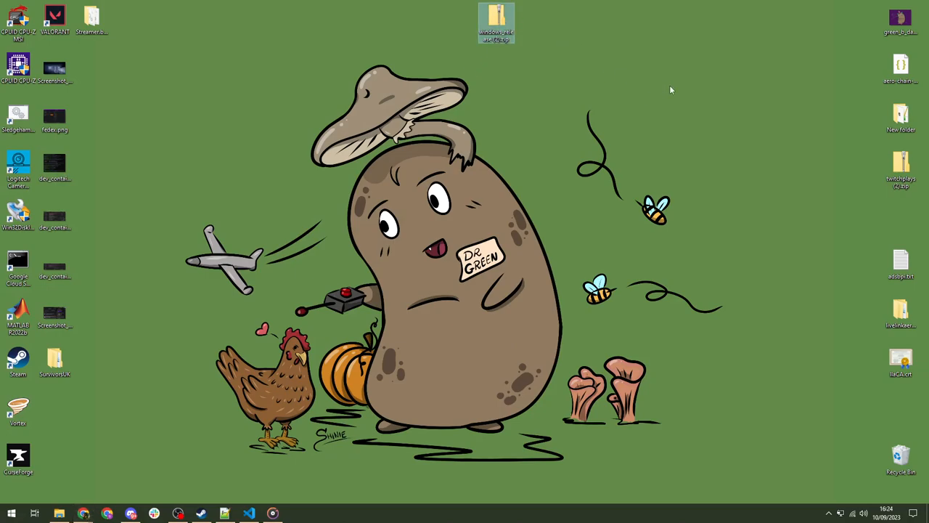
# - Extract windows_release.zip into the suggested windows_release (2) folder
pyautogui.rightClick(497, 20)
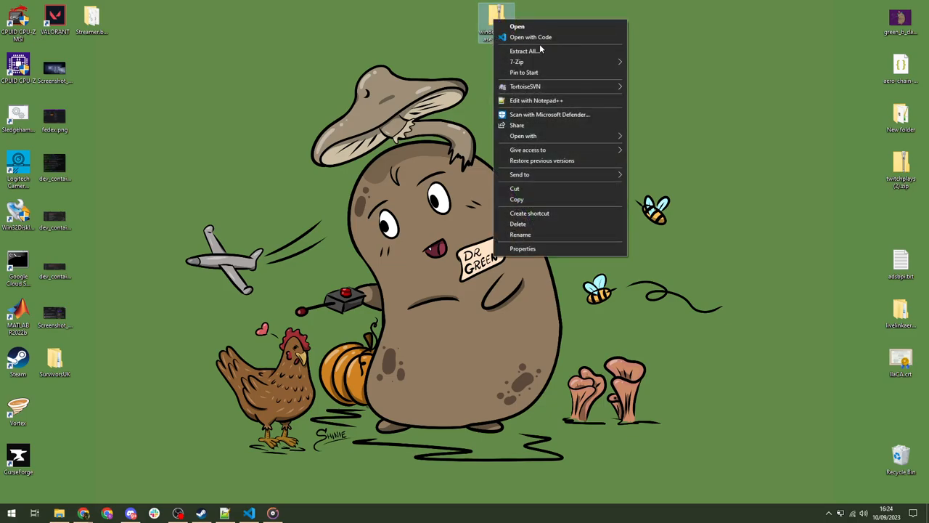
pyautogui.click(526, 51)
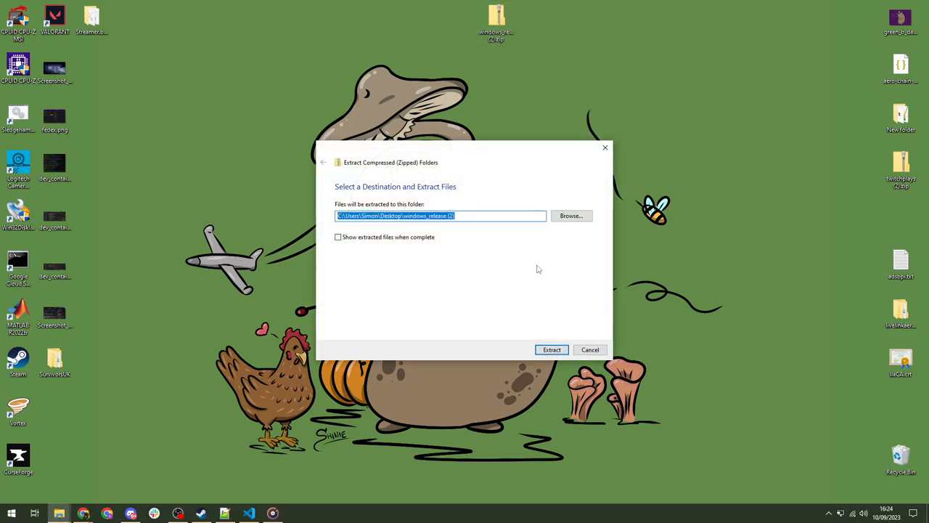
pyautogui.click(552, 349)
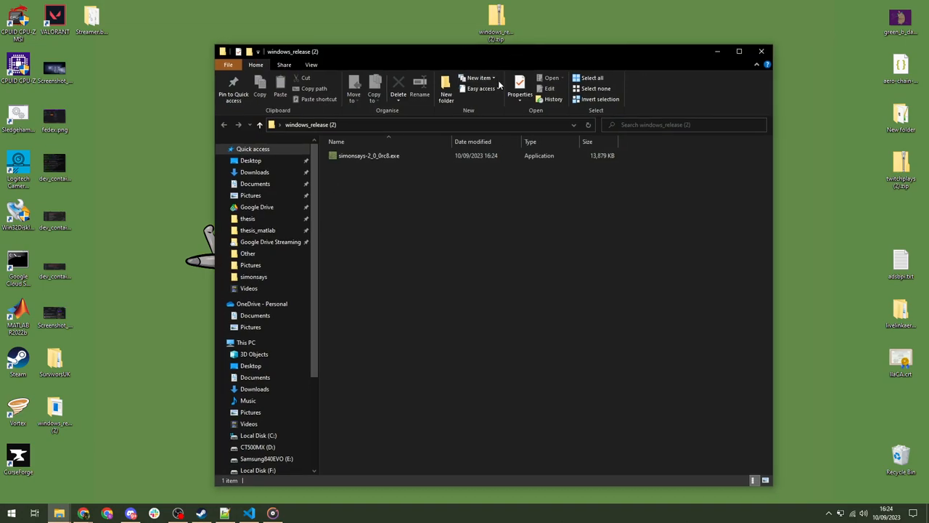
pyautogui.moveTo(499, 86)
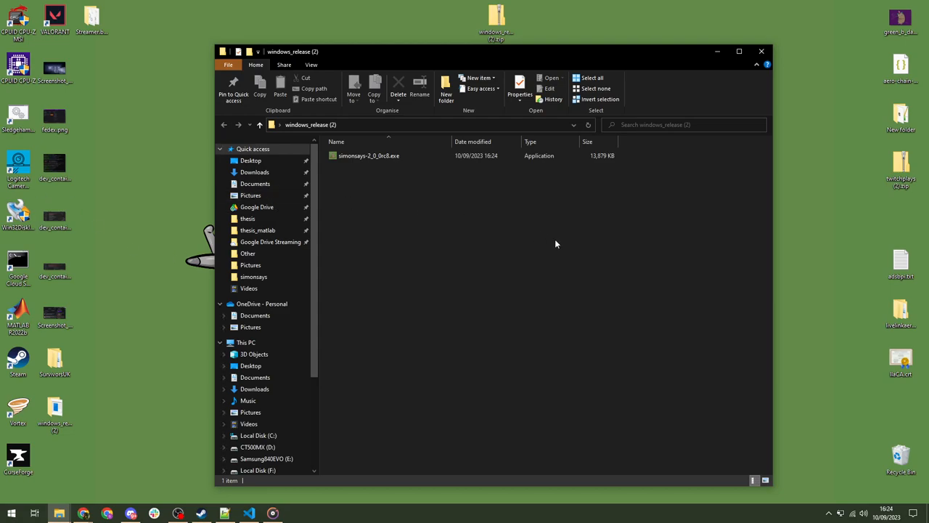
pyautogui.moveTo(569, 287)
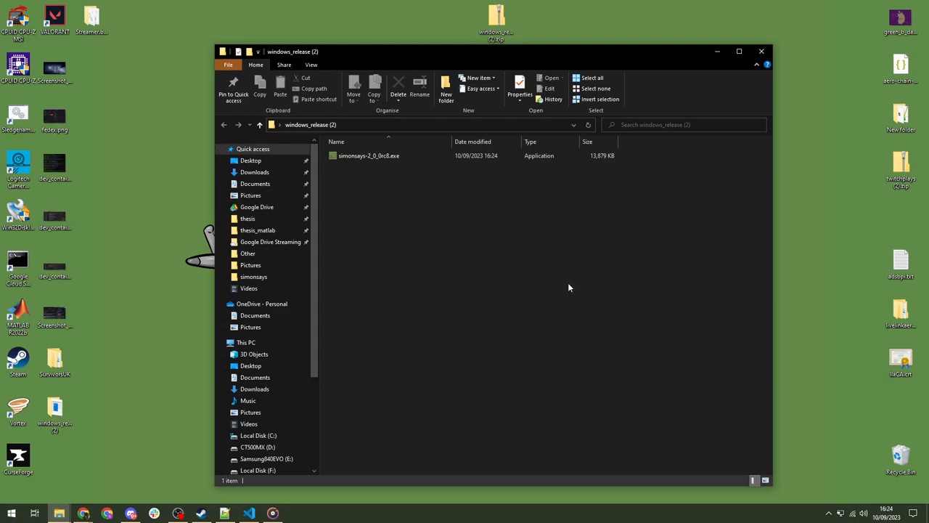
pyautogui.moveTo(509, 291)
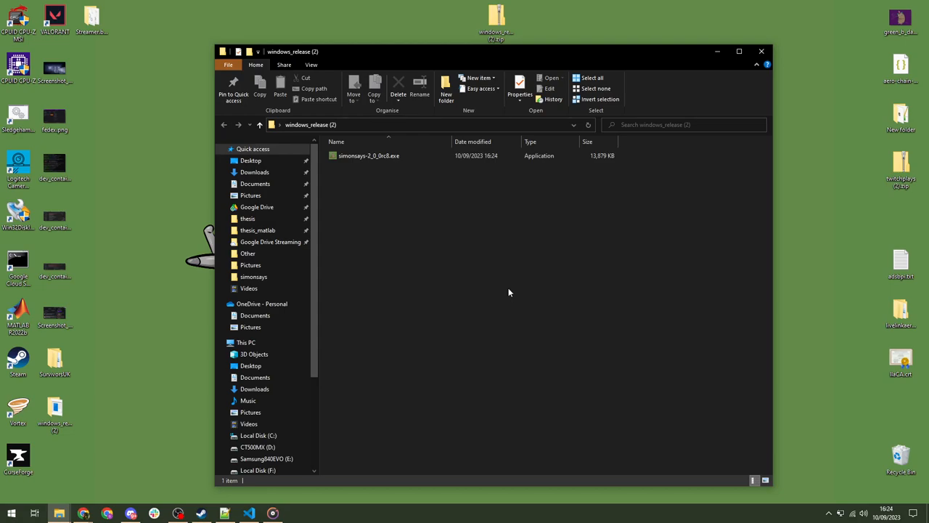
pyautogui.moveTo(501, 290)
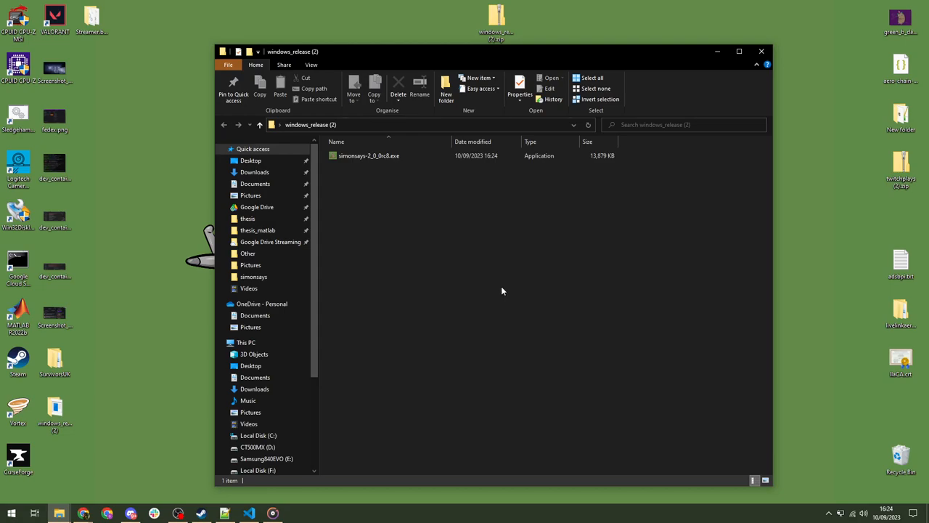
pyautogui.moveTo(529, 248)
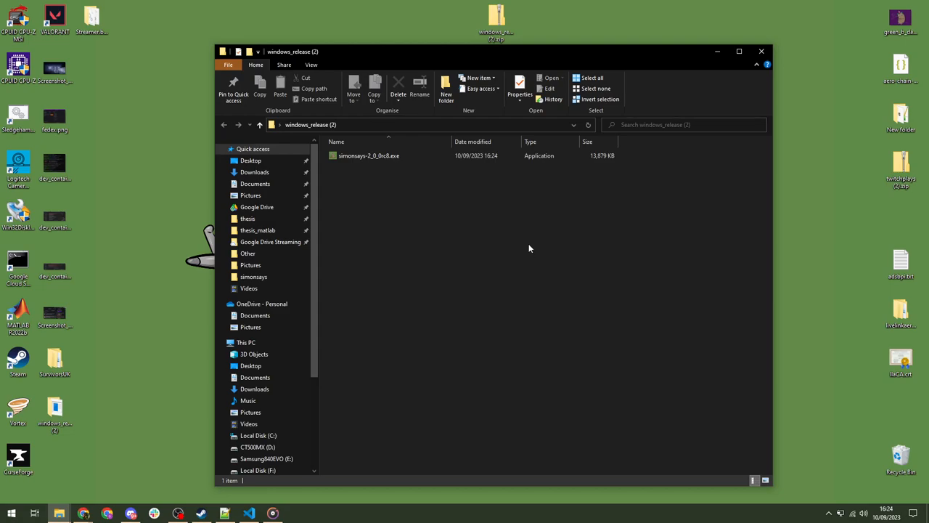
pyautogui.moveTo(535, 252)
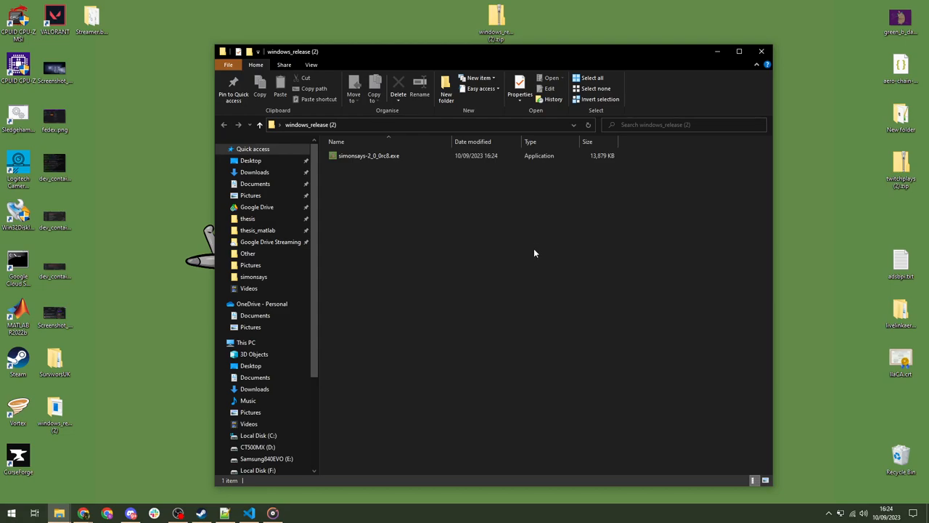
pyautogui.moveTo(549, 291)
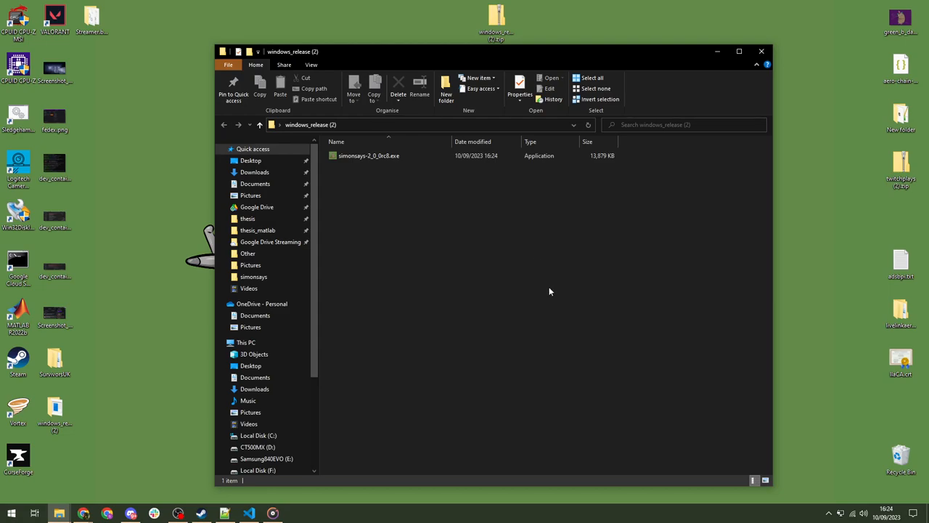
pyautogui.moveTo(449, 203)
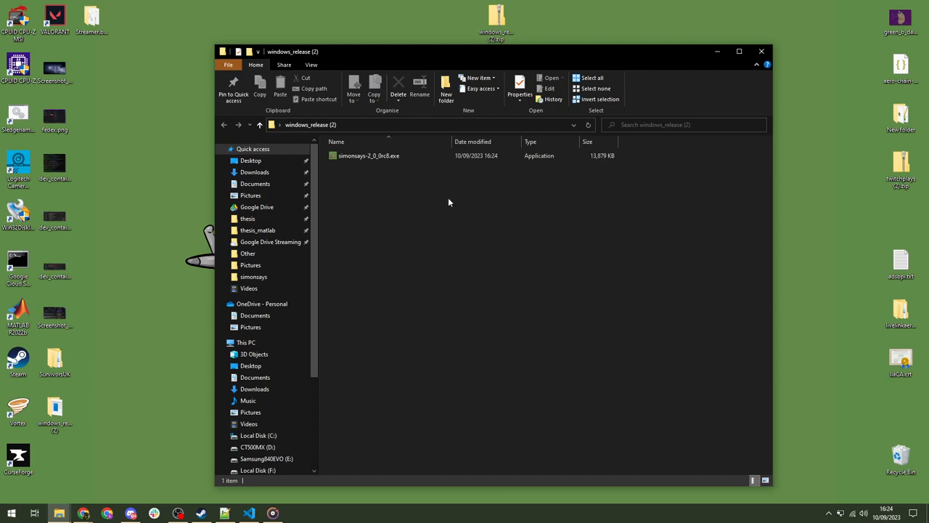
pyautogui.moveTo(438, 198)
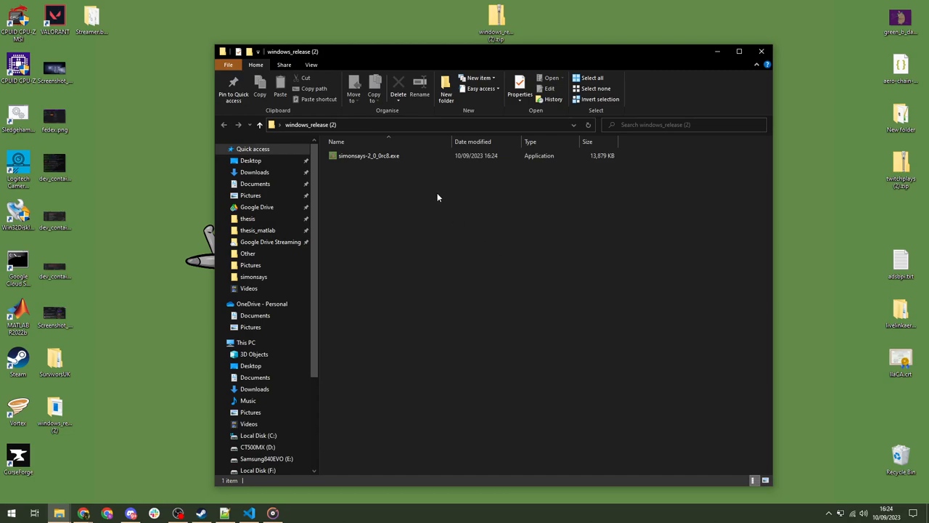
pyautogui.moveTo(423, 202)
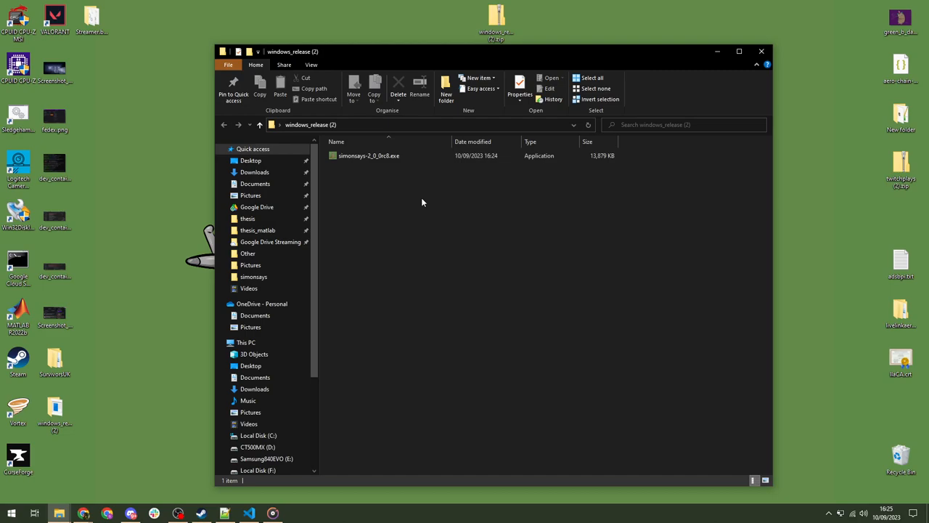
pyautogui.moveTo(435, 226)
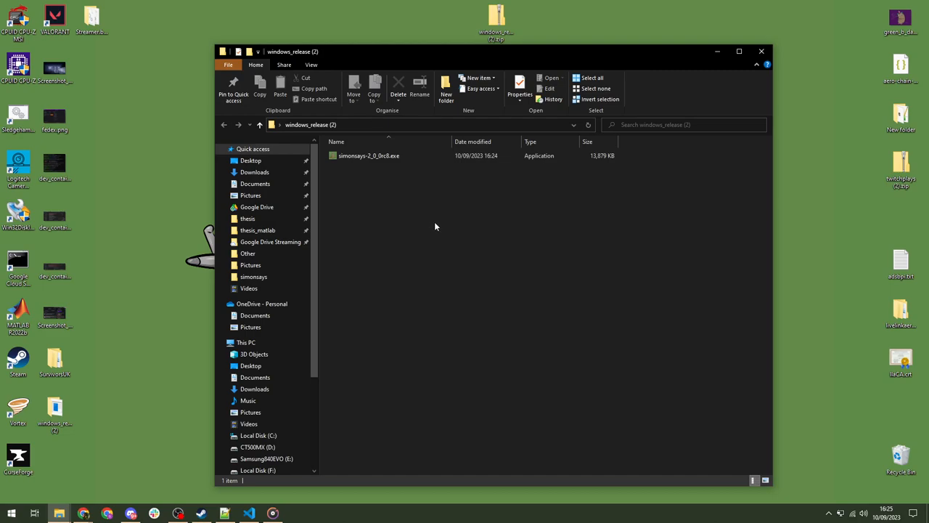
pyautogui.moveTo(408, 198)
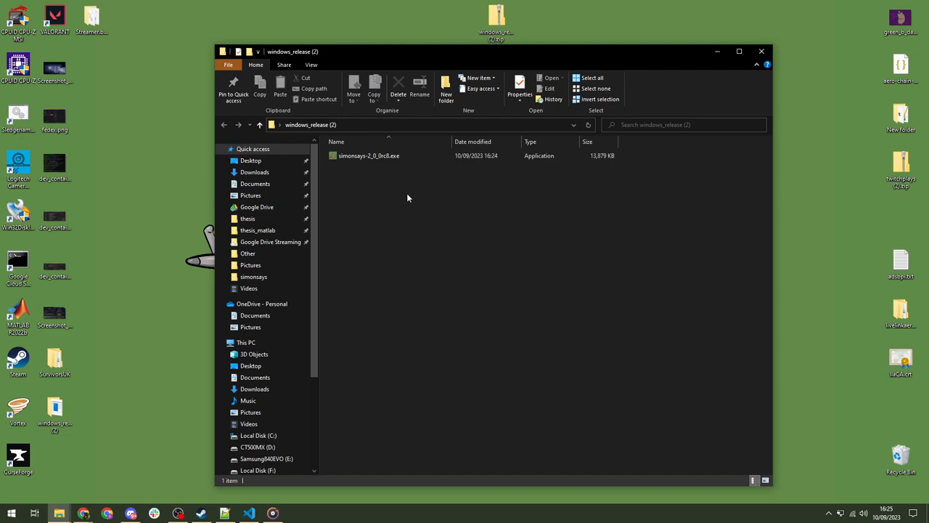
pyautogui.moveTo(458, 180)
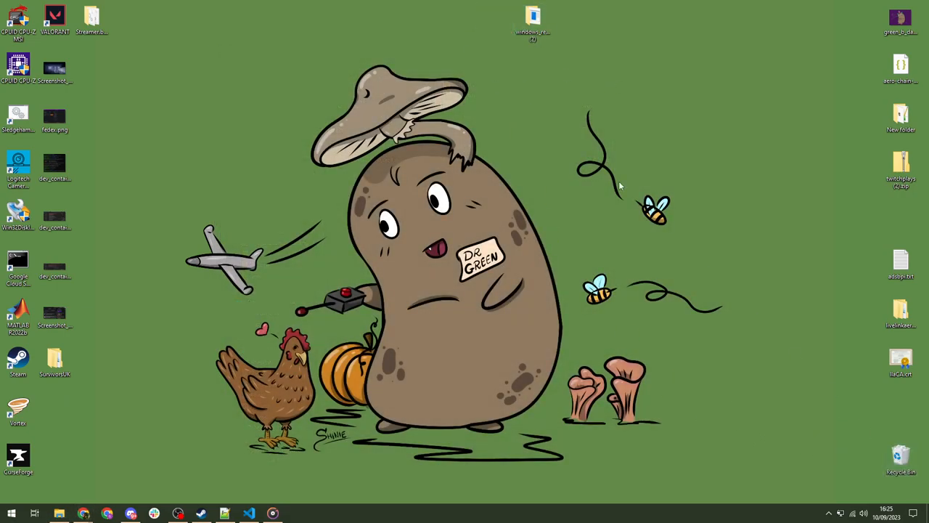
# - Reopen the windows_release (2) folder and select simonsays-2_0_0rc8.exe
pyautogui.doubleClick(532, 18)
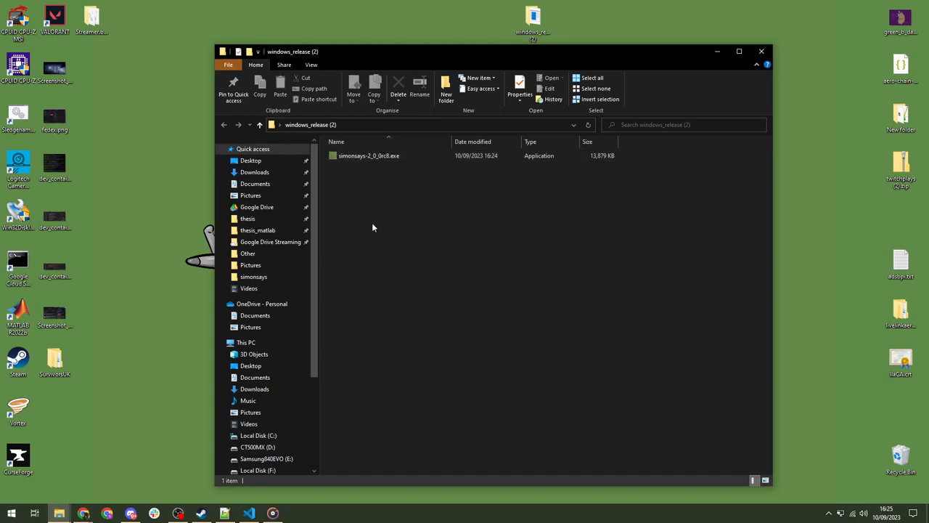
pyautogui.moveTo(371, 242)
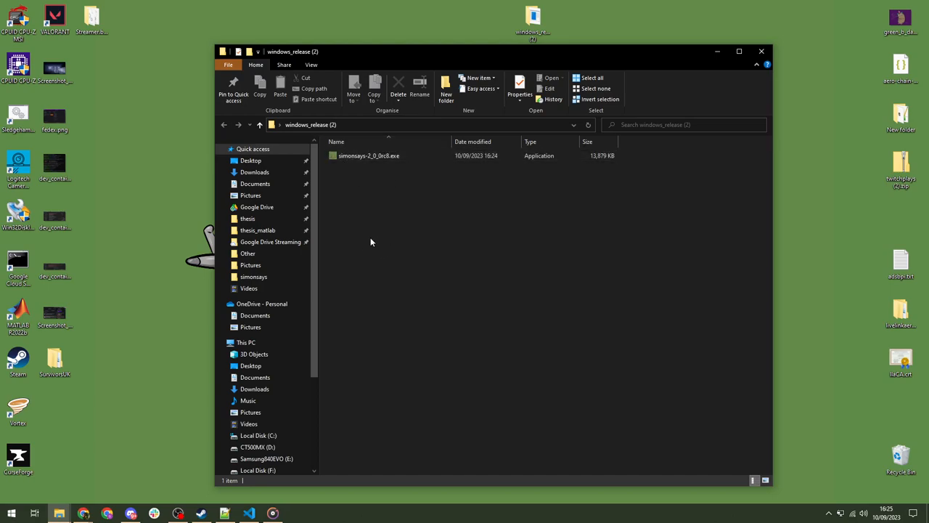
pyautogui.moveTo(357, 238)
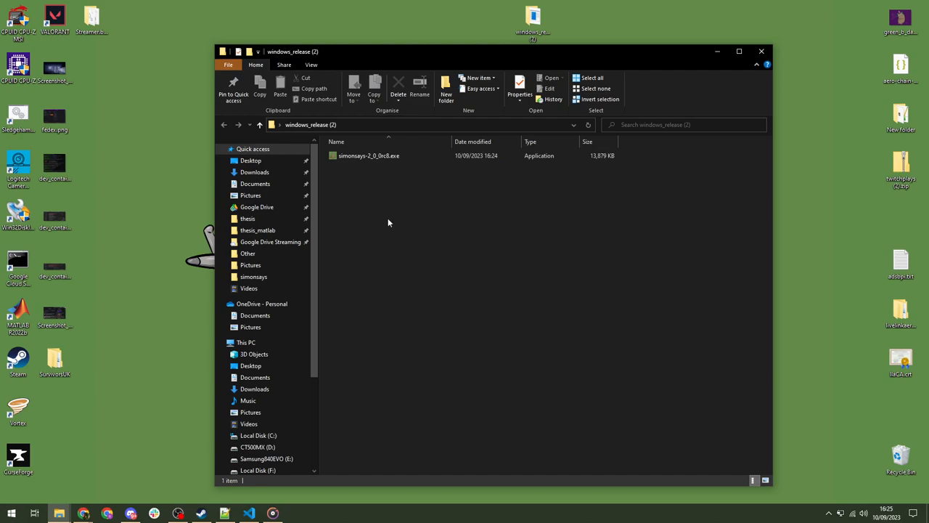
pyautogui.moveTo(508, 222)
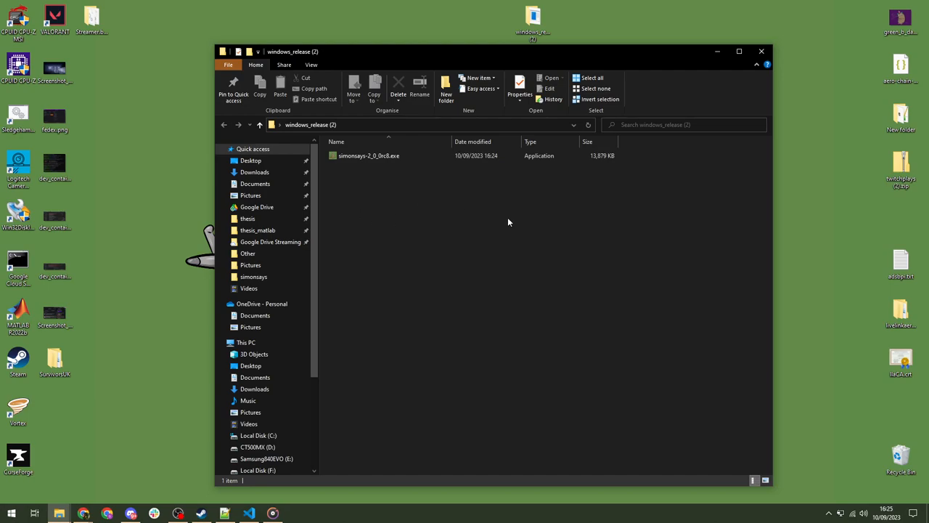
pyautogui.click(369, 155)
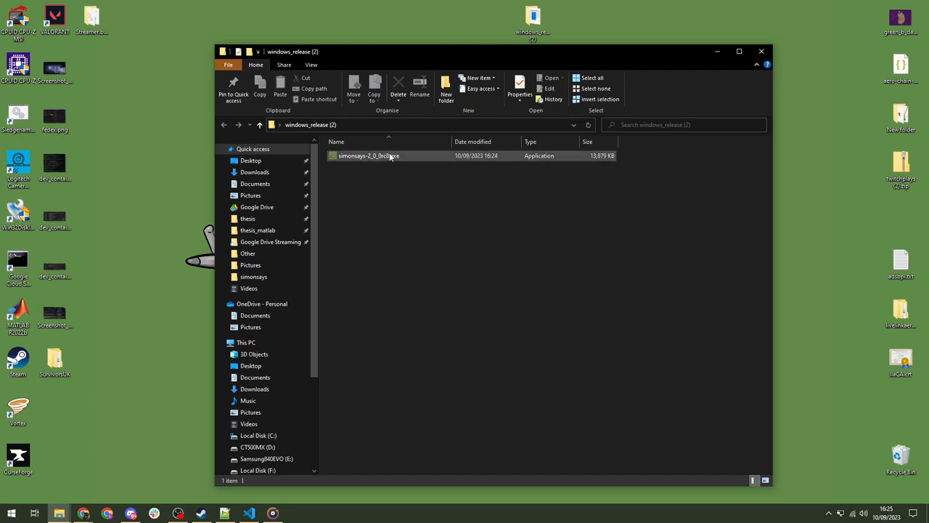
# - Run simonsays-2_0_0rc8.exe past the SmartScreen warning via More info and Run anyway
pyautogui.doubleClick(368, 155)
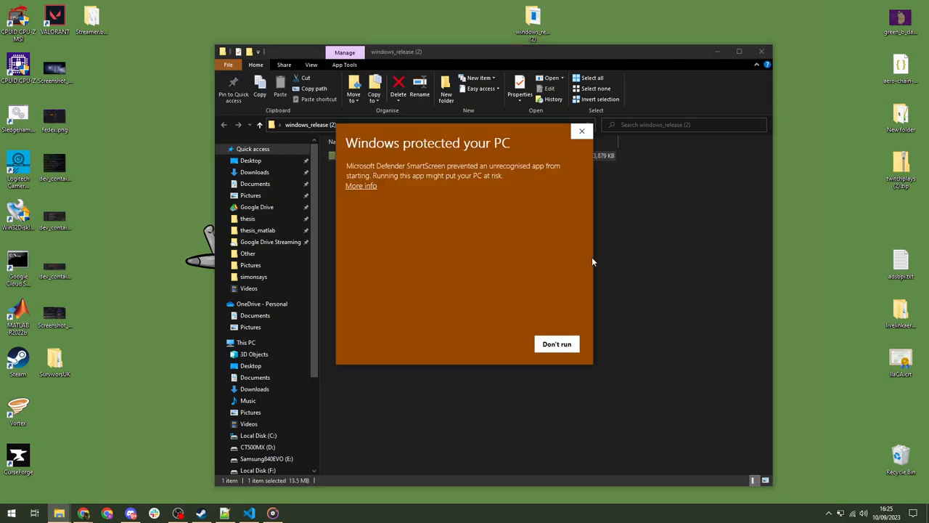
pyautogui.click(361, 186)
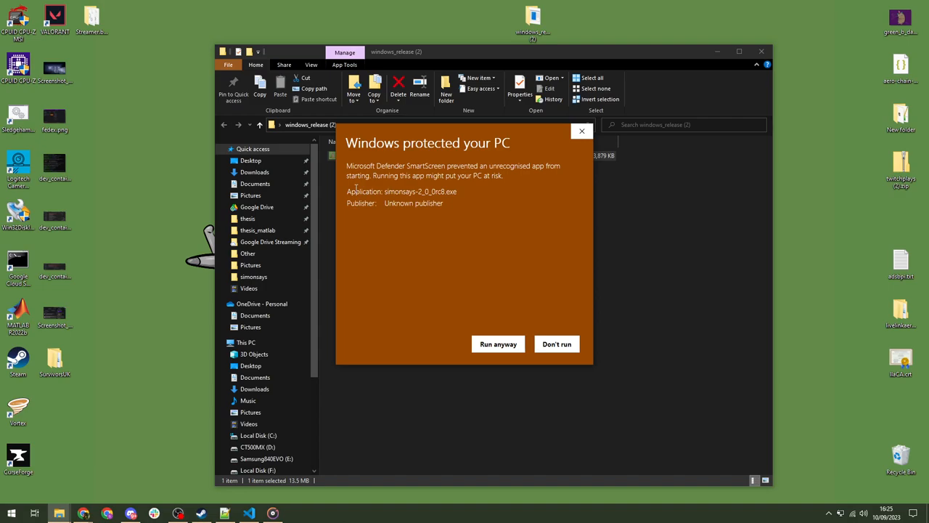
pyautogui.click(556, 344)
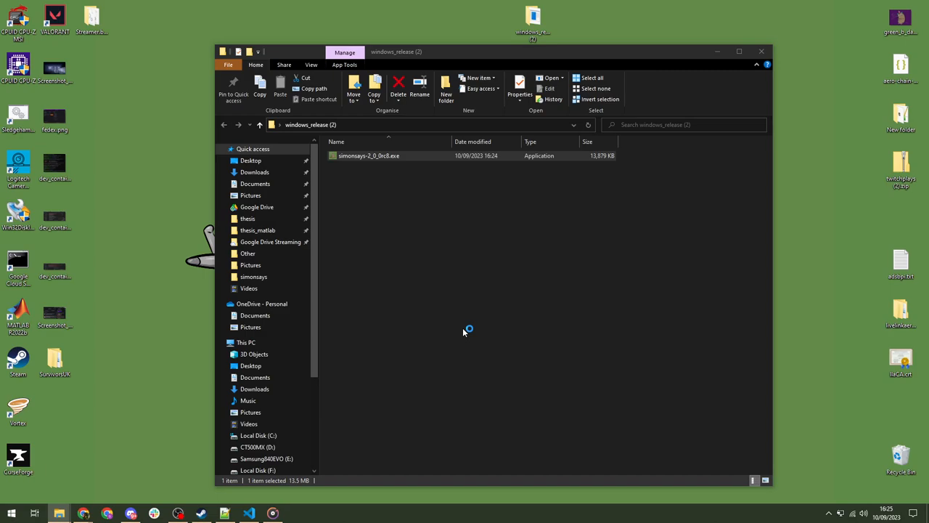
pyautogui.moveTo(528, 254)
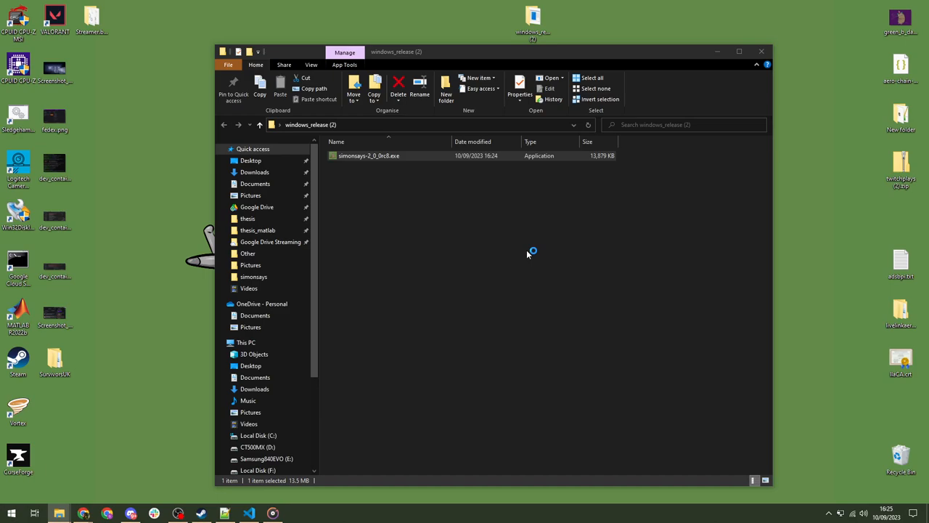
pyautogui.doubleClick(369, 155)
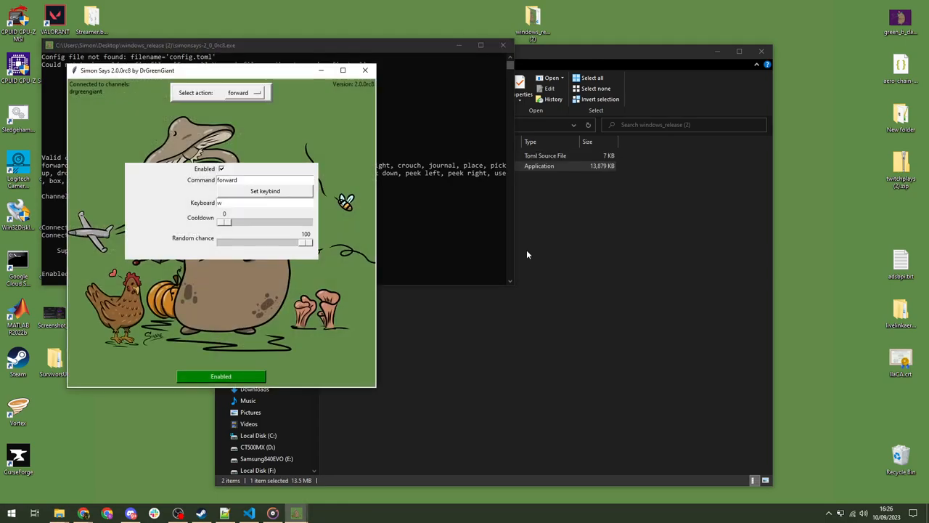
pyautogui.moveTo(450, 120)
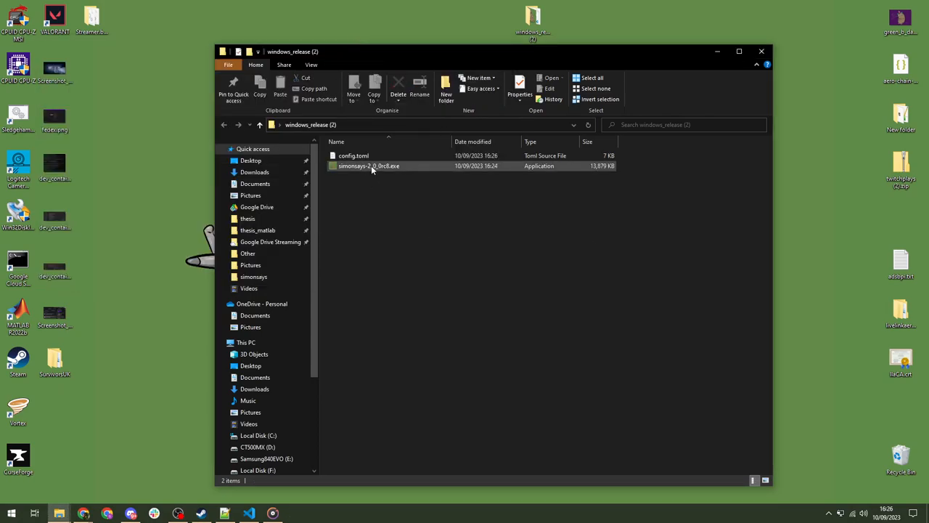
# - Relaunch simonsays-2_0_0rc8.exe so it starts connected to its Twitch channel
pyautogui.doubleClick(369, 166)
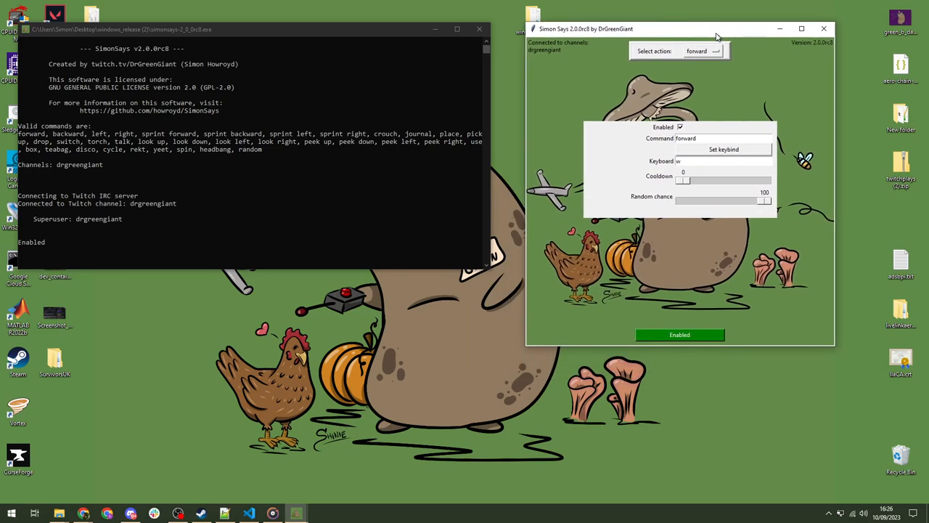
pyautogui.moveTo(724, 85)
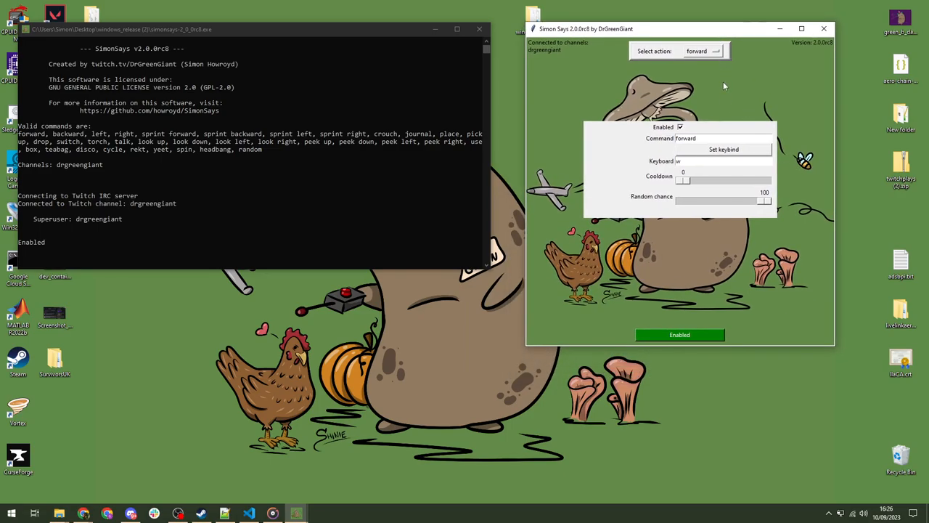
pyautogui.moveTo(549, 451)
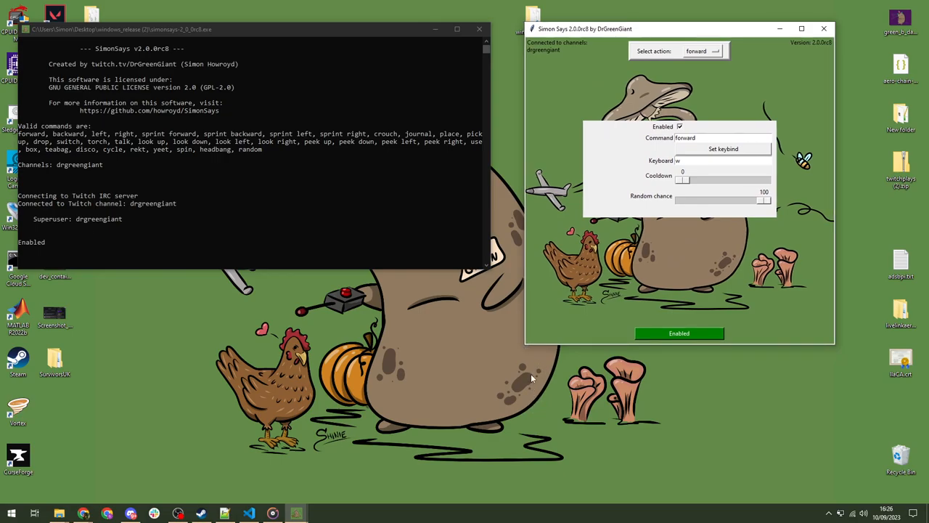
pyautogui.moveTo(433, 270)
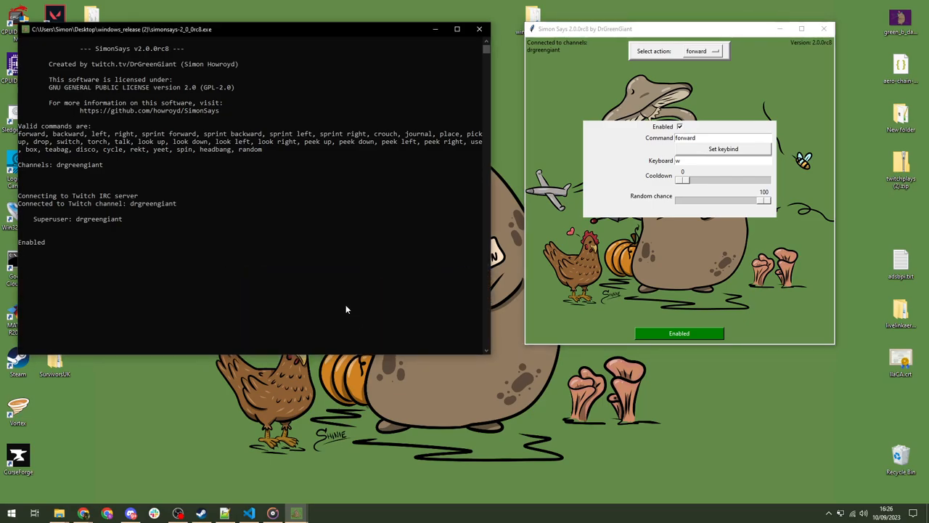
pyautogui.moveTo(64, 170)
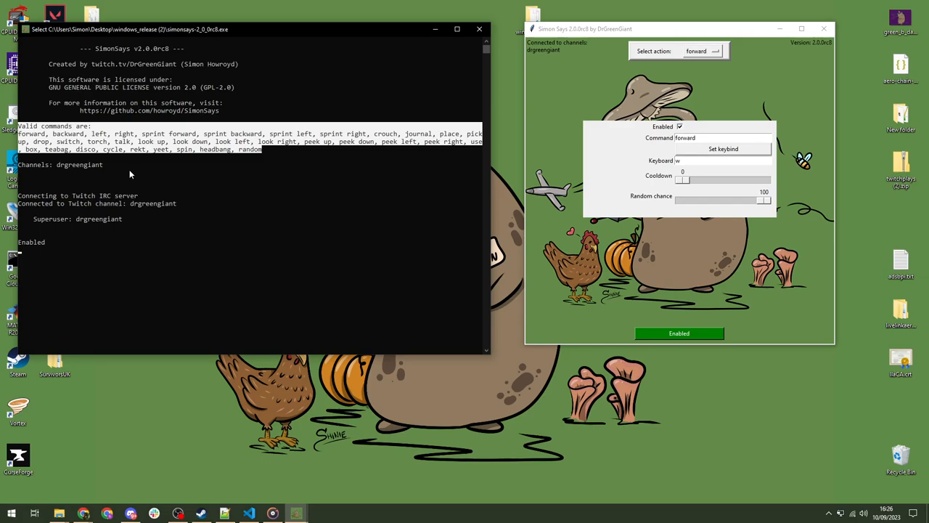
pyautogui.moveTo(131, 161)
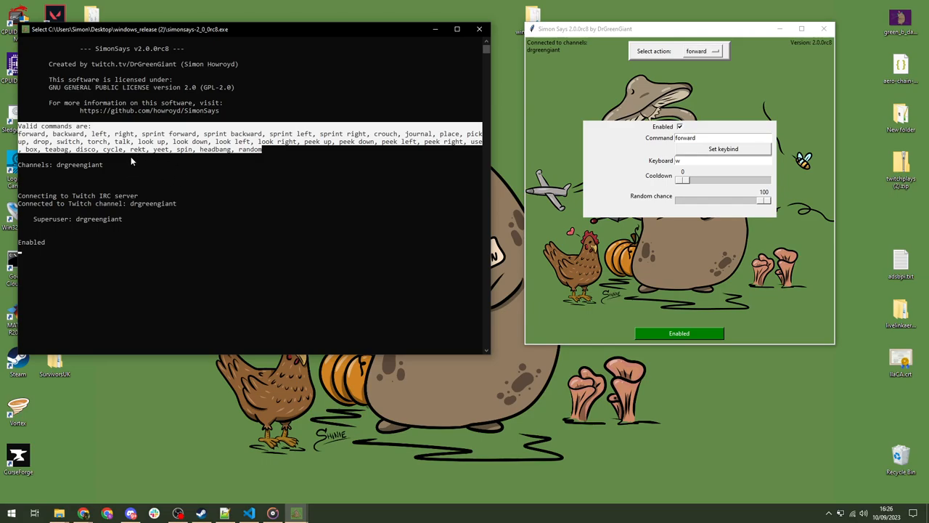
pyautogui.moveTo(162, 256)
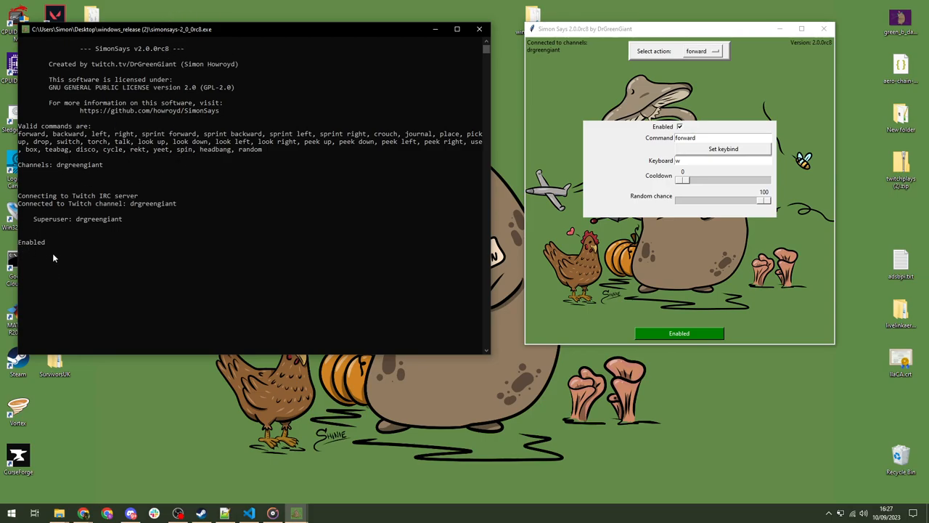
pyautogui.moveTo(251, 179)
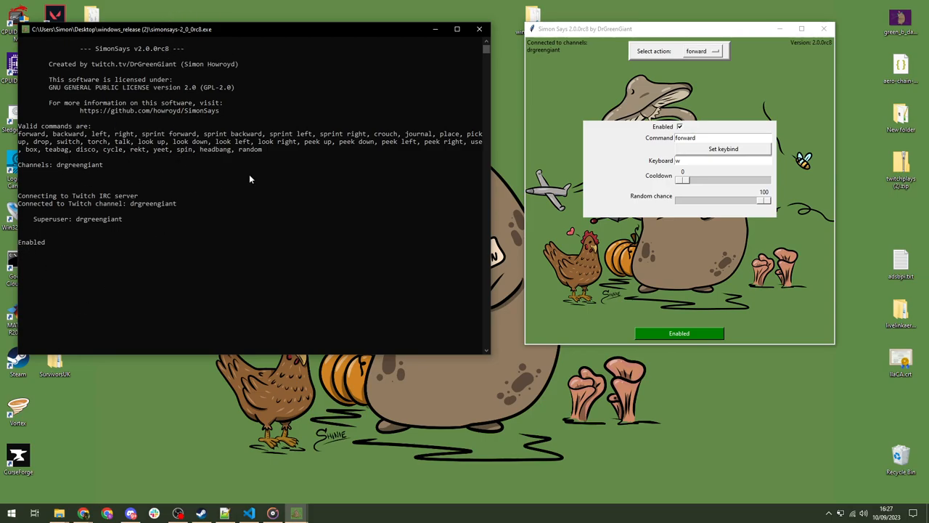
pyautogui.moveTo(55, 207)
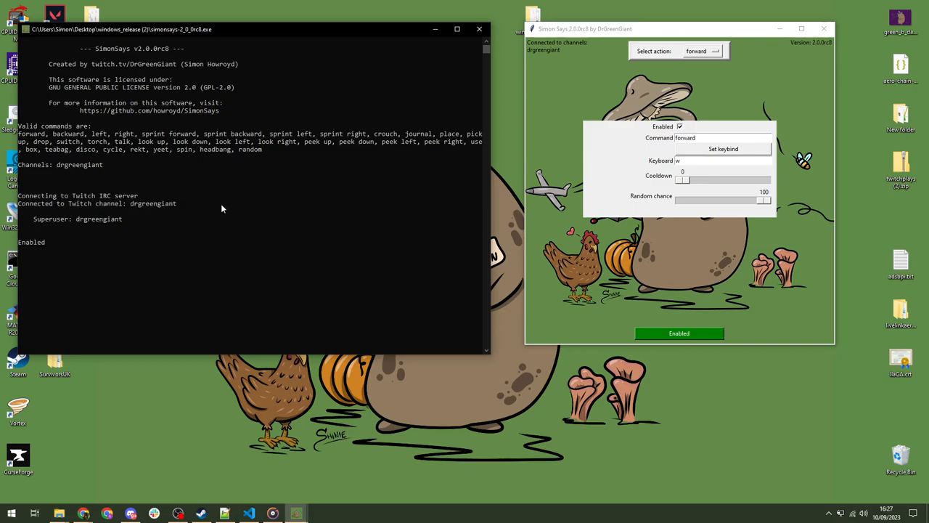
pyautogui.moveTo(133, 203)
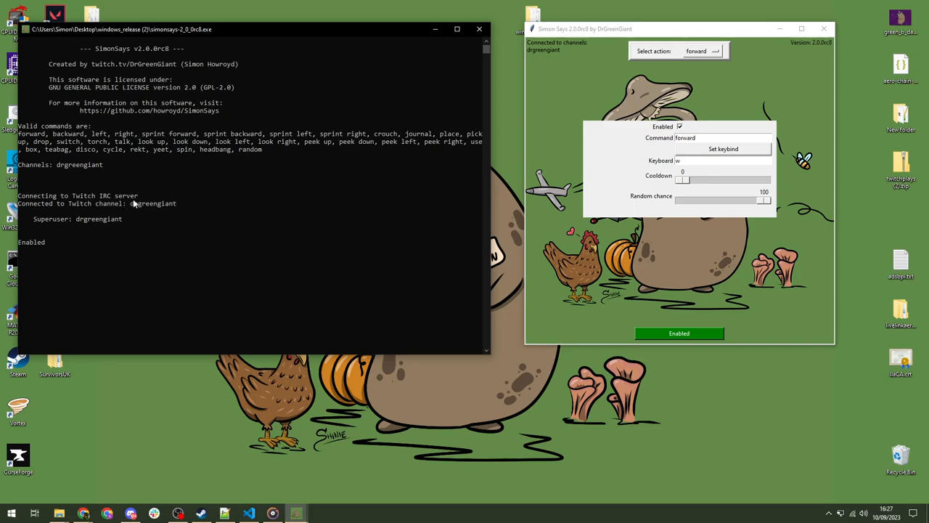
pyautogui.moveTo(623, 110)
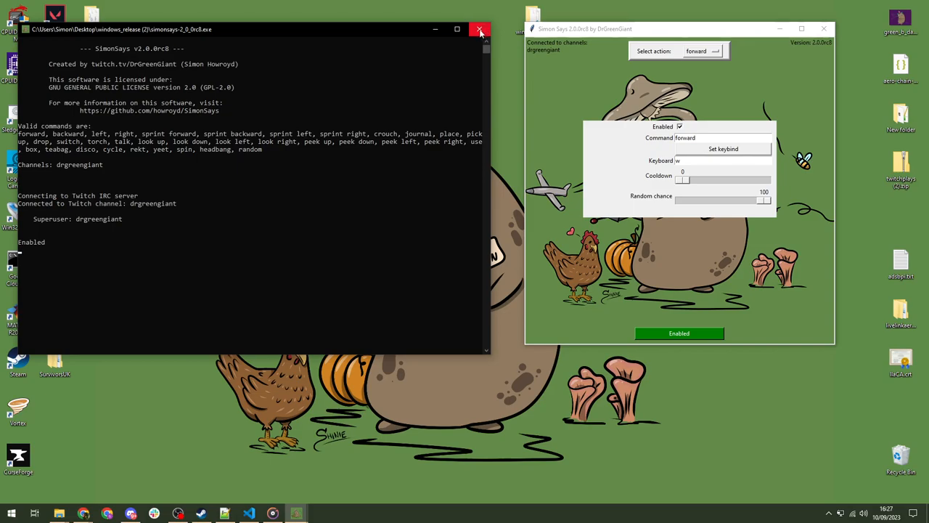
# - Quit SimonSays from its console and bring up the open-with options for config.toml in windows_release (2)
pyautogui.click(479, 29)
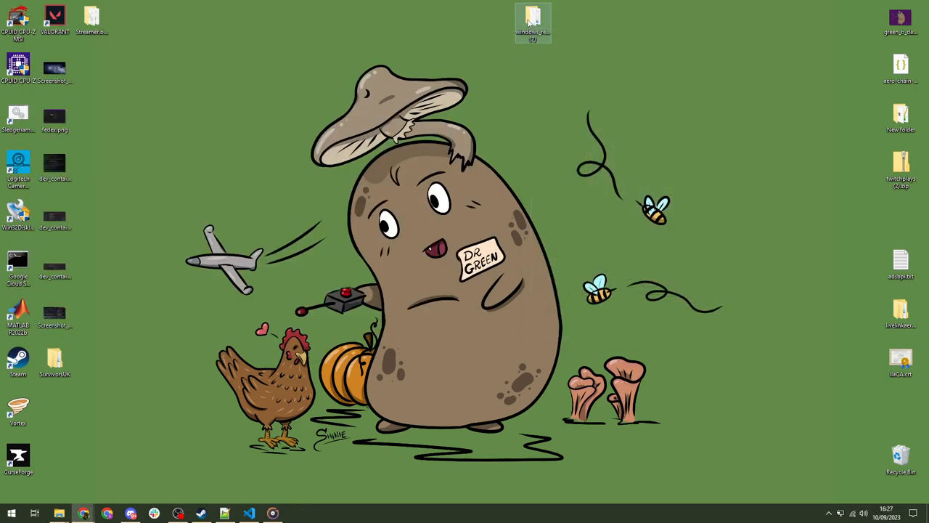
pyautogui.doubleClick(533, 21)
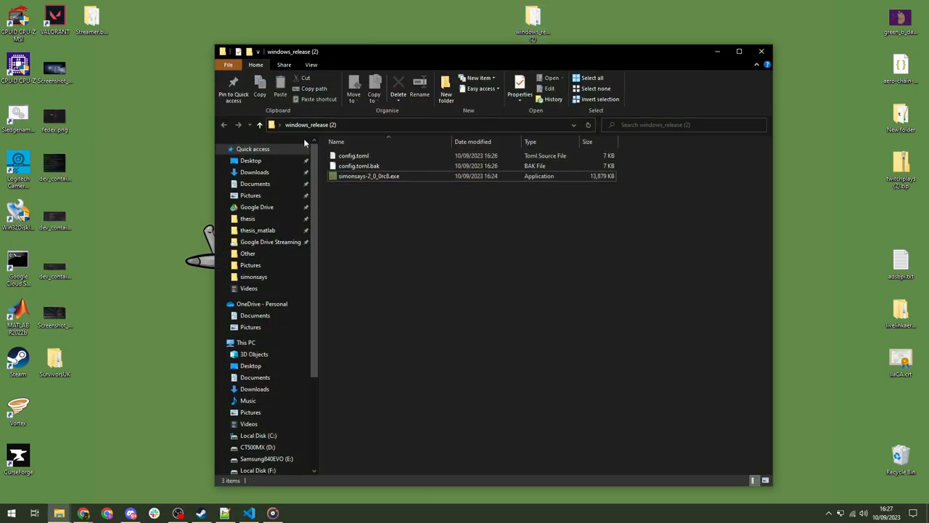
pyautogui.click(354, 156)
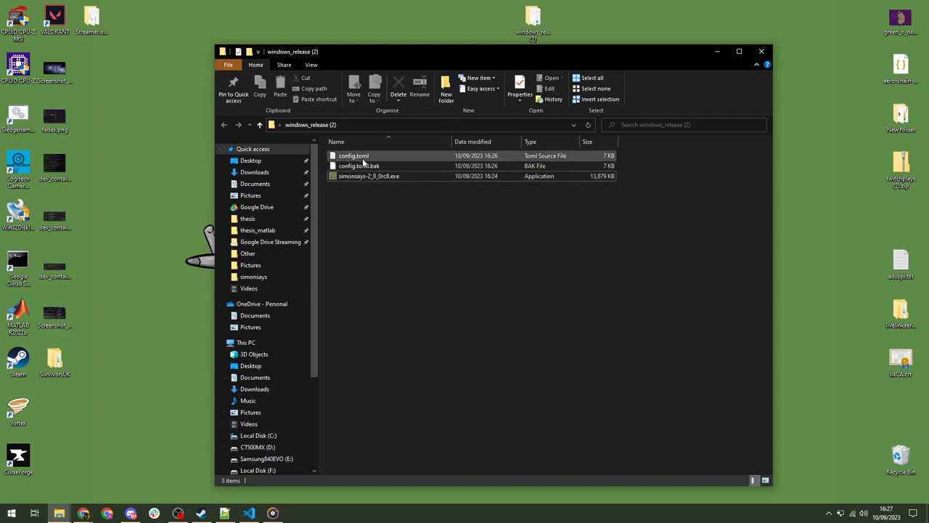
pyautogui.moveTo(359, 166)
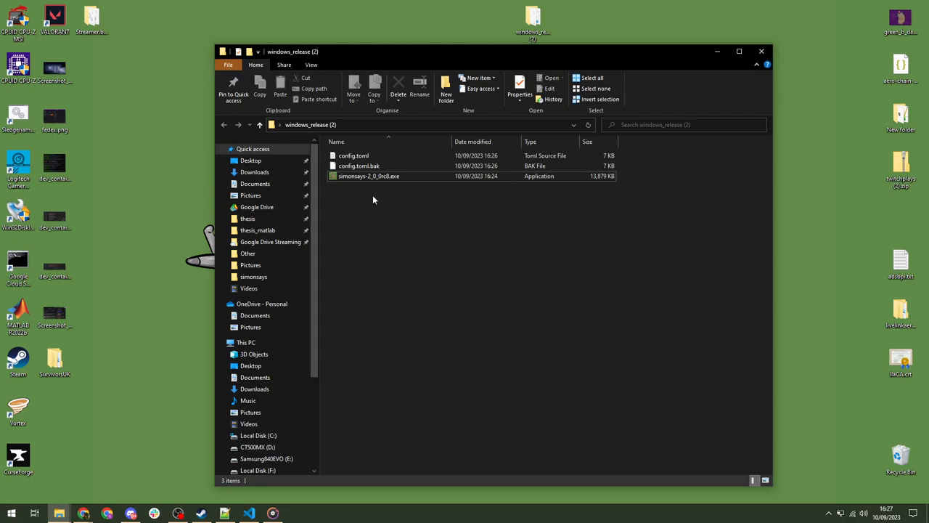
pyautogui.rightClick(354, 155)
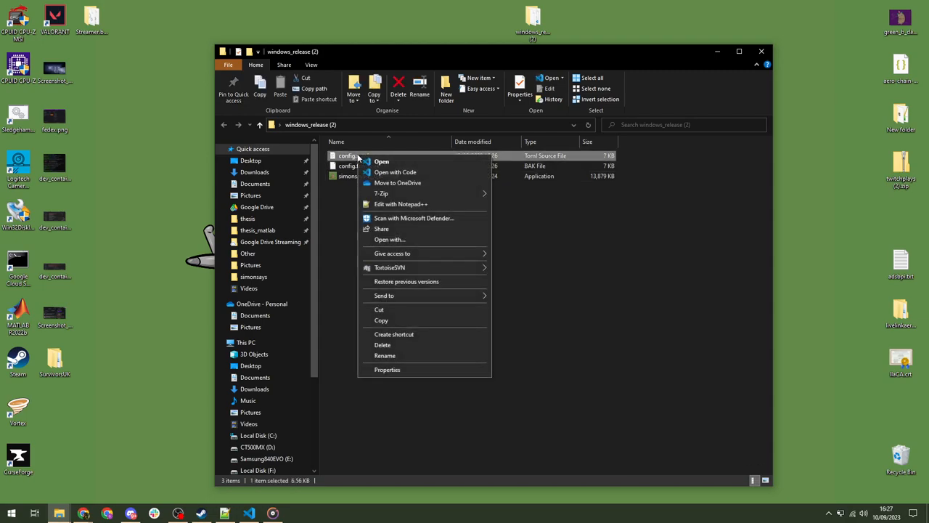
# - Keep the missing config.toml open in Notepad++ and move to its channel line
pyautogui.click(381, 161)
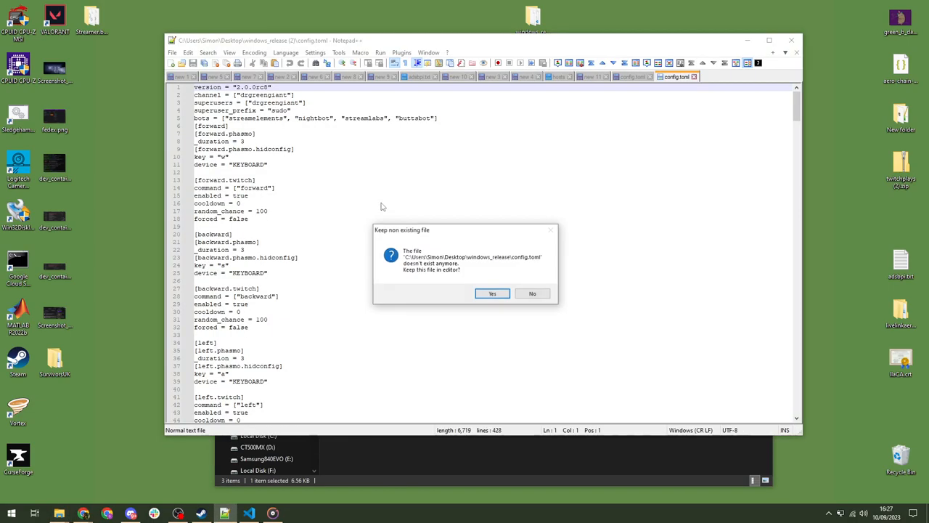
pyautogui.click(492, 293)
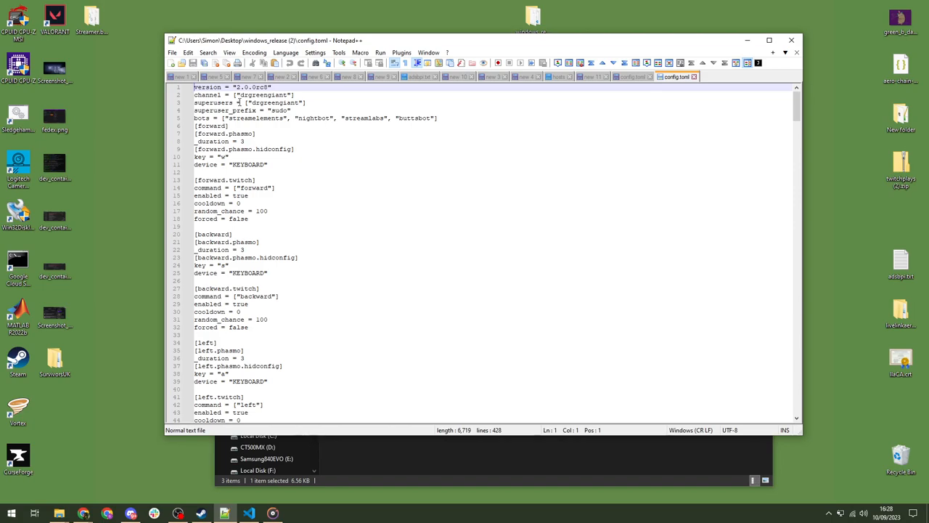
pyautogui.click(239, 102)
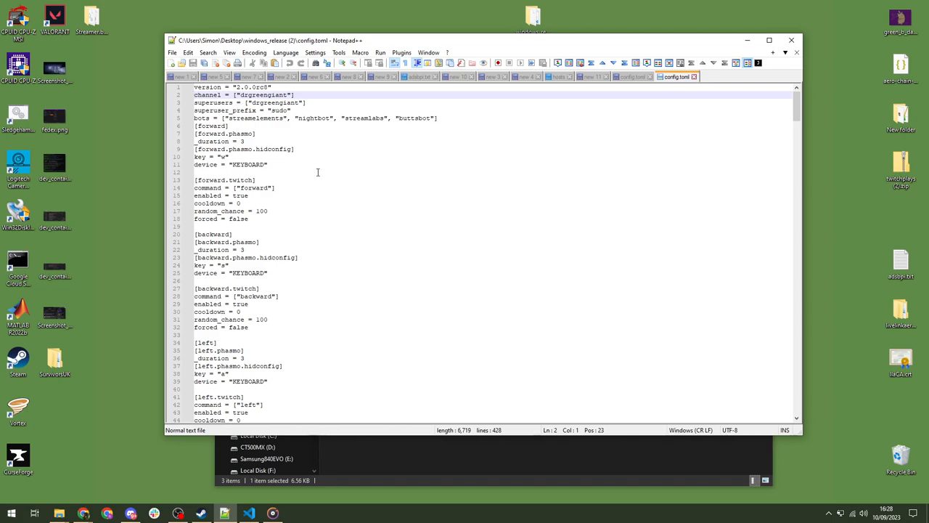
pyautogui.moveTo(346, 296)
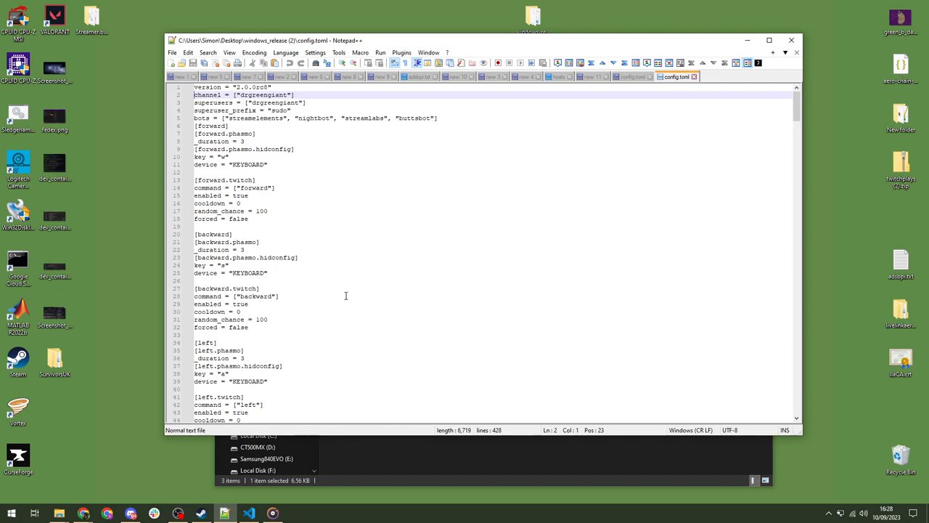
pyautogui.moveTo(349, 265)
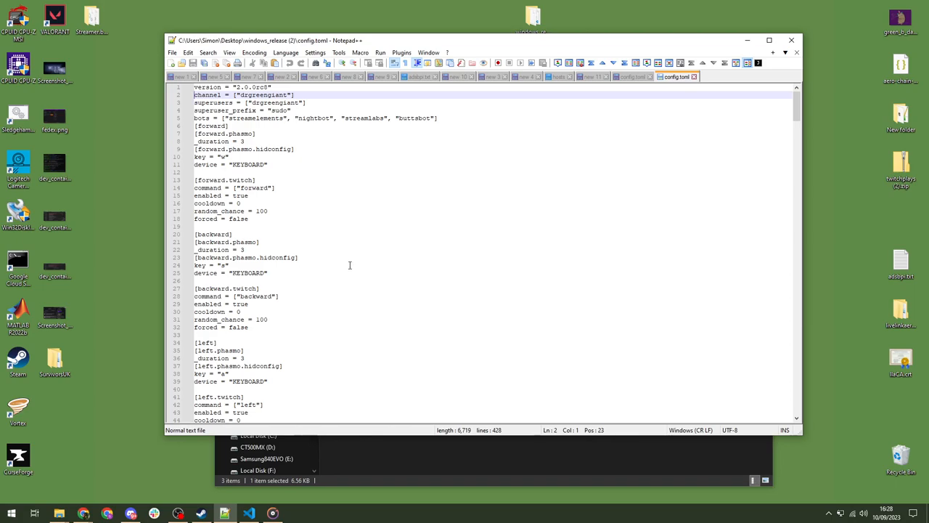
pyautogui.moveTo(408, 150)
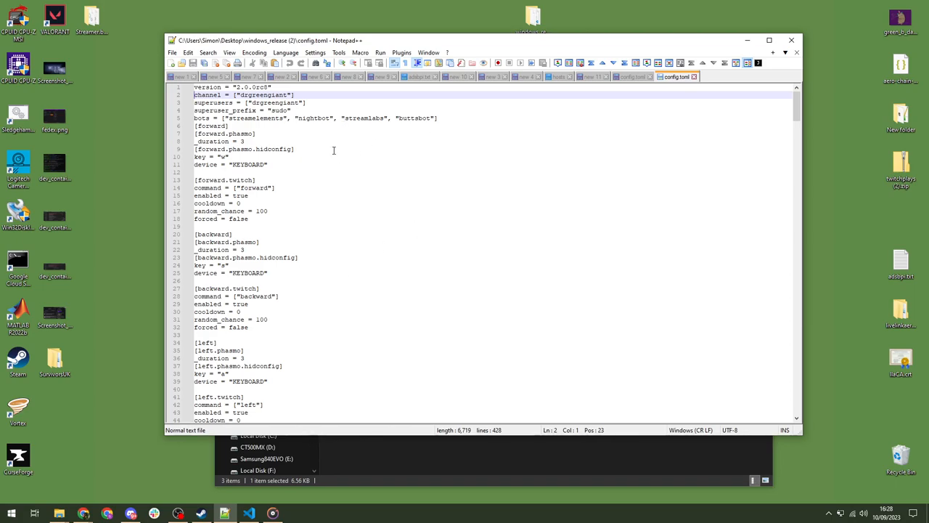
pyautogui.moveTo(460, 190)
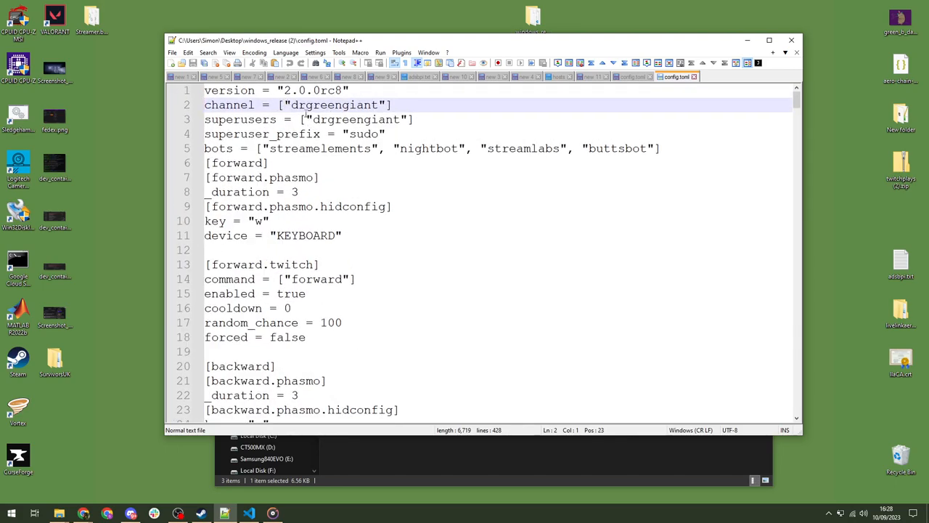
# - Replace the channel drgreengiant with hpxdreamer in config.toml and relaunch the SimonSays executable
pyautogui.doubleClick(333, 105)
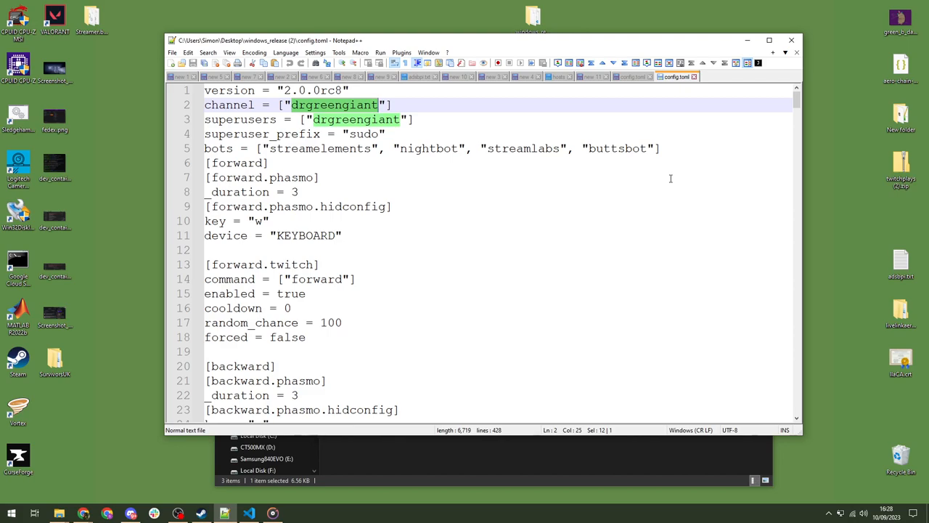
pyautogui.write('h')
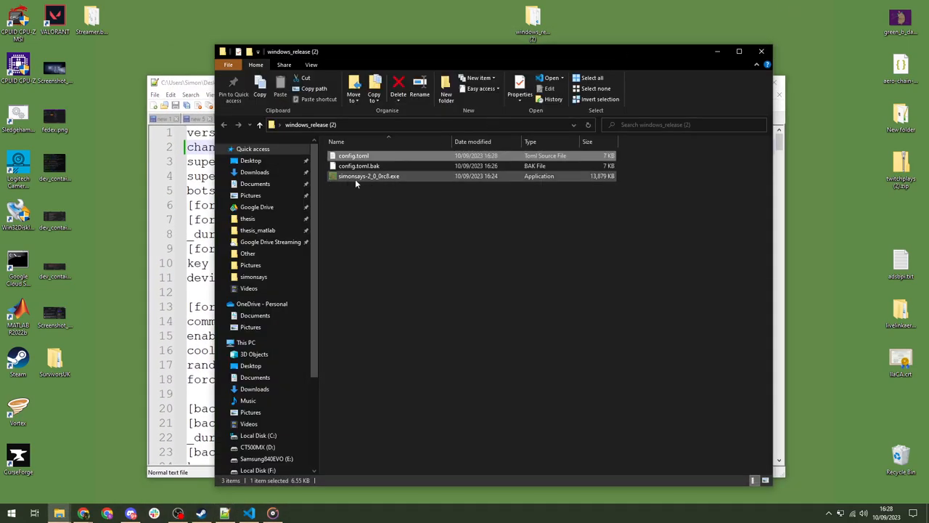
pyautogui.doubleClick(368, 176)
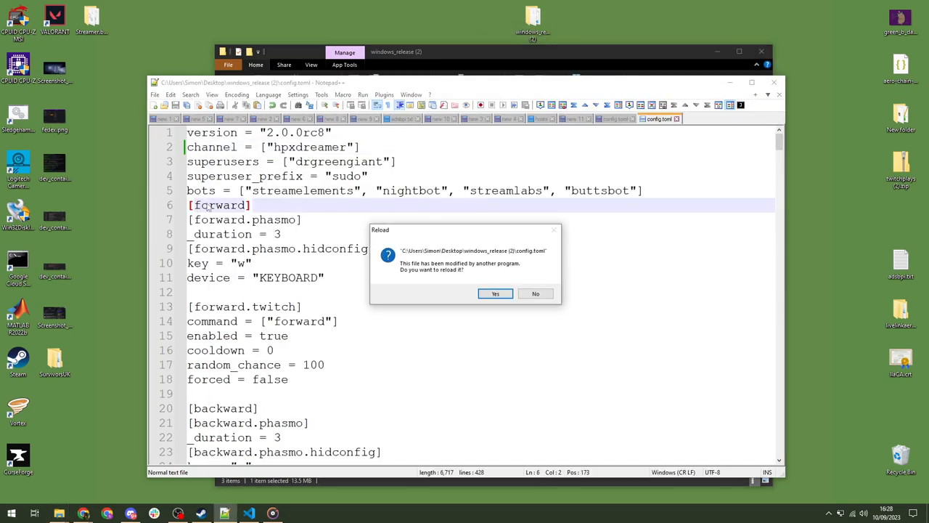
# - Reload config.toml and append "drgreengiant" to the channel list beside hpxdreamer, then save
pyautogui.click(495, 293)
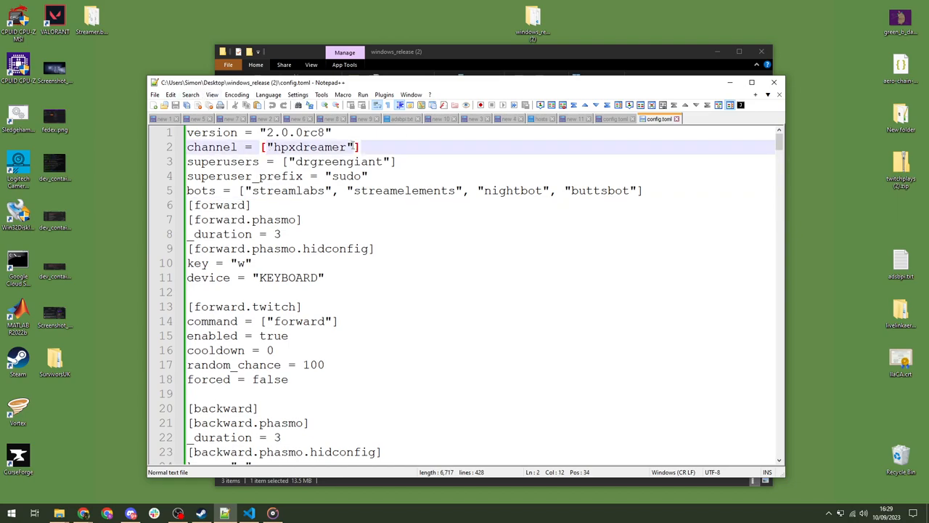
pyautogui.write(', ""')
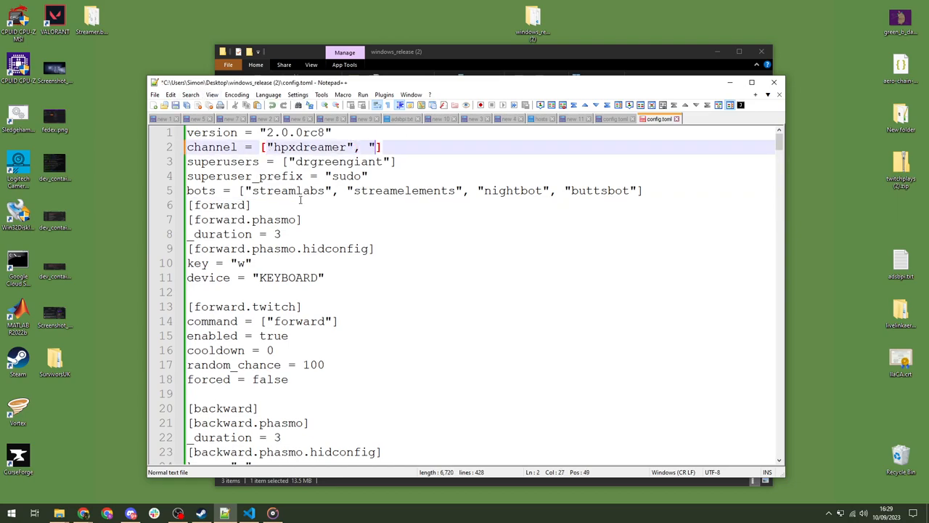
pyautogui.write('d')
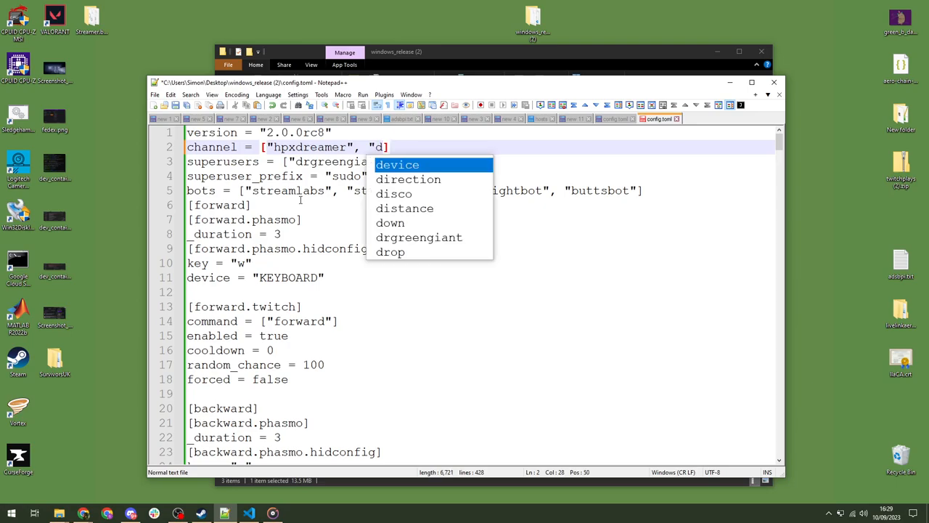
pyautogui.write('drgreengiant"')
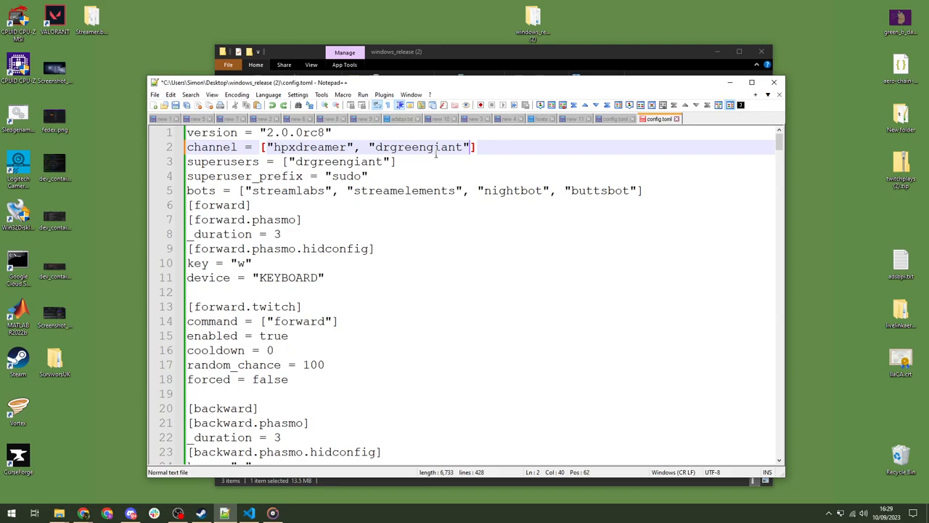
pyautogui.moveTo(435, 154)
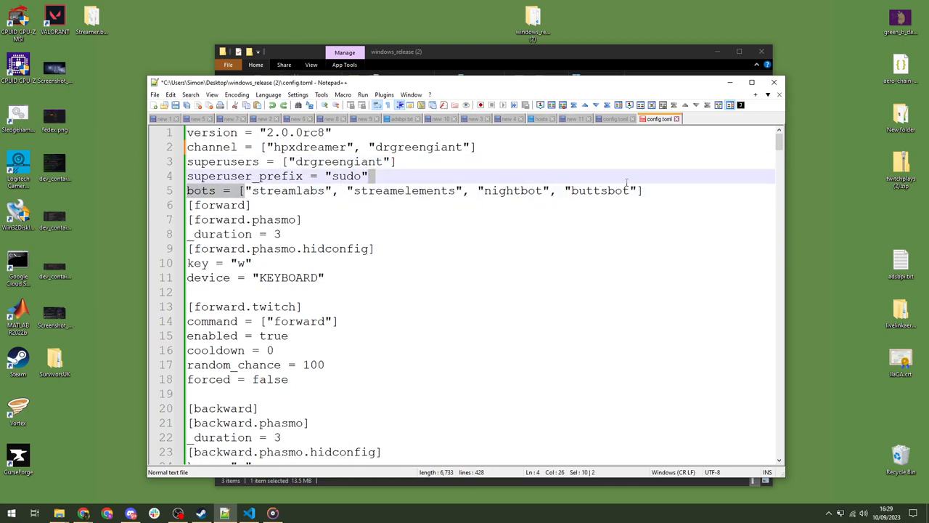
pyautogui.click(643, 190)
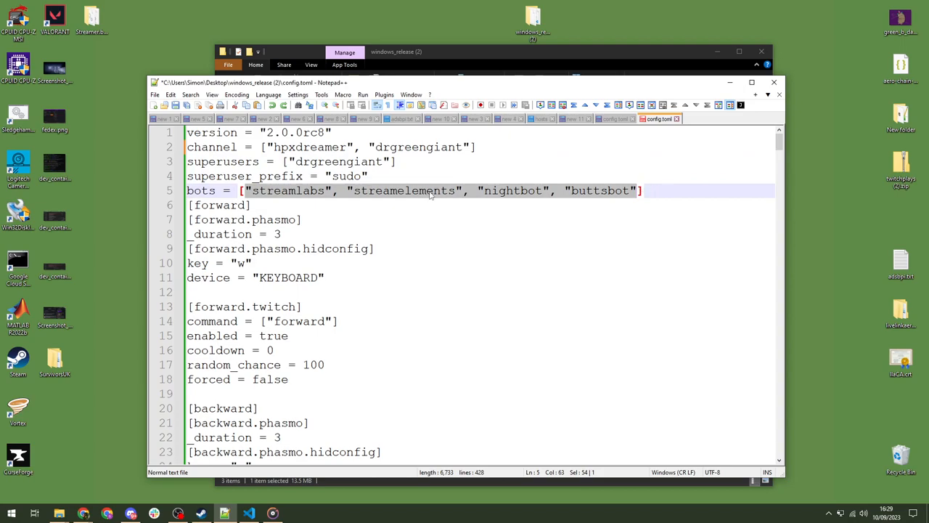
pyautogui.moveTo(434, 192)
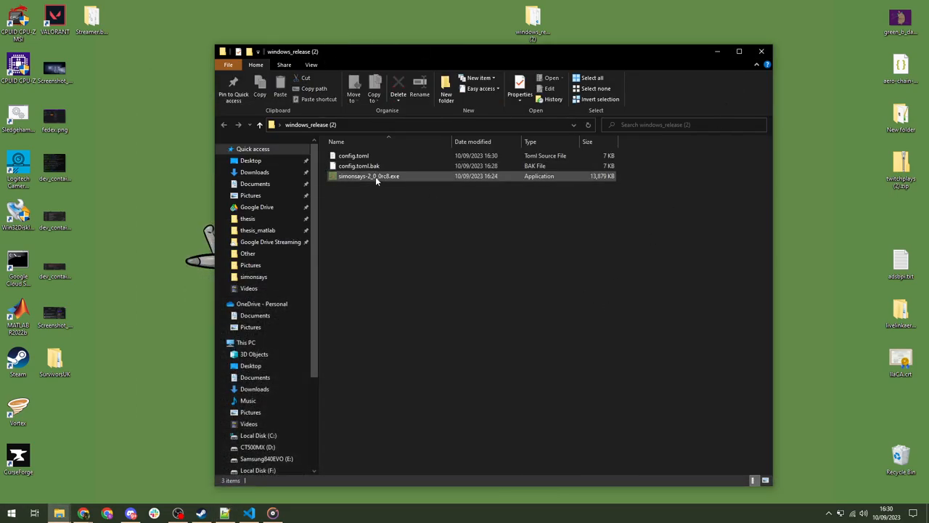
# - Launch simonsays-2_0_0rc8.exe, keep forward as the selected action, and move the window up-left
pyautogui.doubleClick(368, 176)
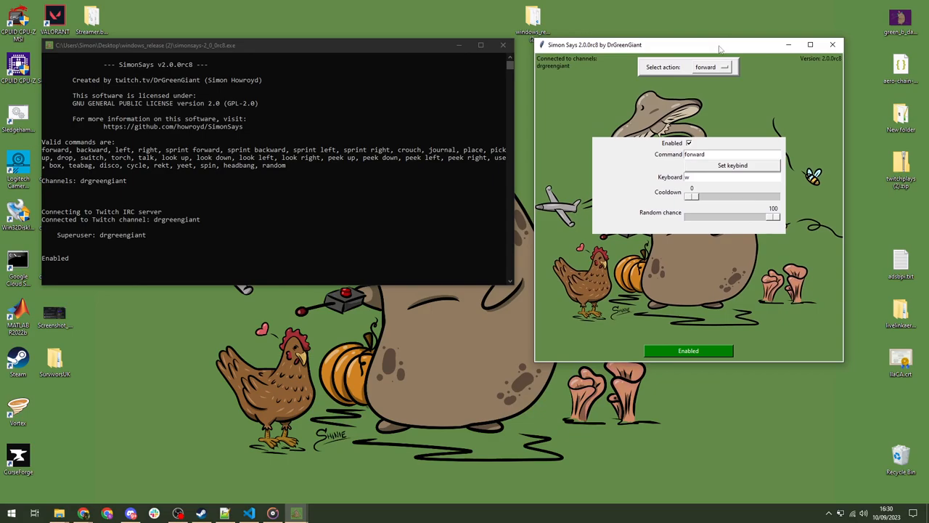
pyautogui.moveTo(722, 65)
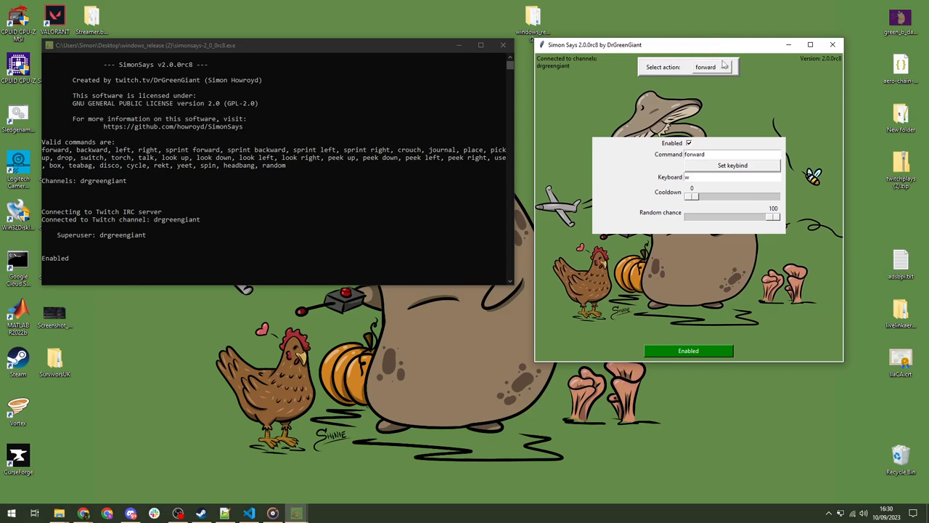
pyautogui.click(711, 66)
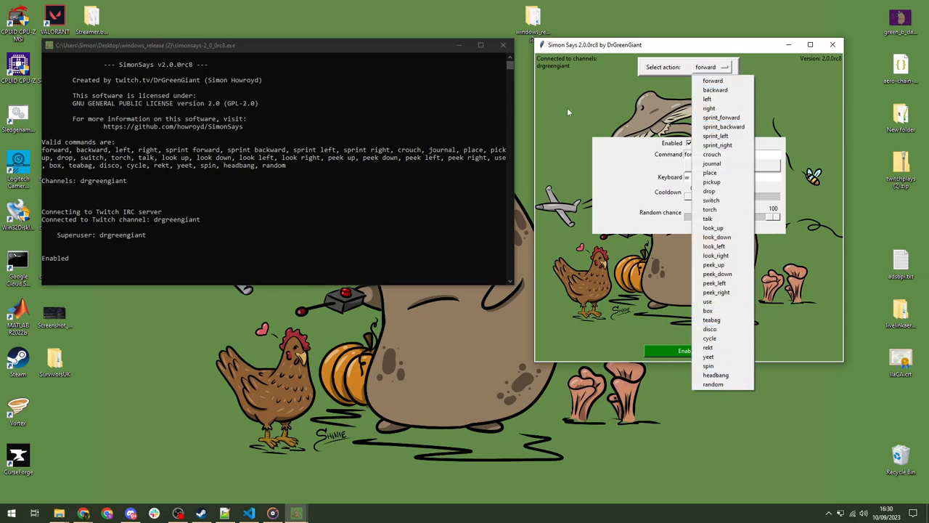
pyautogui.click(712, 81)
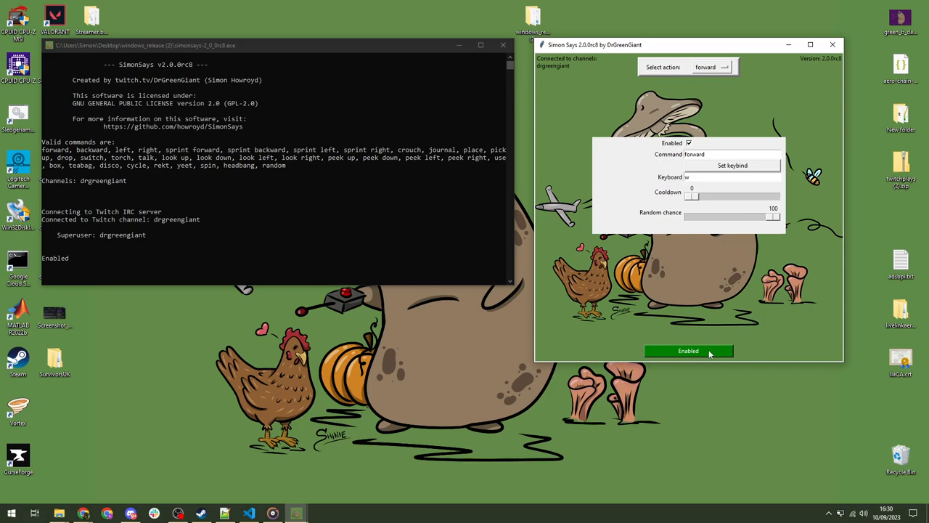
pyautogui.moveTo(662, 50)
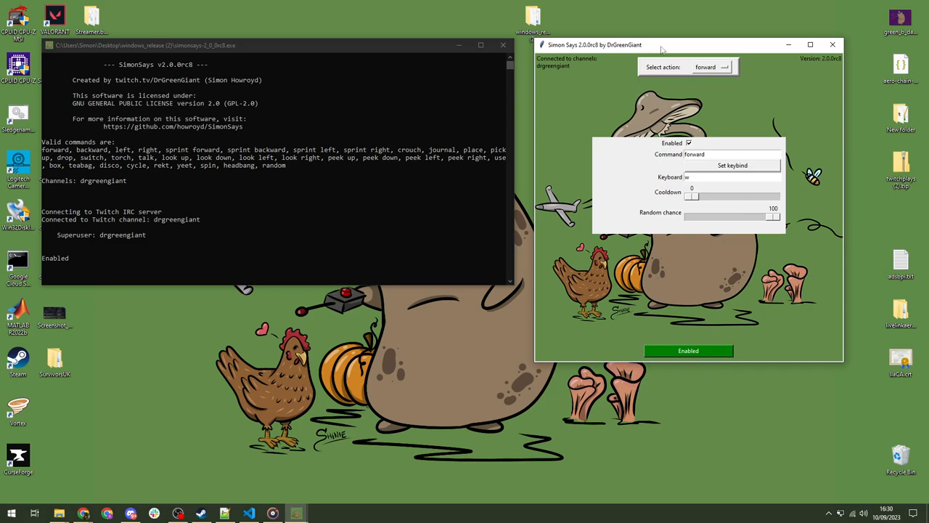
pyautogui.moveTo(660, 44); pyautogui.dragTo(615, 22)
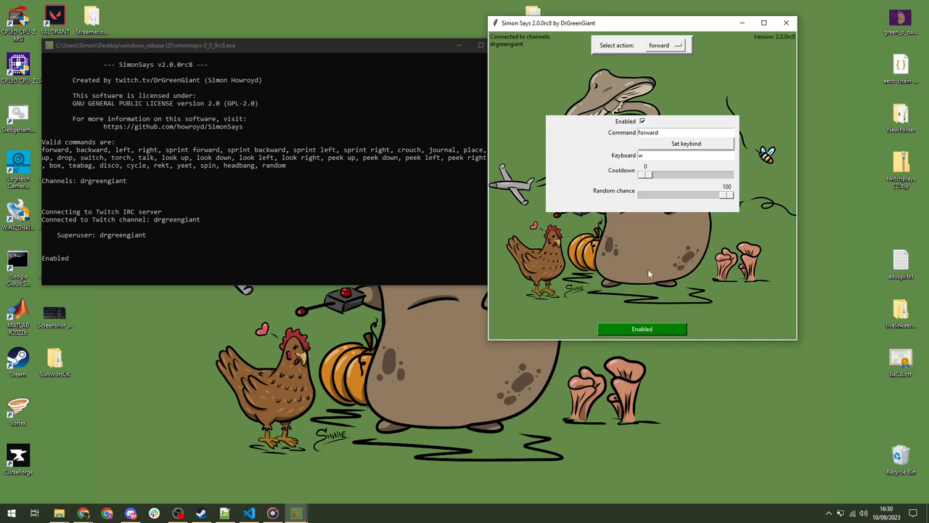
pyautogui.moveTo(646, 285)
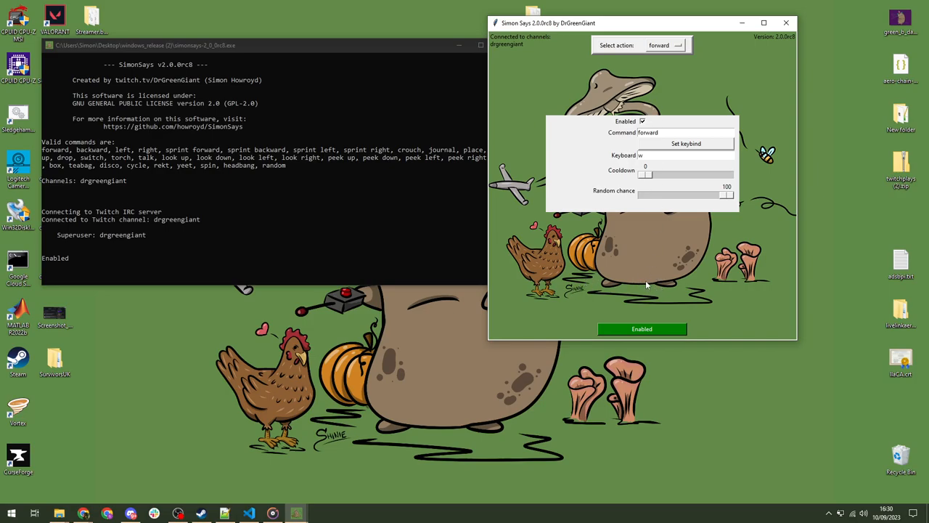
pyautogui.moveTo(664, 265)
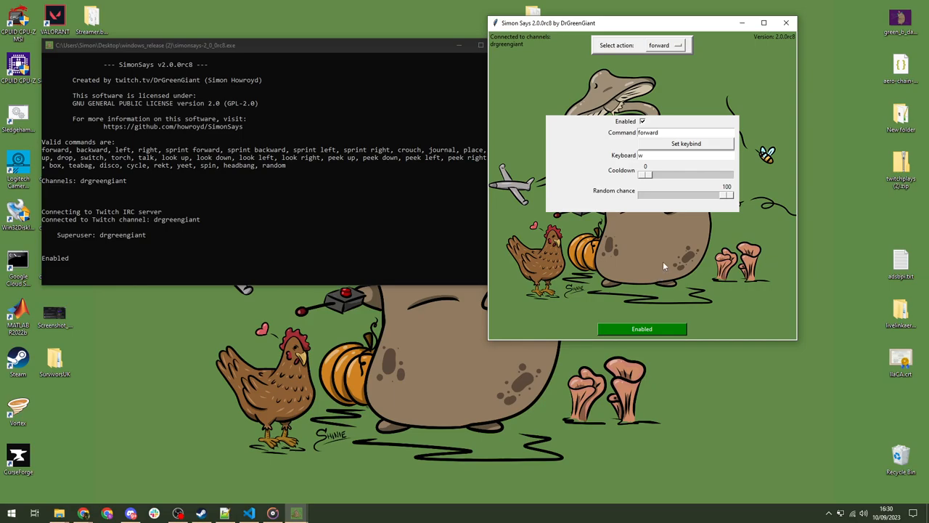
# - Toggle the bot to Disabled and back to Enabled so chat commands are acted on again
pyautogui.click(642, 329)
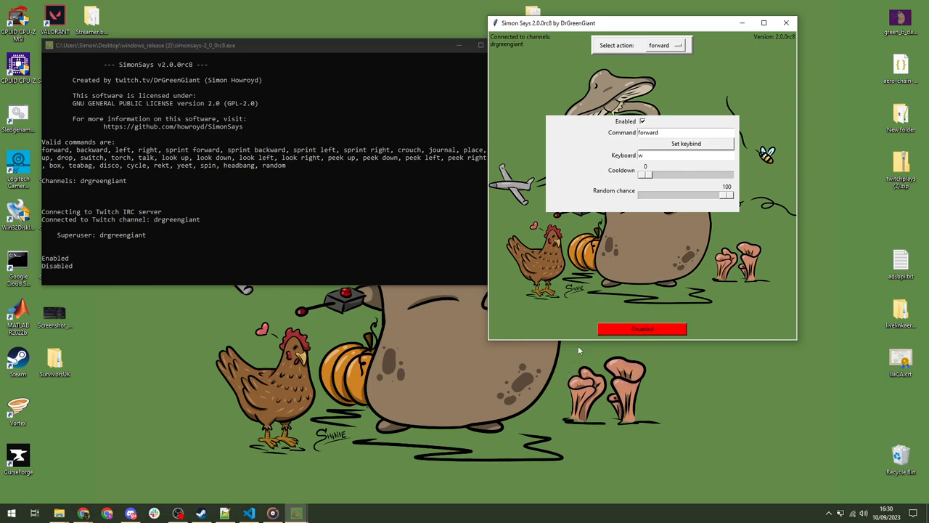
pyautogui.moveTo(63, 276)
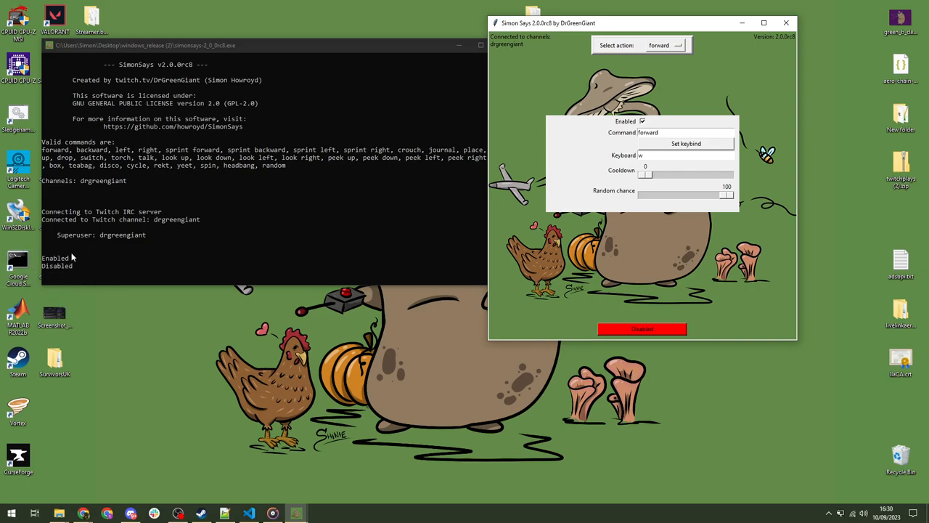
pyautogui.moveTo(638, 302)
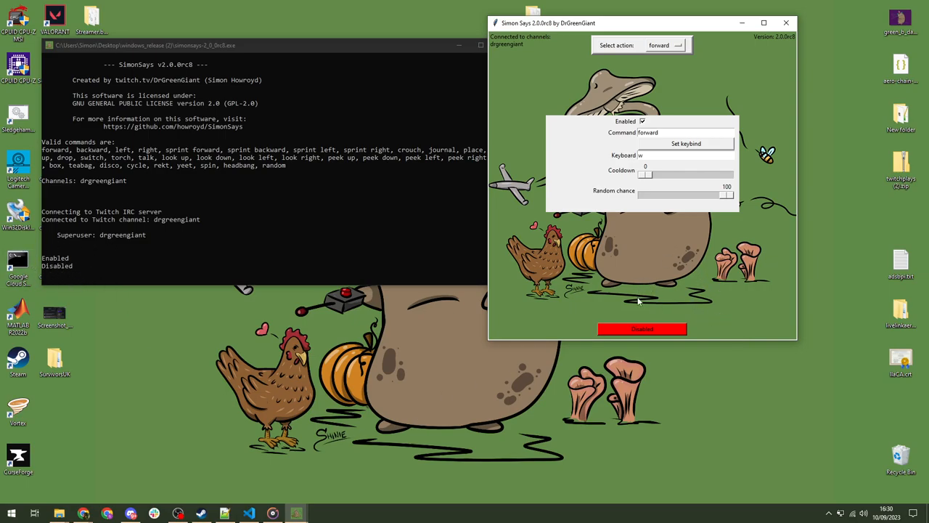
pyautogui.moveTo(653, 301)
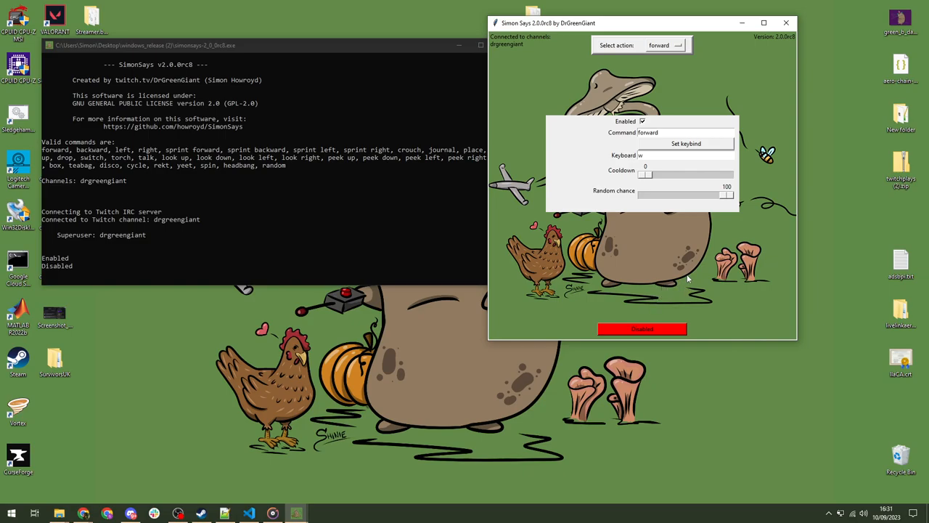
pyautogui.moveTo(209, 174)
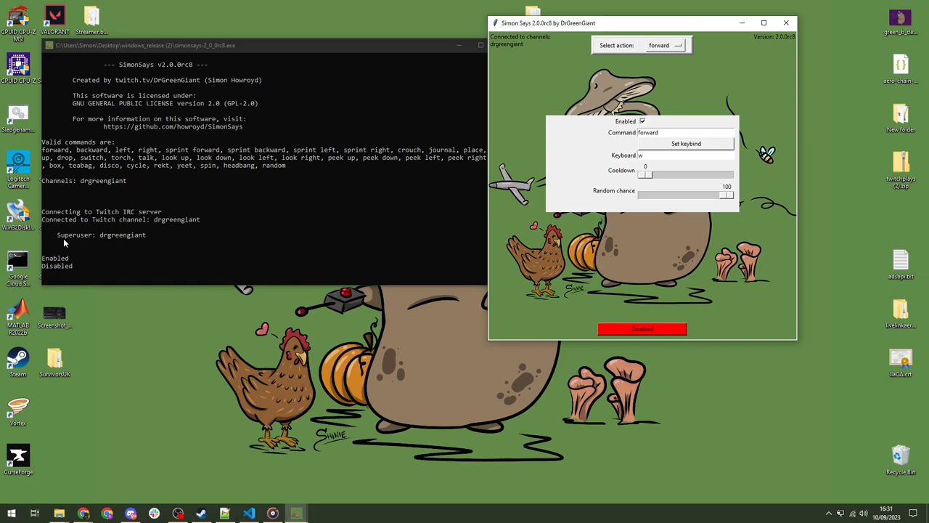
pyautogui.moveTo(591, 251)
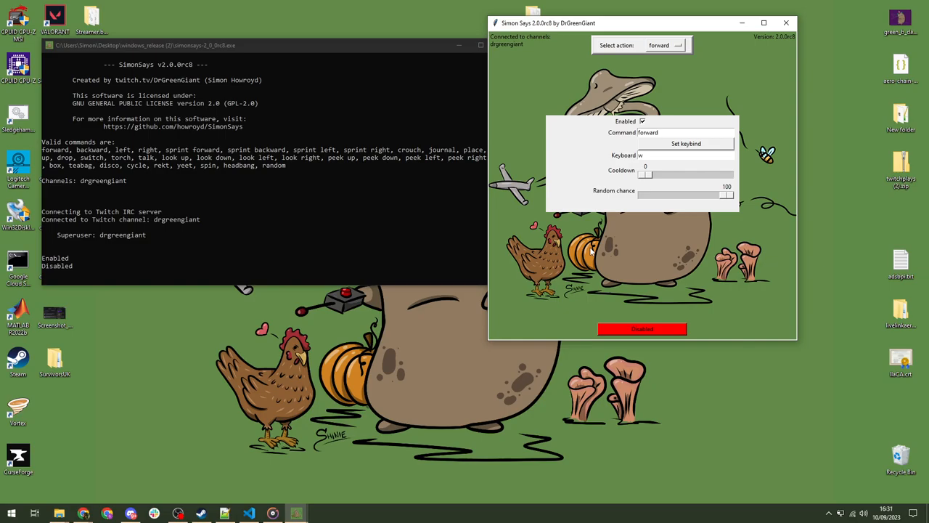
pyautogui.moveTo(675, 283)
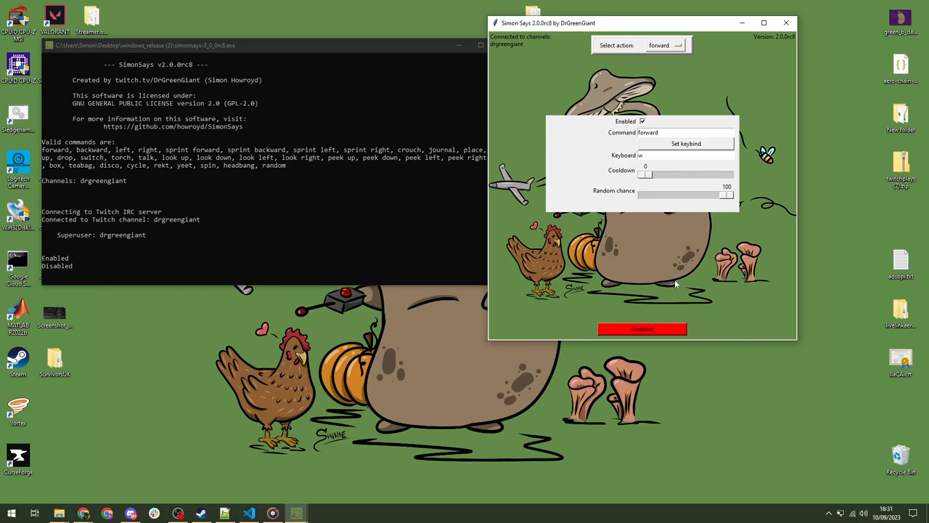
pyautogui.moveTo(699, 282)
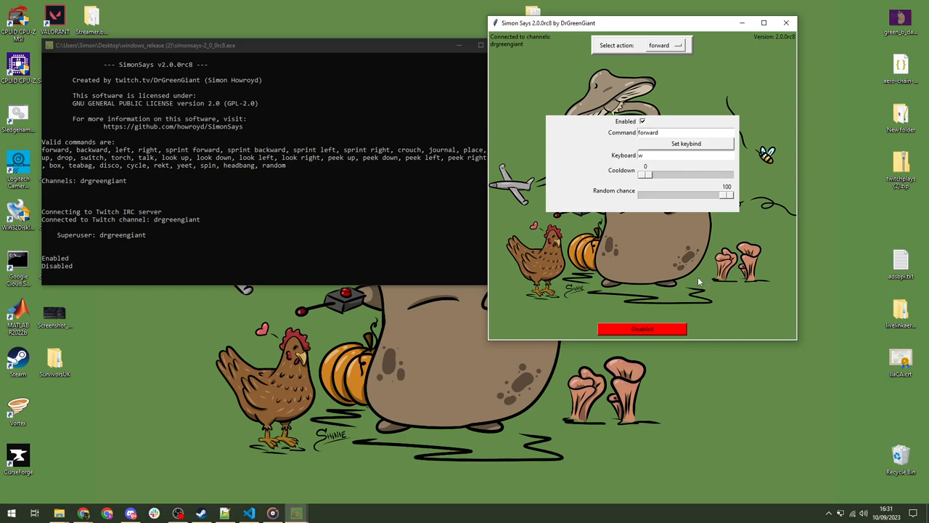
pyautogui.moveTo(688, 270)
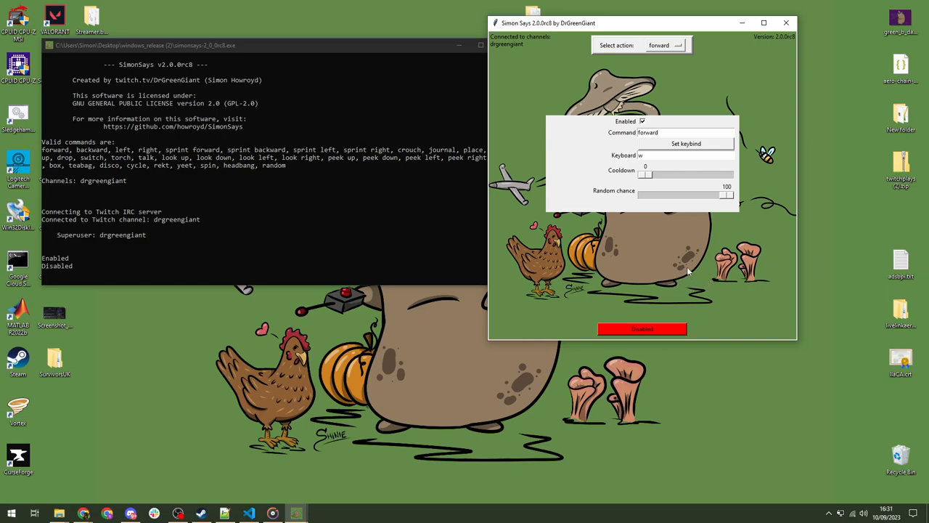
pyautogui.moveTo(771, 242)
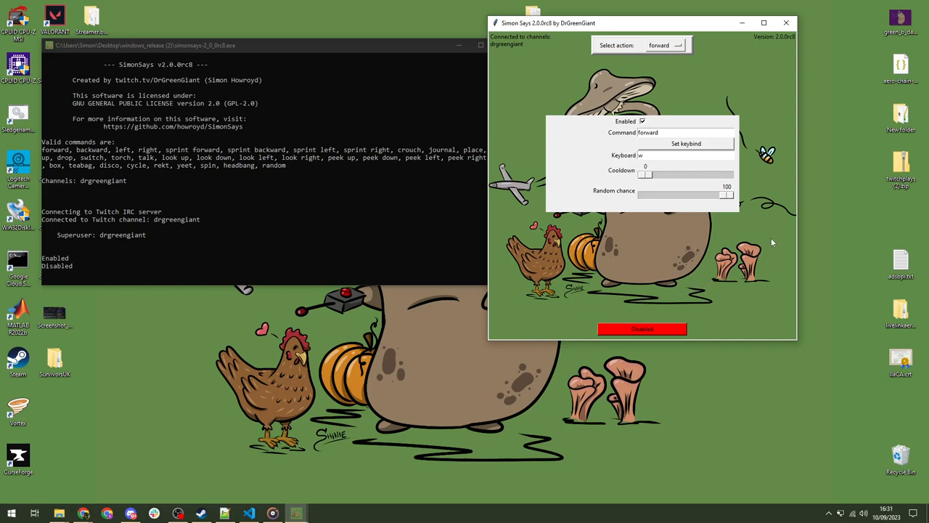
pyautogui.moveTo(773, 217)
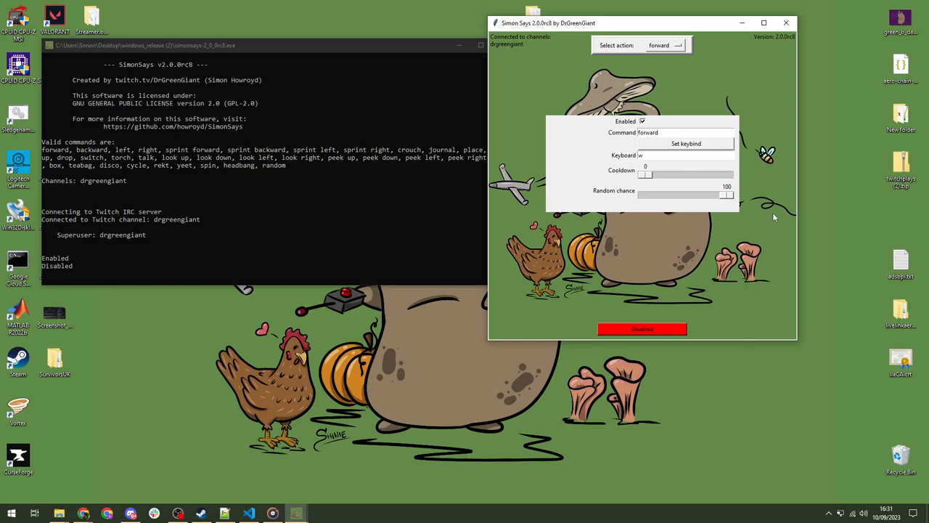
pyautogui.moveTo(743, 75)
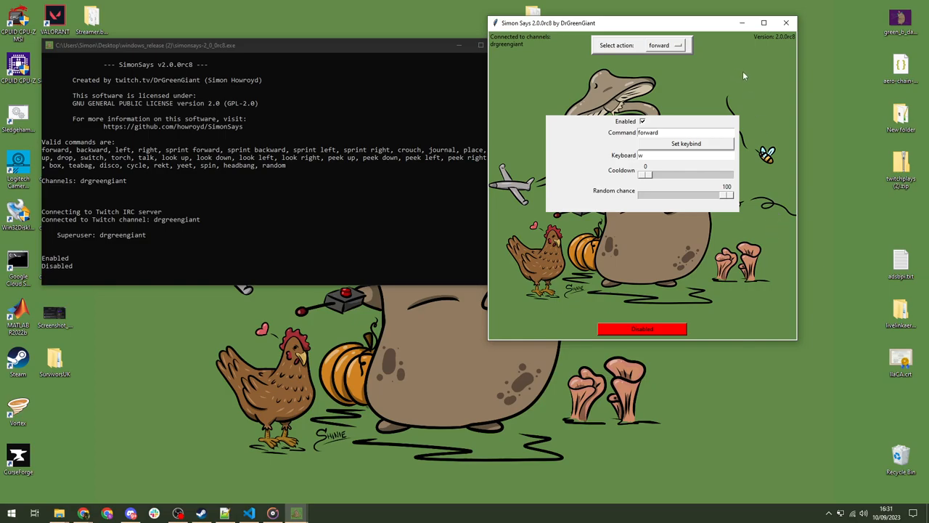
pyautogui.moveTo(753, 76)
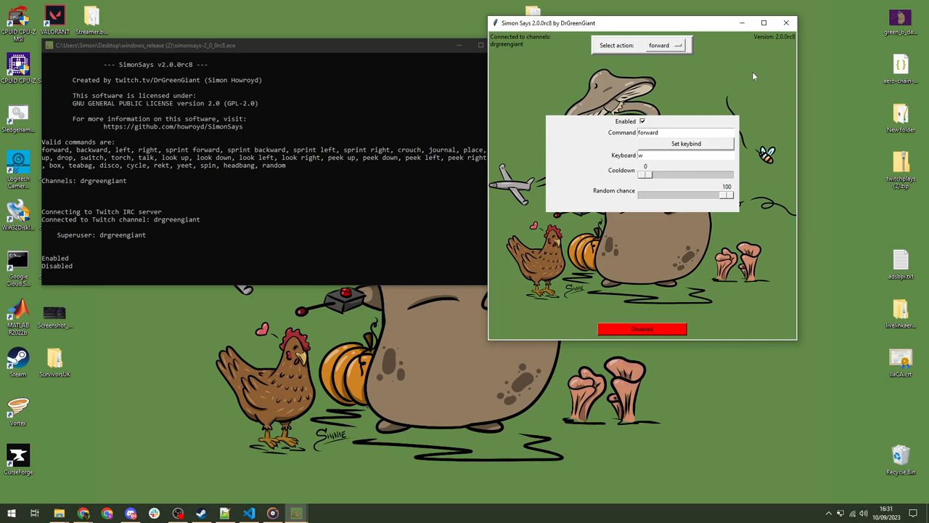
pyautogui.moveTo(770, 93)
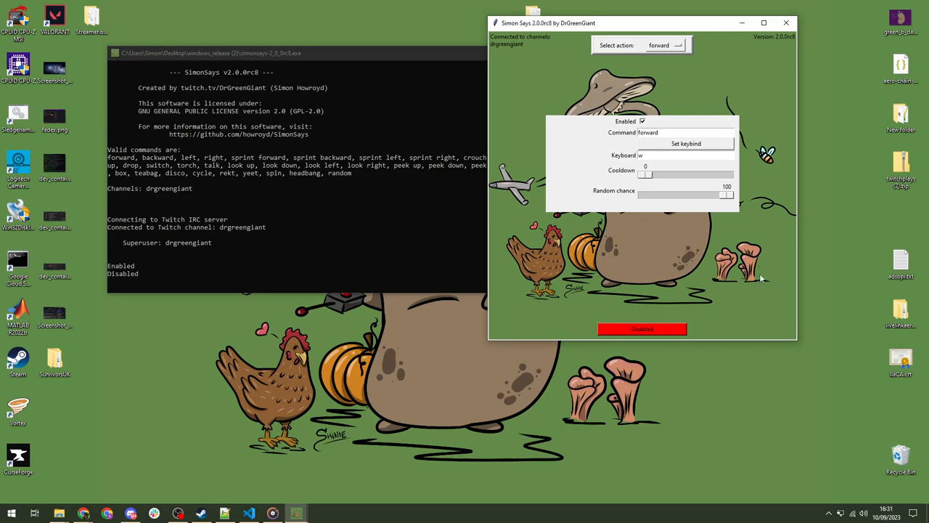
pyautogui.moveTo(756, 270)
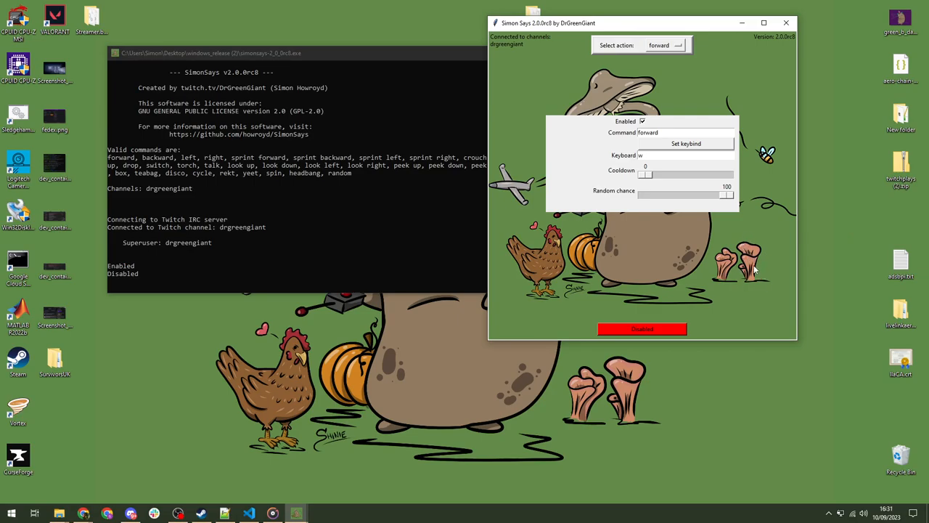
pyautogui.moveTo(772, 220)
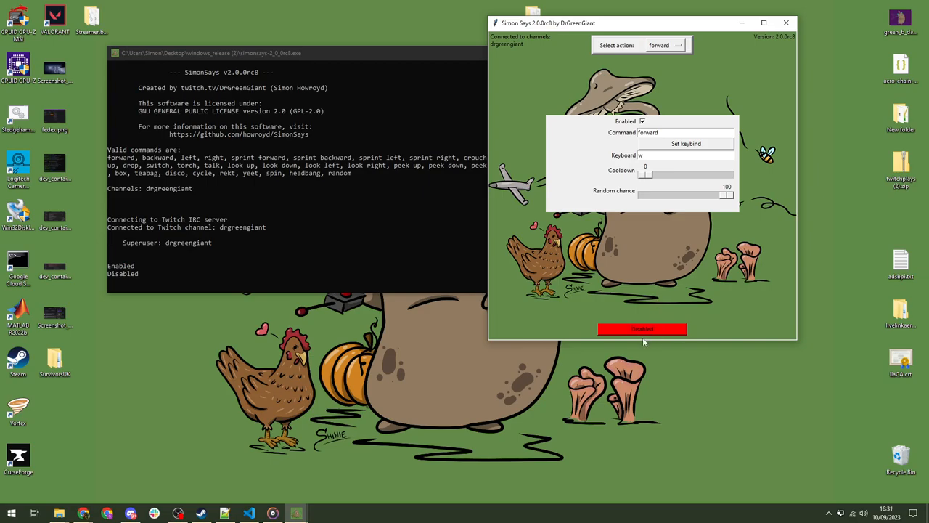
pyautogui.click(642, 328)
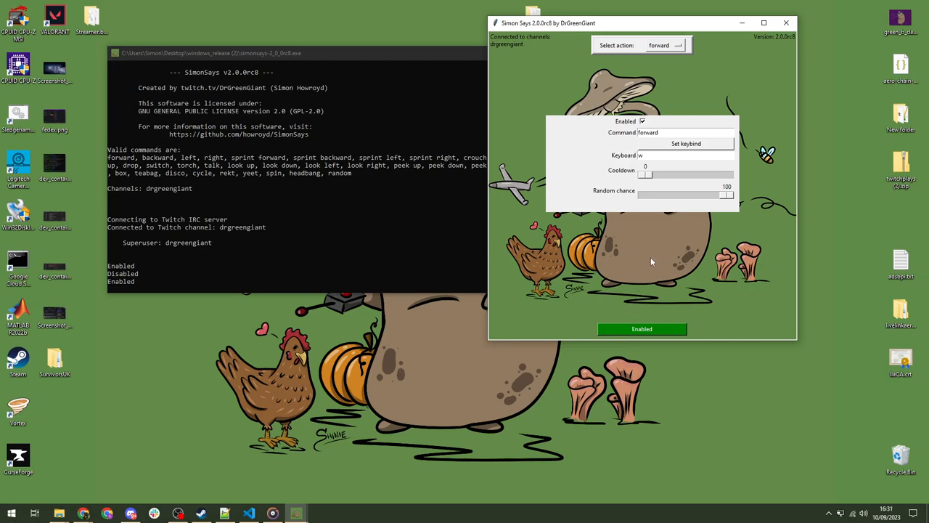
pyautogui.moveTo(651, 245)
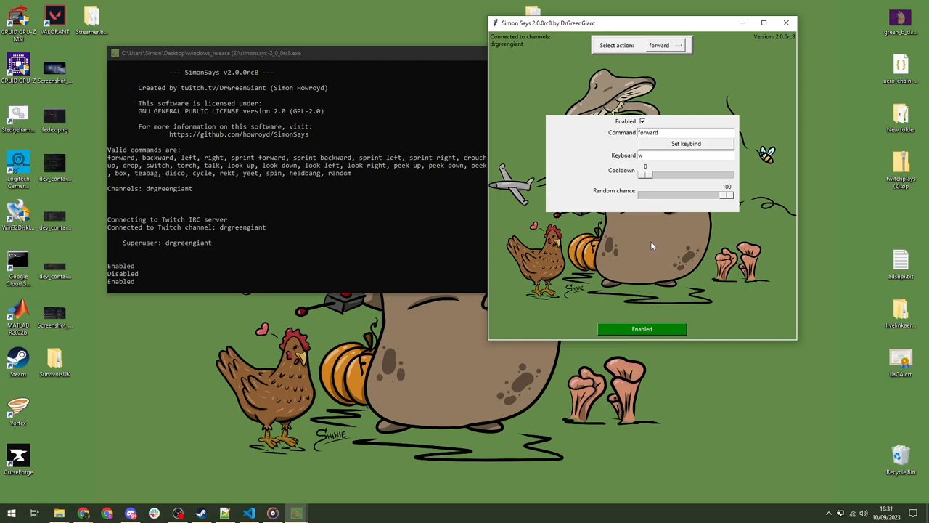
pyautogui.moveTo(664, 216)
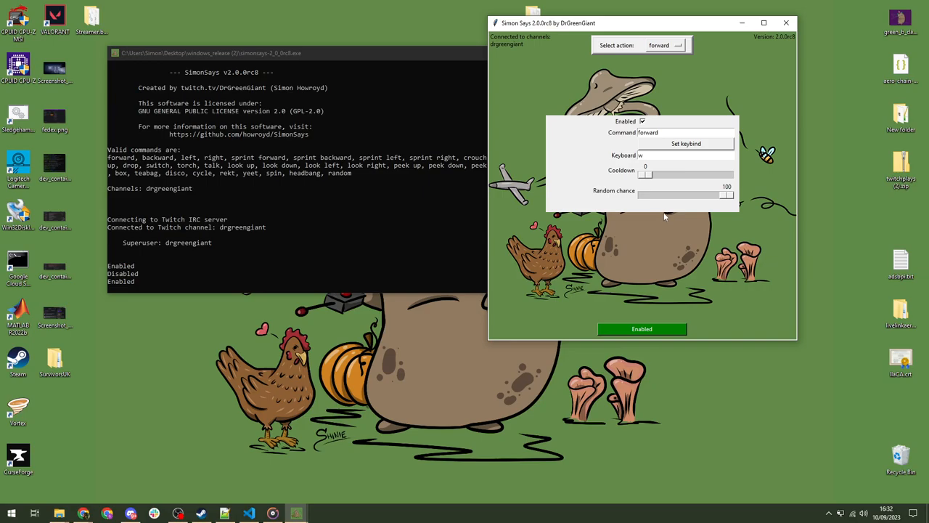
pyautogui.moveTo(724, 241)
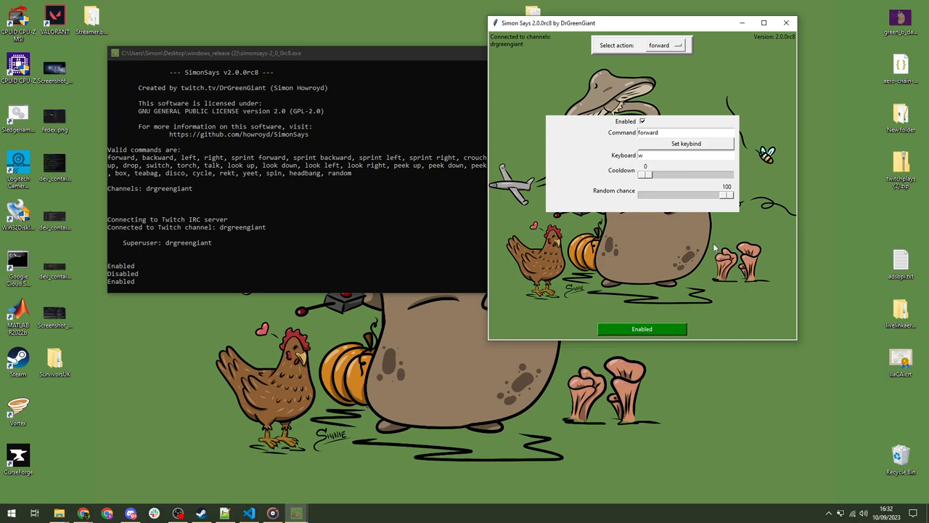
pyautogui.moveTo(741, 243)
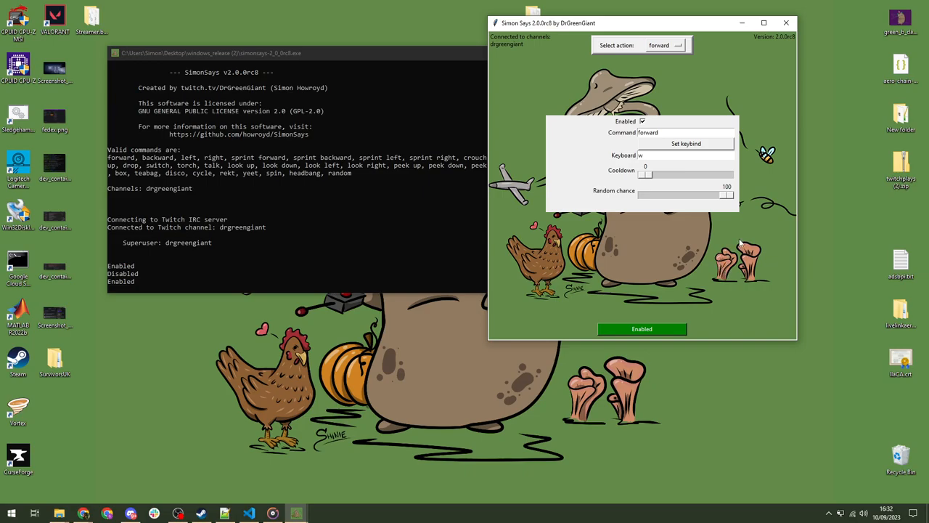
pyautogui.moveTo(772, 225)
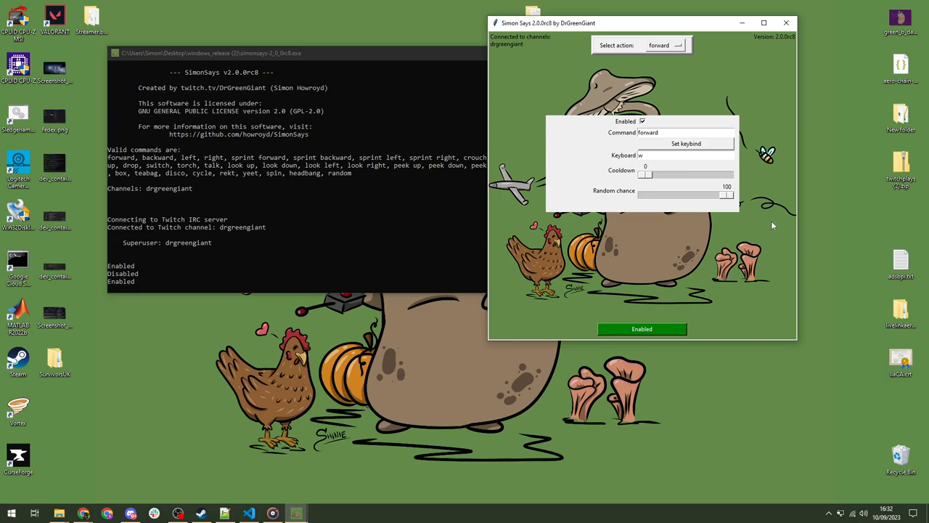
pyautogui.moveTo(773, 199)
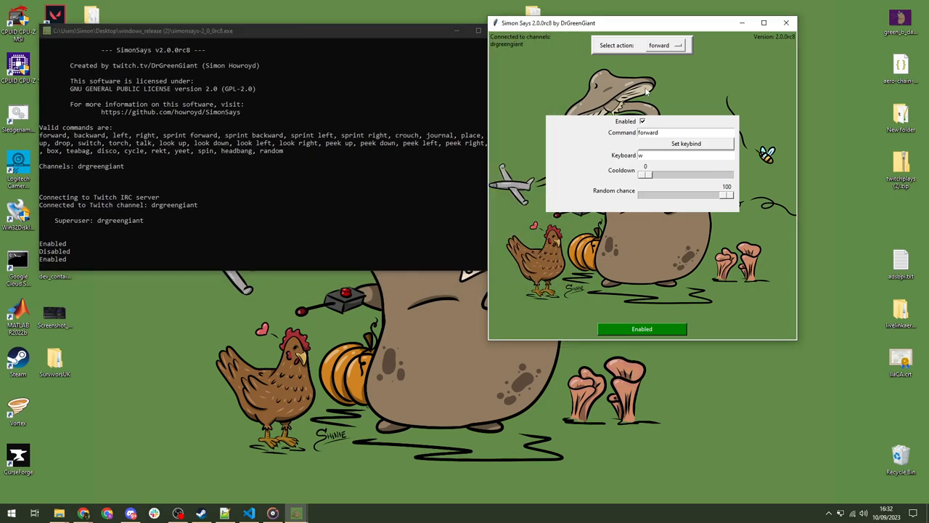
# - Review the action dropdown and leave forward as the action being configured
pyautogui.click(664, 45)
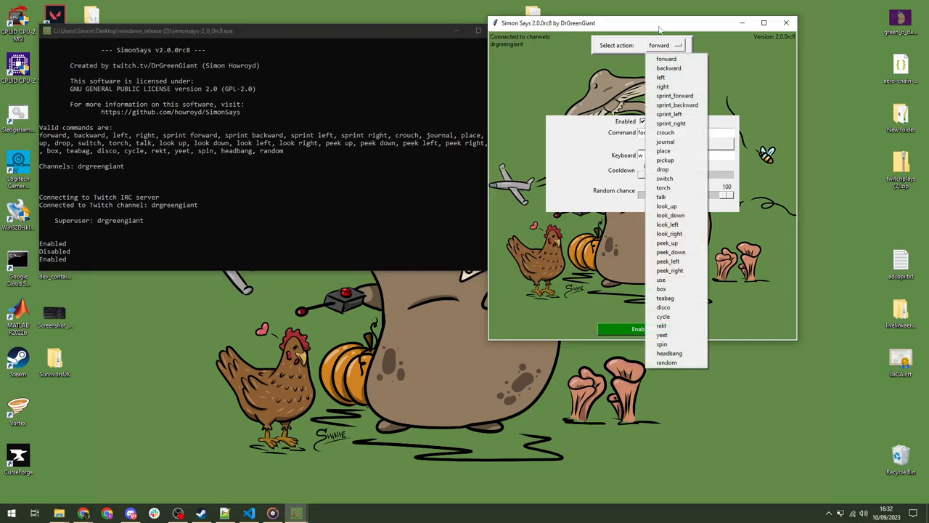
pyautogui.click(667, 59)
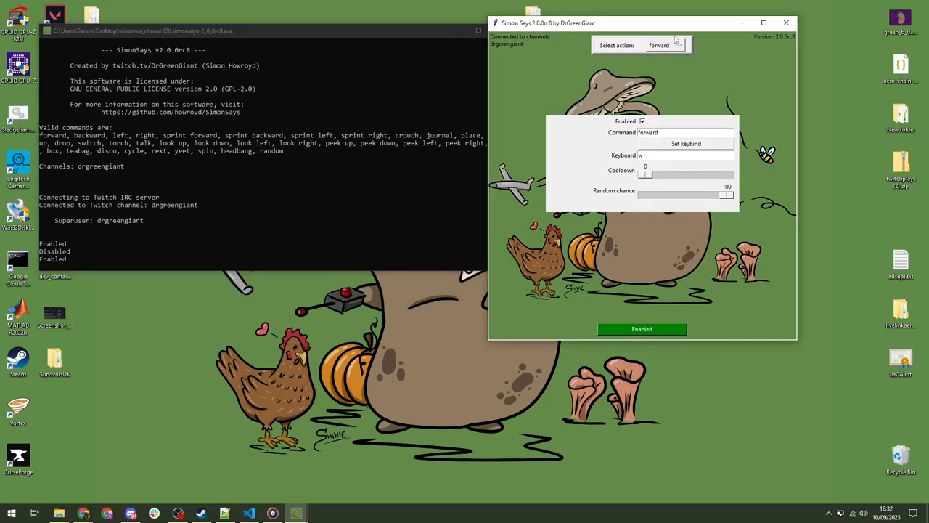
pyautogui.moveTo(677, 237)
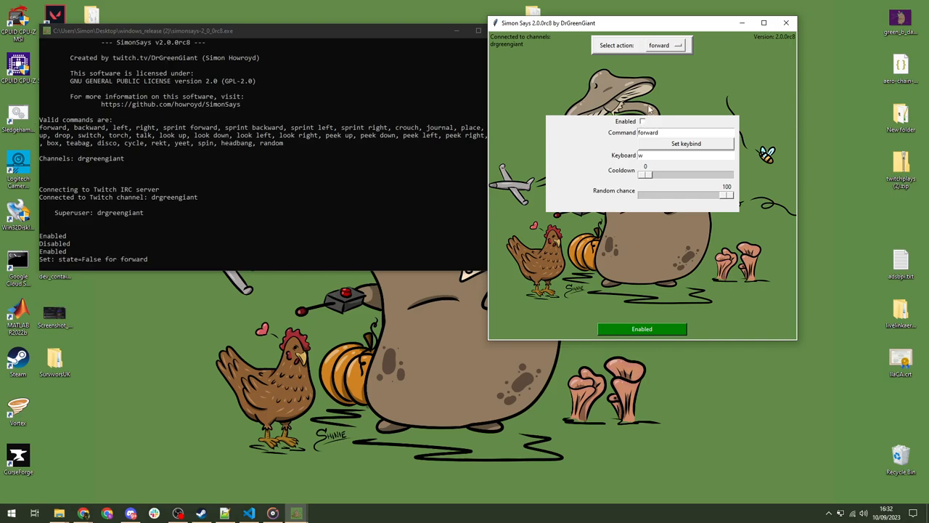
pyautogui.moveTo(657, 105)
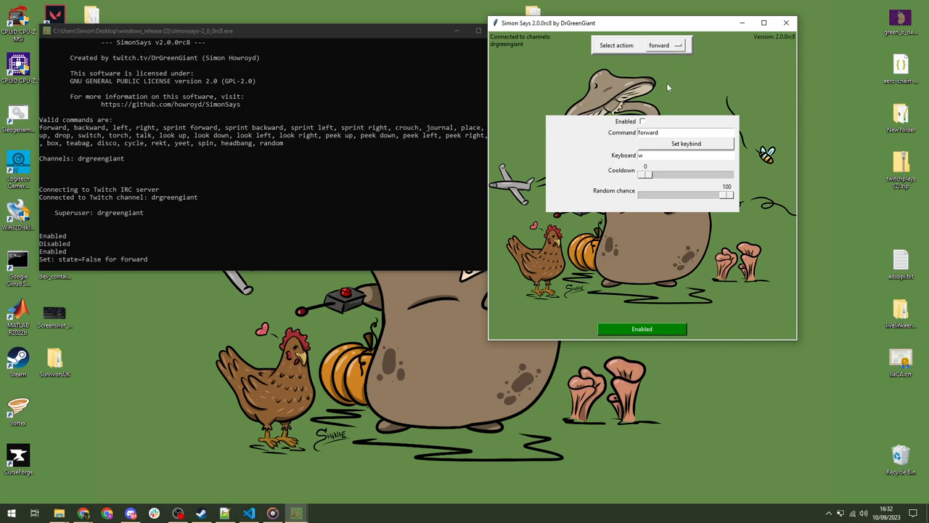
pyautogui.moveTo(675, 48)
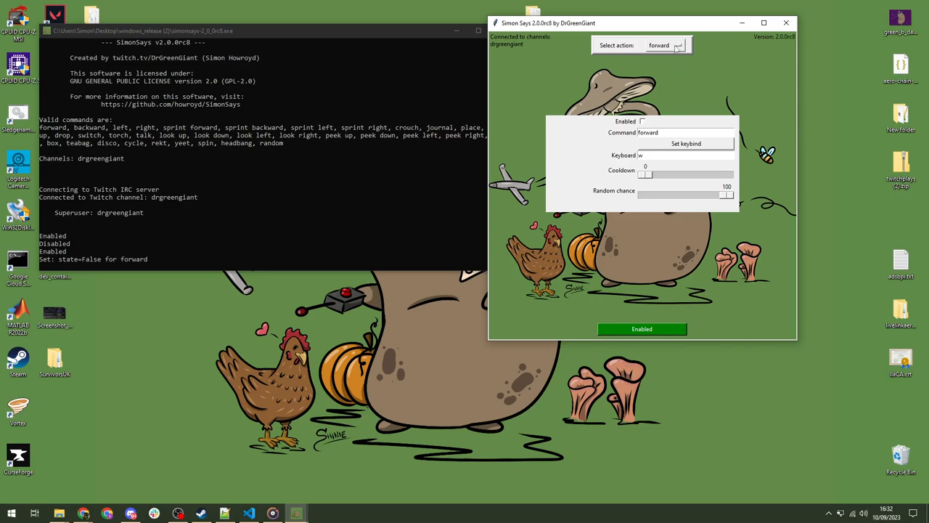
# - Untick and re-tick the forward action's Enabled checkbox so it ends enabled, bound to w
pyautogui.click(678, 45)
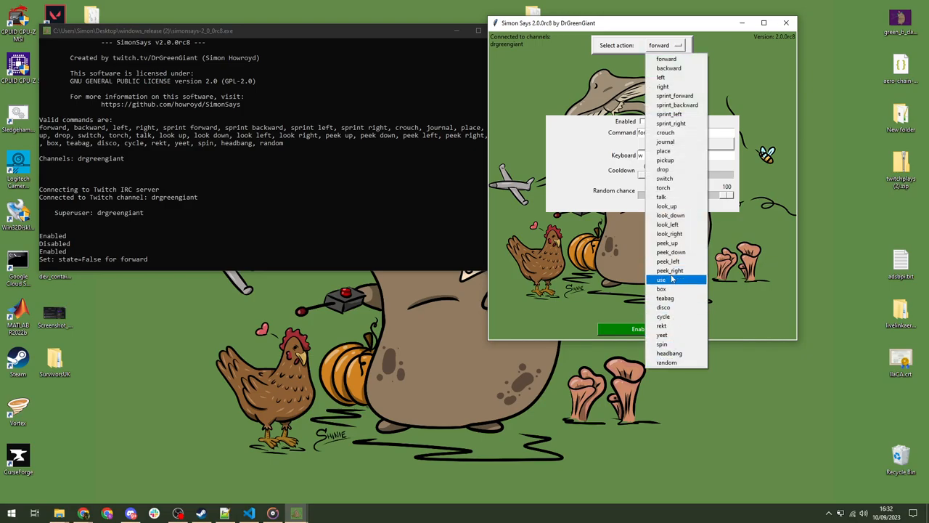
pyautogui.moveTo(670, 270)
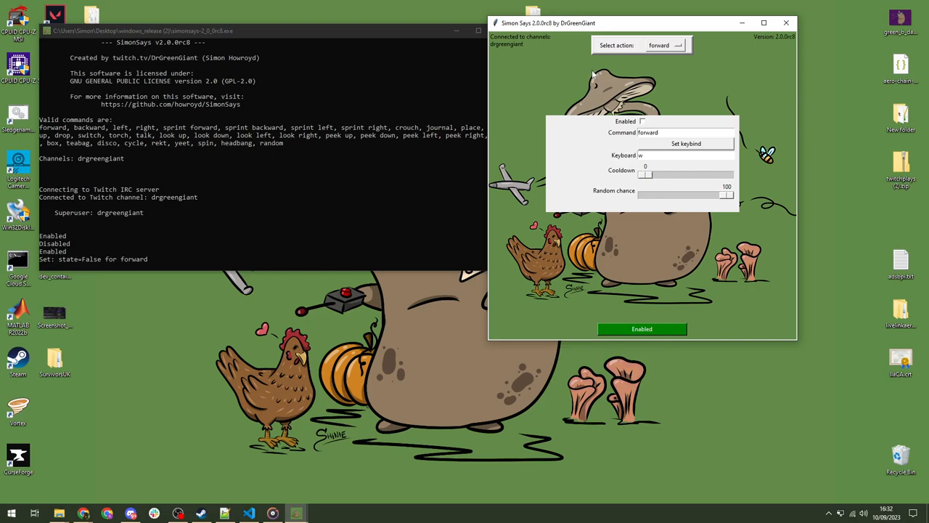
pyautogui.moveTo(572, 50)
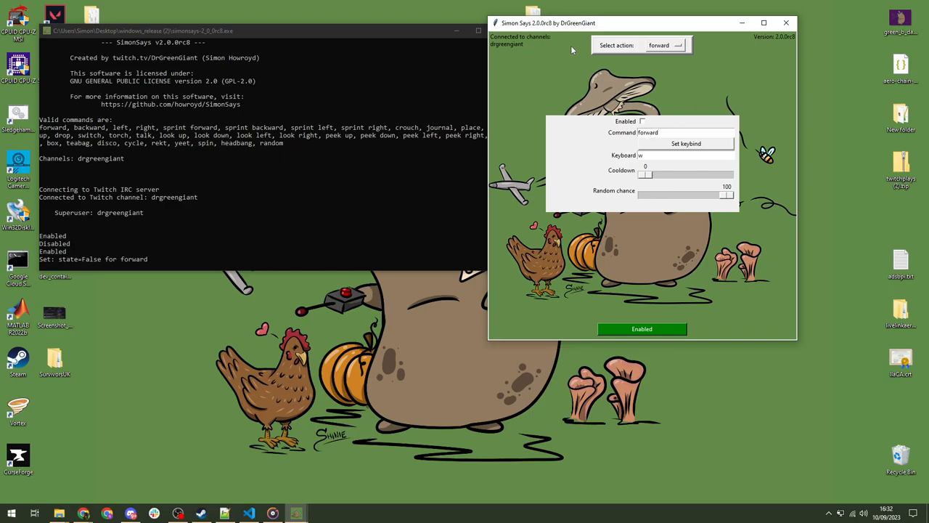
pyautogui.click(642, 121)
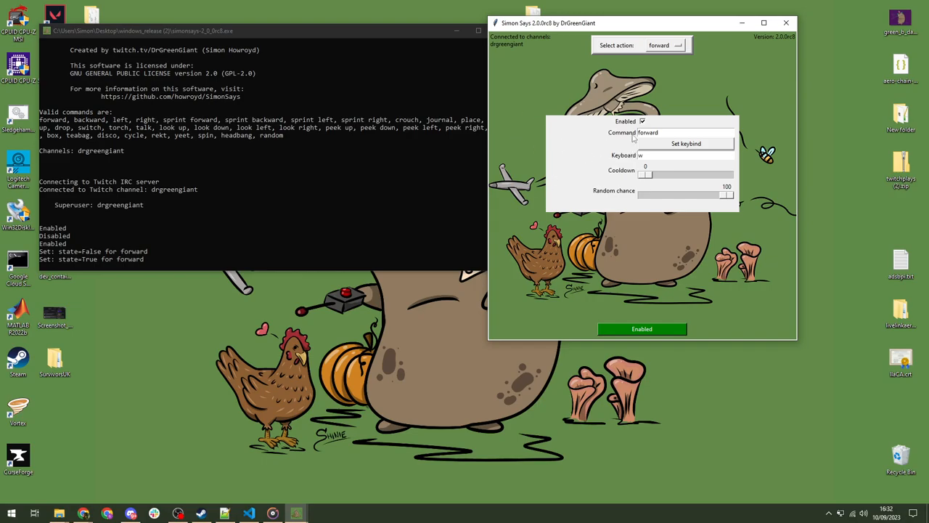
pyautogui.moveTo(711, 114)
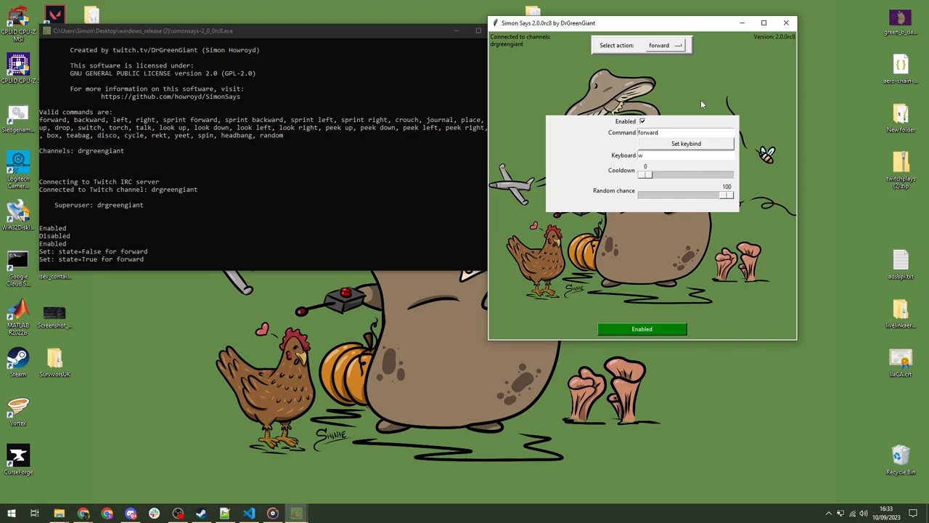
pyautogui.moveTo(678, 171)
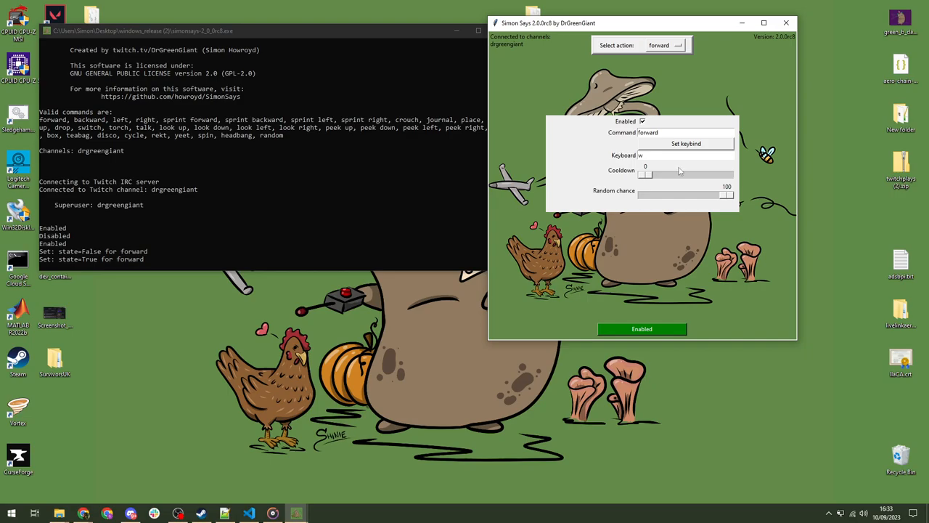
pyautogui.click(666, 132)
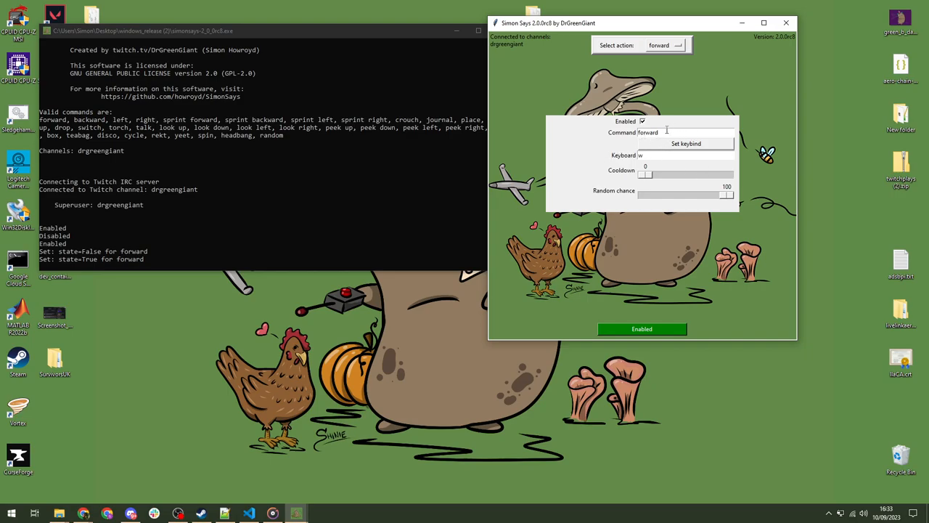
pyautogui.moveTo(672, 117)
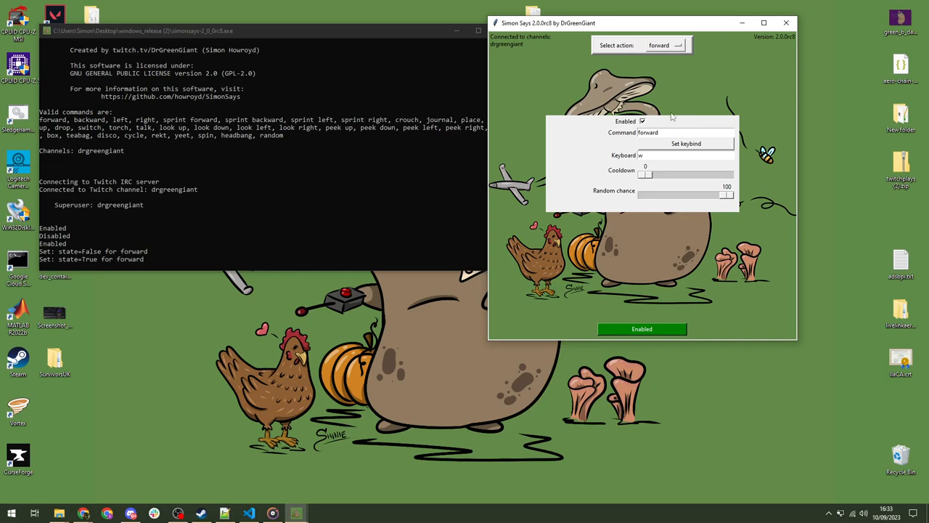
pyautogui.moveTo(665, 133)
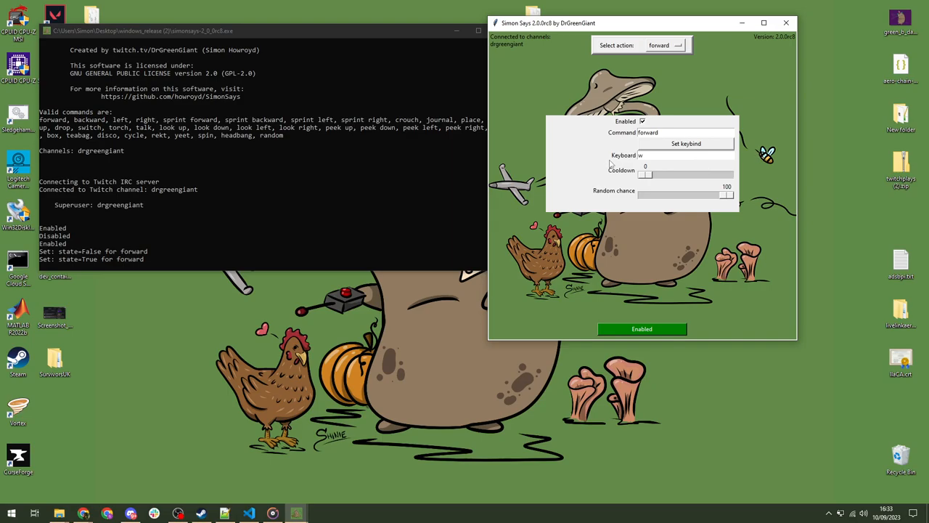
pyautogui.moveTo(598, 159)
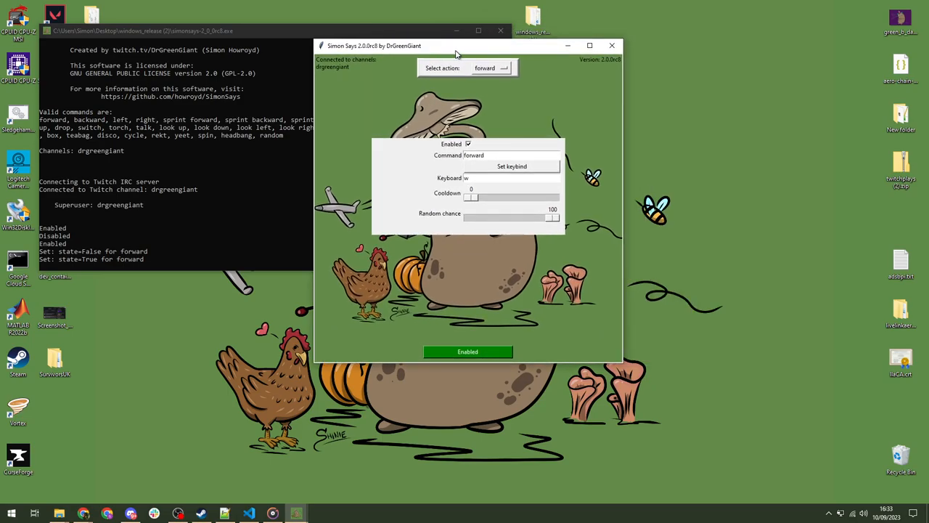
# - Move the Simon Says window beside the console while the key listeners start
pyautogui.moveTo(458, 46); pyautogui.dragTo(490, 42)
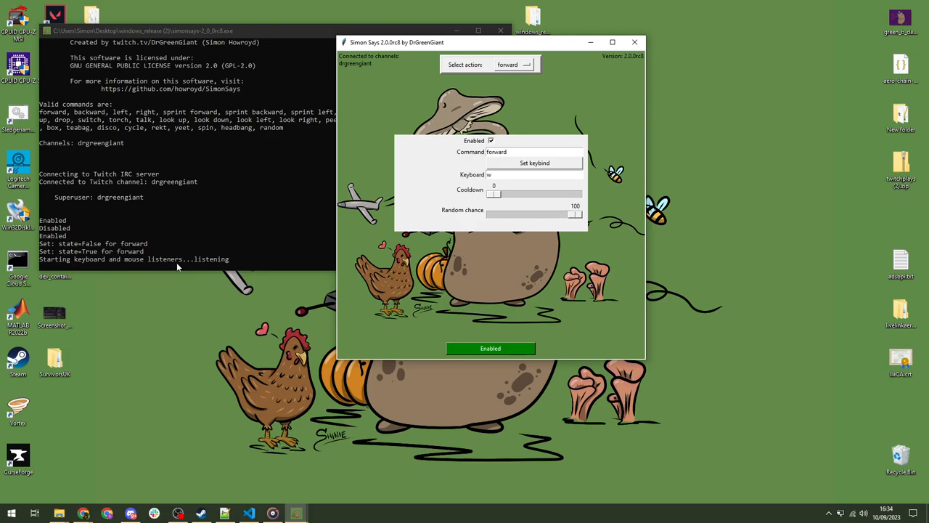
pyautogui.moveTo(327, 202)
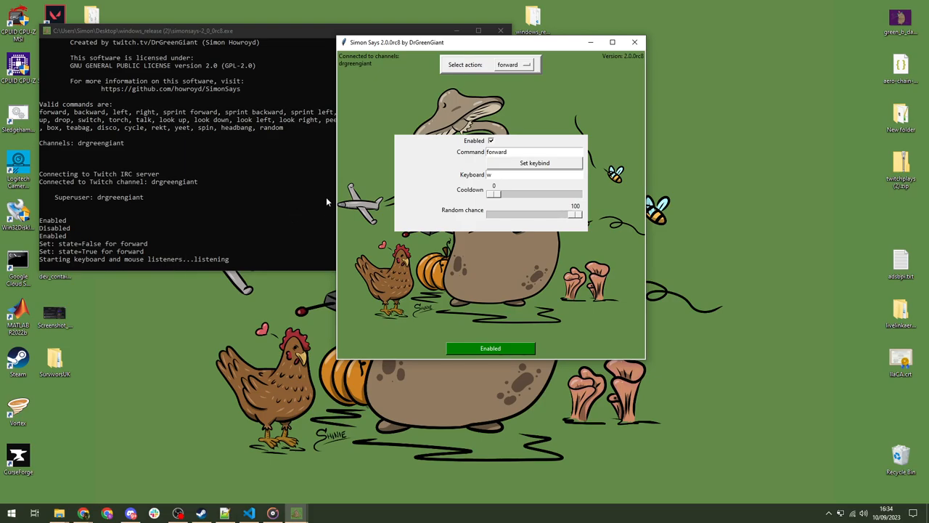
pyautogui.moveTo(343, 198)
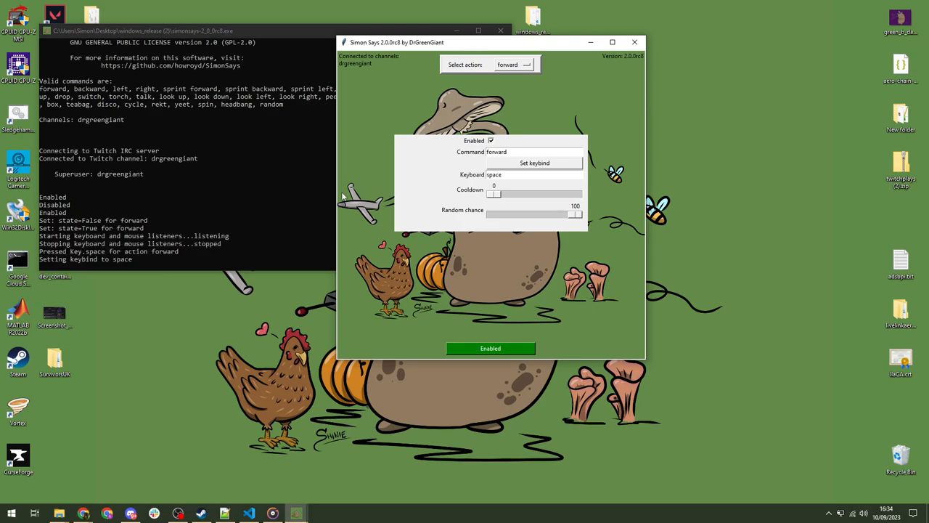
pyautogui.moveTo(64, 247)
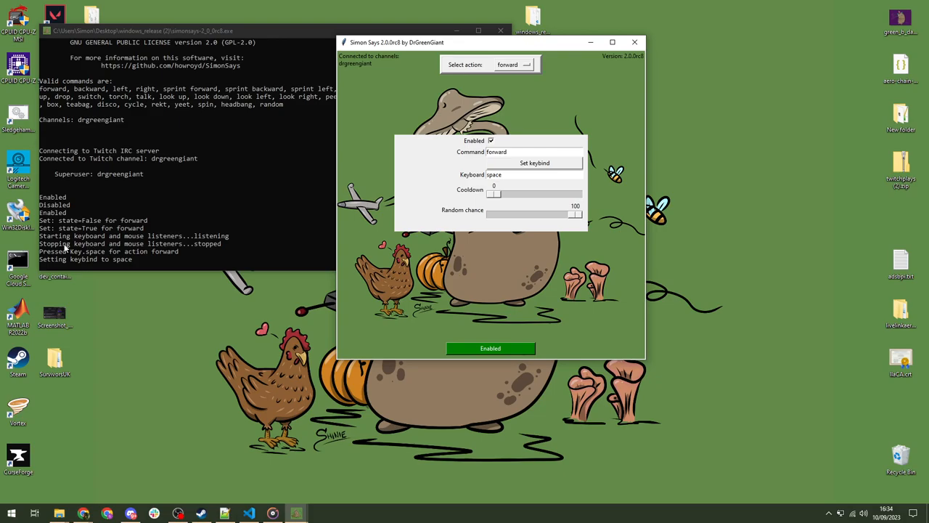
pyautogui.moveTo(207, 247)
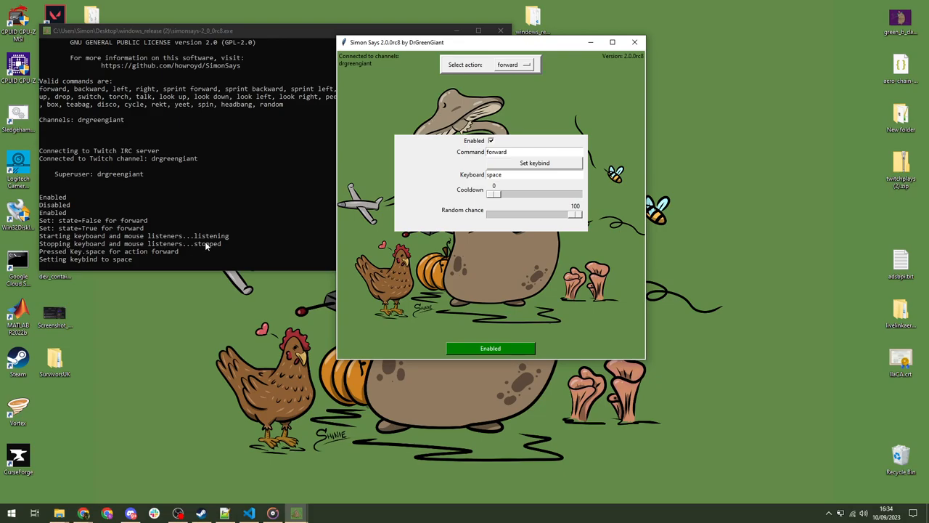
pyautogui.moveTo(208, 254)
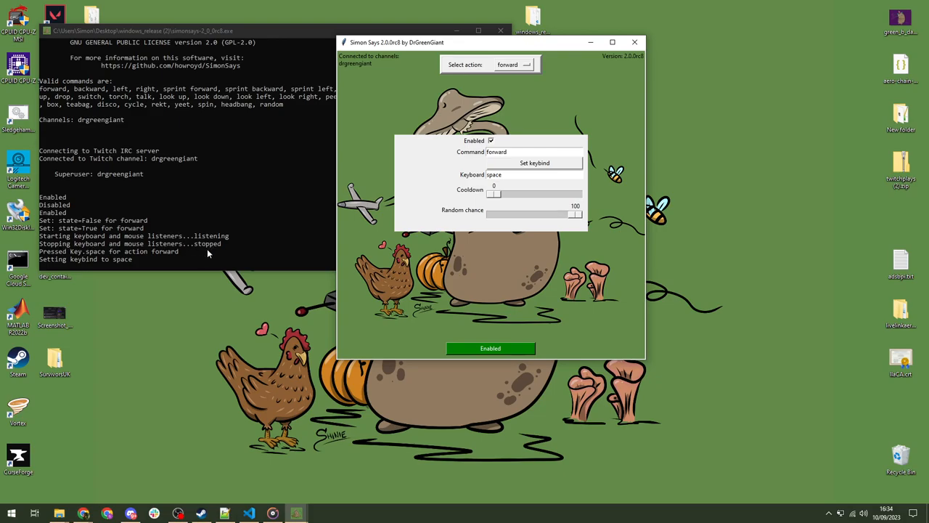
pyautogui.moveTo(85, 259)
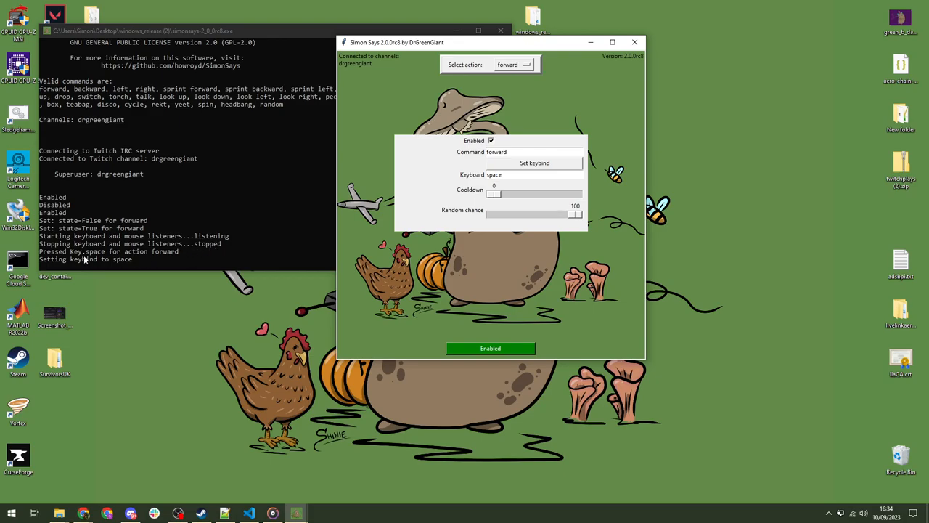
pyautogui.moveTo(107, 261)
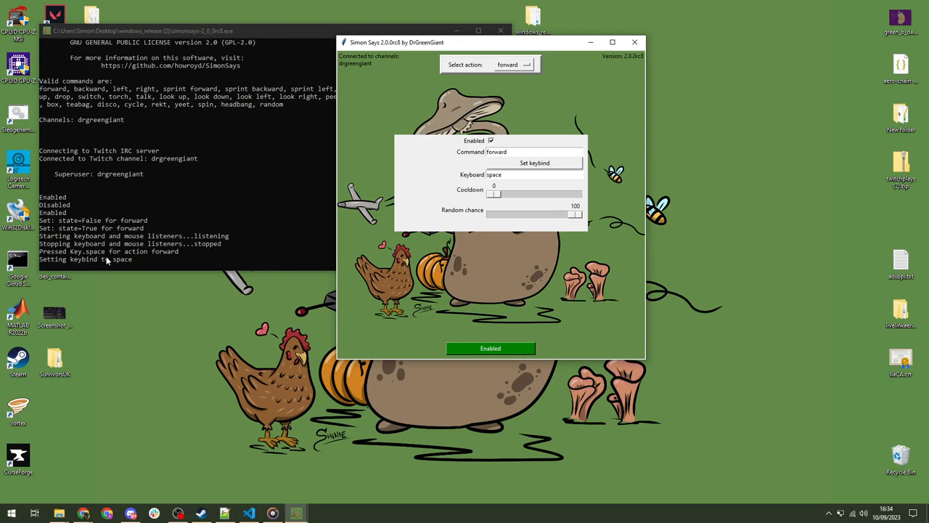
pyautogui.moveTo(74, 265)
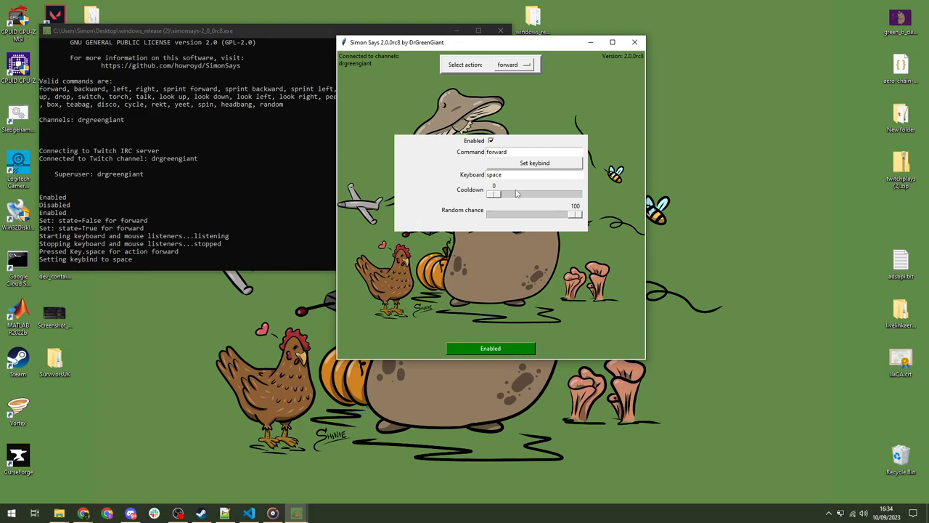
pyautogui.moveTo(514, 180)
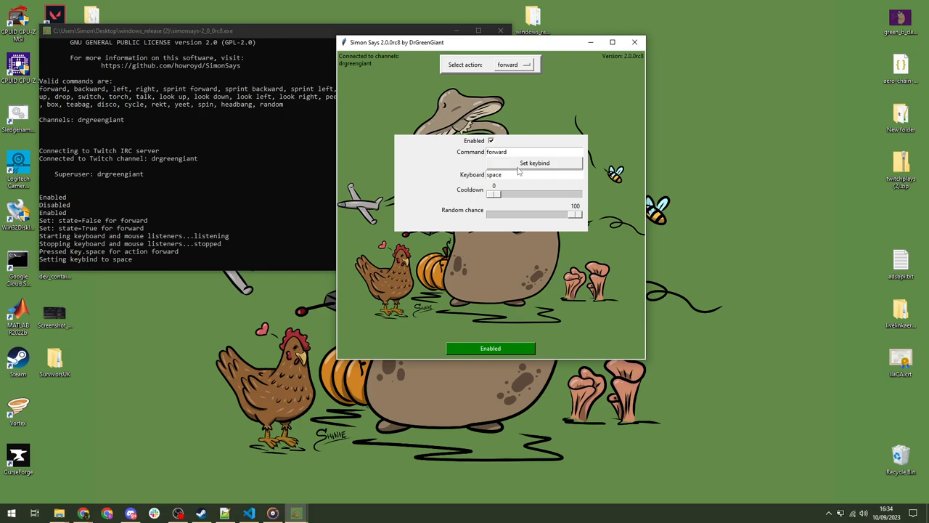
pyautogui.moveTo(534, 165)
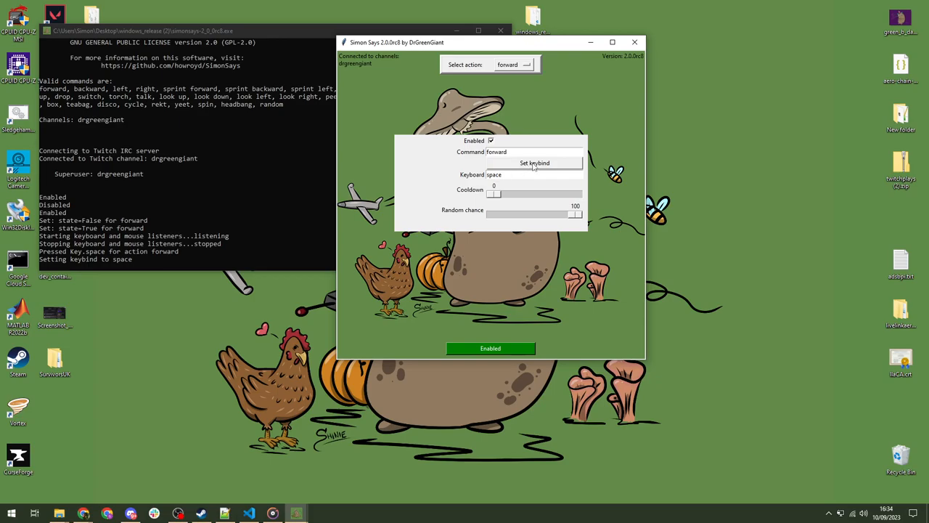
# - Rebind forward through middle, x2, x1 mouse buttons, ending on media_play_pause
pyautogui.click(534, 163)
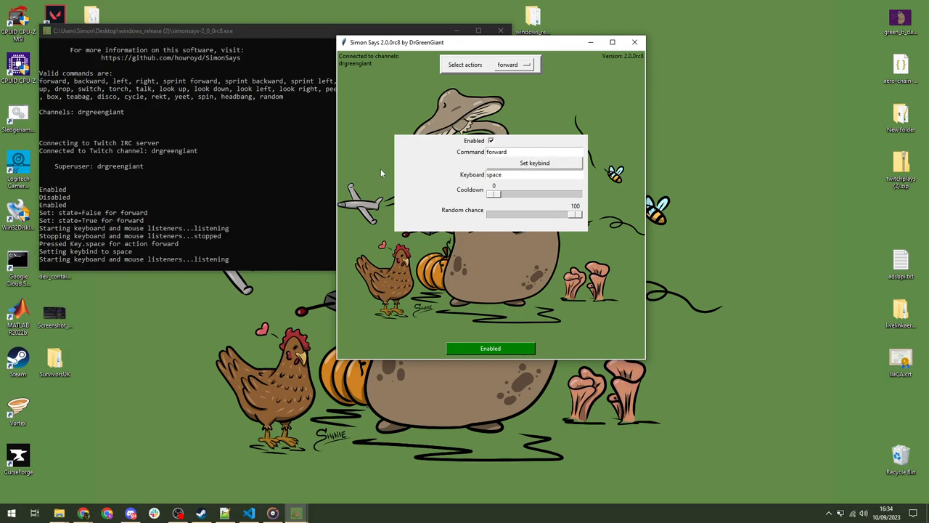
pyautogui.moveTo(374, 180)
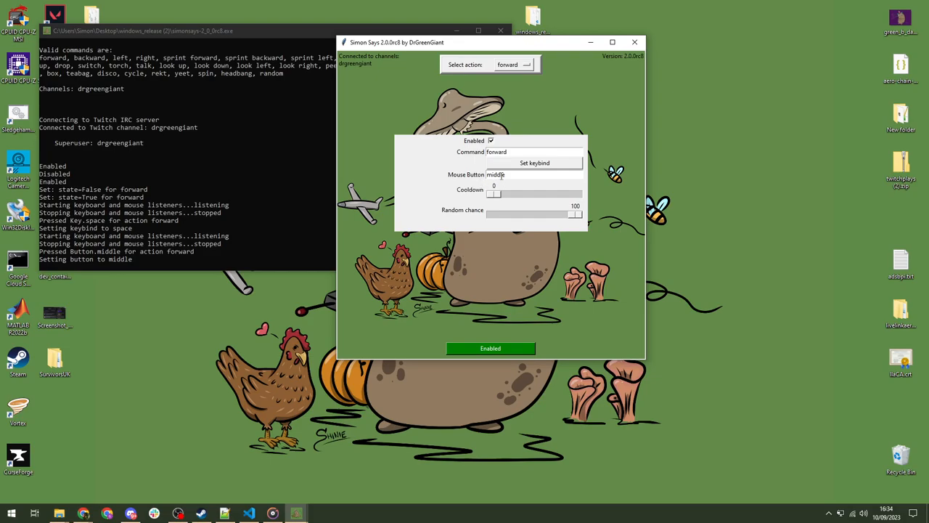
pyautogui.moveTo(468, 174)
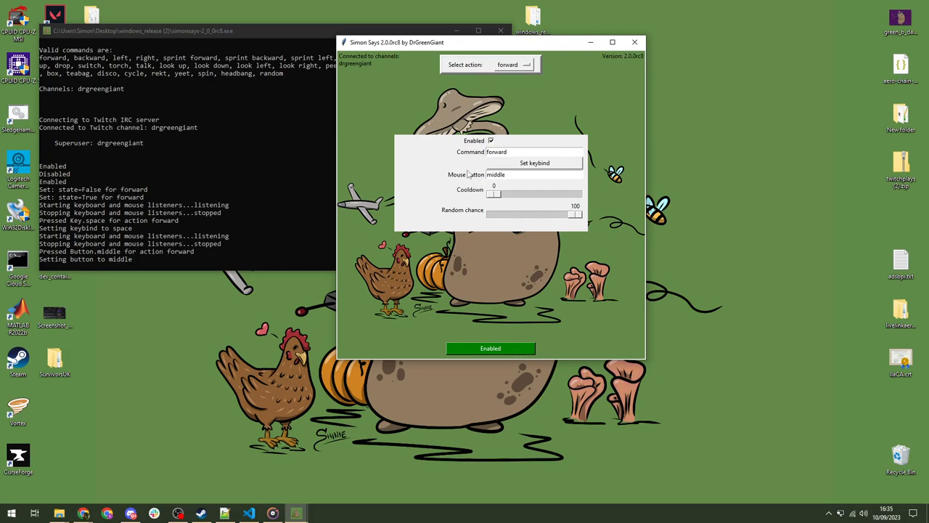
pyautogui.moveTo(545, 190)
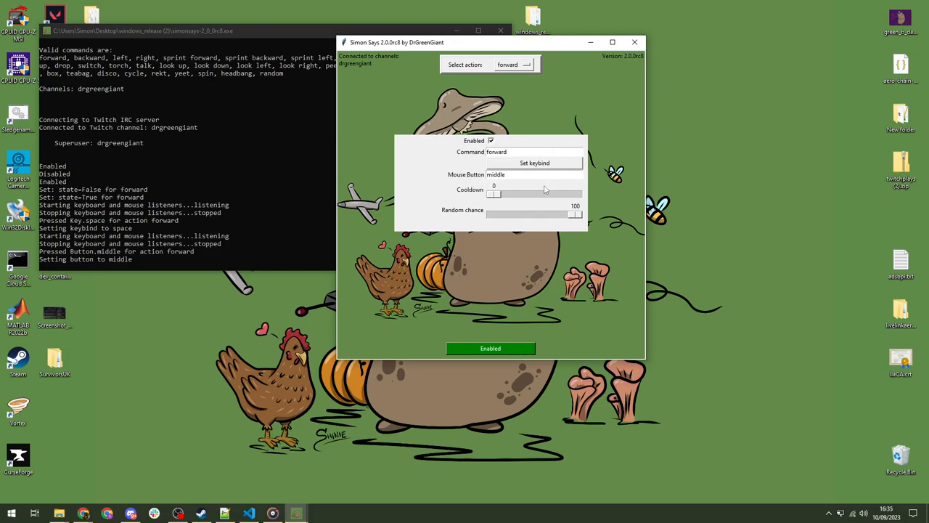
pyautogui.moveTo(537, 162)
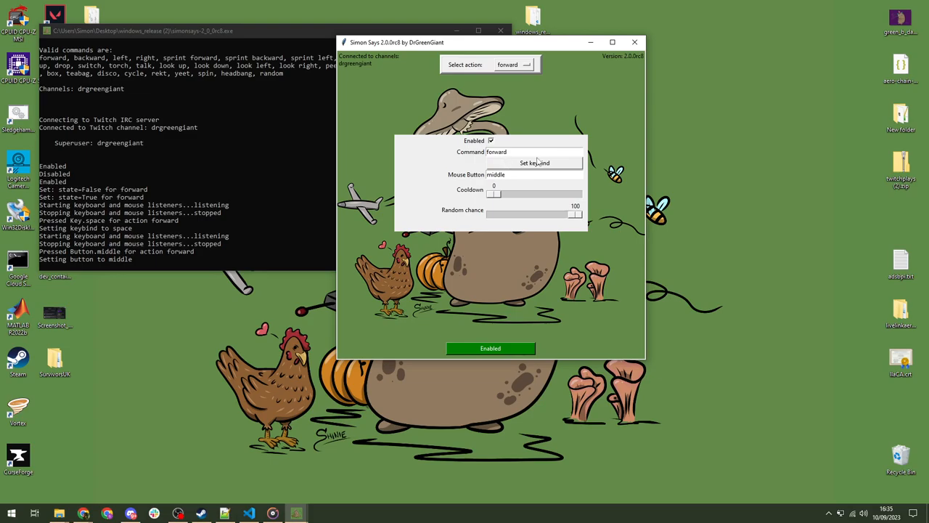
pyautogui.moveTo(531, 174)
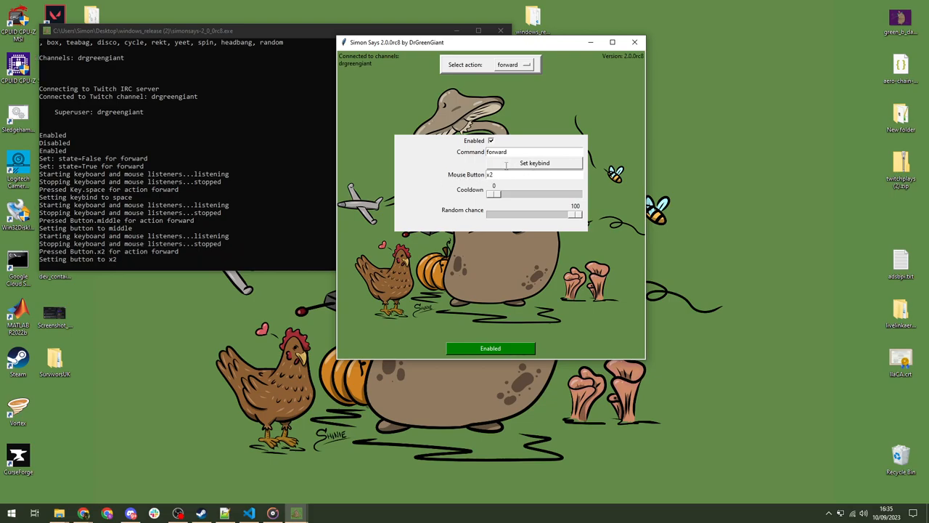
pyautogui.click(535, 174)
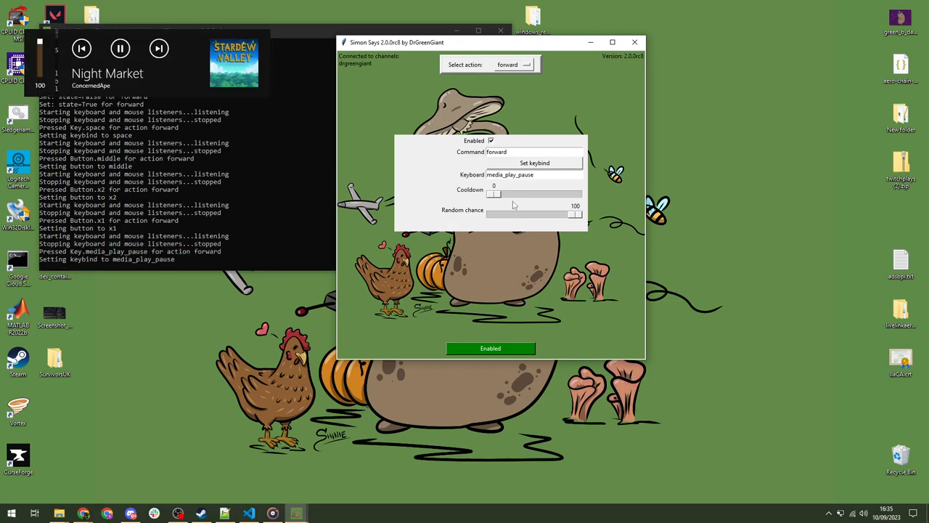
pyautogui.click(120, 48)
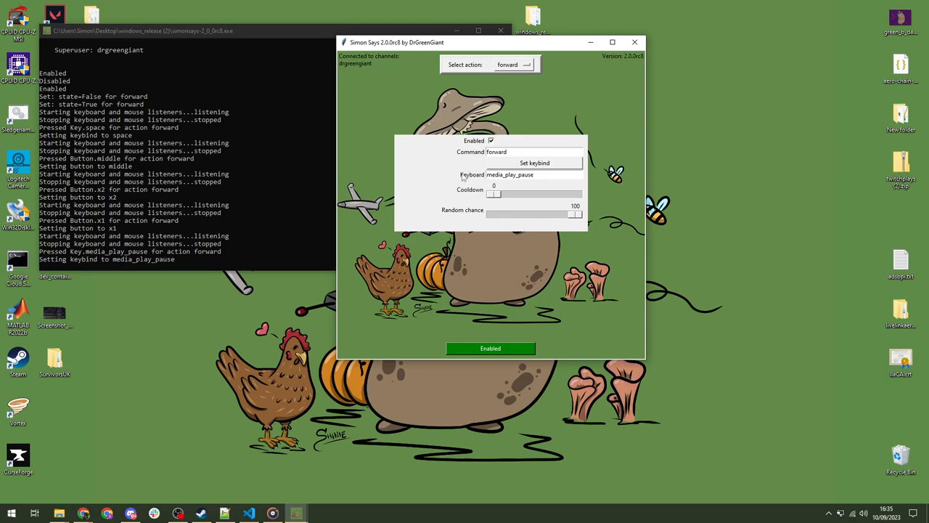
pyautogui.moveTo(477, 172)
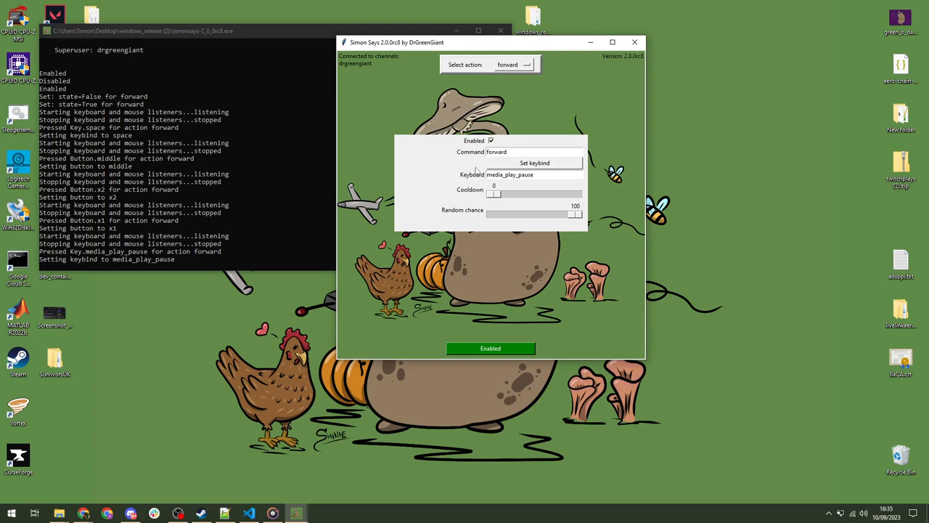
pyautogui.moveTo(470, 176)
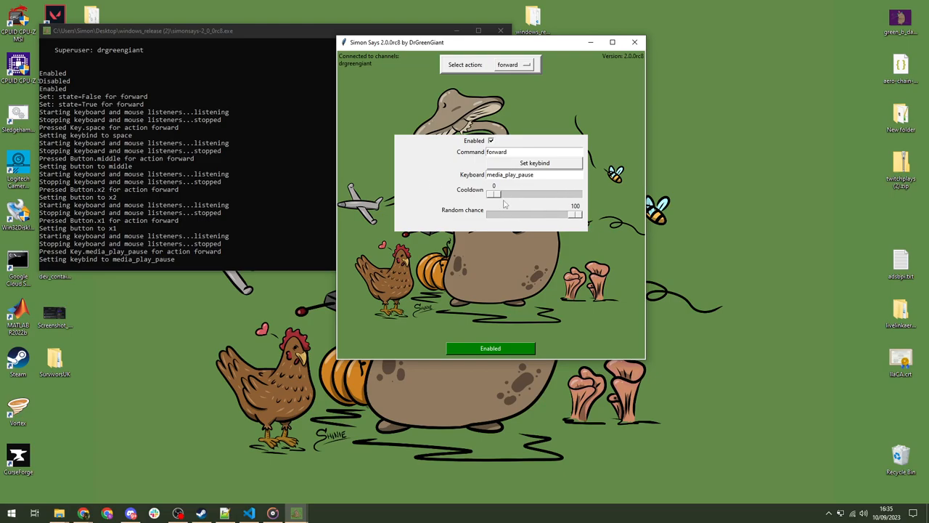
pyautogui.moveTo(301, 497)
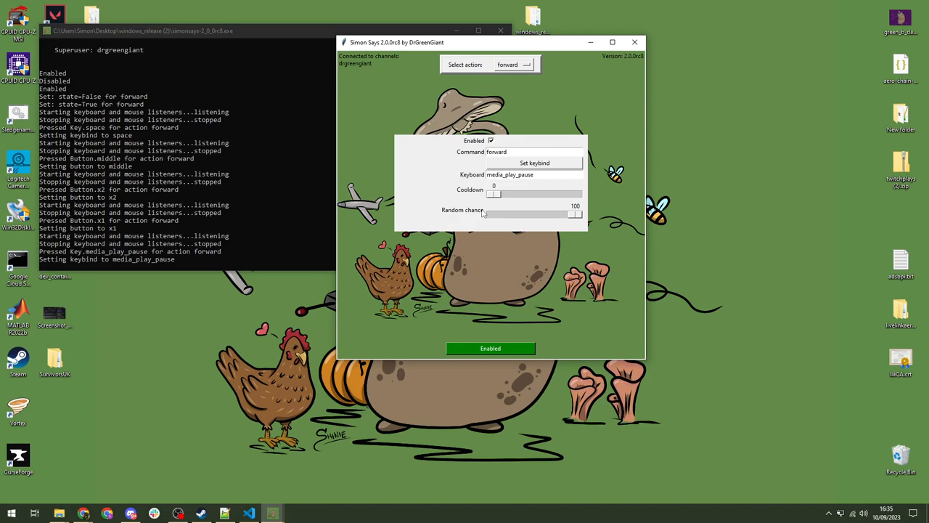
pyautogui.moveTo(499, 197)
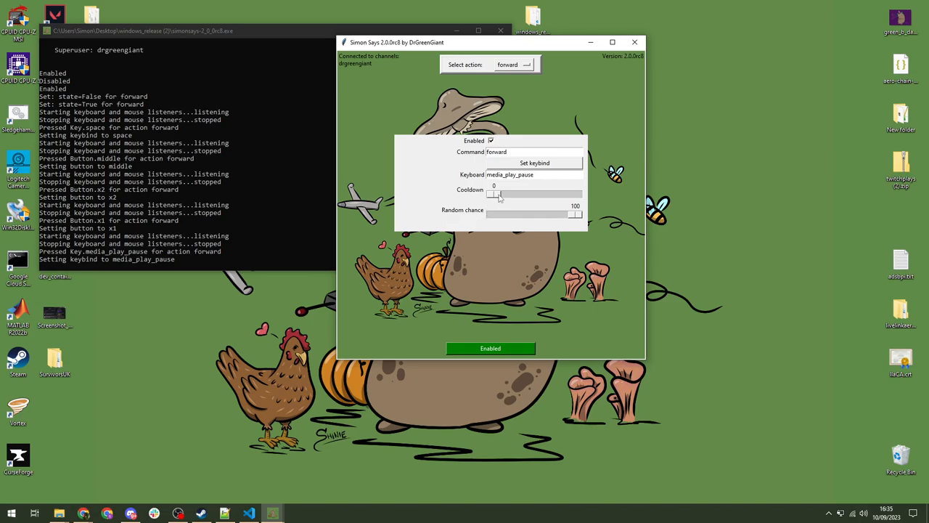
pyautogui.moveTo(496, 212)
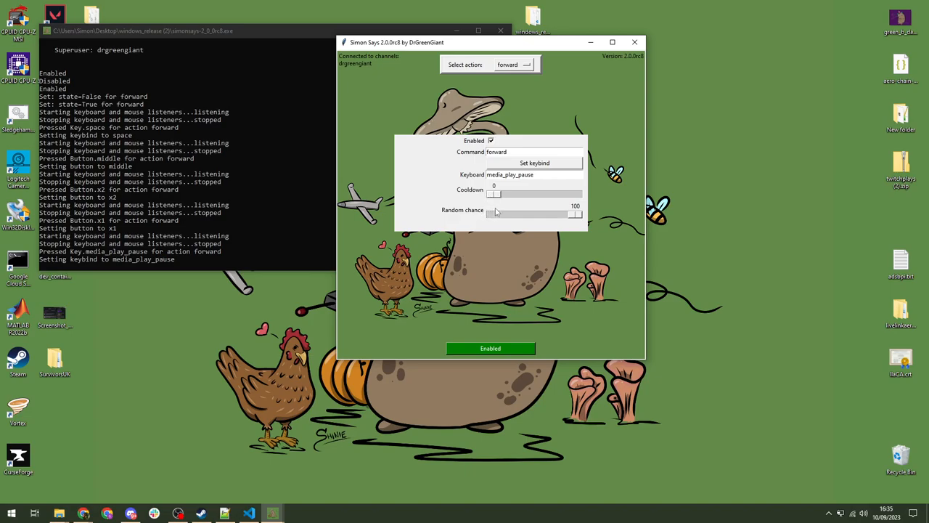
pyautogui.moveTo(508, 214)
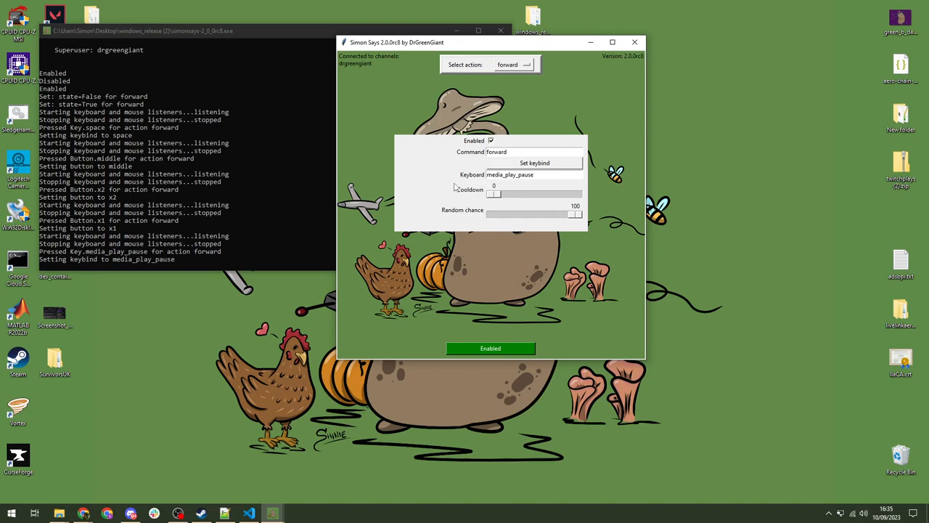
pyautogui.moveTo(428, 179)
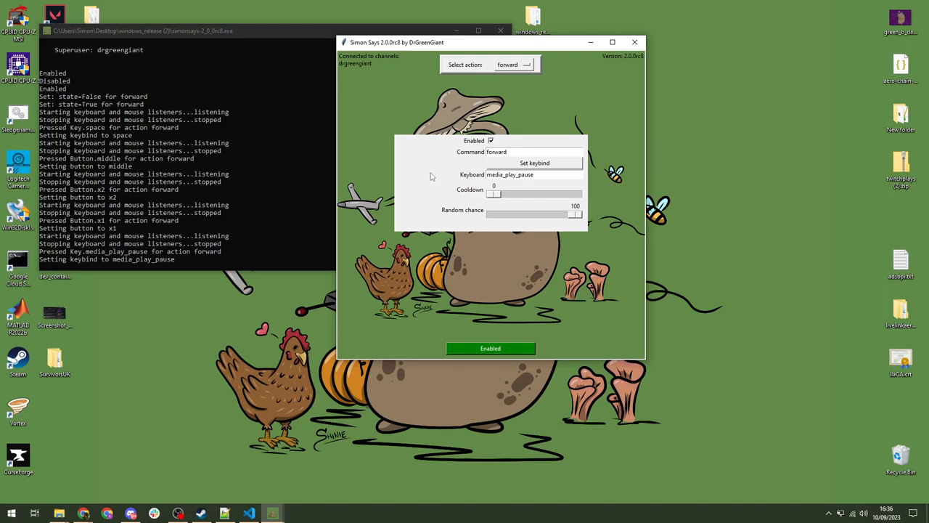
pyautogui.moveTo(452, 178)
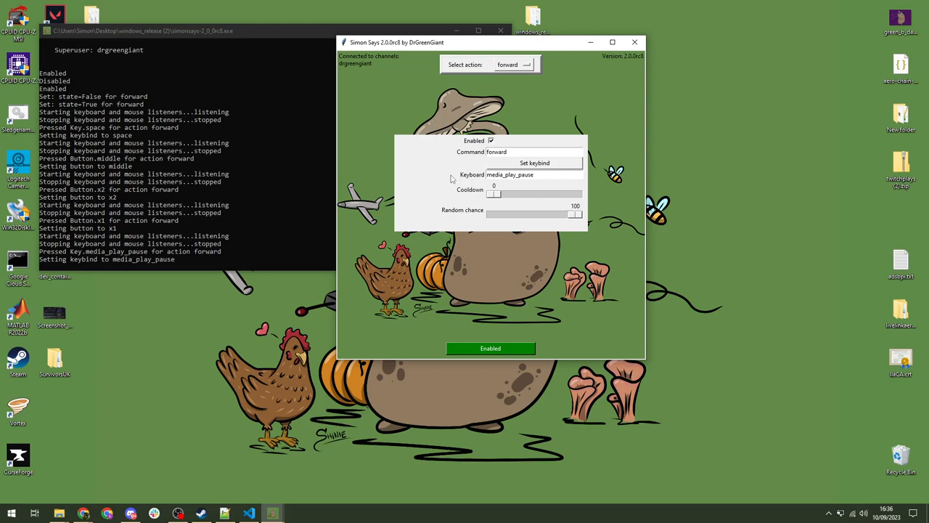
pyautogui.moveTo(454, 176)
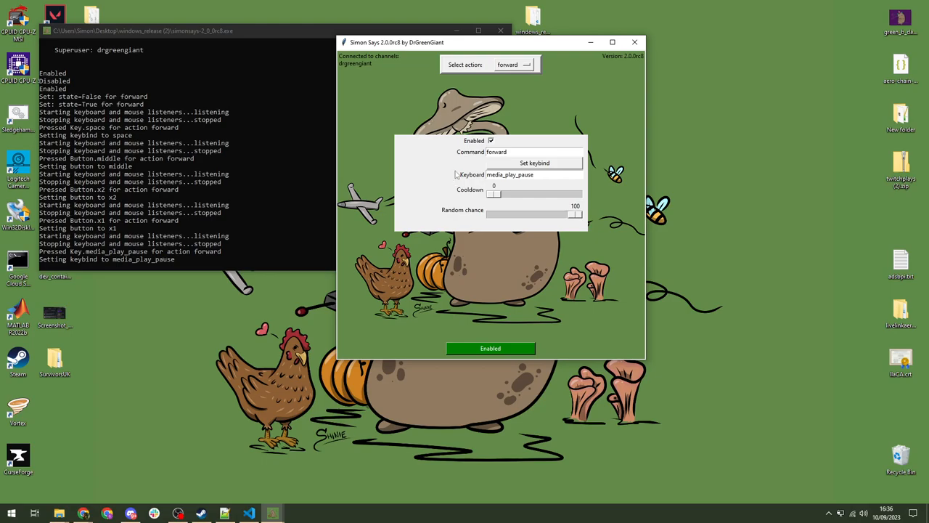
pyautogui.moveTo(443, 164)
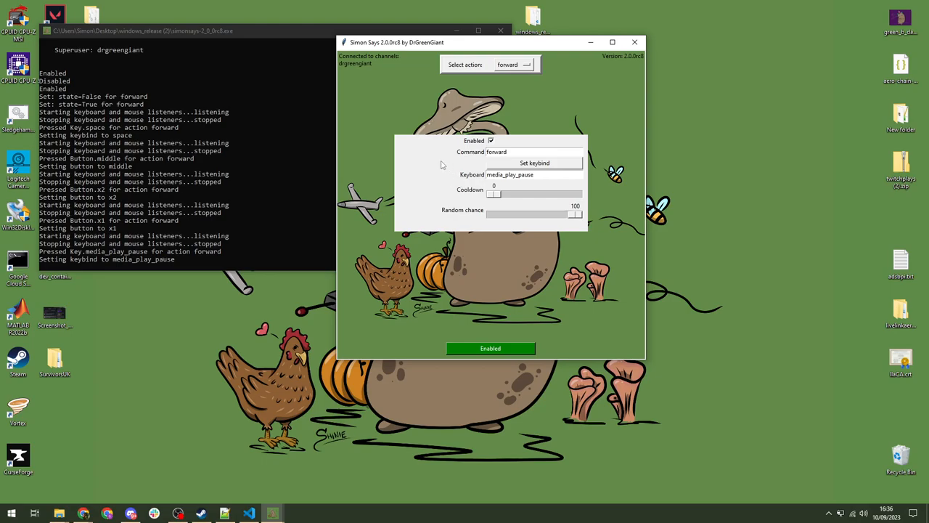
pyautogui.moveTo(515, 221)
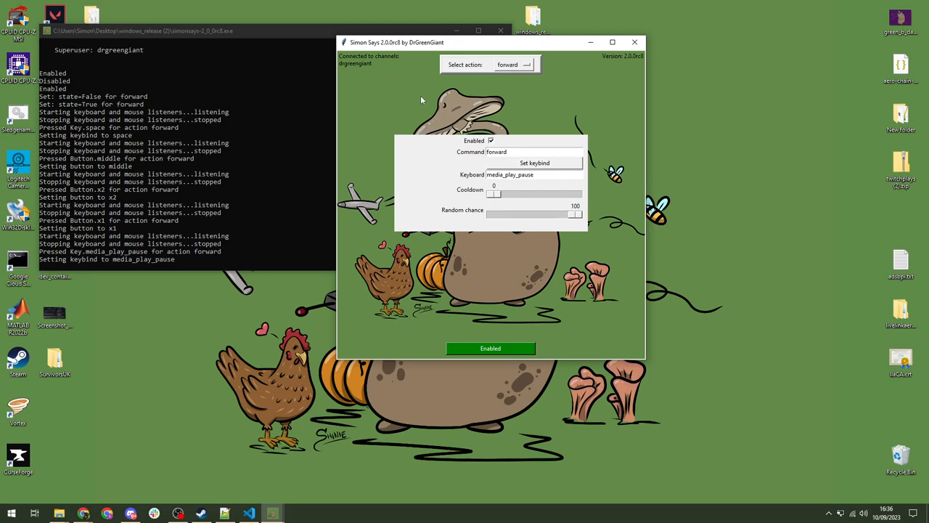
pyautogui.moveTo(490, 86)
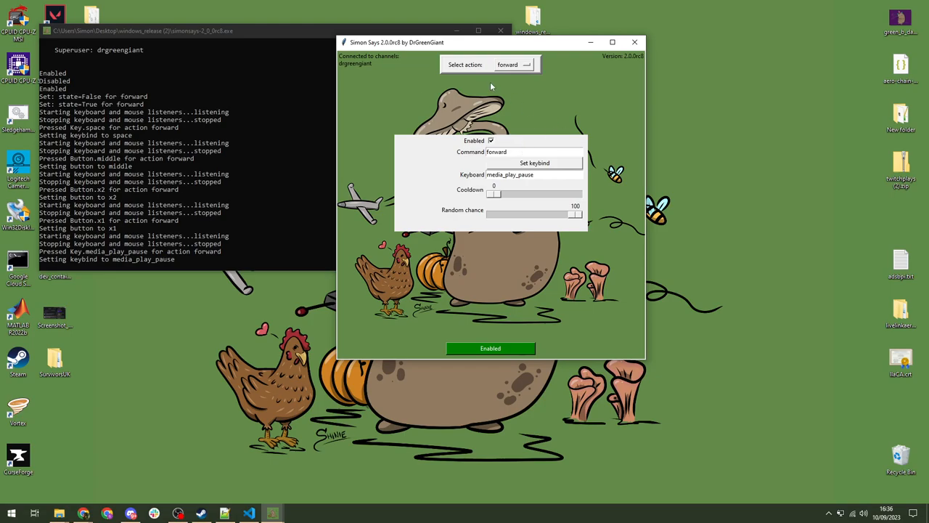
pyautogui.moveTo(495, 100)
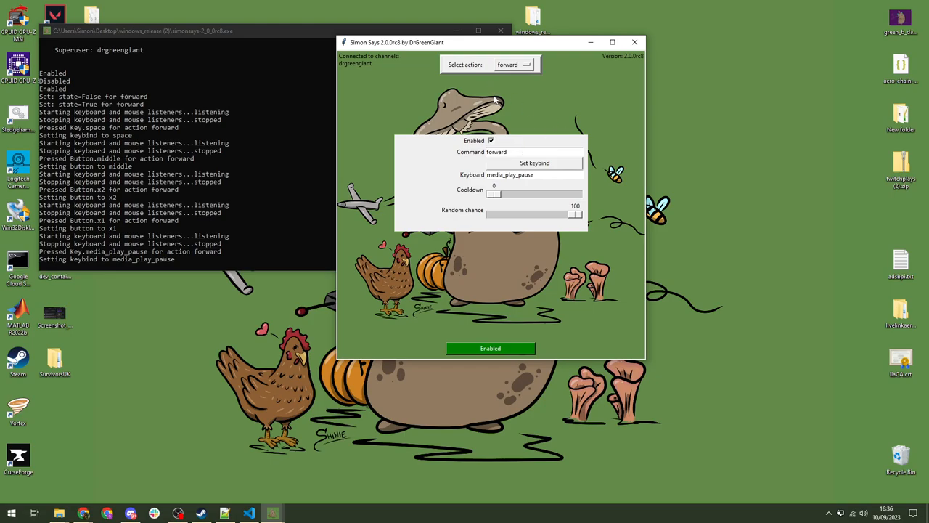
pyautogui.moveTo(487, 231)
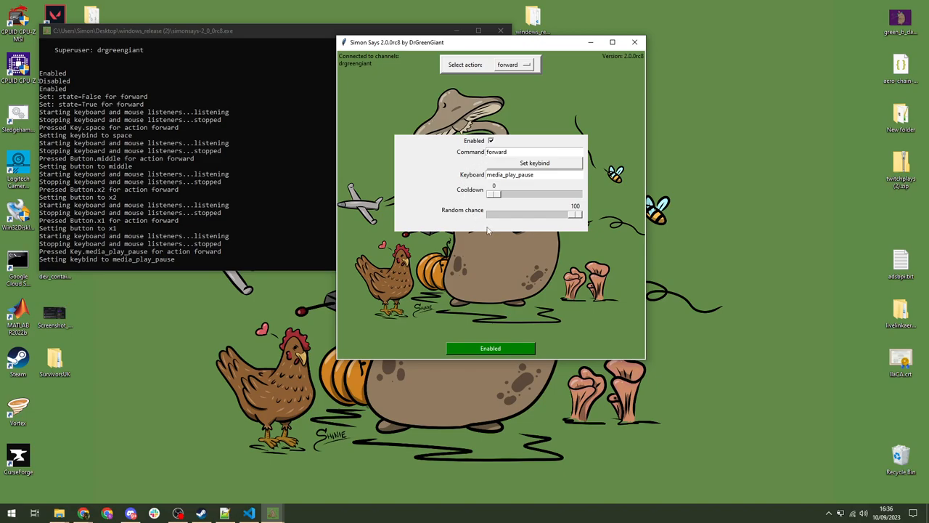
pyautogui.moveTo(458, 216)
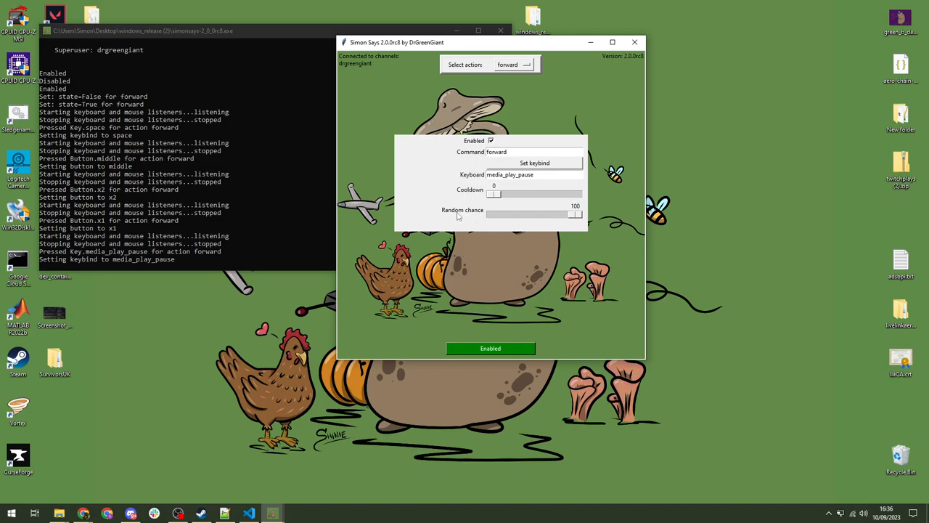
pyautogui.moveTo(546, 228)
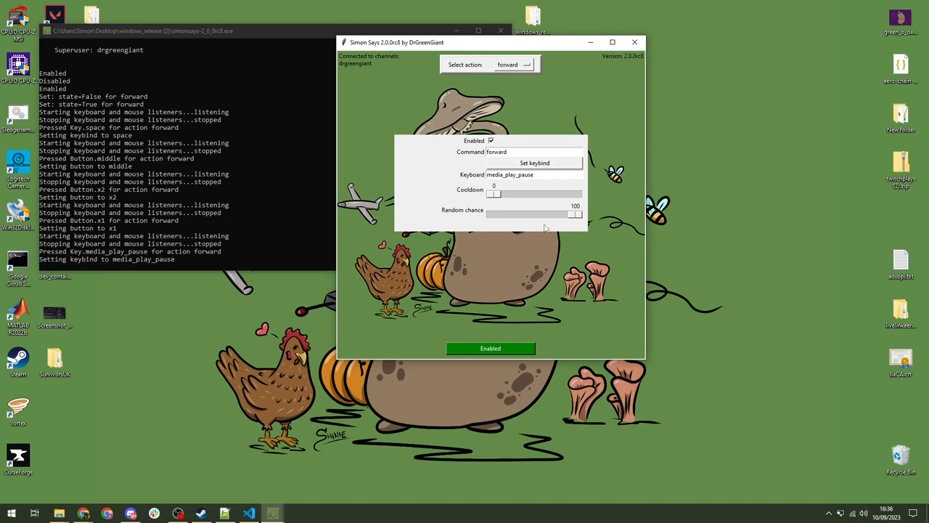
pyautogui.moveTo(569, 247)
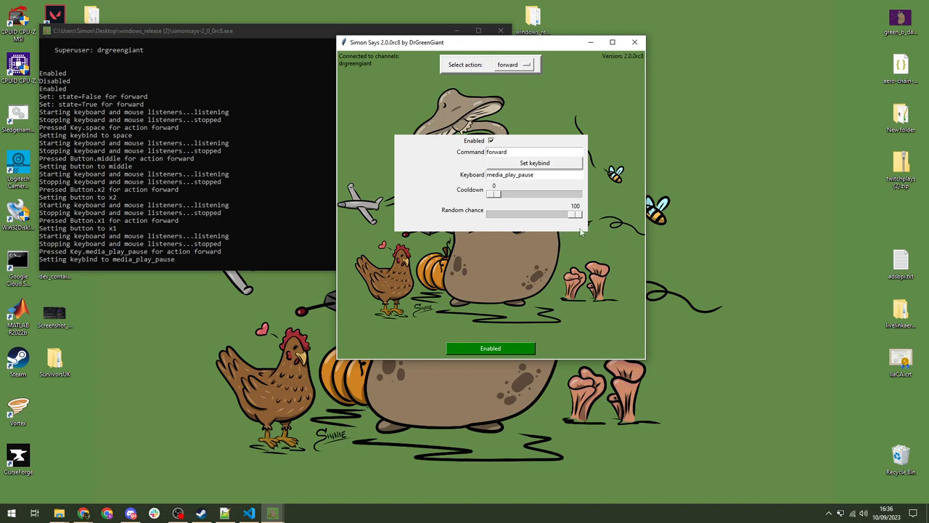
# - Drag forward's Random chance slider from 100 down to 50
pyautogui.moveTo(575, 214); pyautogui.dragTo(535, 213)
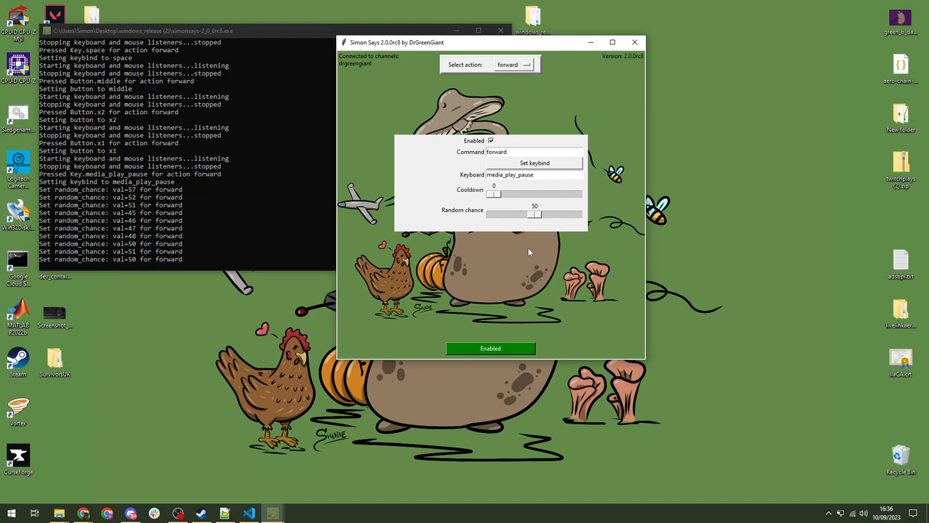
pyautogui.moveTo(559, 289)
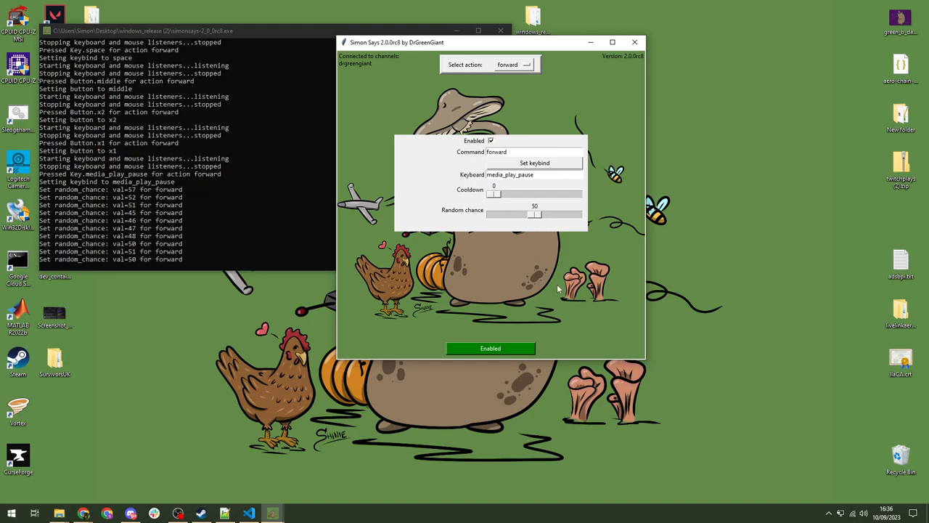
pyautogui.moveTo(500, 202)
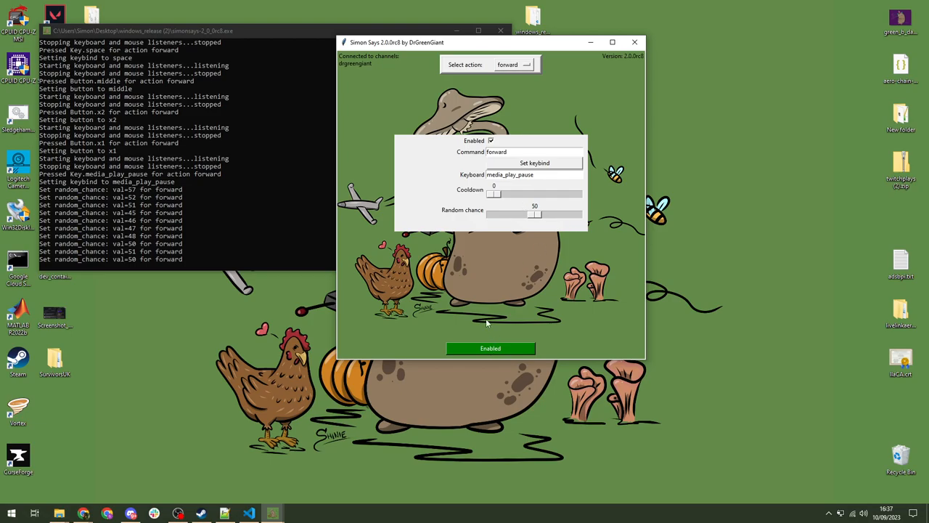
pyautogui.moveTo(482, 290)
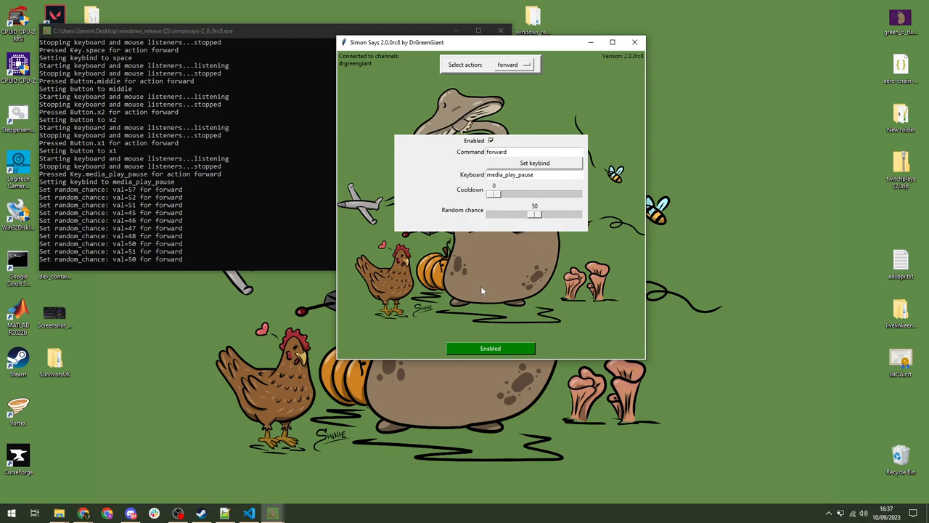
pyautogui.moveTo(544, 236)
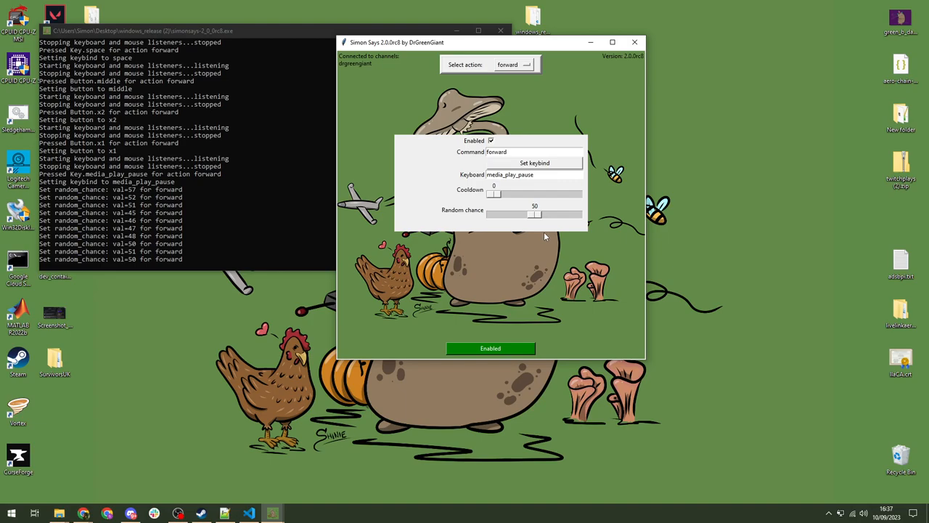
pyautogui.moveTo(572, 262)
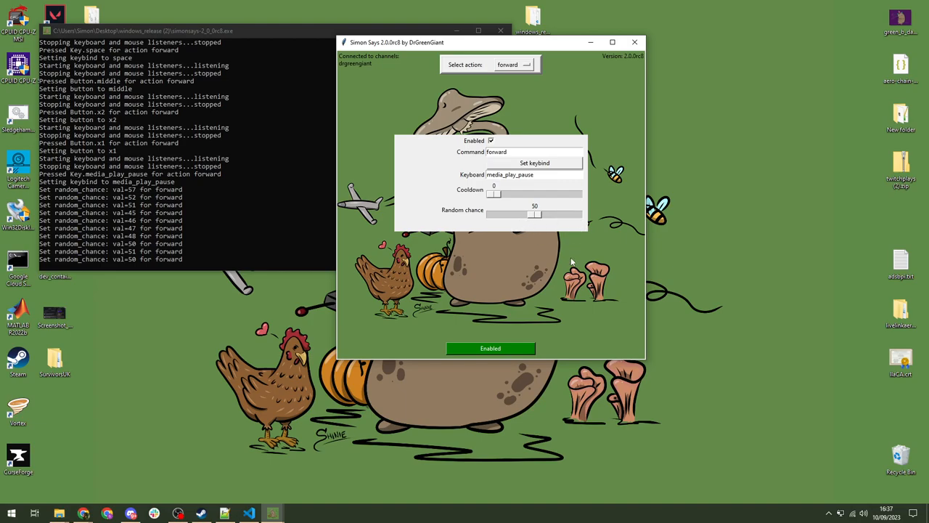
pyautogui.moveTo(520, 252)
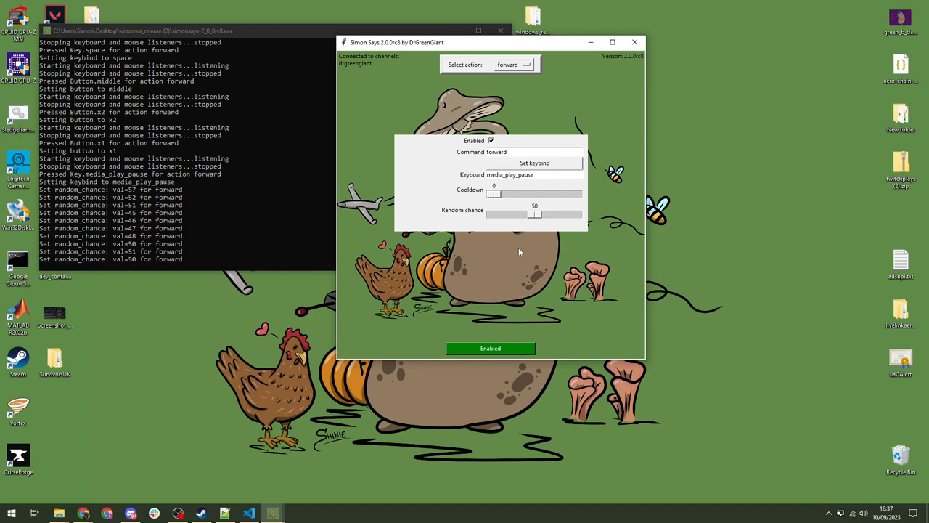
pyautogui.moveTo(517, 252)
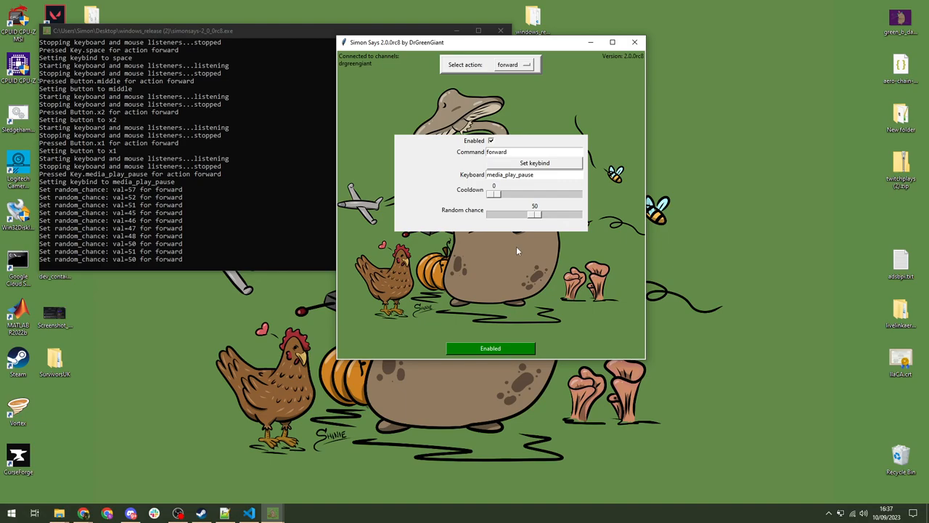
pyautogui.moveTo(175, 237)
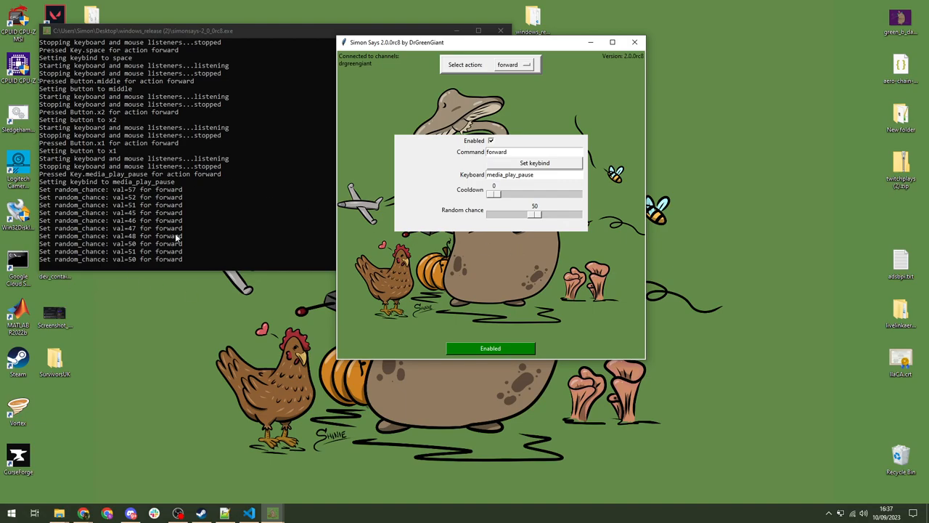
pyautogui.moveTo(66, 292)
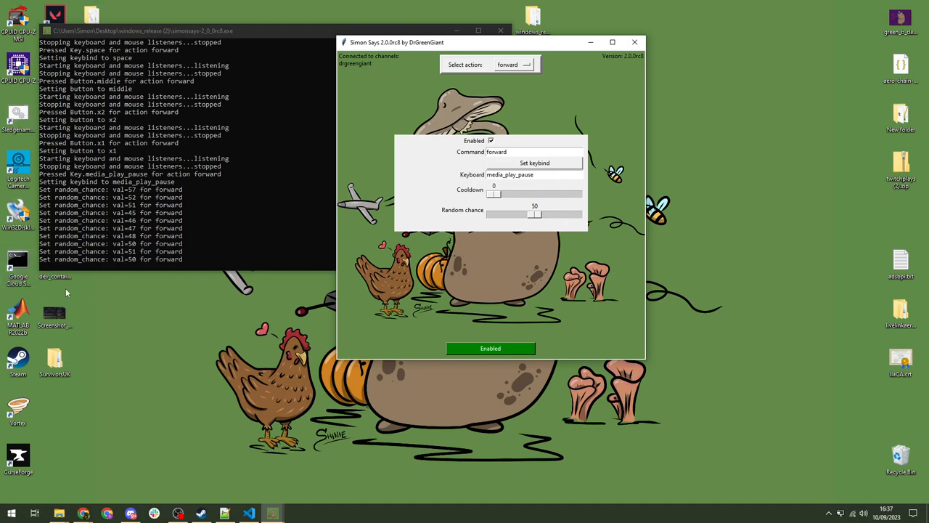
pyautogui.moveTo(147, 321)
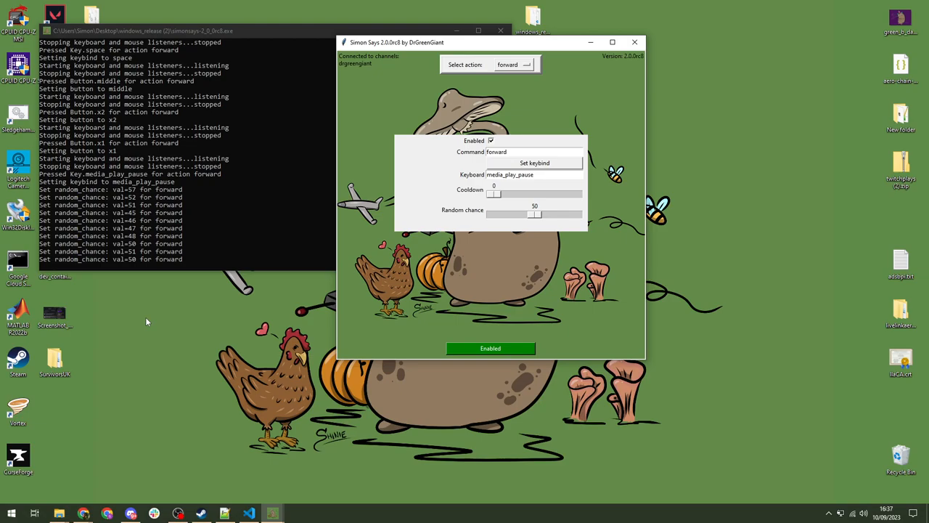
pyautogui.moveTo(628, 229)
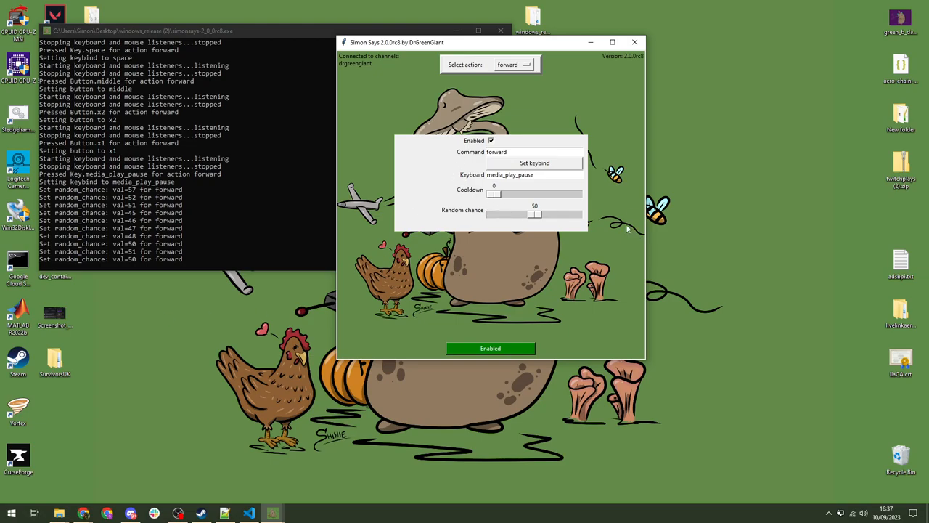
pyautogui.moveTo(624, 226)
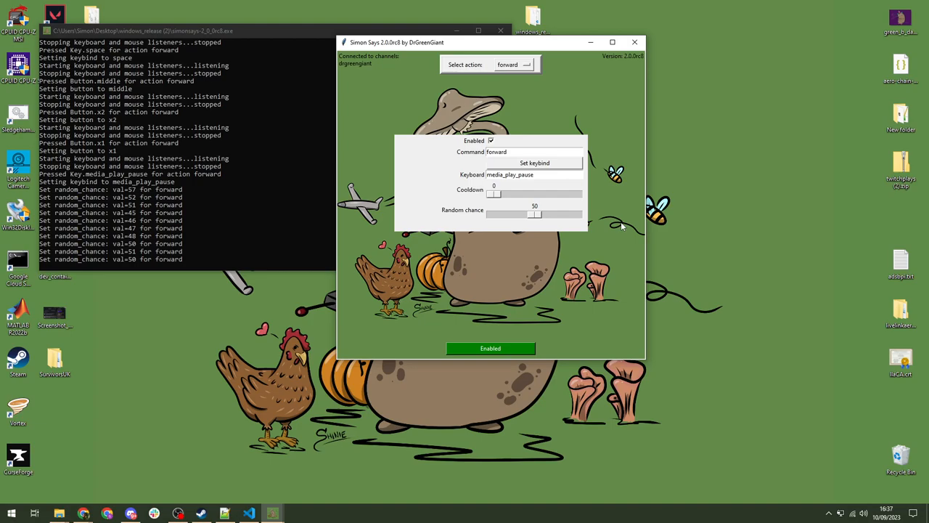
pyautogui.moveTo(601, 183)
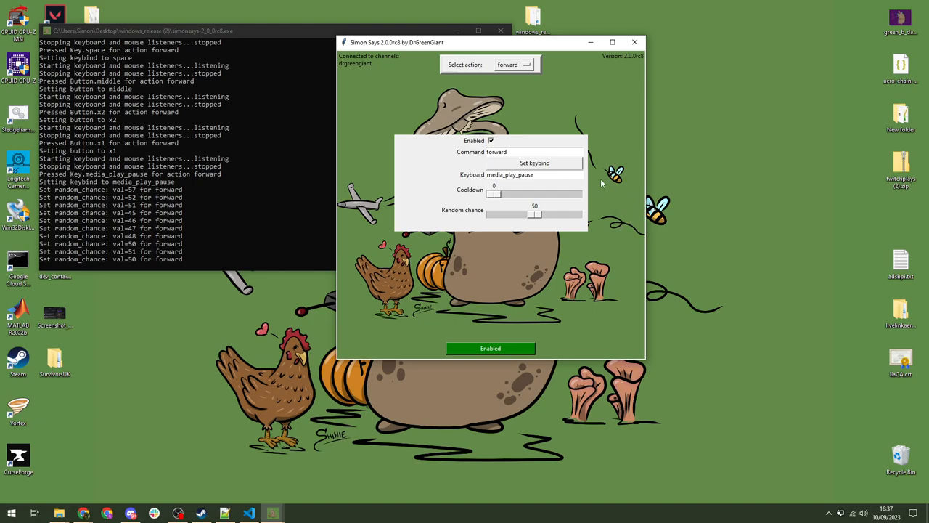
# - Rebind forward to w, then select sprint_forward (shift_l, 100% chance) for configuration
pyautogui.click(514, 64)
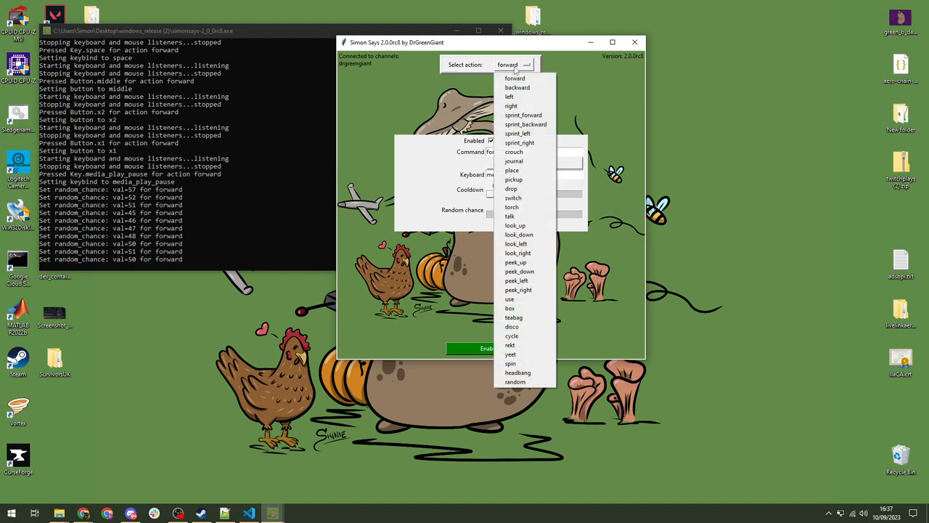
pyautogui.click(514, 78)
pyautogui.write('w')
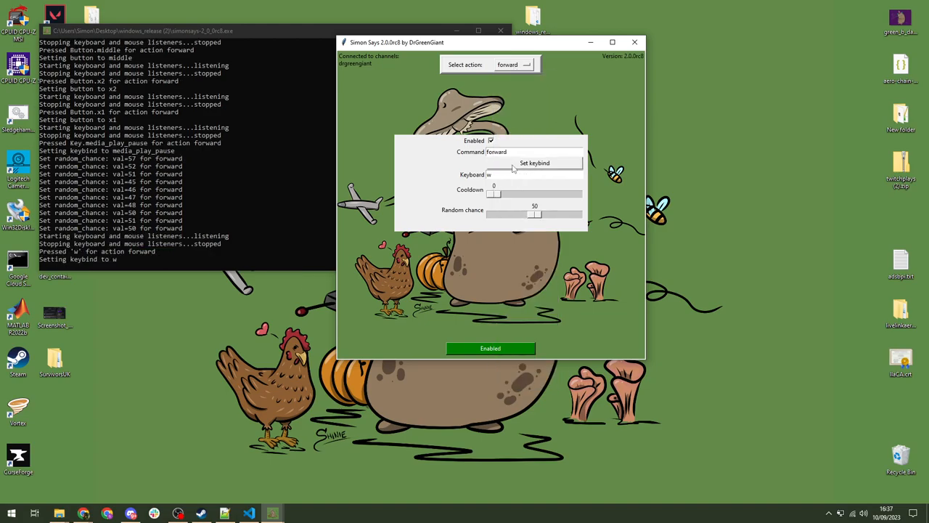
pyautogui.click(525, 65)
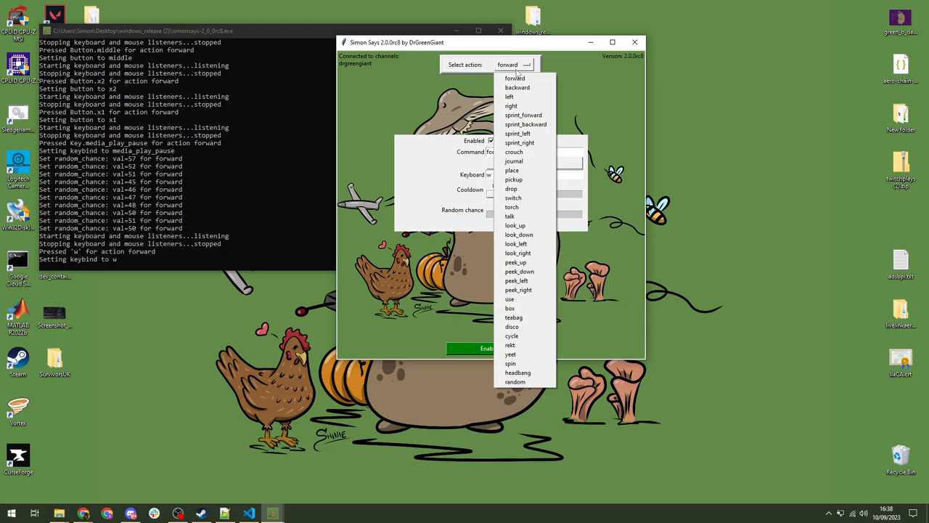
pyautogui.click(524, 114)
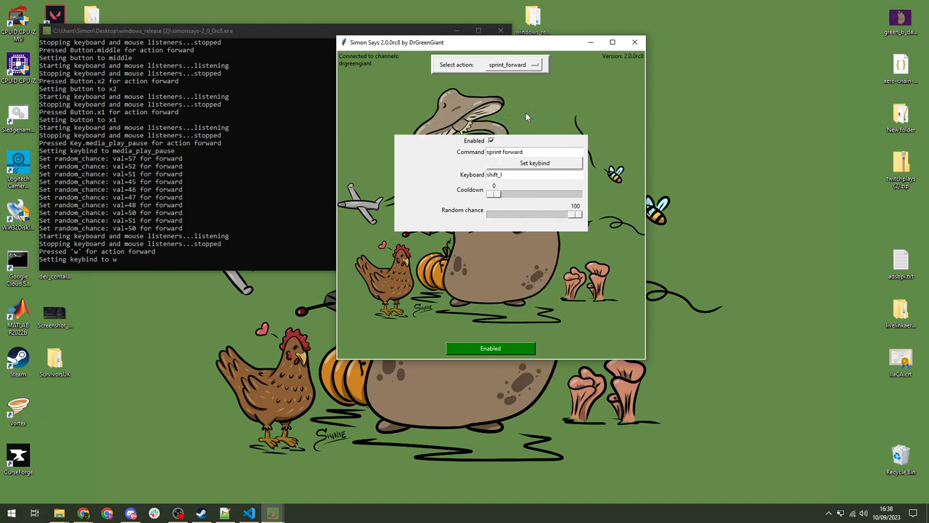
pyautogui.moveTo(454, 178)
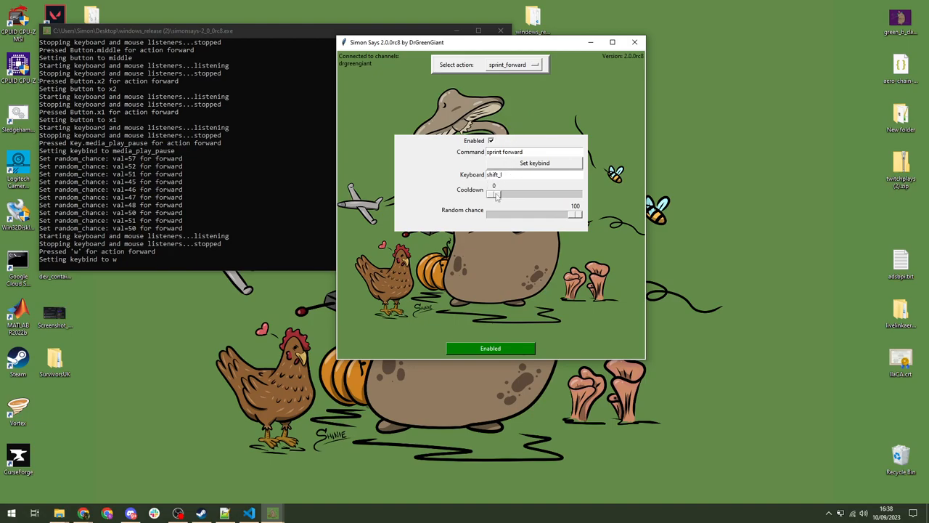
pyautogui.moveTo(457, 200)
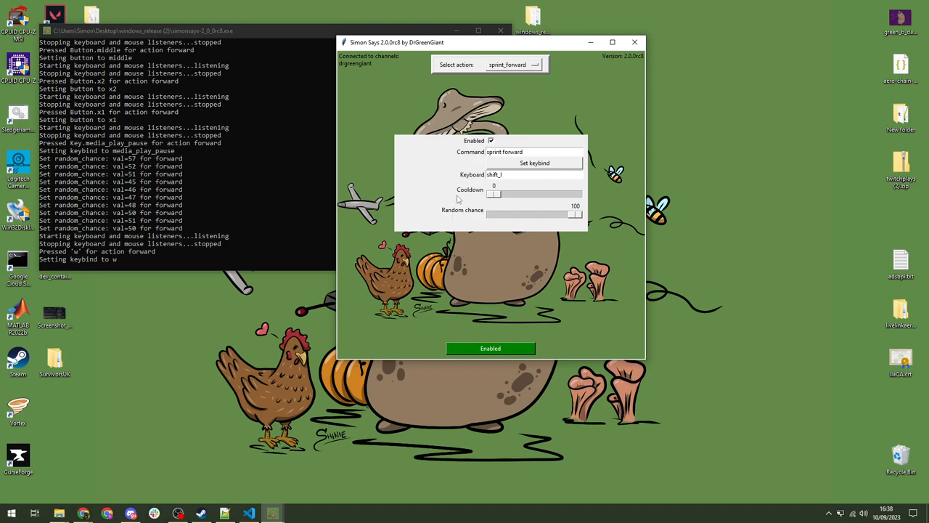
# - Select the crouch action and set its keybind to ctrl_l
pyautogui.click(513, 65)
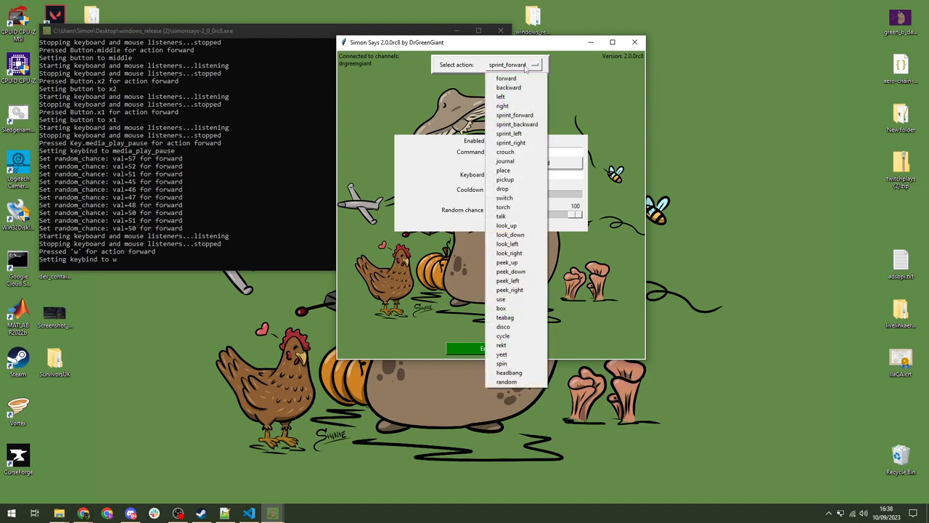
pyautogui.click(505, 151)
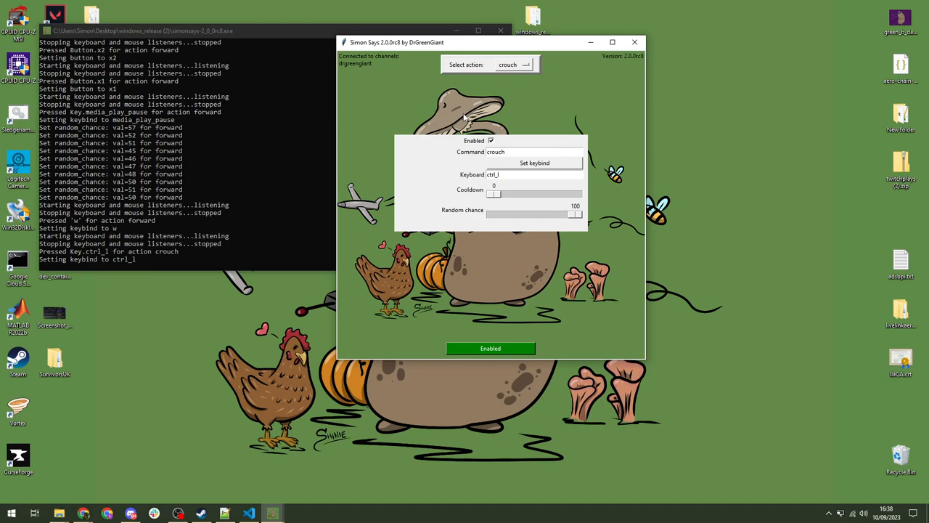
pyautogui.moveTo(507, 71)
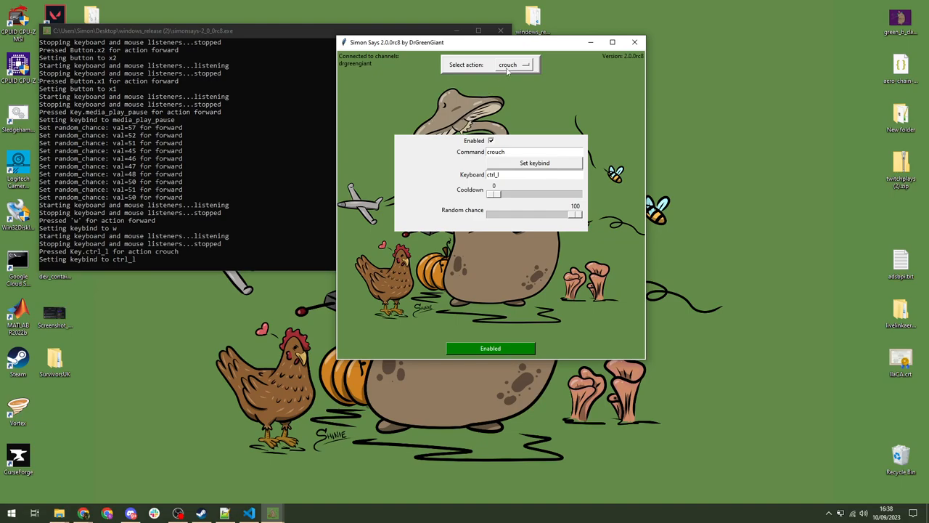
# - Select the journal action and set its keybind to r
pyautogui.click(514, 65)
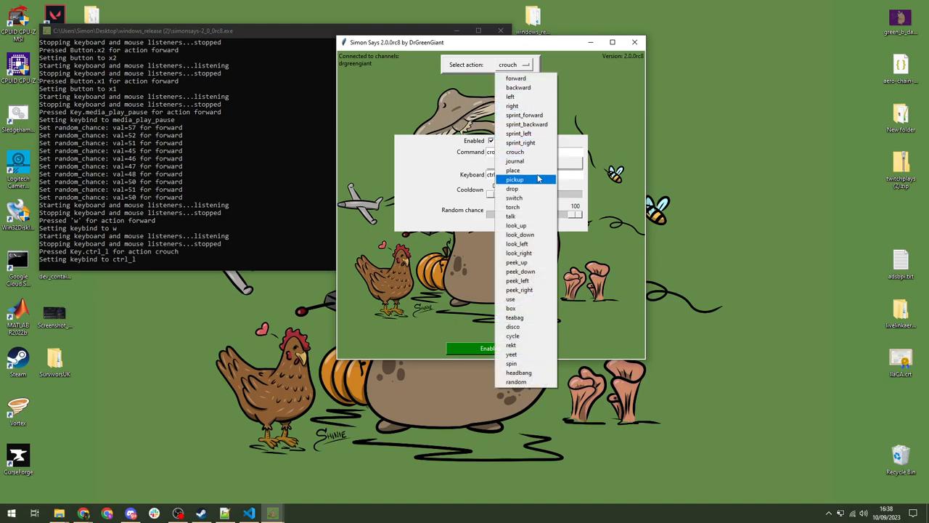
pyautogui.click(514, 160)
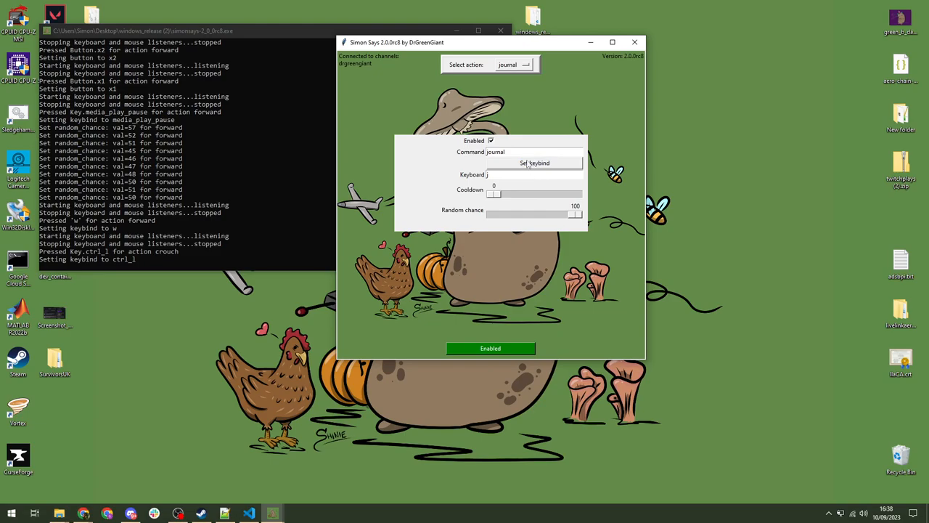
pyautogui.press('r')
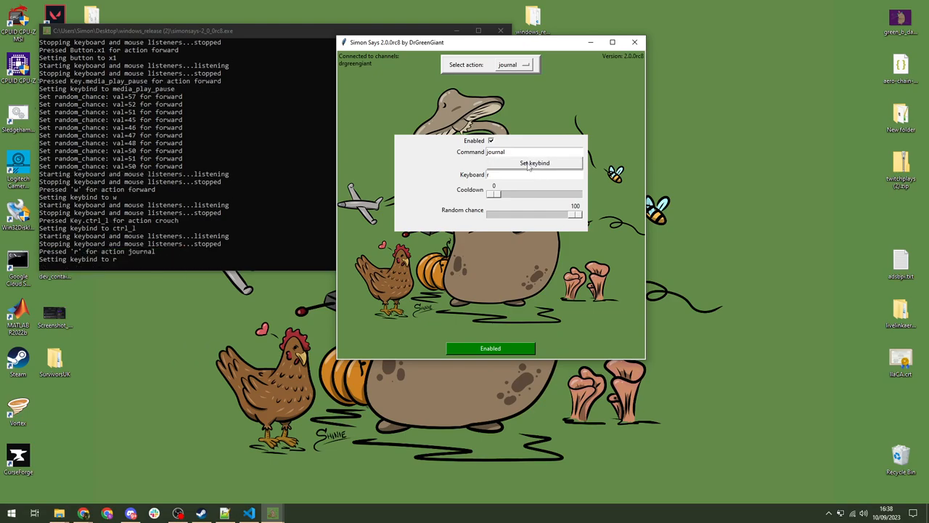
pyautogui.moveTo(530, 176)
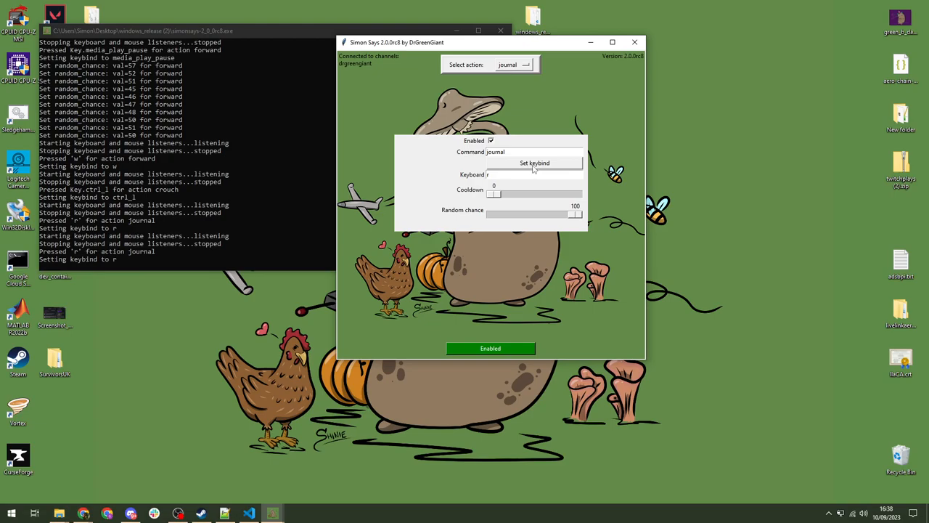
pyautogui.moveTo(537, 172)
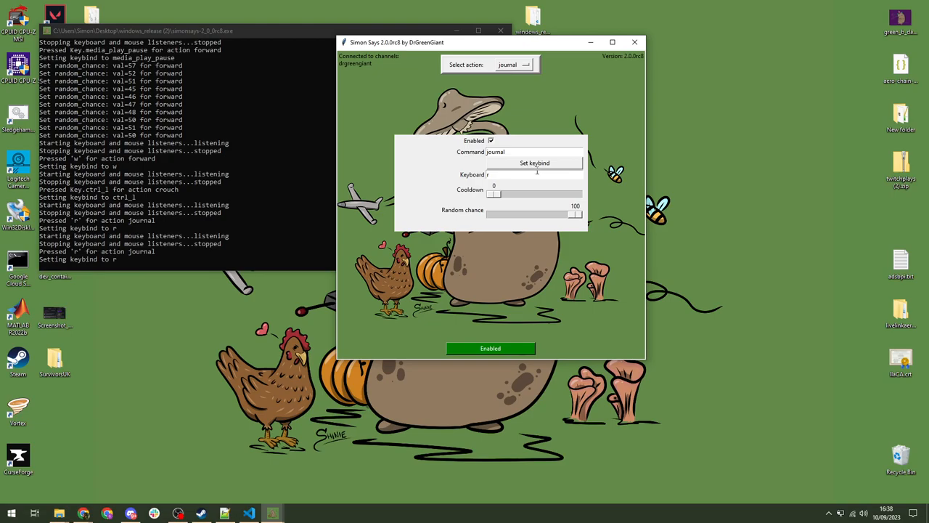
pyautogui.moveTo(531, 168)
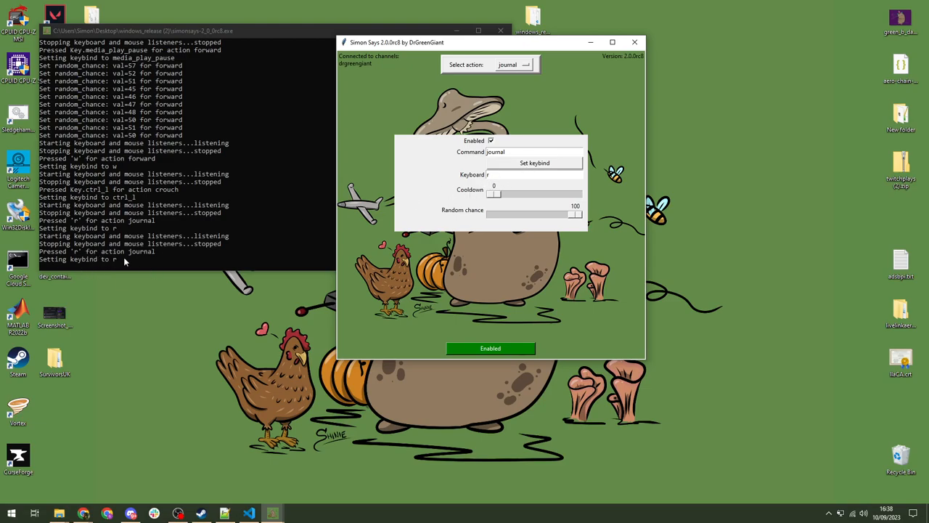
pyautogui.moveTo(477, 169)
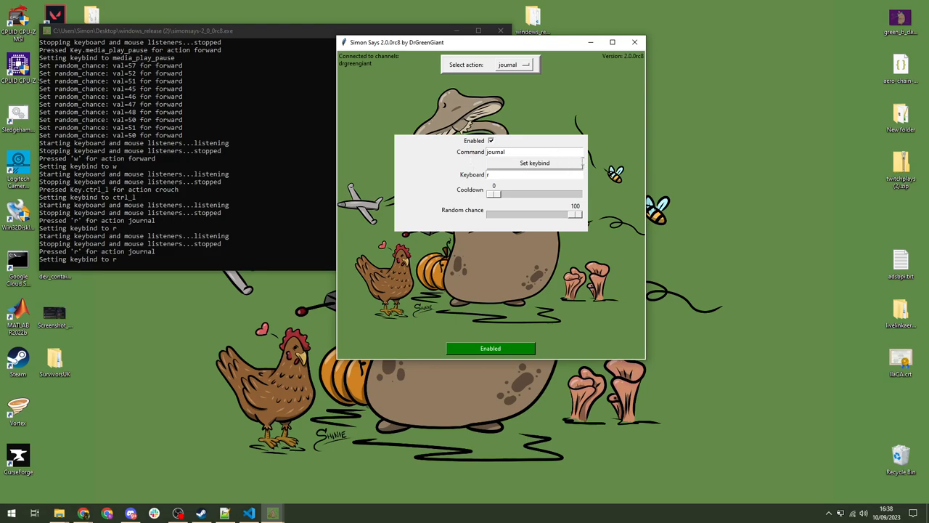
pyautogui.moveTo(528, 101)
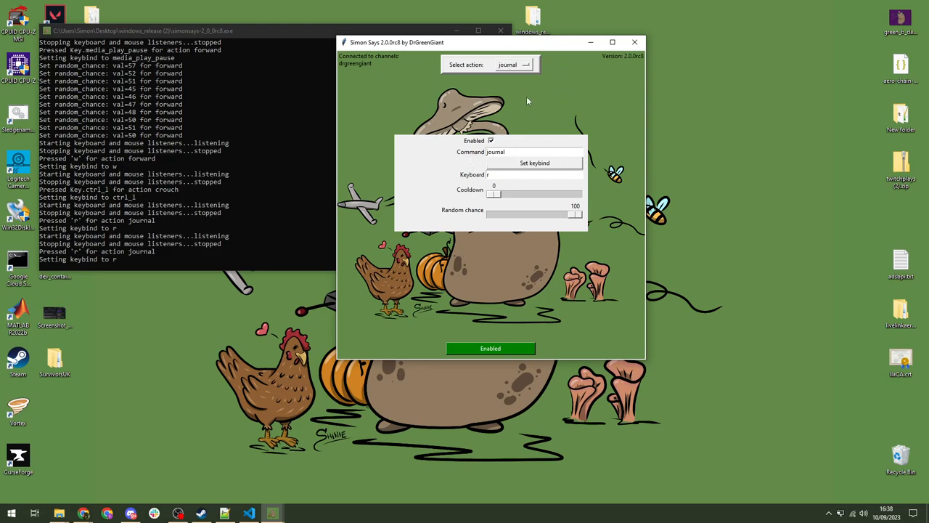
pyautogui.moveTo(412, 122)
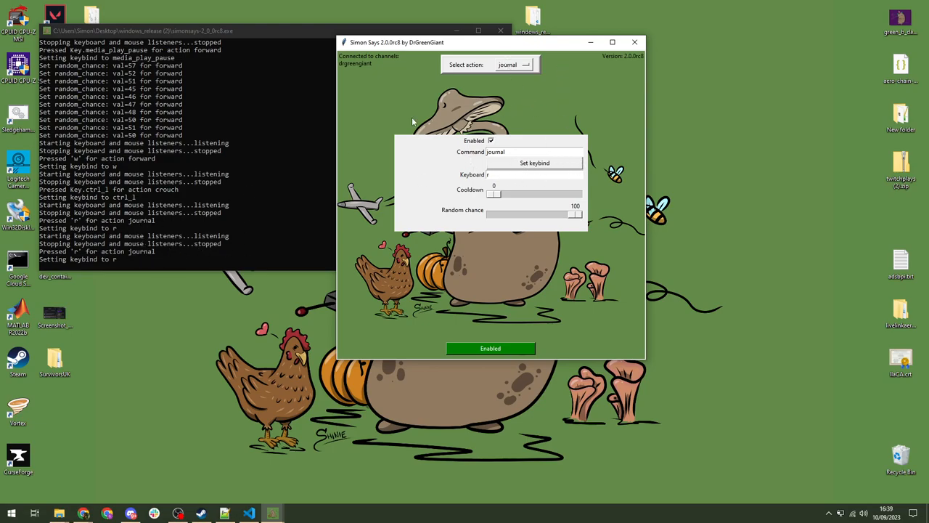
pyautogui.moveTo(506, 61)
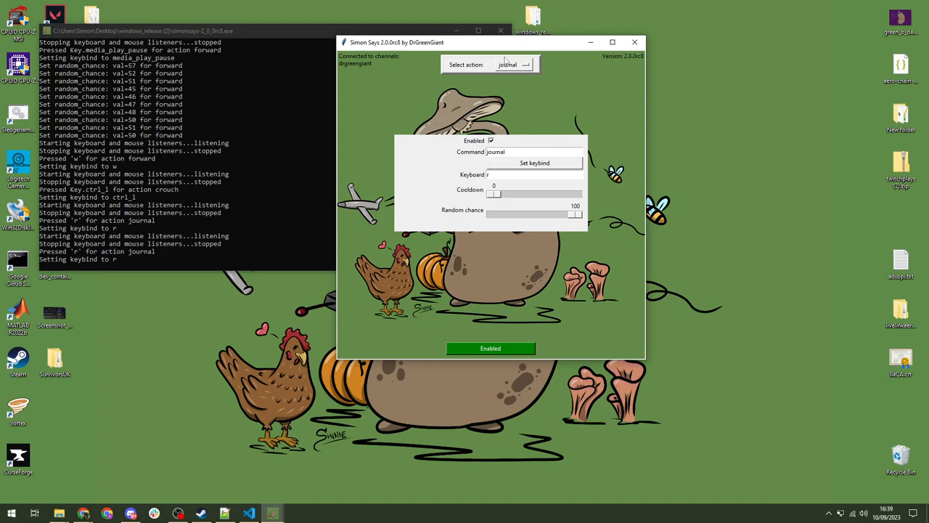
# - Select the talk action, bind it to mouse button x1, and reopen the action list
pyautogui.click(524, 64)
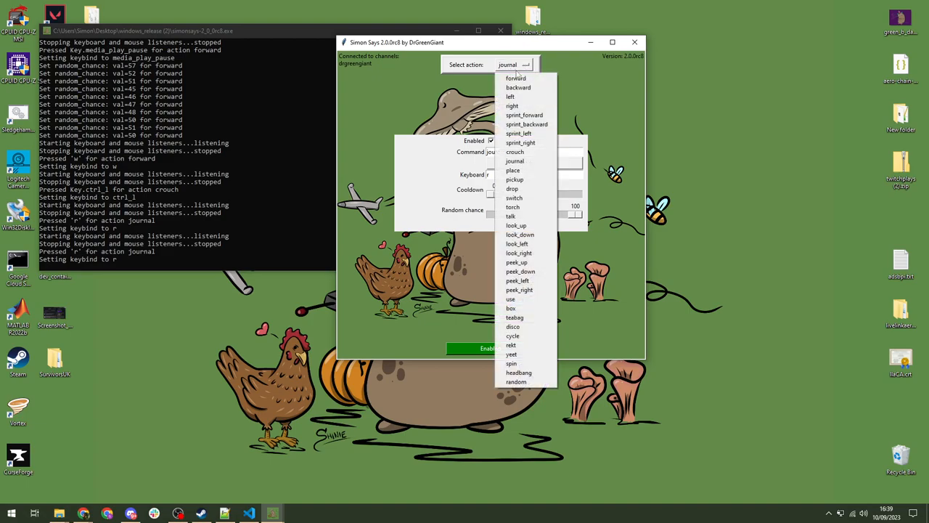
pyautogui.moveTo(513, 170)
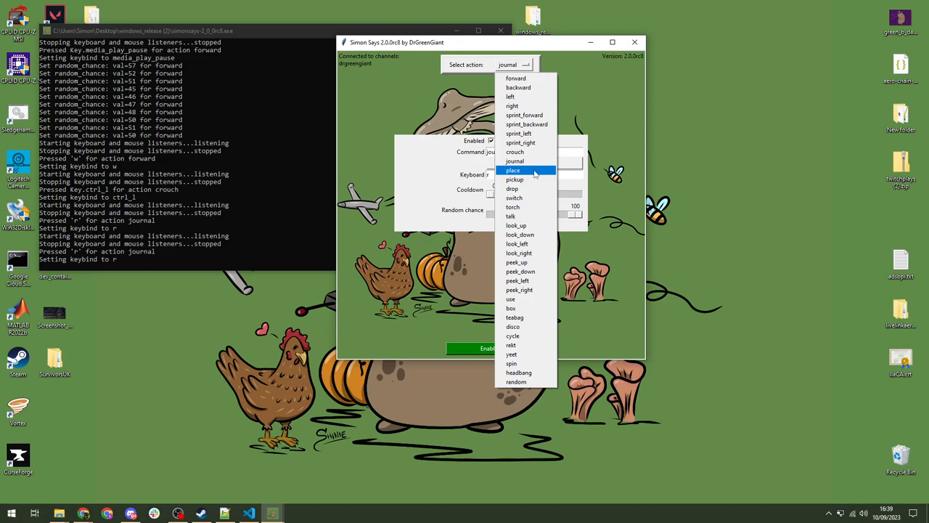
pyautogui.moveTo(511, 216)
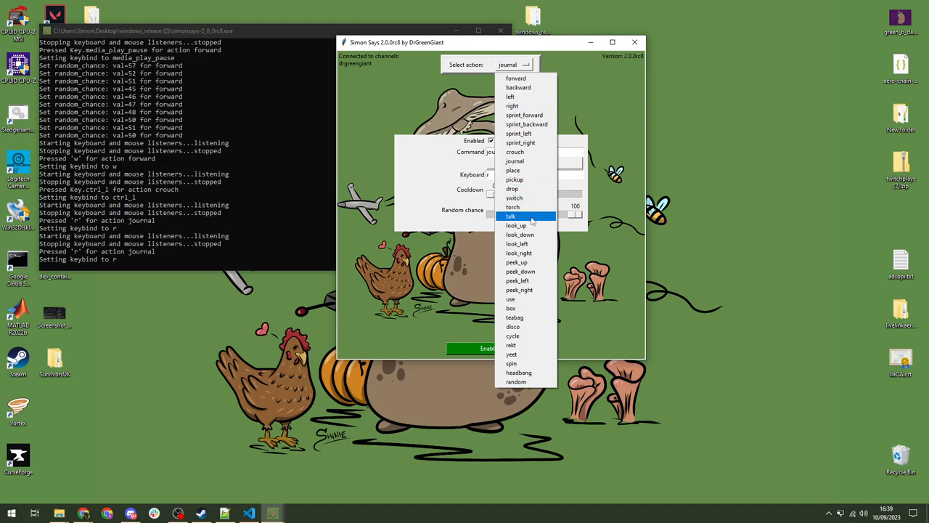
pyautogui.moveTo(522, 317)
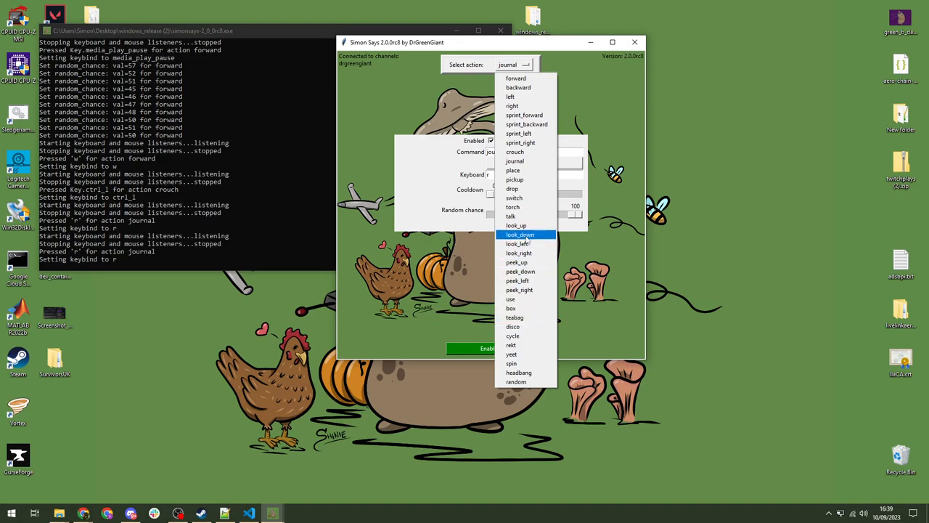
pyautogui.click(511, 215)
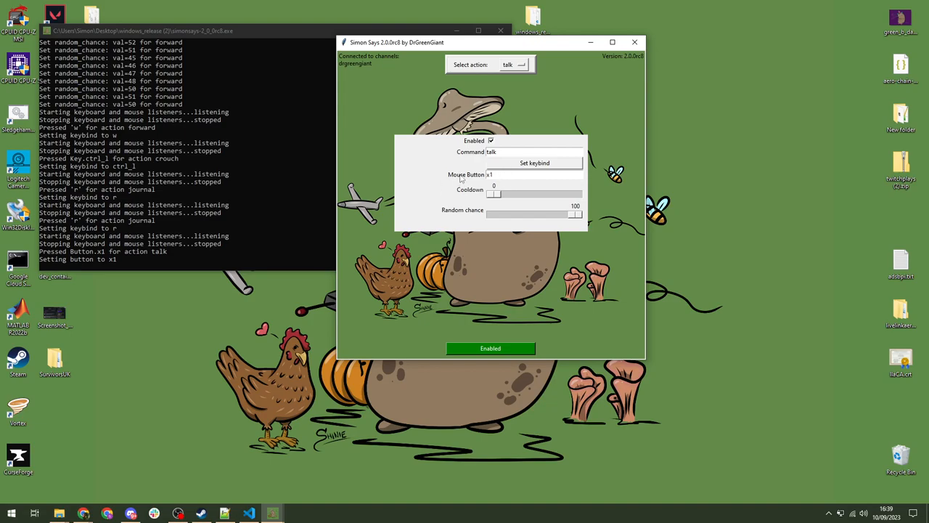
pyautogui.click(514, 65)
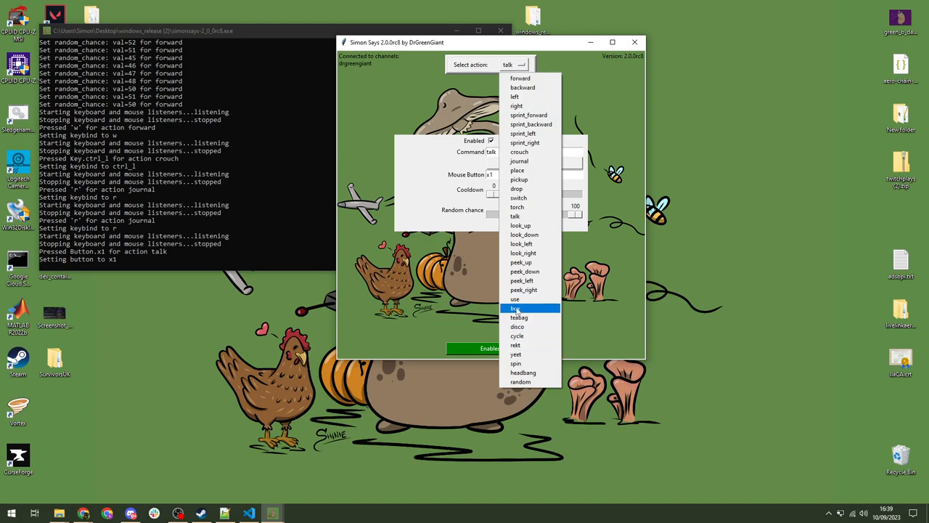
pyautogui.moveTo(515, 299)
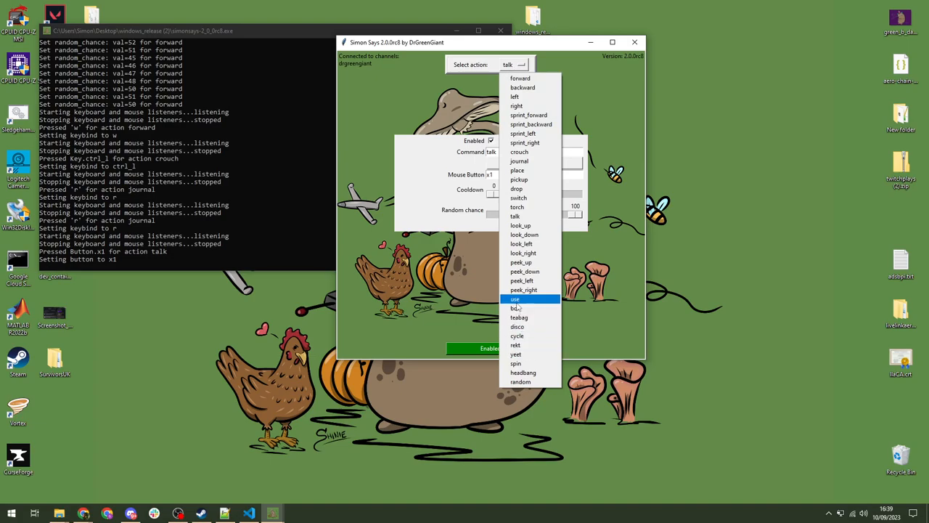
pyautogui.moveTo(523, 289)
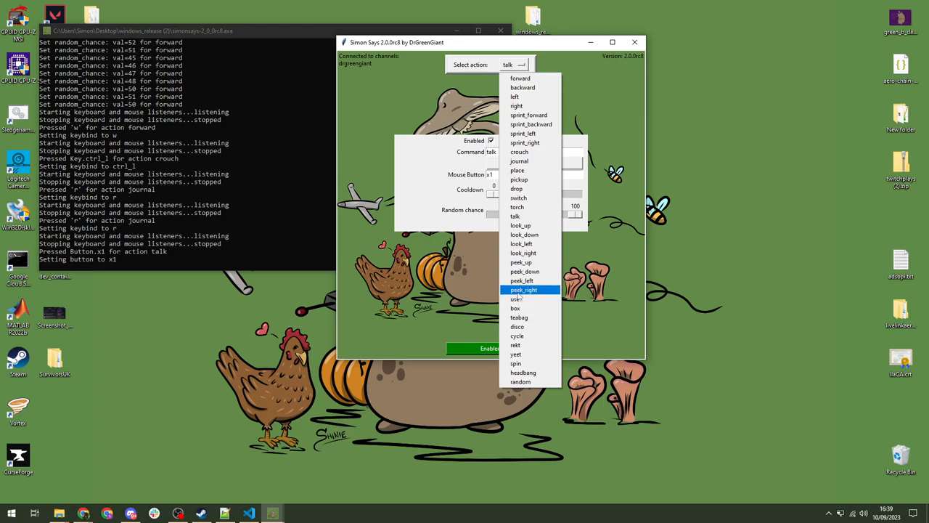
pyautogui.moveTo(529, 326)
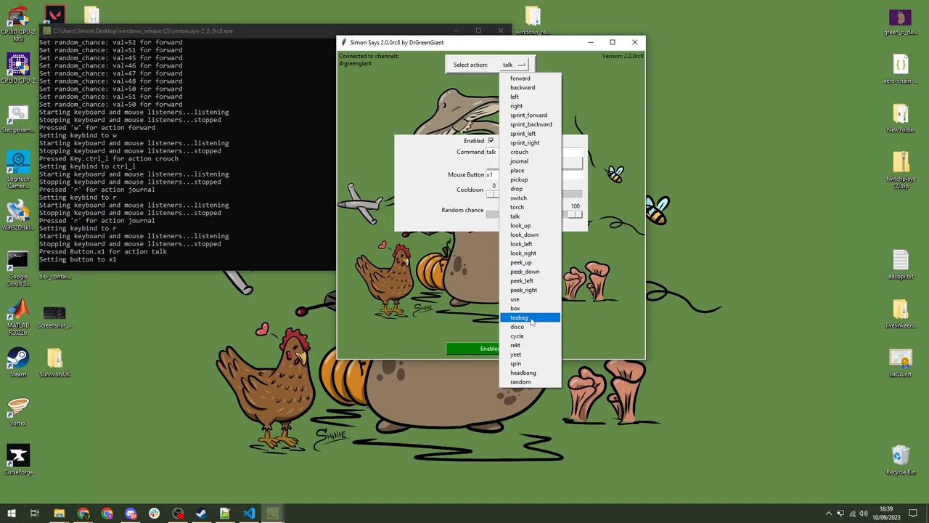
pyautogui.moveTo(524, 290)
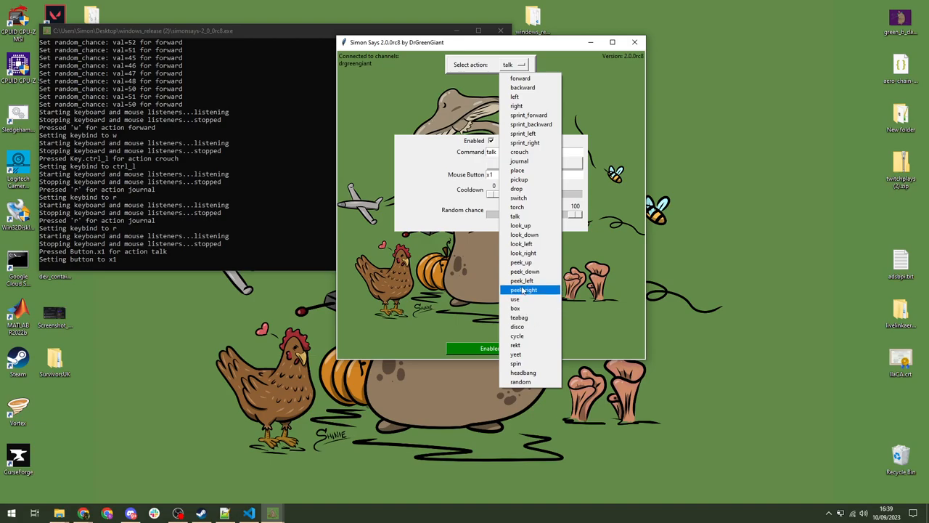
pyautogui.moveTo(521, 225)
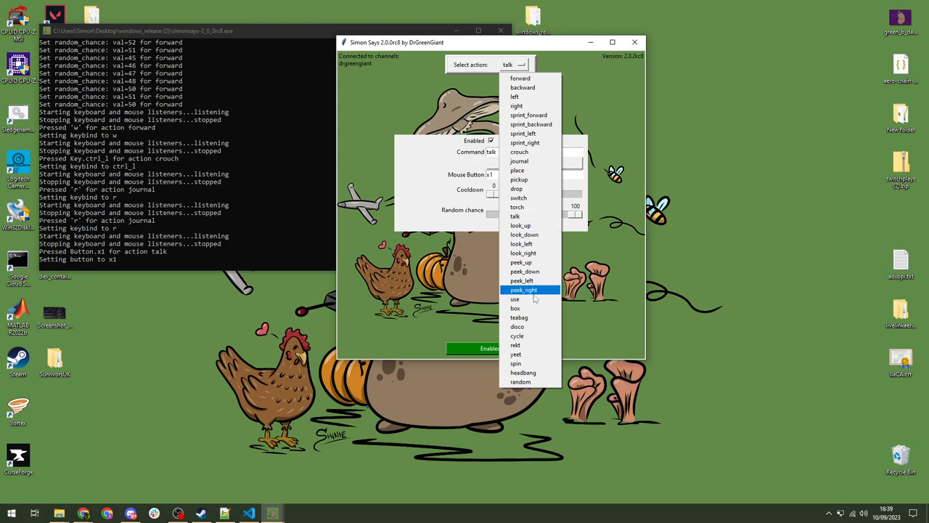
pyautogui.moveTo(522, 253)
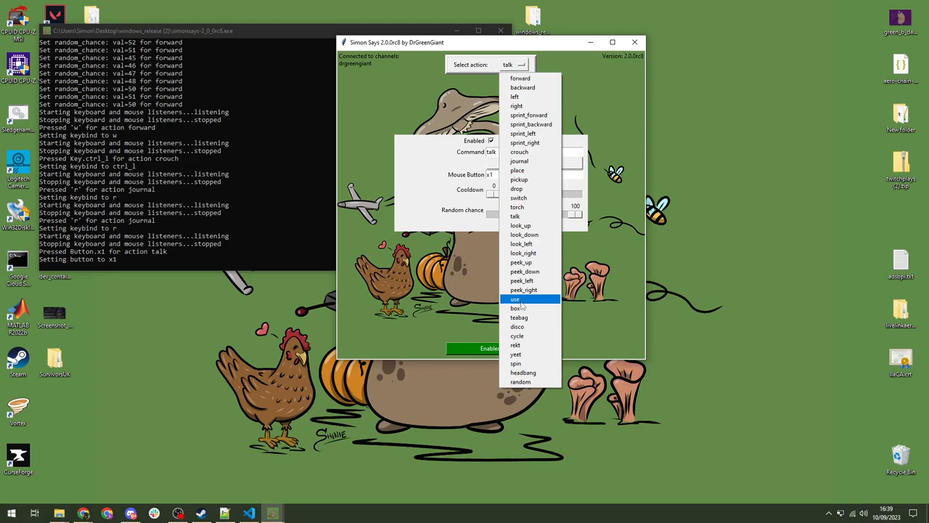
pyautogui.moveTo(517, 308)
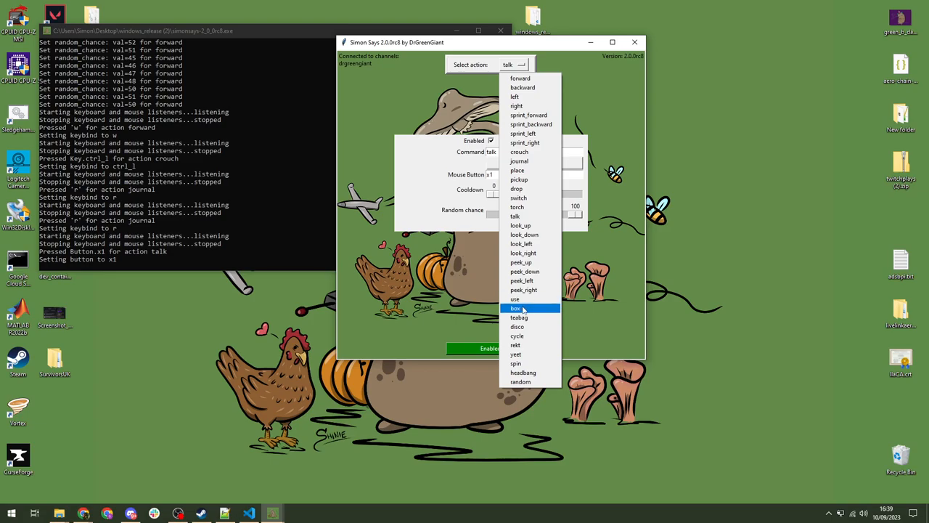
# - View the box action's settings, then the teabag action's settings
pyautogui.click(514, 307)
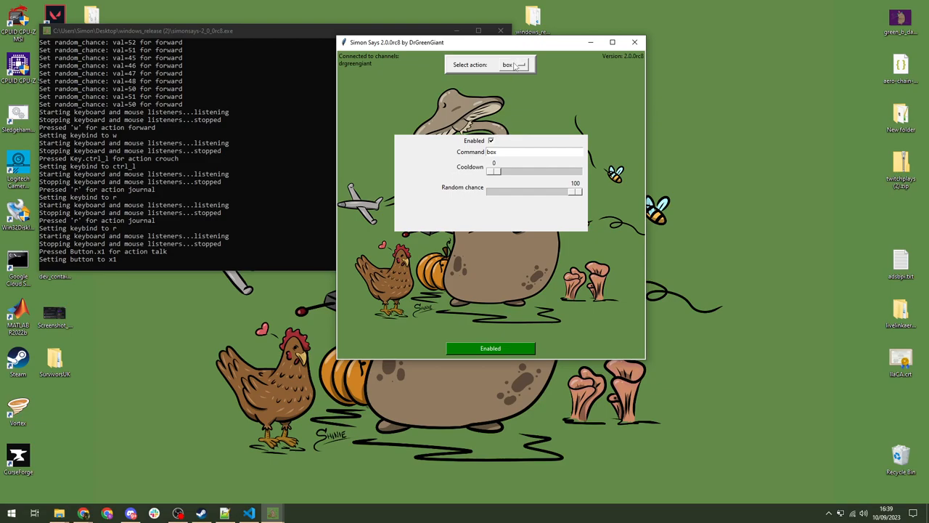
pyautogui.click(513, 64)
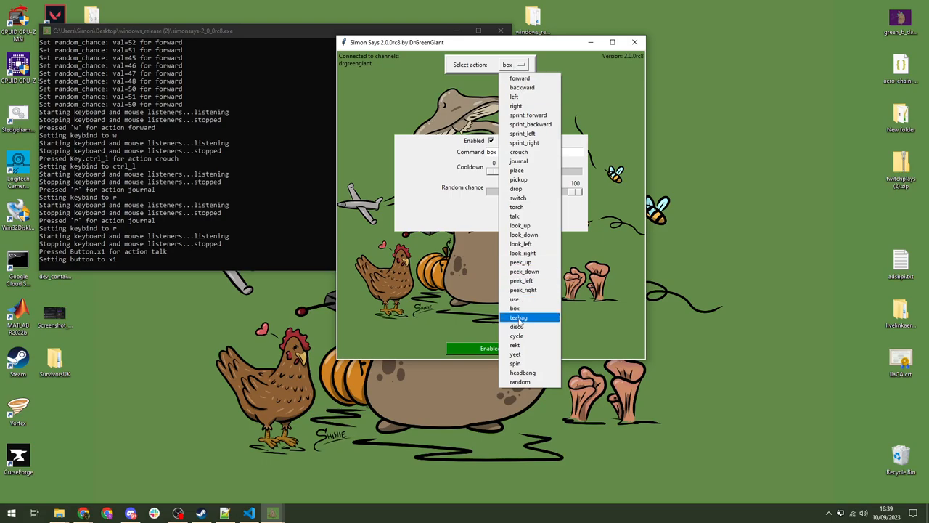
pyautogui.click(519, 317)
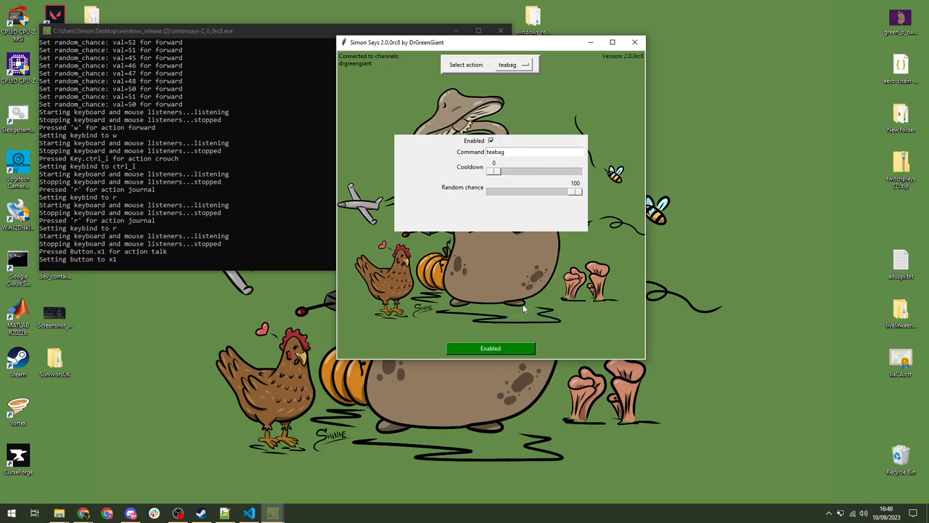
pyautogui.moveTo(524, 292)
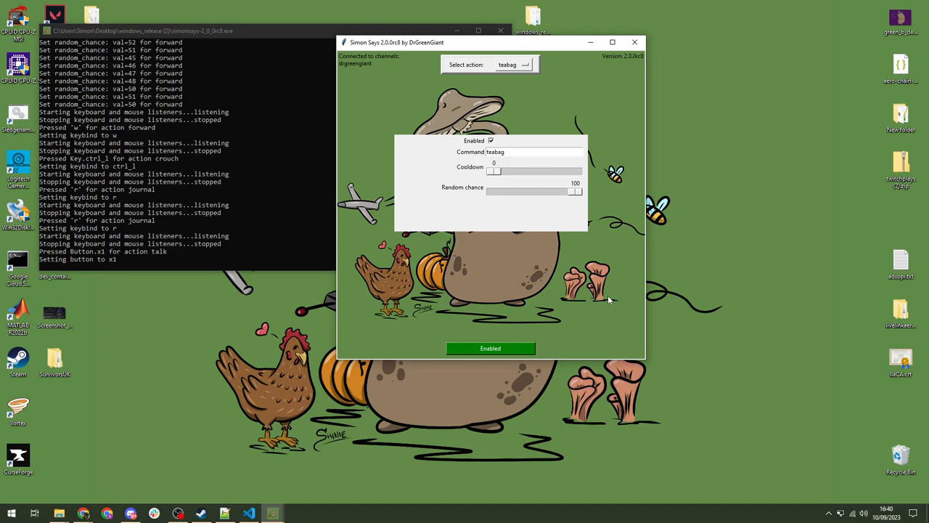
pyautogui.moveTo(438, 193)
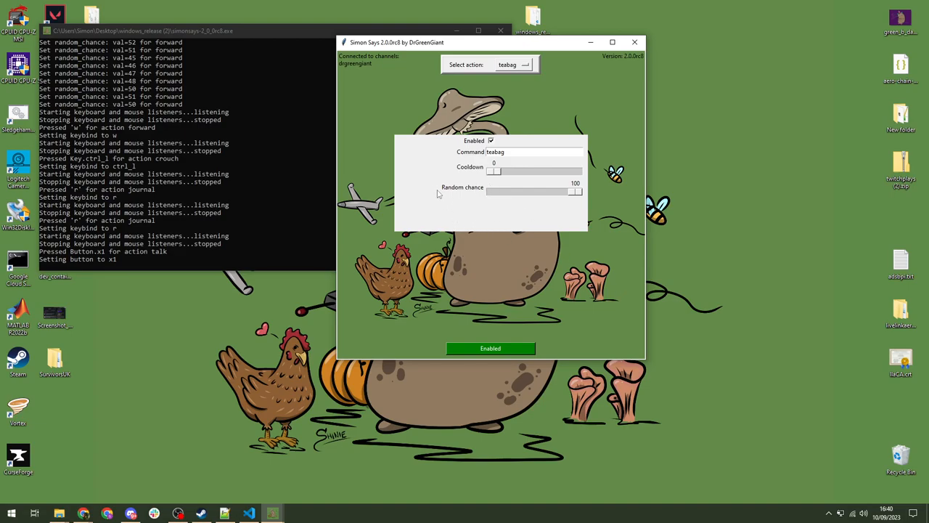
pyautogui.moveTo(551, 100)
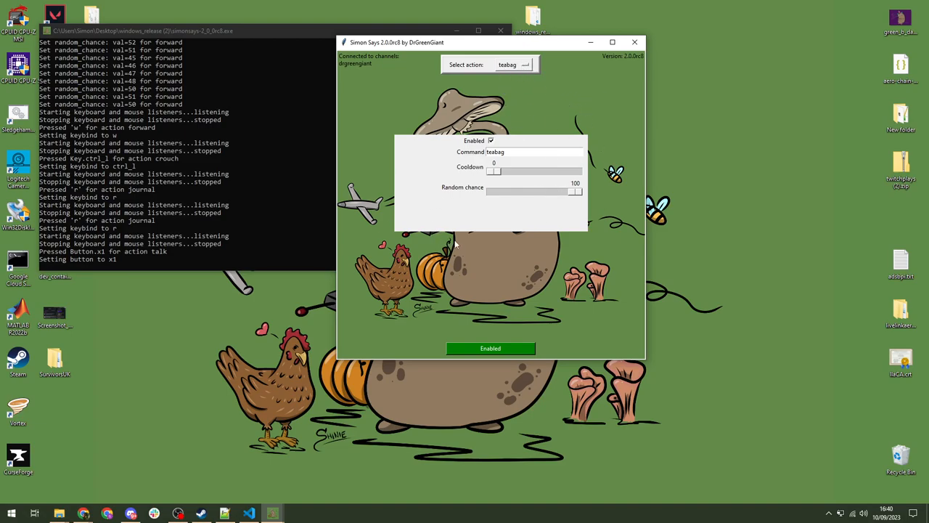
pyautogui.moveTo(510, 292)
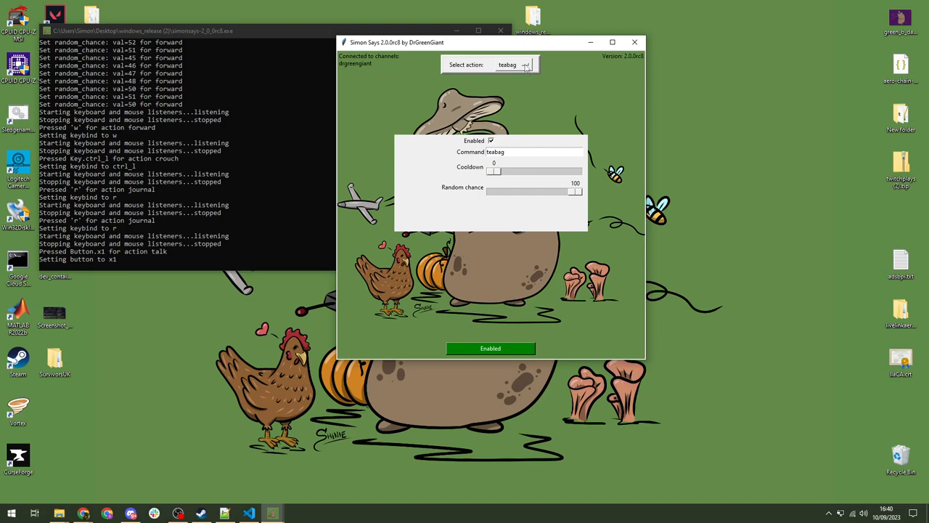
# - Switch from teabag to the crouch action's settings
pyautogui.click(525, 64)
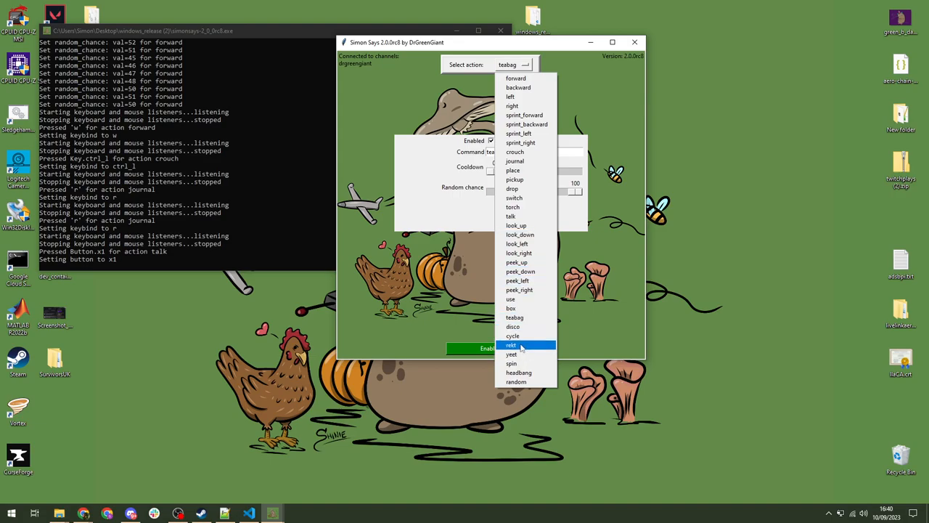
pyautogui.moveTo(515, 151)
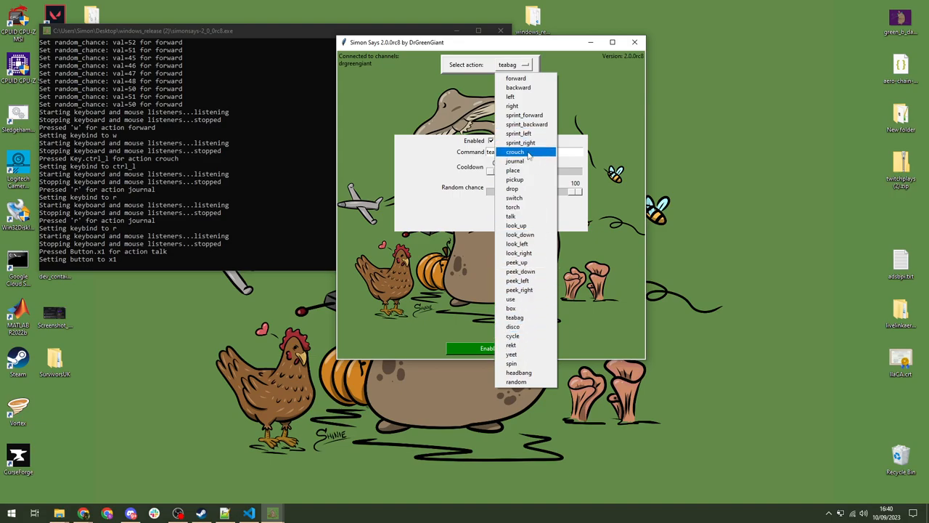
pyautogui.click(515, 152)
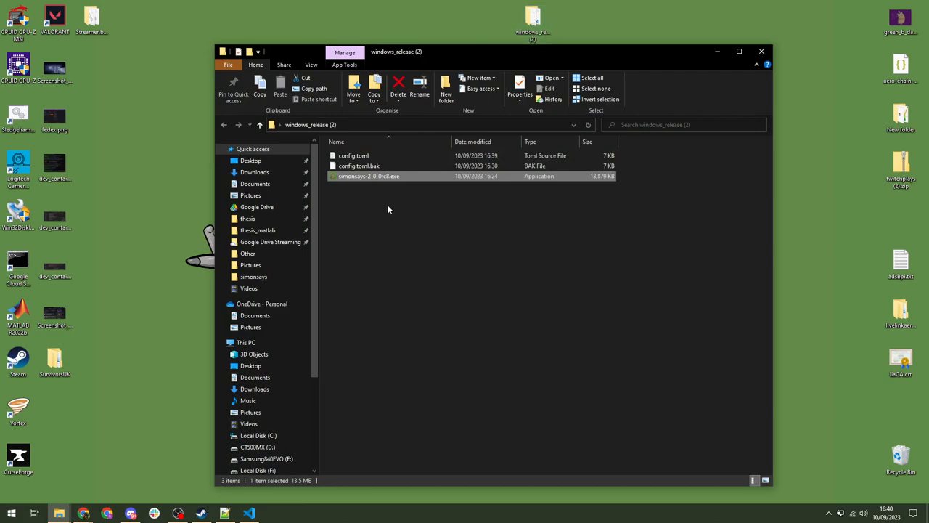
# - Select the config.toml settings file in the windows_release (2) folder
pyautogui.click(354, 155)
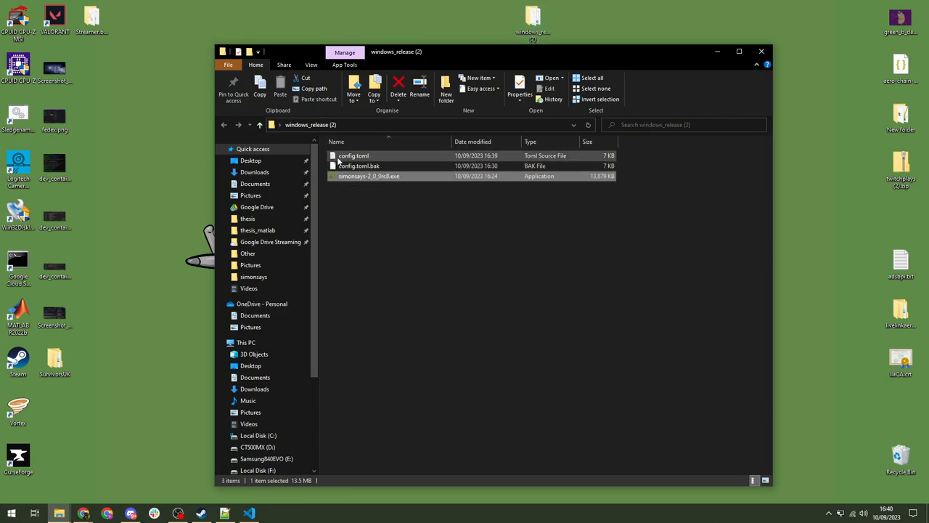
pyautogui.moveTo(354, 155)
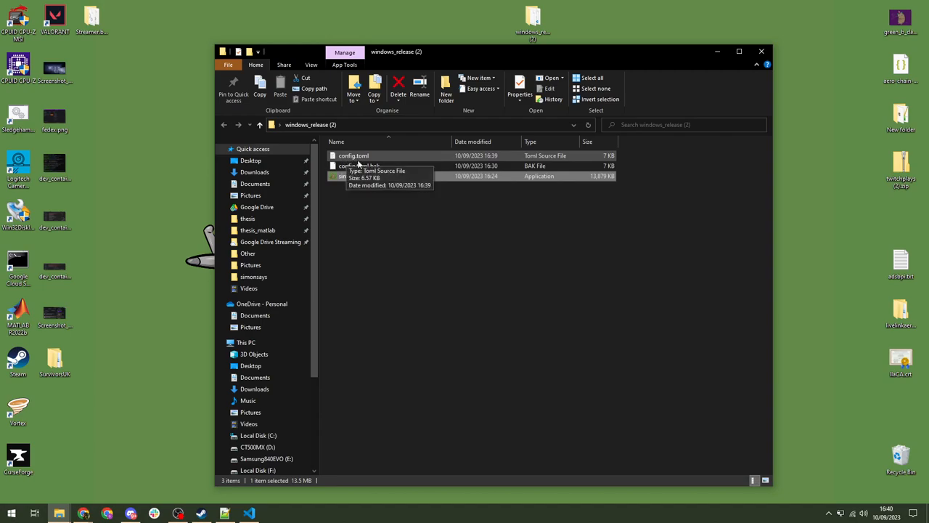
pyautogui.moveTo(354, 155)
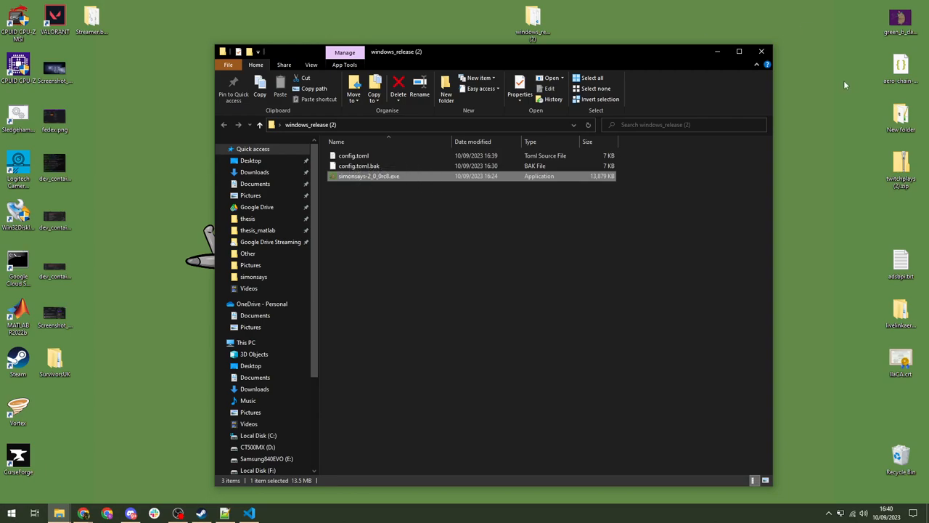
pyautogui.moveTo(164, 66)
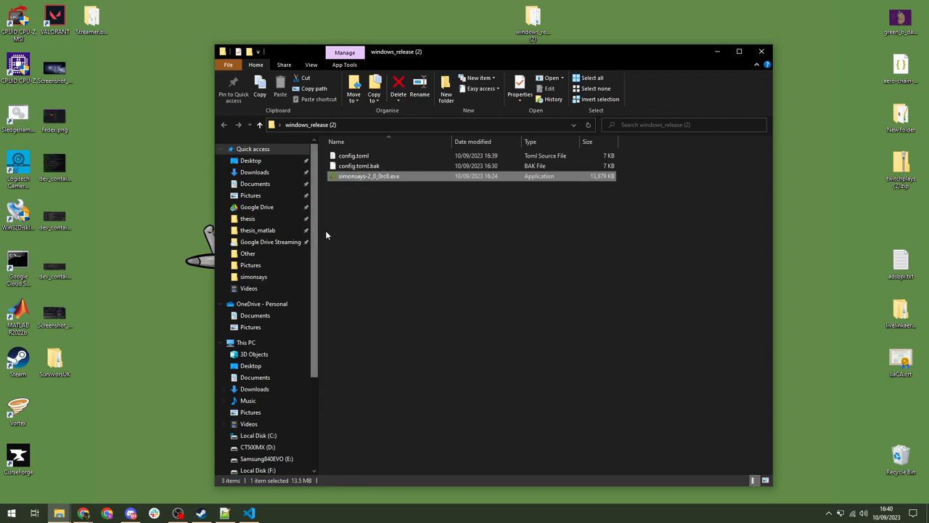
pyautogui.moveTo(379, 233)
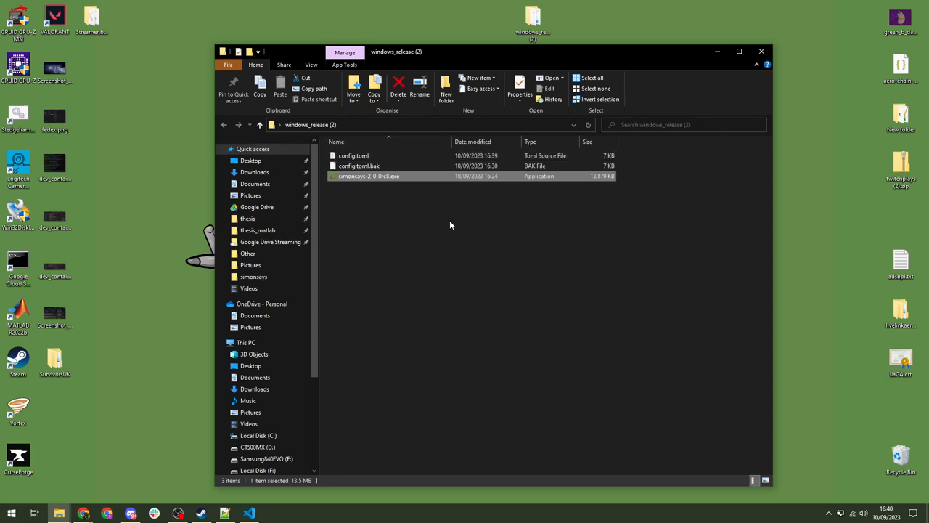
pyautogui.click(353, 155)
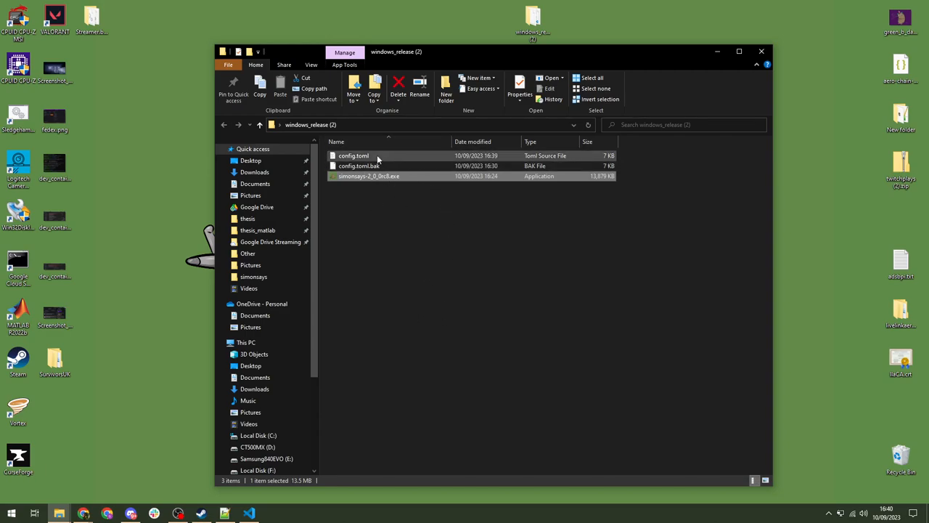
pyautogui.moveTo(417, 214)
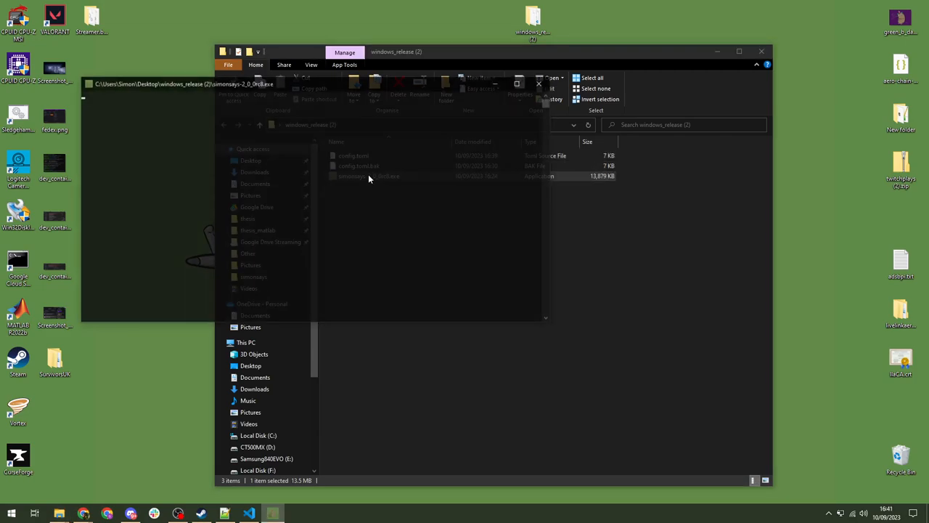
# - Relaunch SimonSays and show crouch still has ctrl_l and 100 random chance
pyautogui.doubleClick(369, 176)
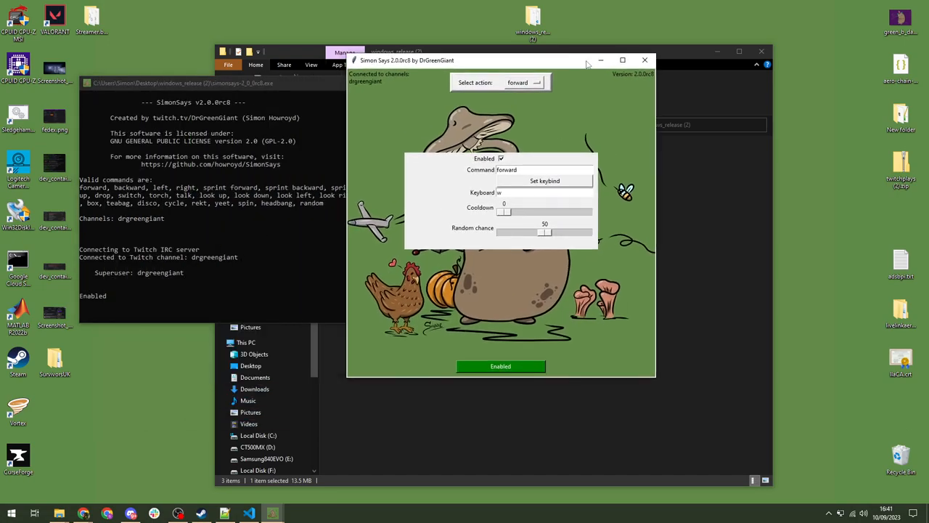
pyautogui.click(523, 82)
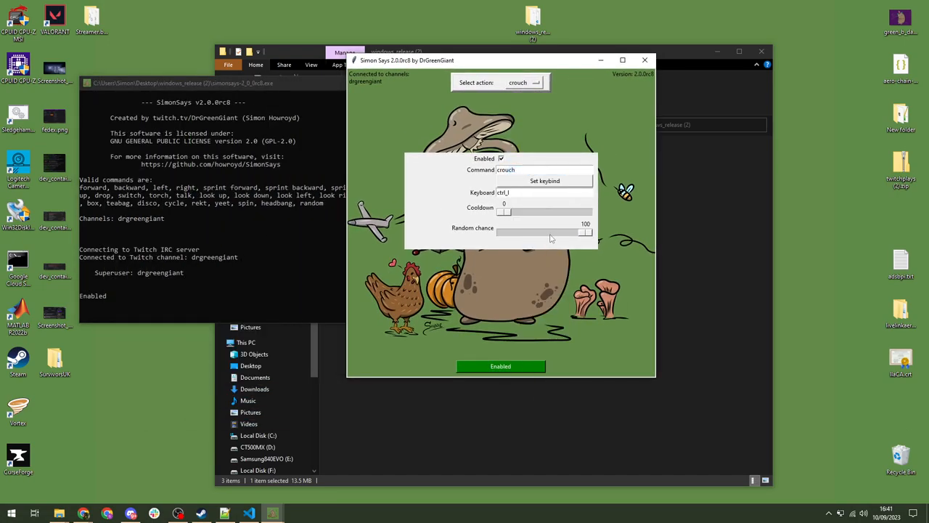
pyautogui.moveTo(463, 192)
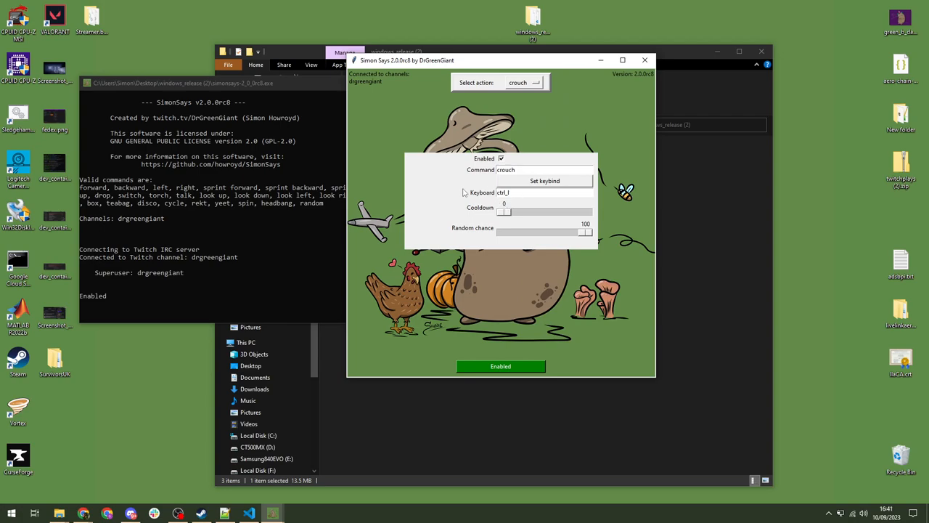
pyautogui.moveTo(450, 191)
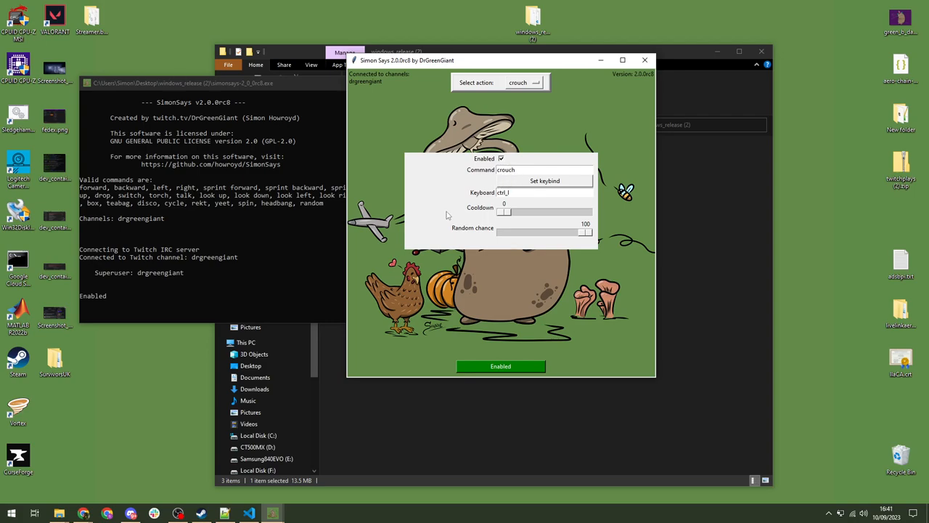
pyautogui.moveTo(529, 67)
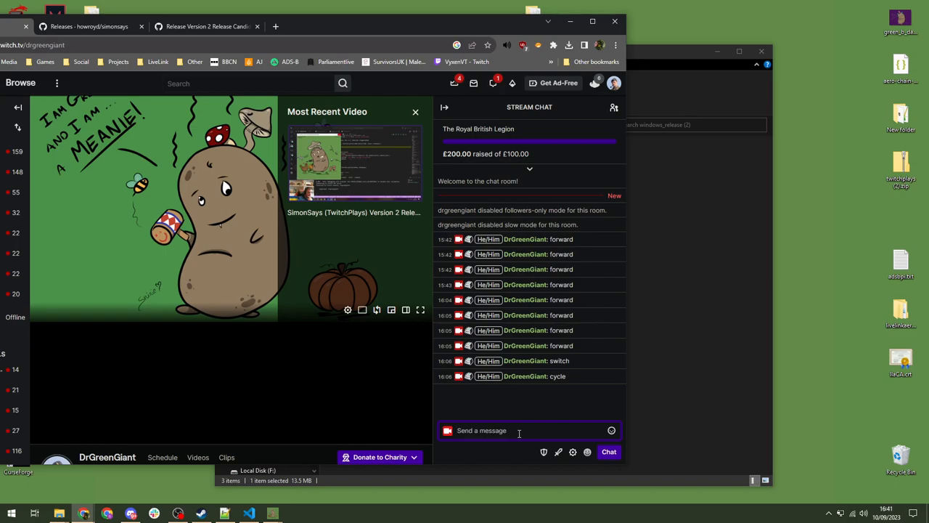
# - Send the forward command in Twitch chat, then dismiss a stray context menu
pyautogui.write('forward')
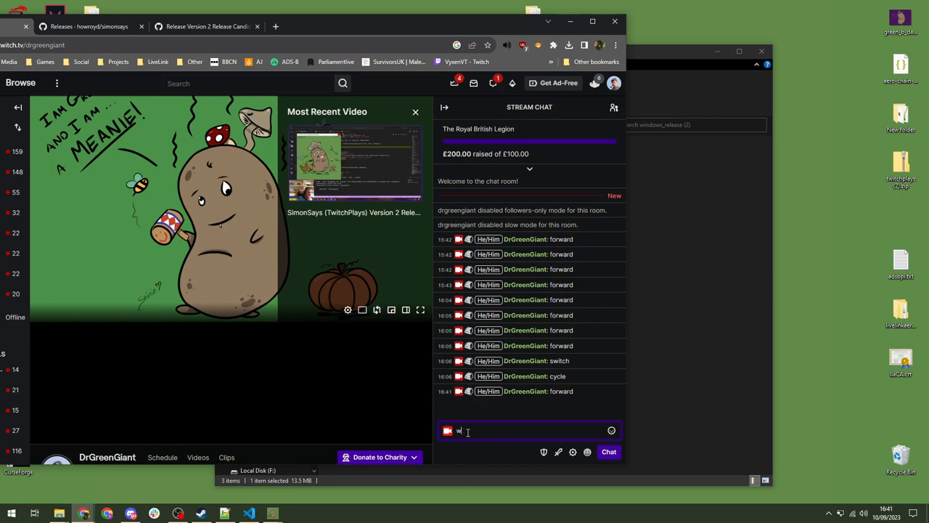
pyautogui.moveTo(501, 423)
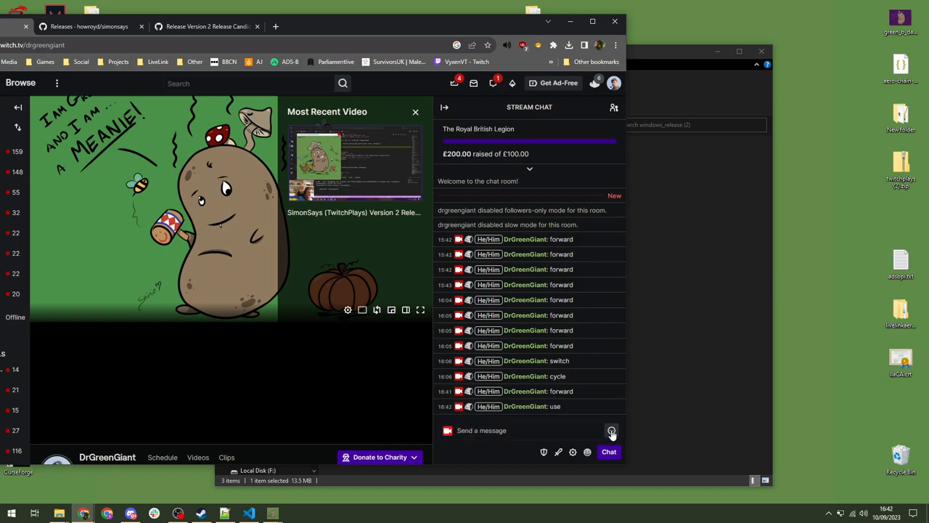
pyautogui.rightClick(612, 430)
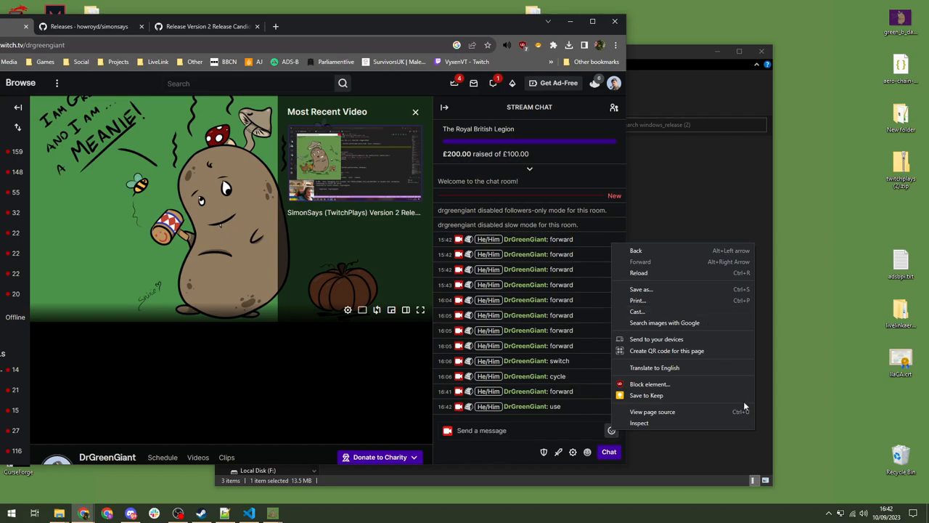
pyautogui.click(508, 430)
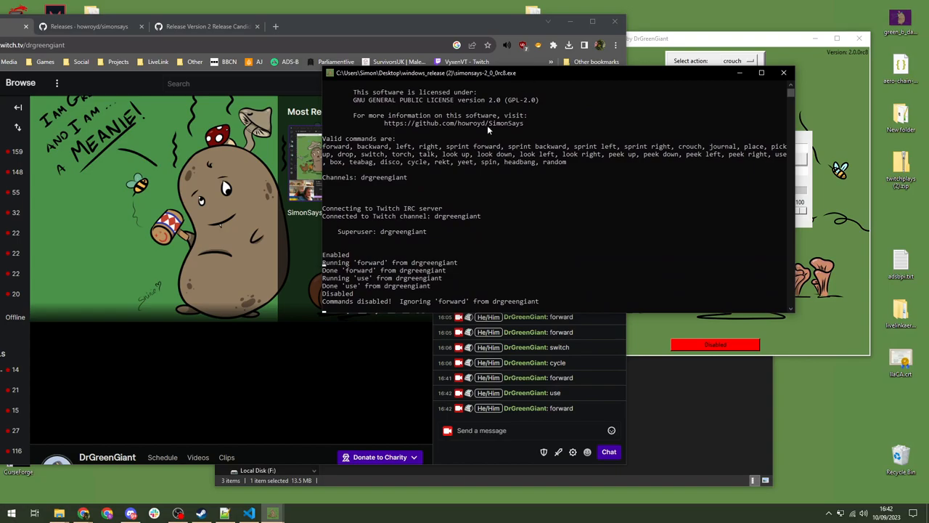
pyautogui.moveTo(390, 293)
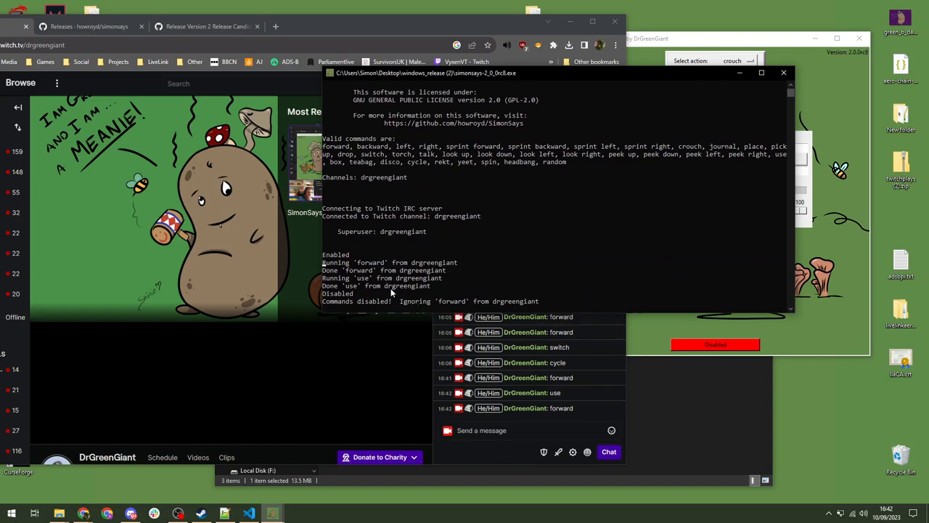
pyautogui.moveTo(348, 286)
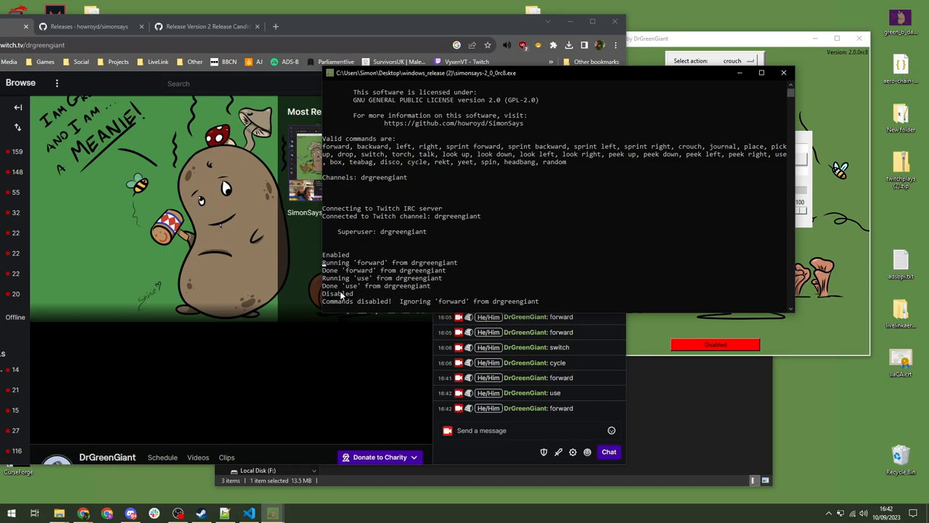
pyautogui.moveTo(326, 307)
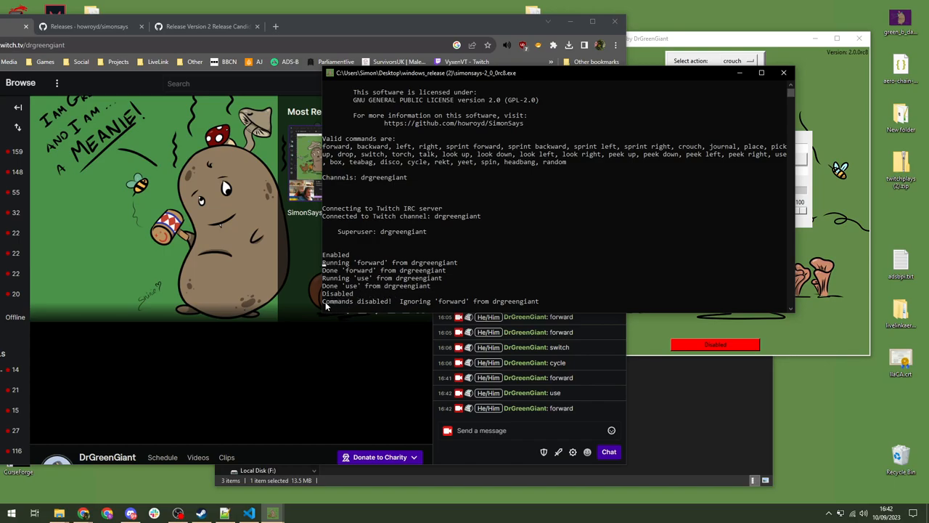
pyautogui.moveTo(465, 307)
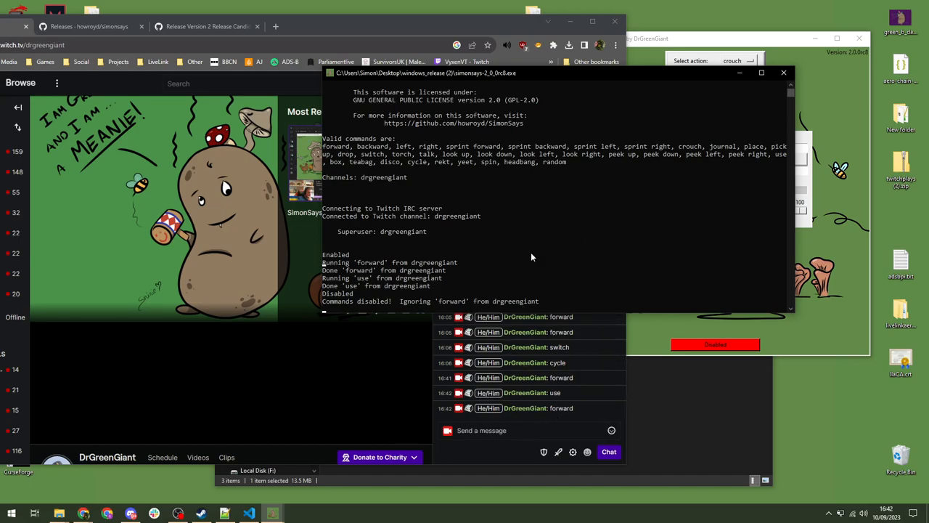
pyautogui.moveTo(485, 283)
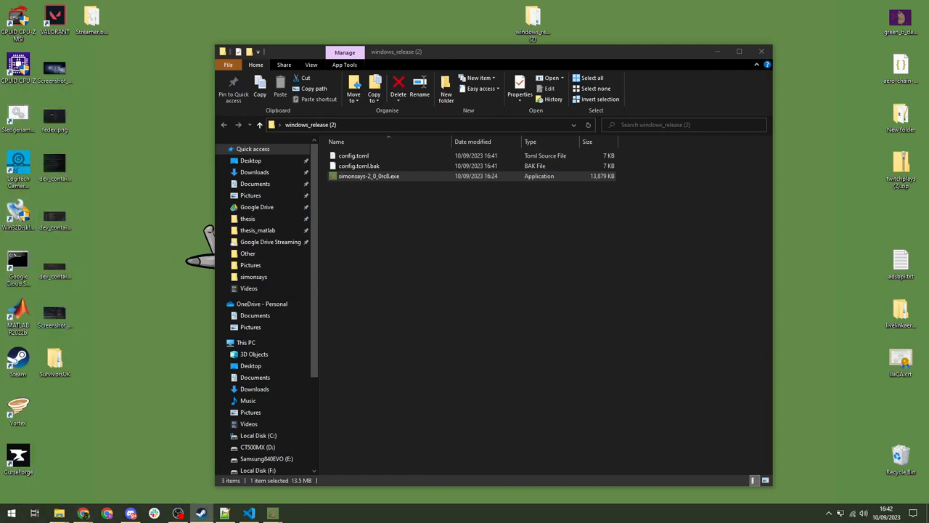
pyautogui.moveTo(878, 204)
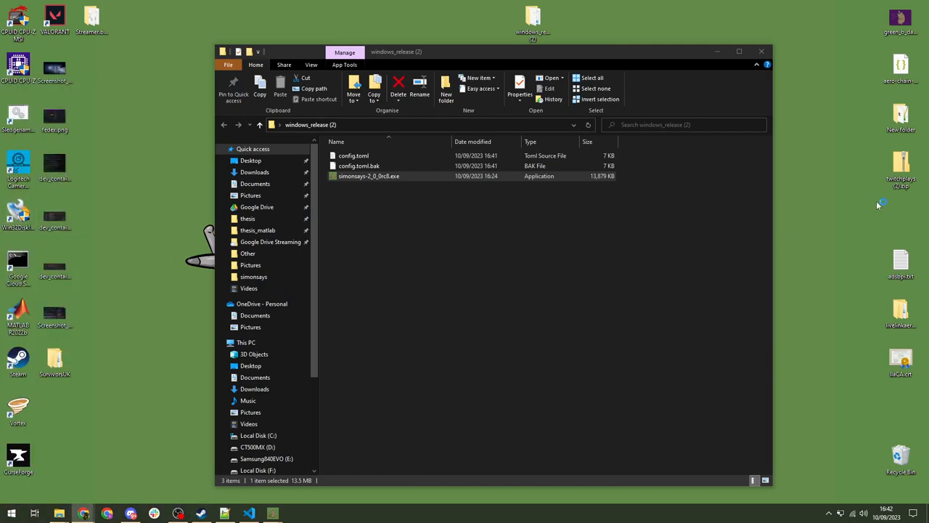
# - Relaunch SimonSays from the windows_release (2) folder
pyautogui.doubleClick(369, 175)
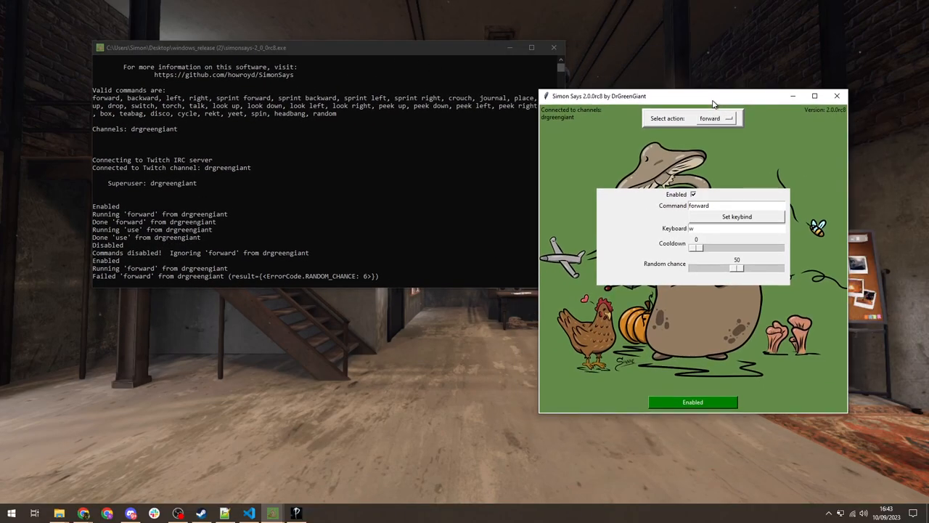
# - Raise the forward action's random chance slider to 100
pyautogui.moveTo(714, 96); pyautogui.dragTo(733, 105)
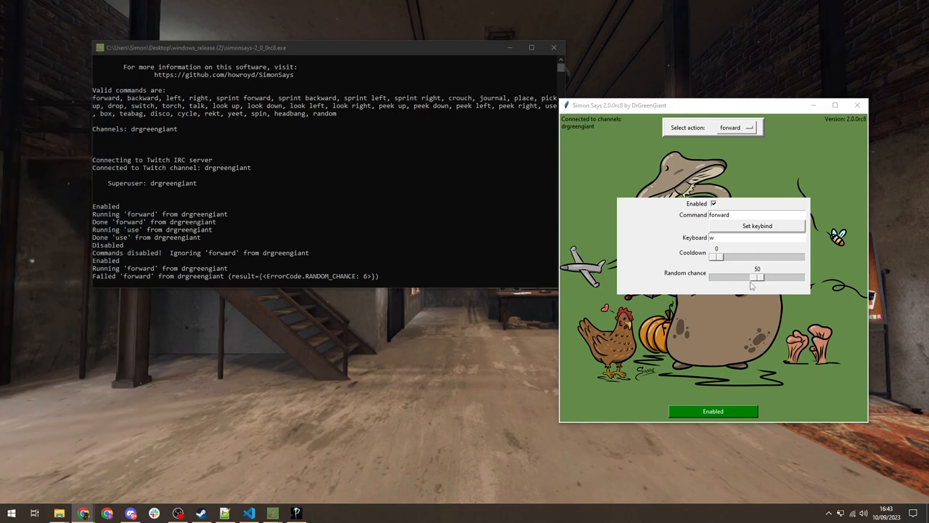
pyautogui.moveTo(294, 282)
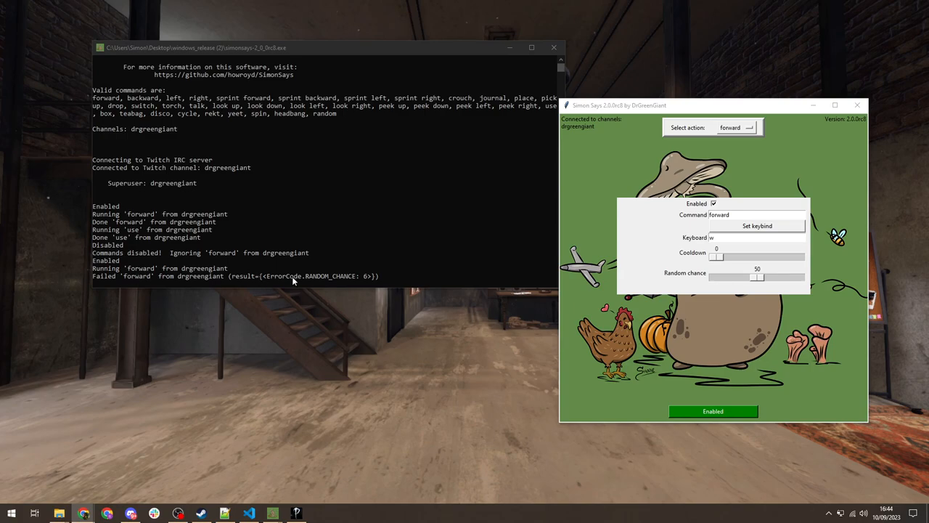
pyautogui.moveTo(106, 280)
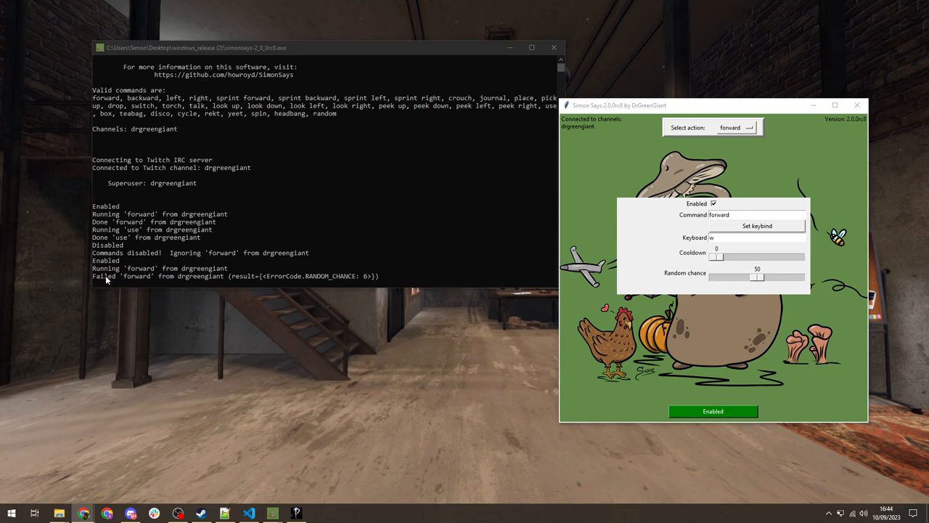
pyautogui.moveTo(241, 282)
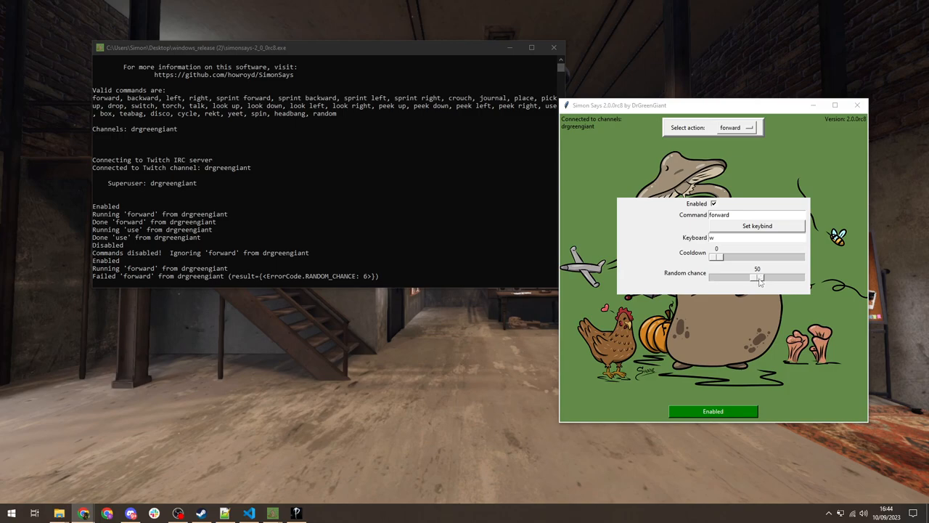
pyautogui.moveTo(758, 277); pyautogui.dragTo(798, 277)
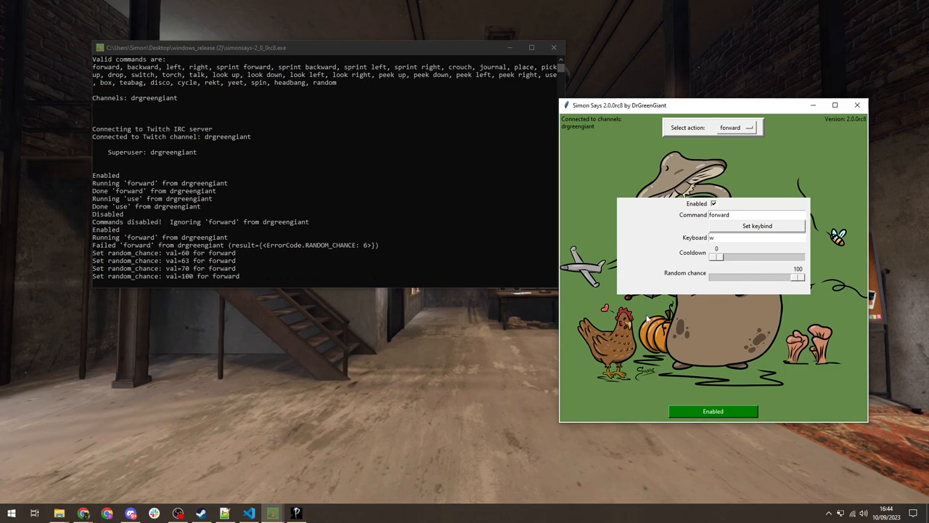
pyautogui.moveTo(695, 119)
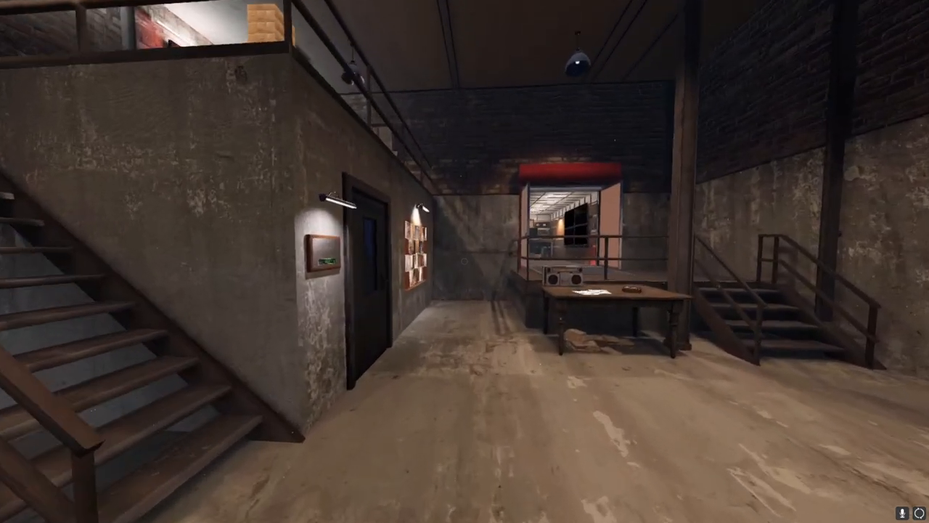
pyautogui.moveTo(465, 261)
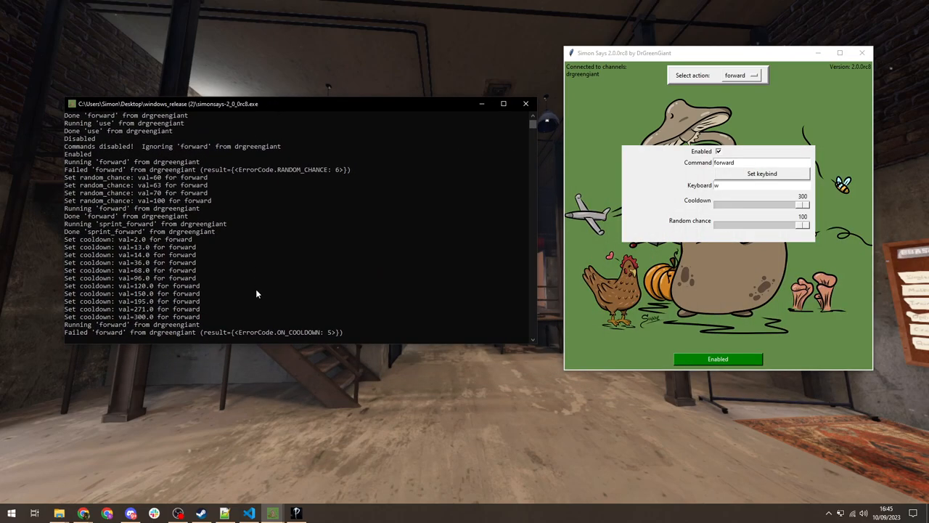
pyautogui.moveTo(196, 335)
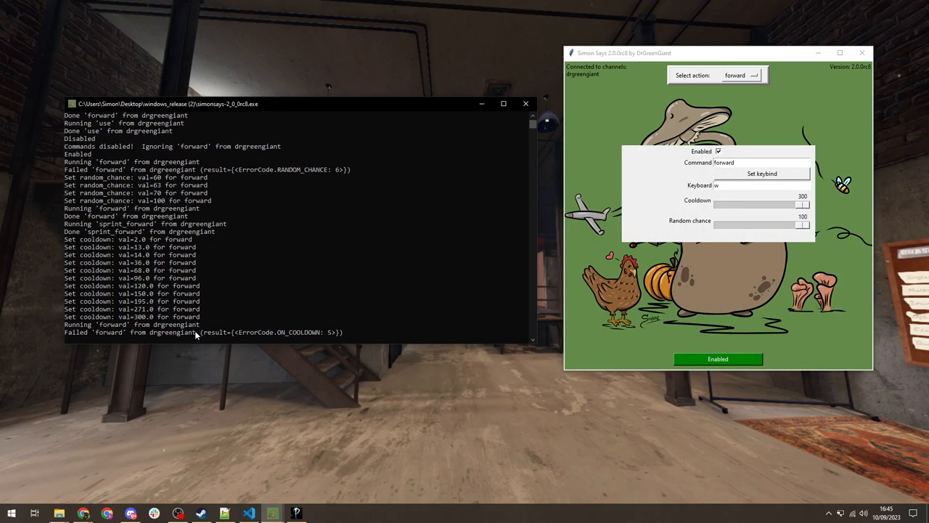
pyautogui.moveTo(183, 347)
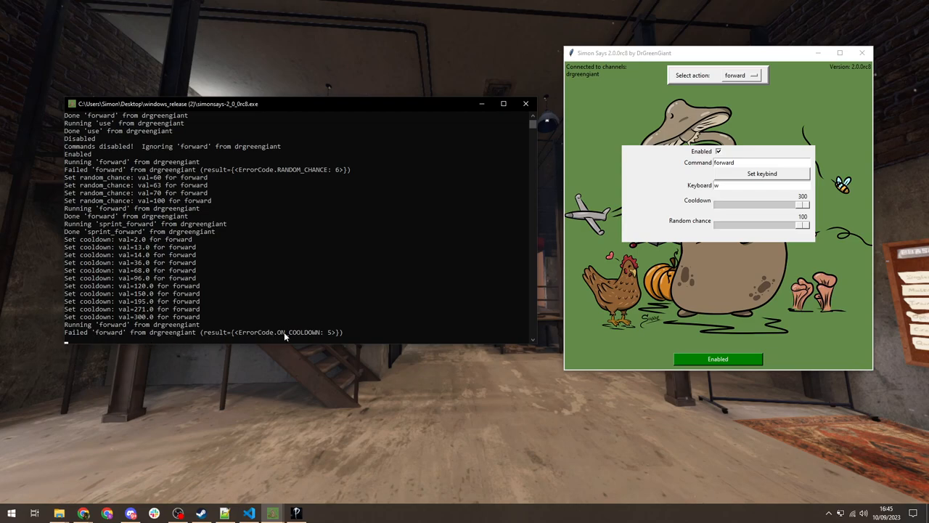
pyautogui.moveTo(286, 347)
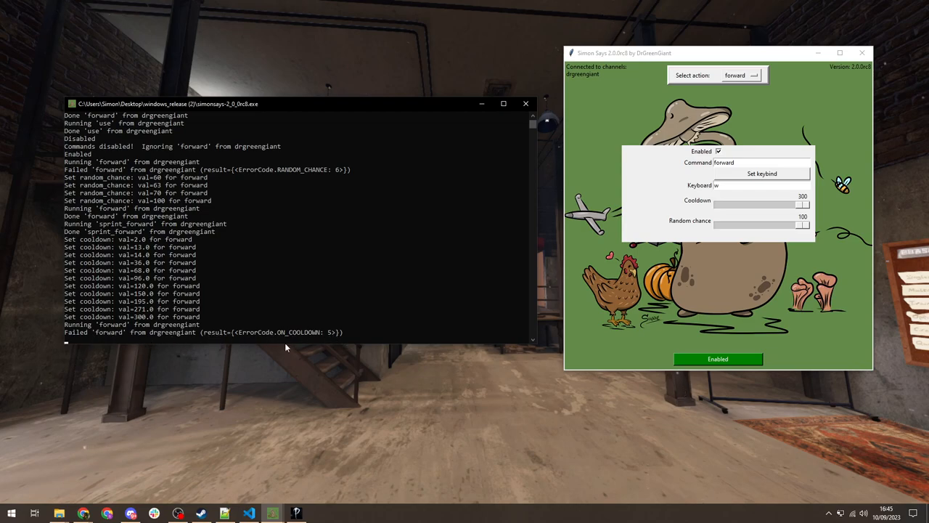
pyautogui.moveTo(374, 106)
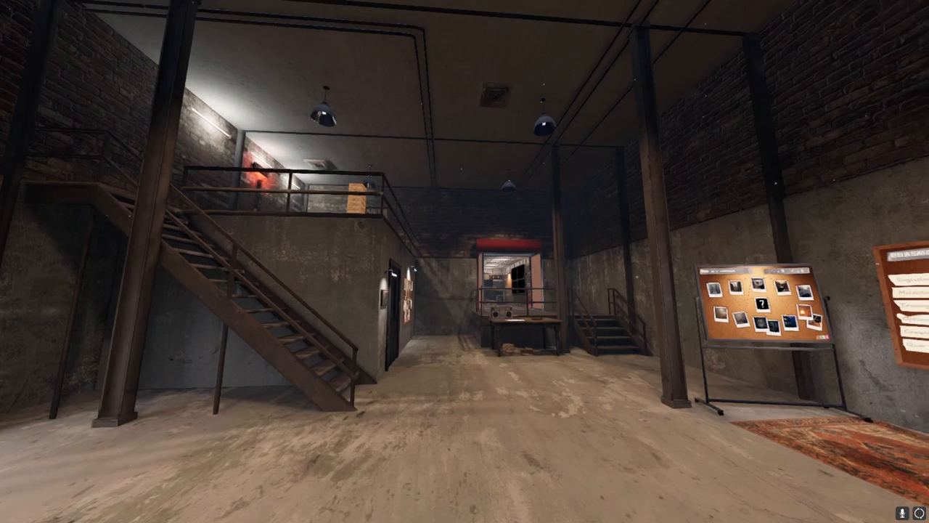
pyautogui.moveTo(465, 261)
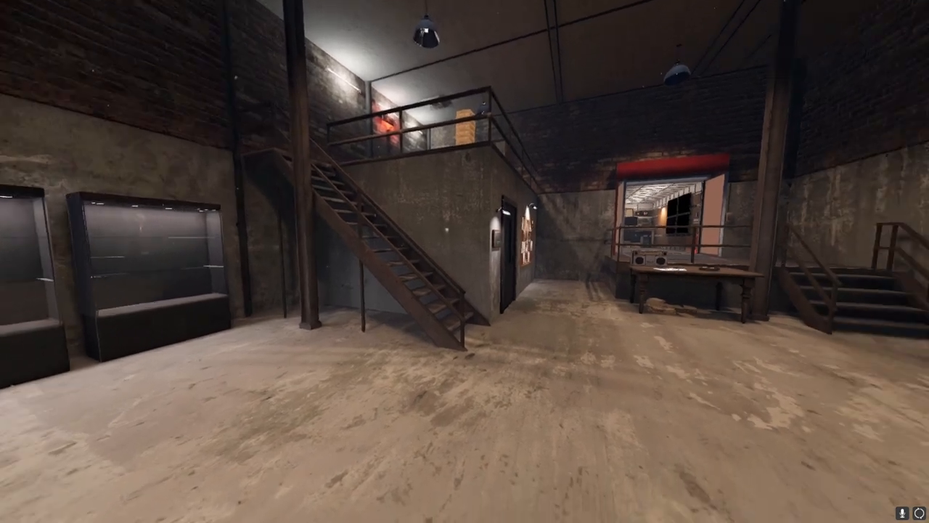
# - Look around the Phasmophobia warehouse lobby toward the cabinets and staircase
pyautogui.hscroll(3)
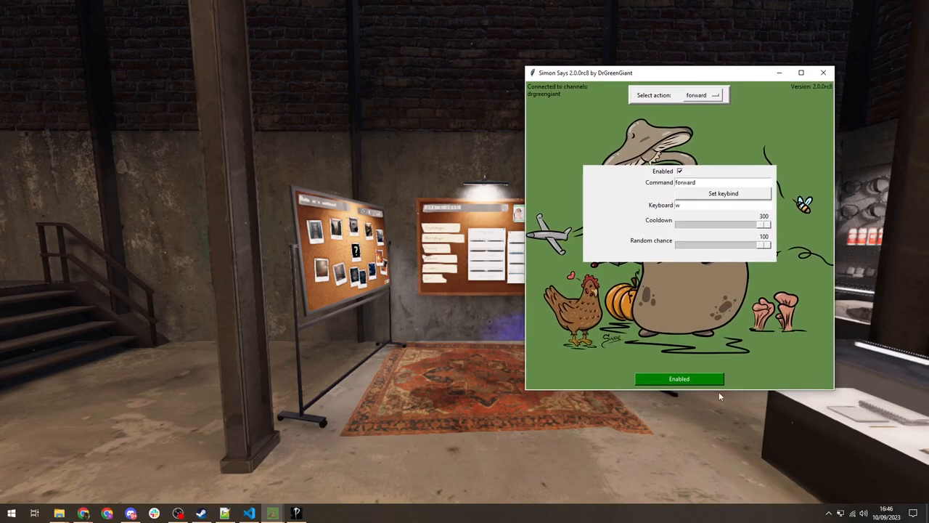
# - Toggle the Enabled button to Disabled so chat commands stop
pyautogui.click(679, 378)
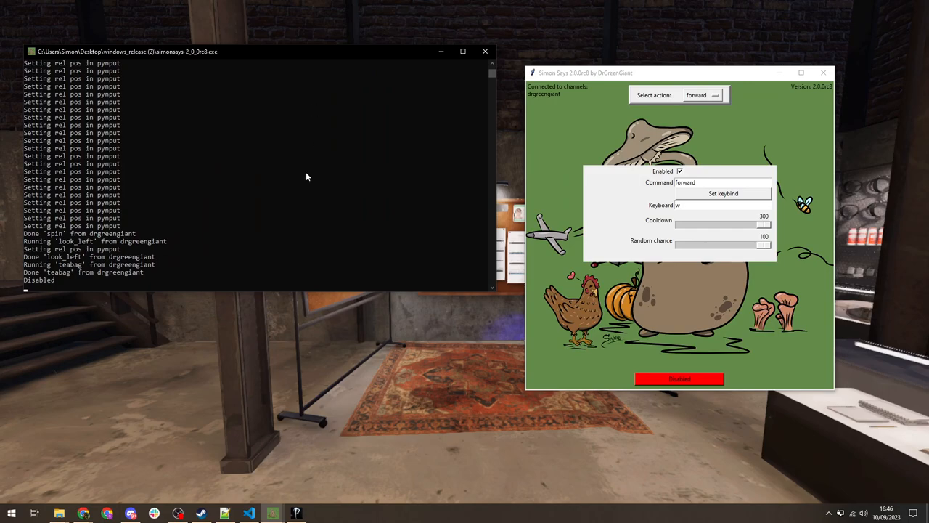
pyautogui.moveTo(284, 174)
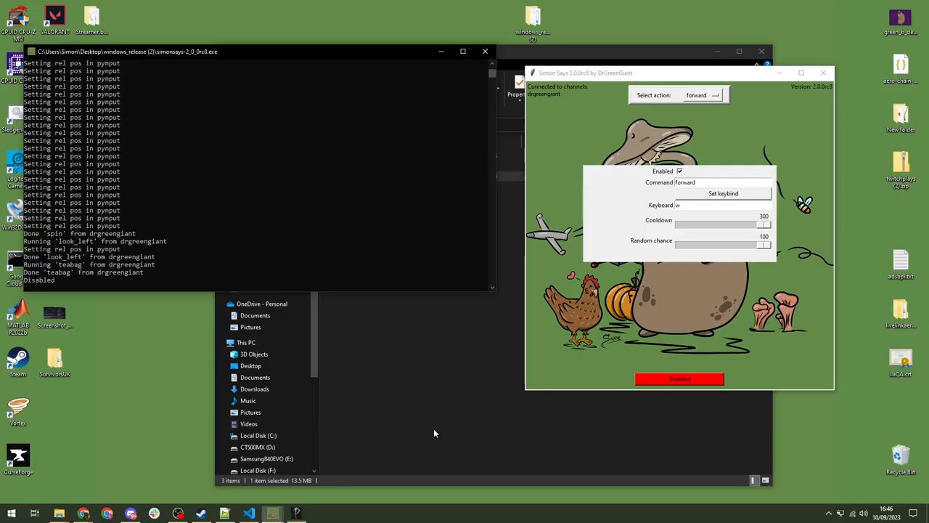
pyautogui.moveTo(453, 204)
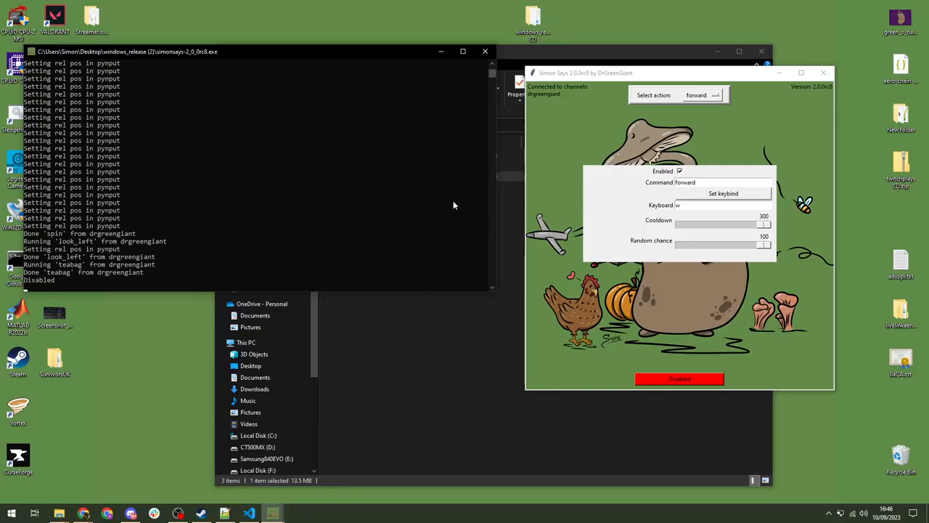
pyautogui.moveTo(443, 217)
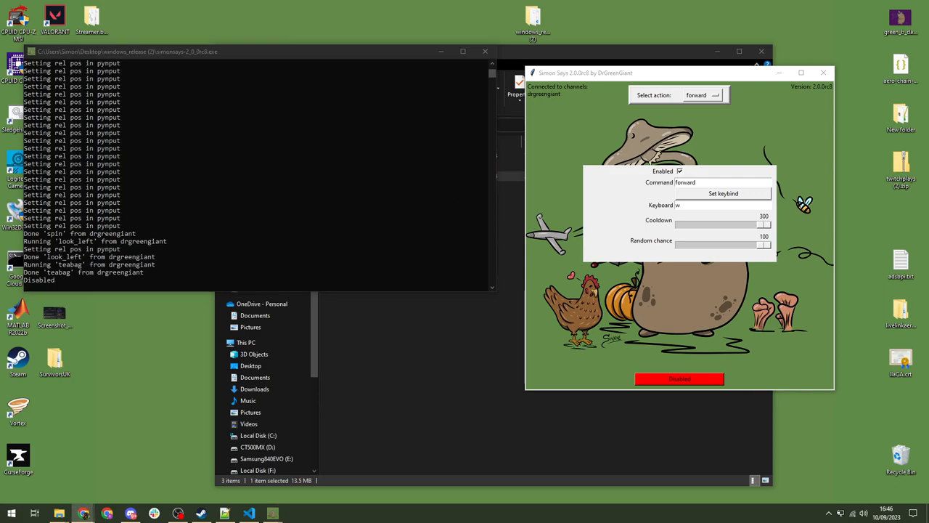
pyautogui.moveTo(277, 154)
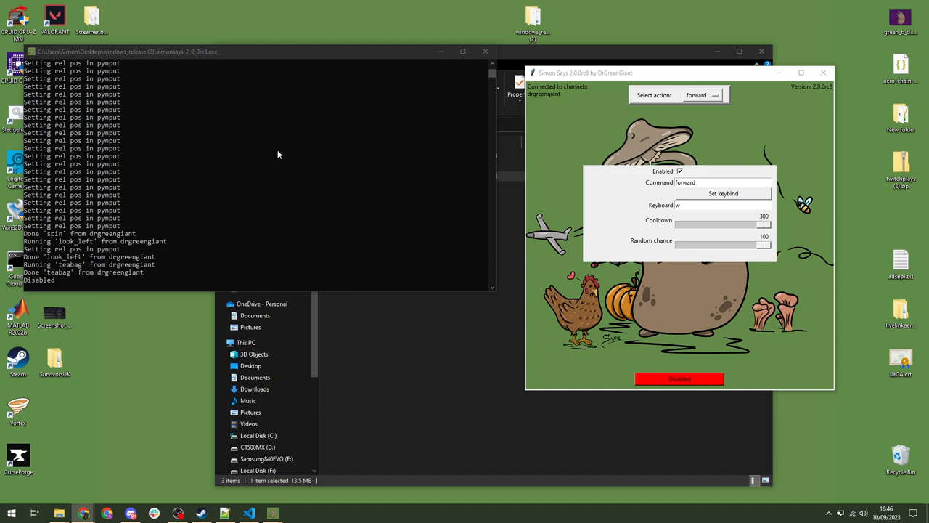
pyautogui.moveTo(682, 328)
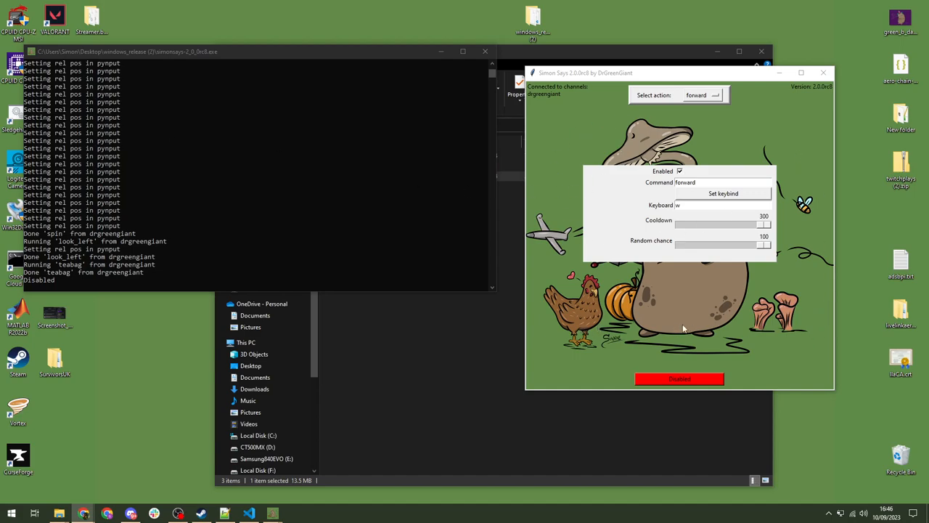
pyautogui.moveTo(495, 242)
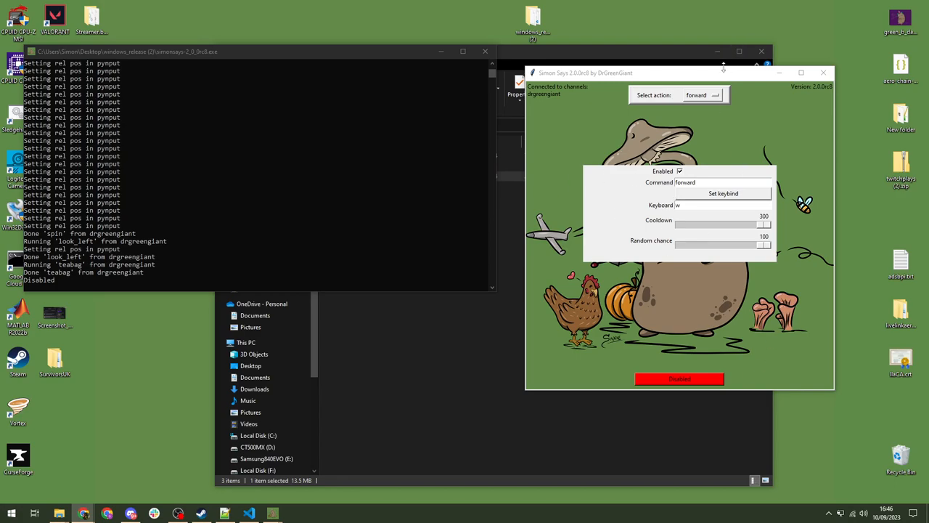
pyautogui.moveTo(682, 67)
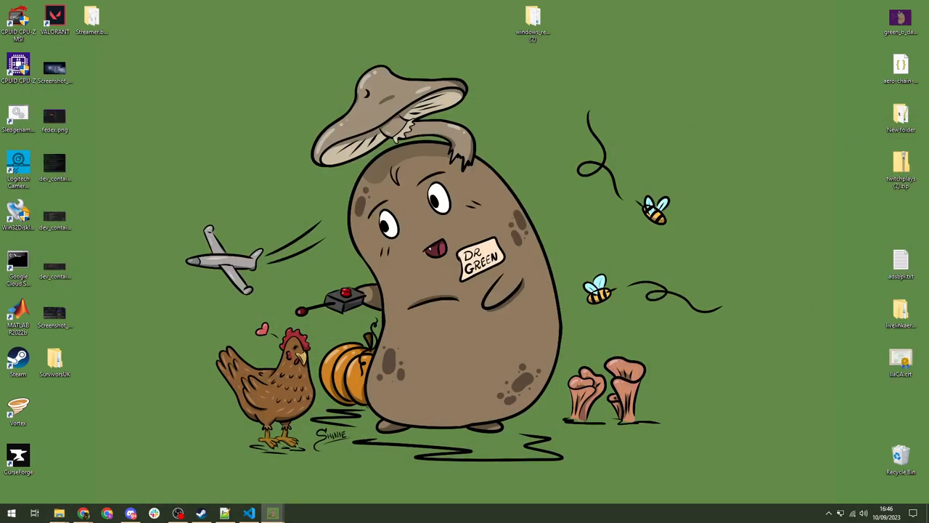
pyautogui.moveTo(247, 66)
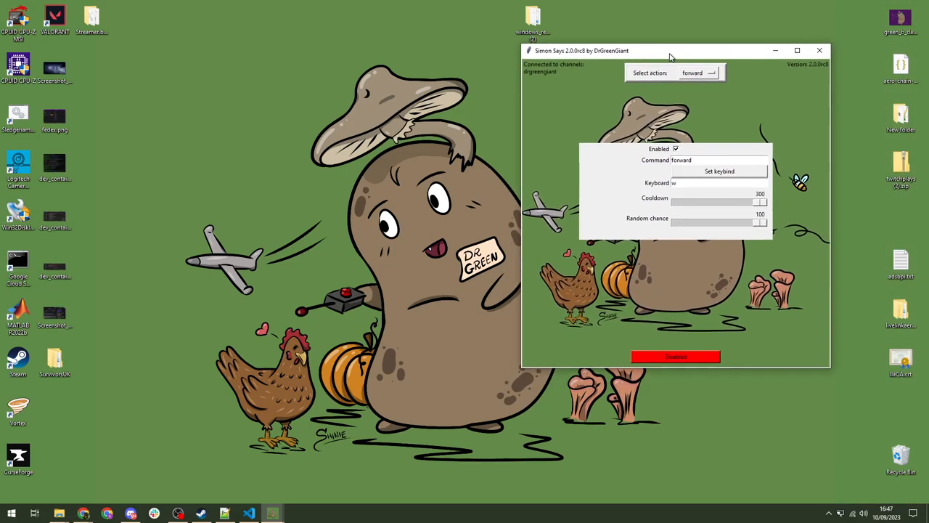
# - Hide the other windows, restore SimonSays from the taskbar and move it toward the top-left
pyautogui.click(819, 50)
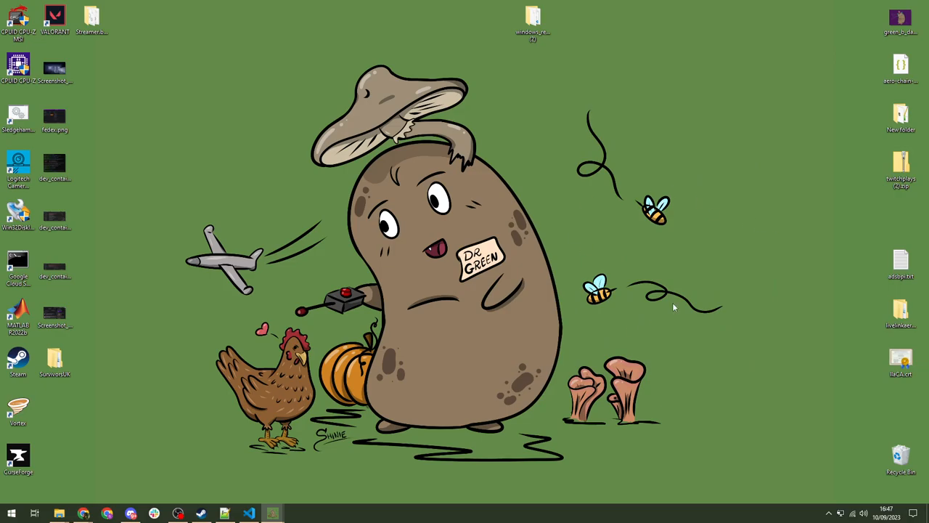
pyautogui.moveTo(207, 331)
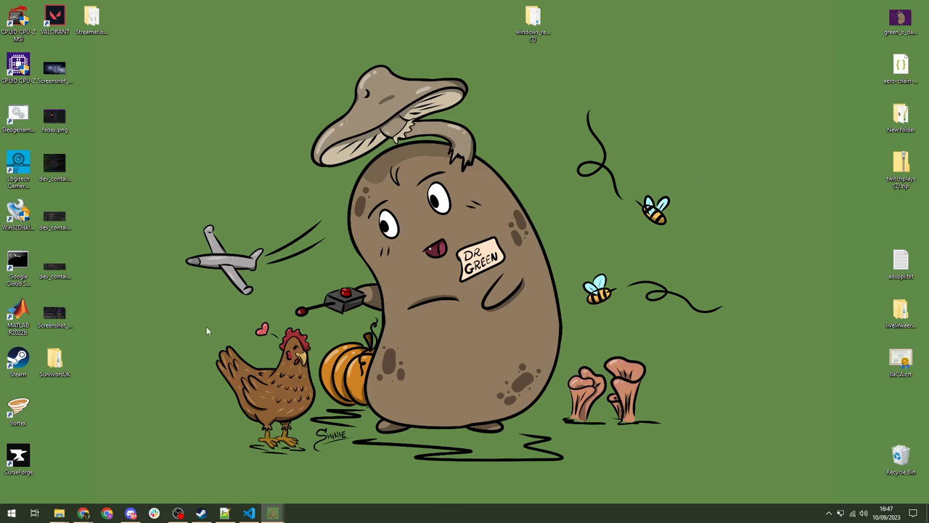
pyautogui.moveTo(386, 431)
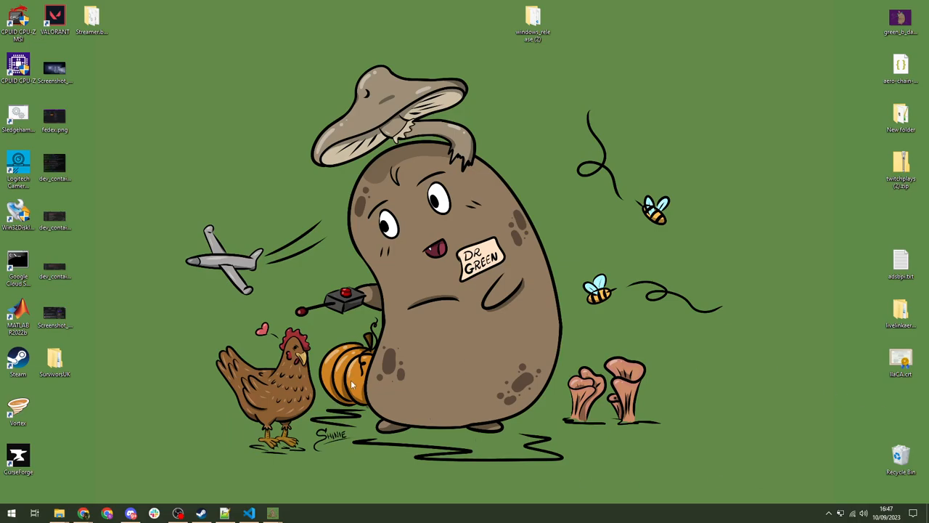
pyautogui.moveTo(352, 381)
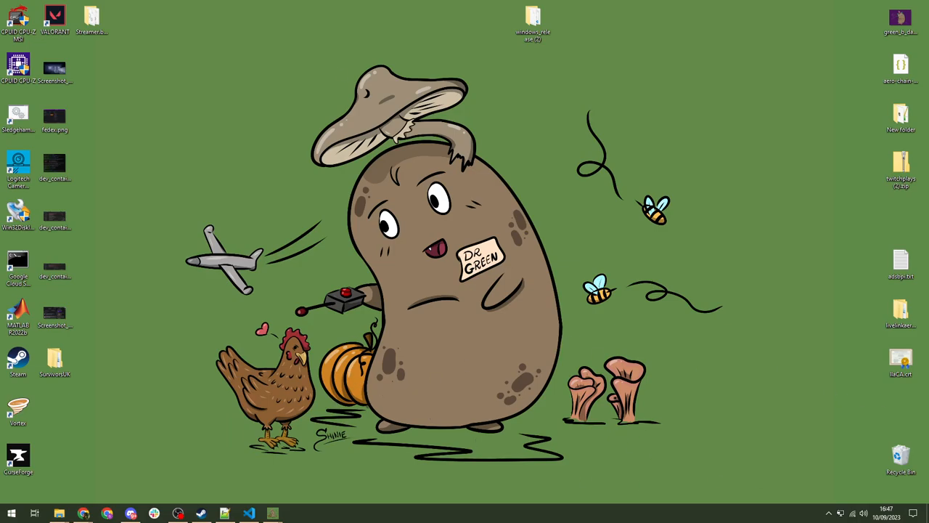
pyautogui.click(272, 514)
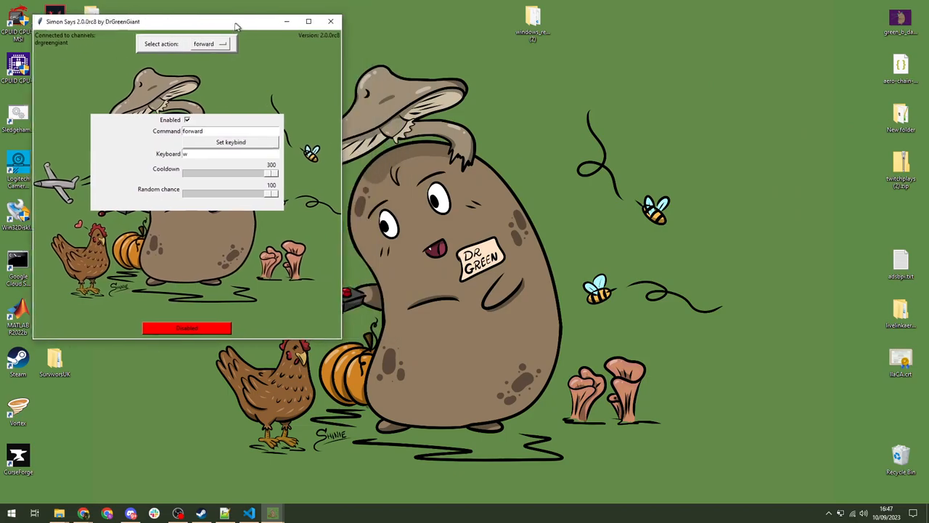
pyautogui.moveTo(146, 22); pyautogui.dragTo(129, 45)
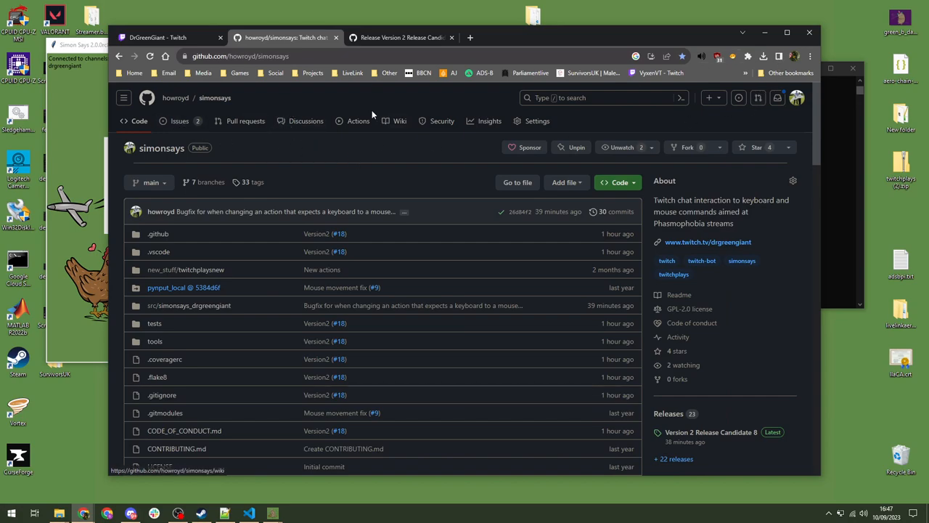
# - Visit Discussions, then the Issues list, and start a new issue to reach the template chooser
pyautogui.click(306, 120)
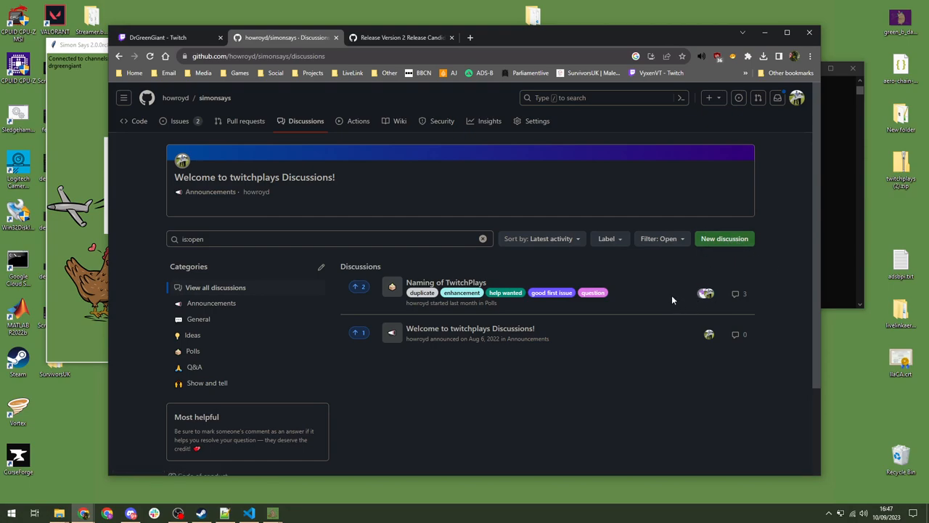
pyautogui.moveTo(724, 238)
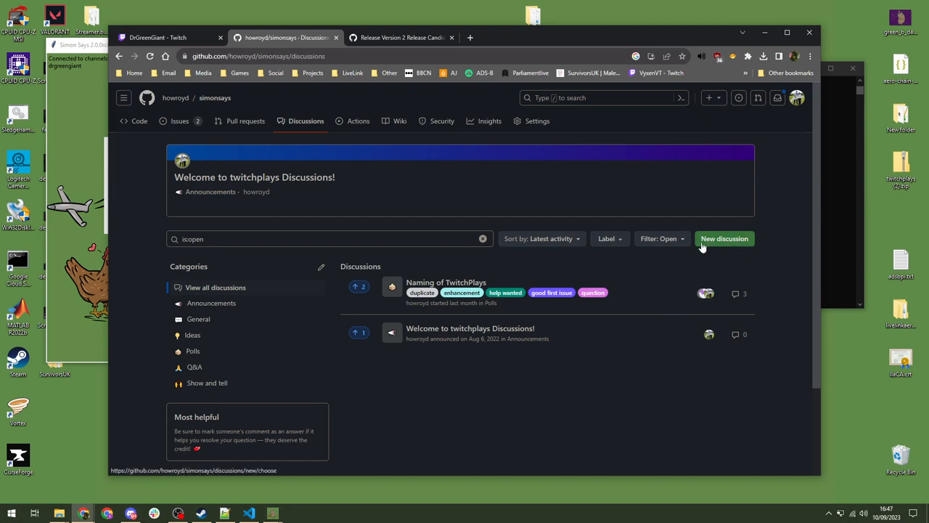
pyautogui.moveTo(615, 262)
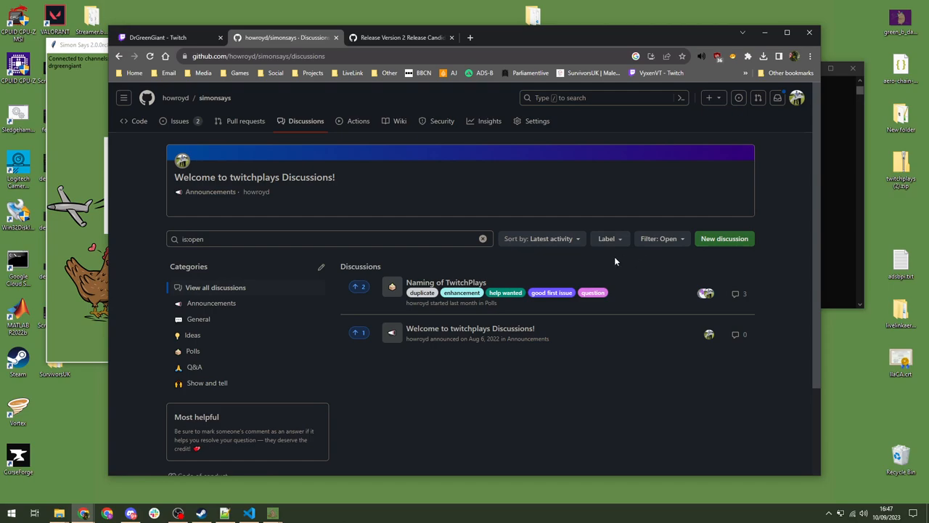
pyautogui.moveTo(180, 121)
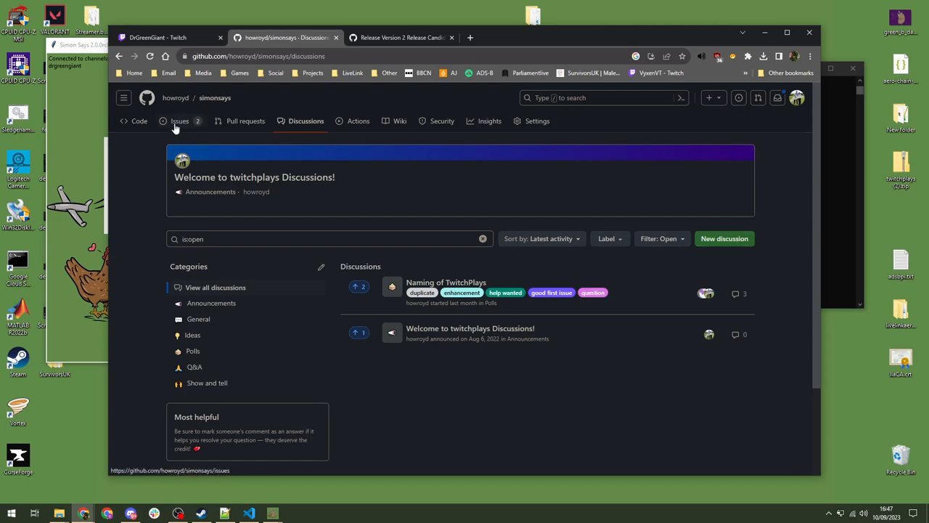
pyautogui.moveTo(174, 125)
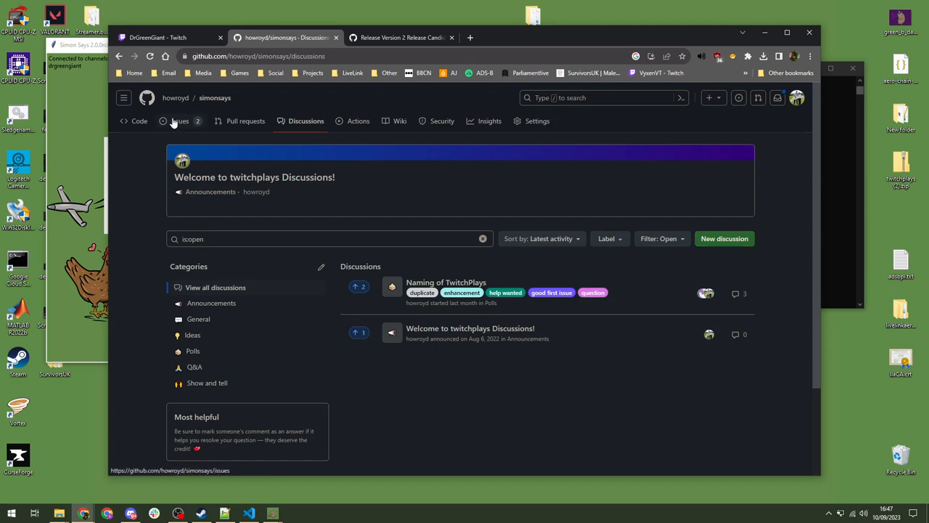
pyautogui.click(180, 120)
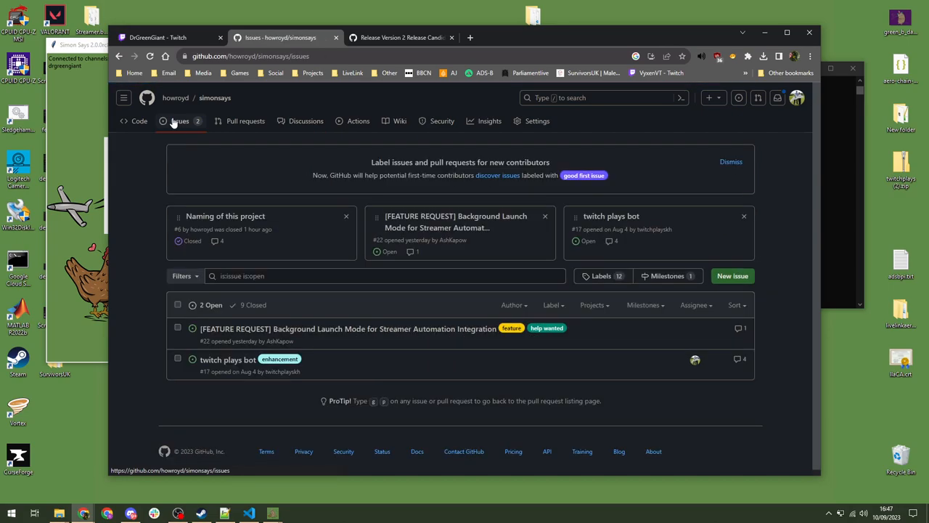
pyautogui.moveTo(162, 116)
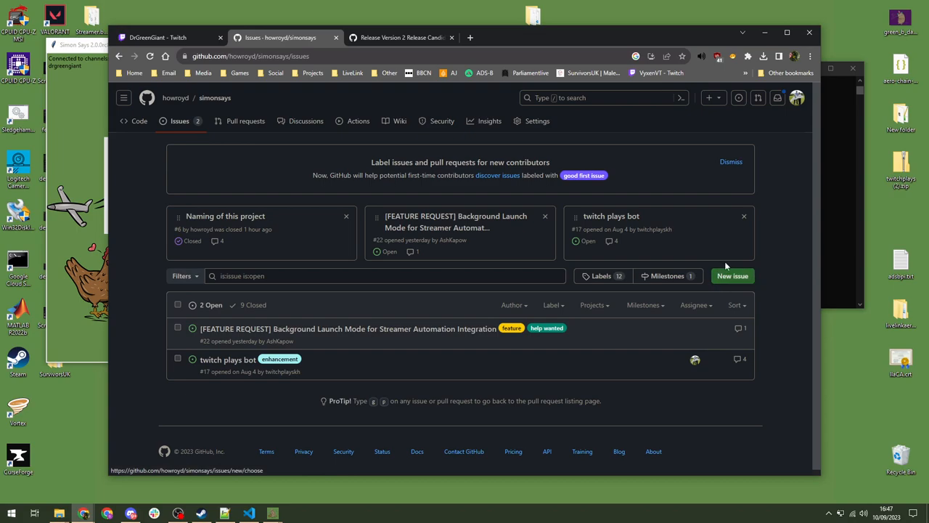
pyautogui.click(732, 276)
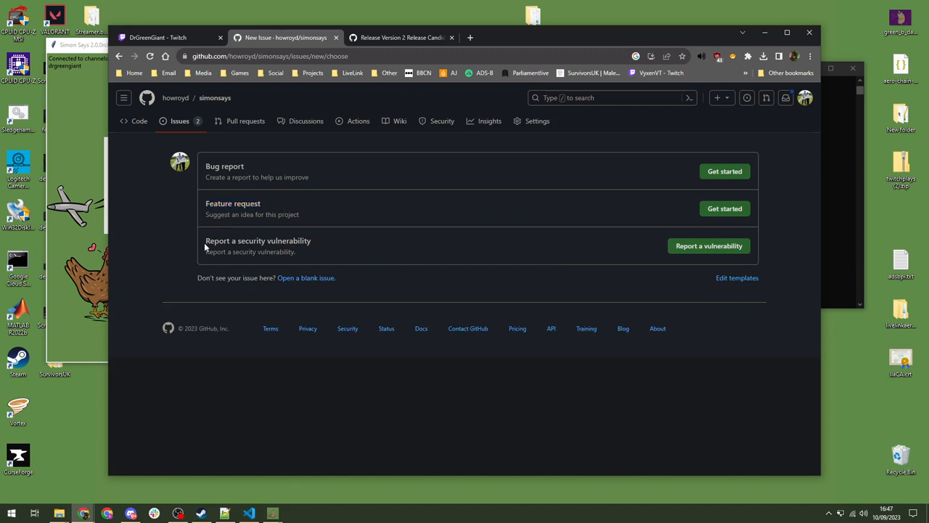
pyautogui.moveTo(368, 234)
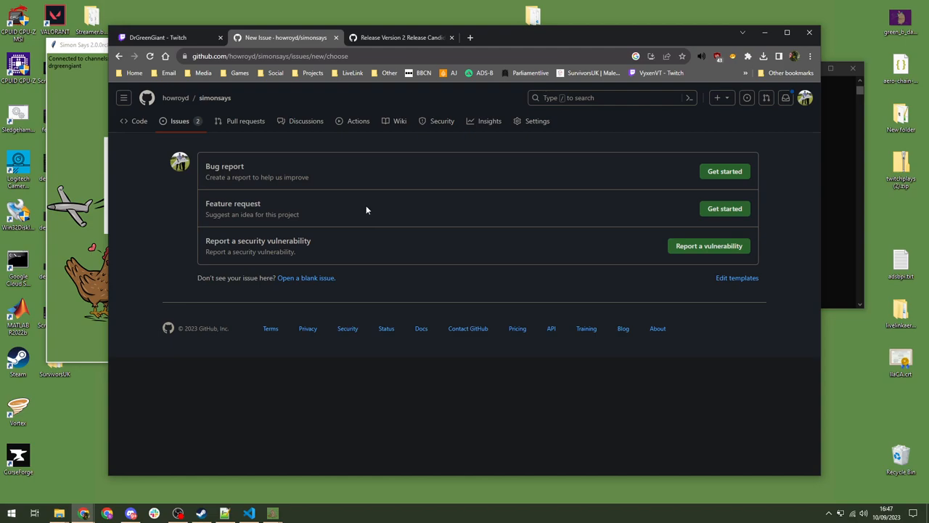
pyautogui.moveTo(432, 222)
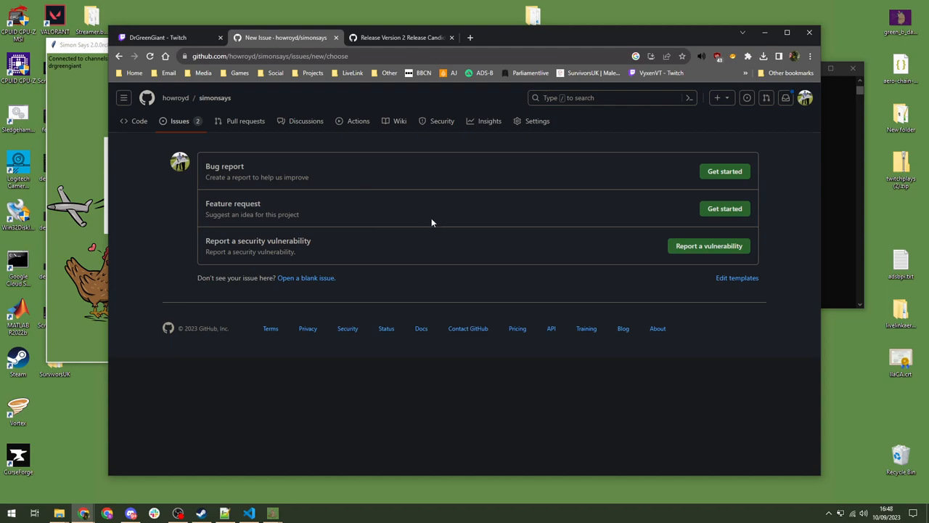
pyautogui.moveTo(506, 165)
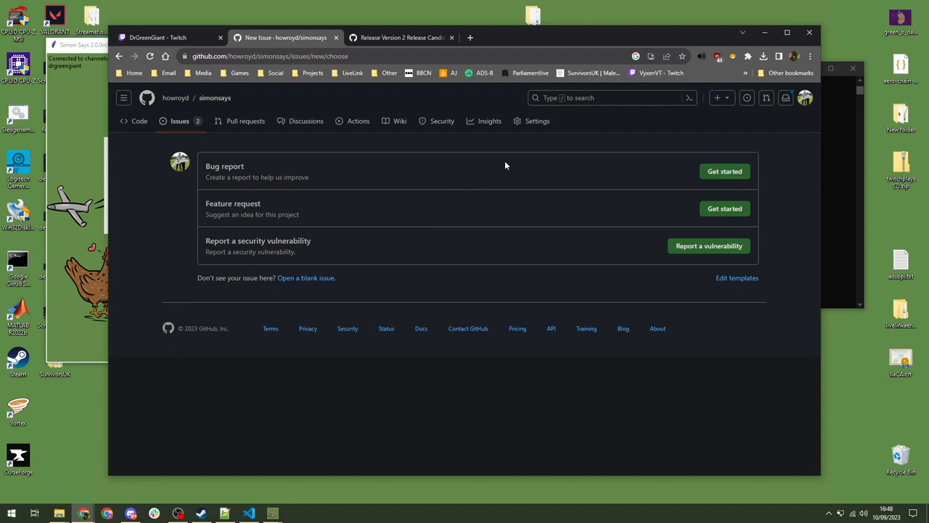
pyautogui.moveTo(363, 231)
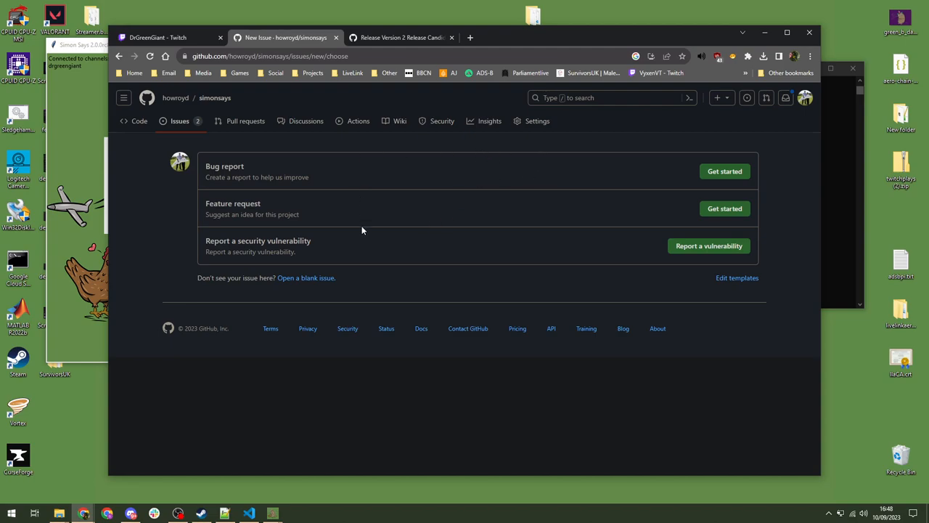
pyautogui.moveTo(320, 230)
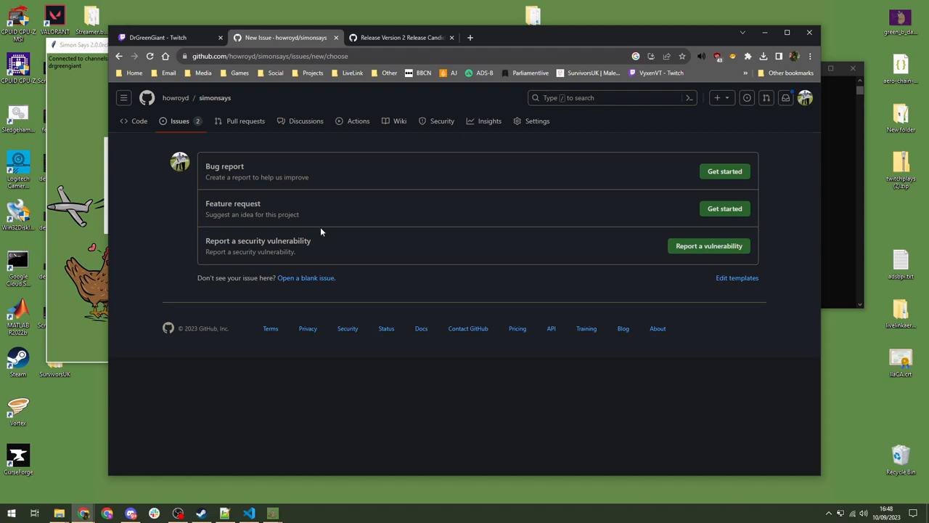
pyautogui.moveTo(820, 262)
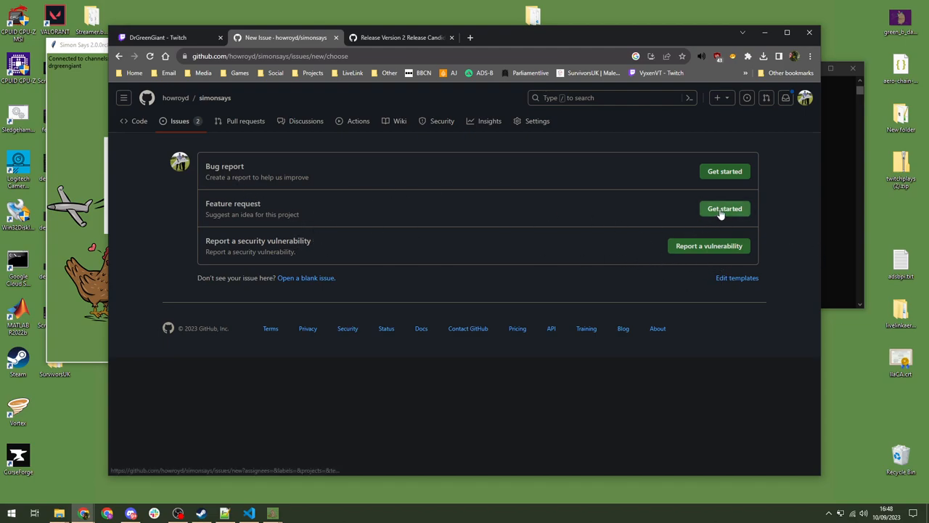
pyautogui.click(724, 208)
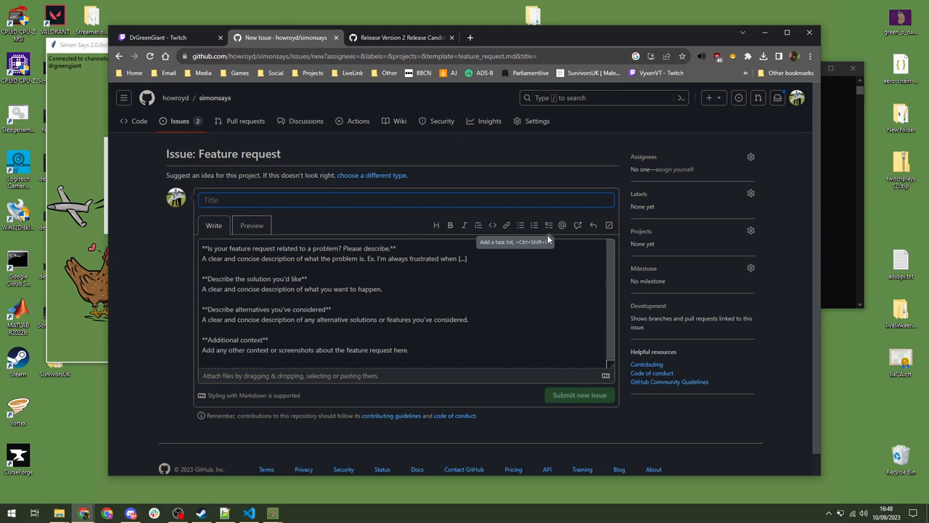
pyautogui.moveTo(575, 161)
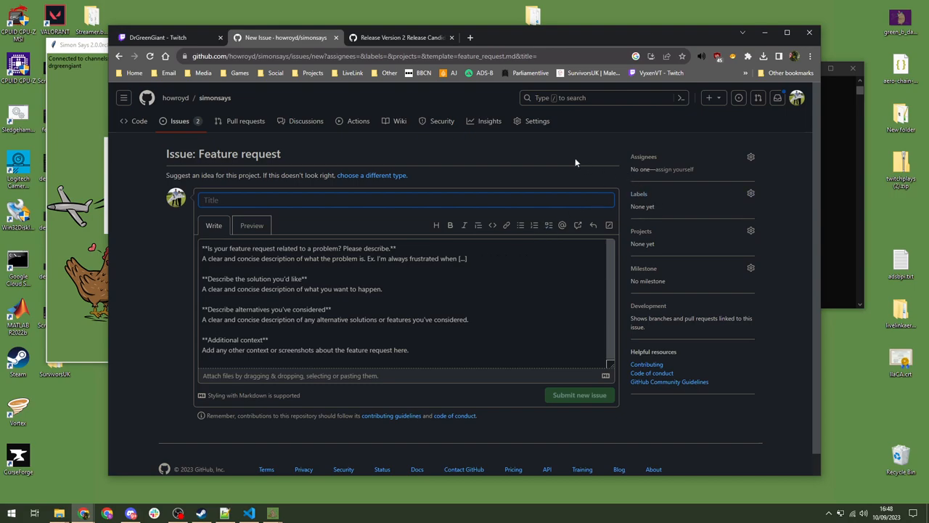
pyautogui.moveTo(489, 159)
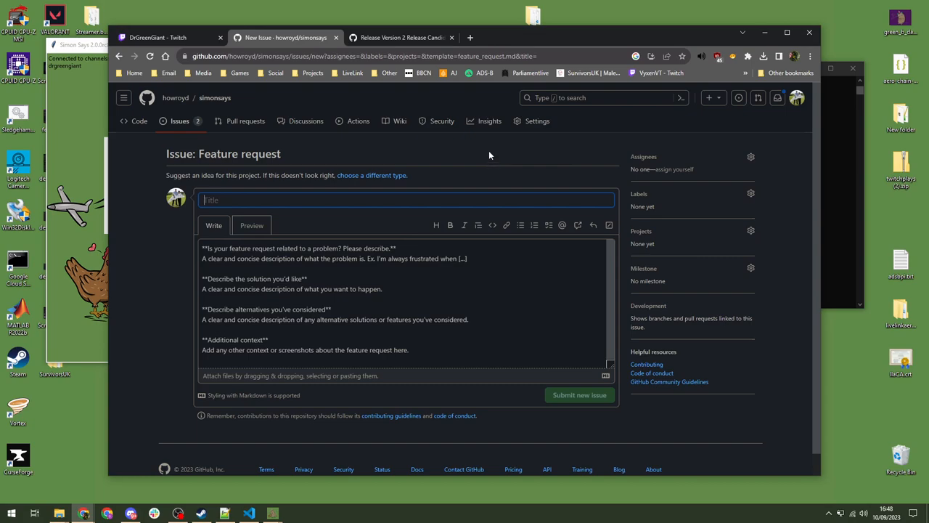
pyautogui.moveTo(299, 304)
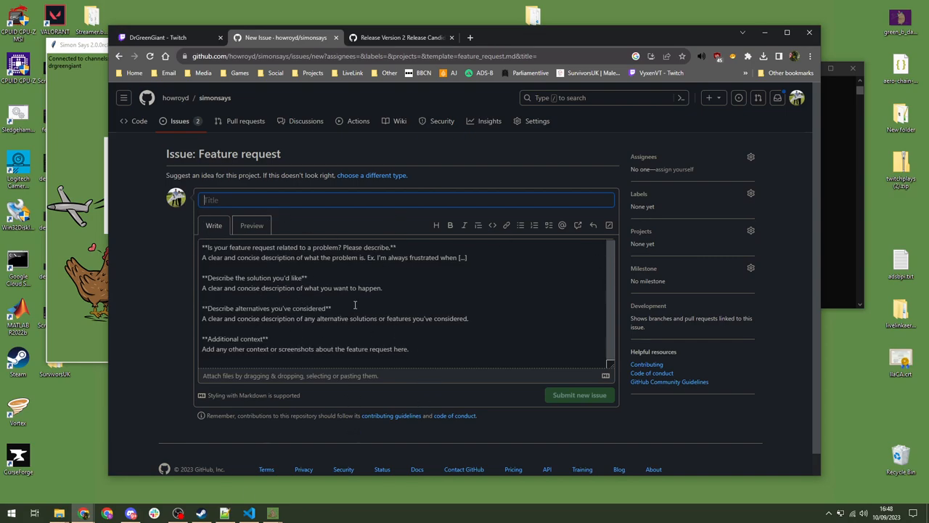
pyautogui.moveTo(328, 354)
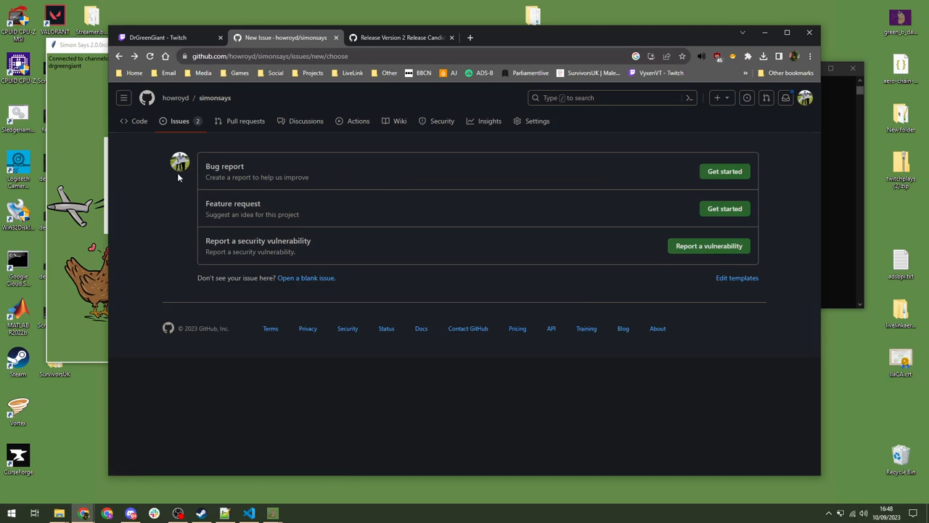
# - Return to the simonsays issues list with 2 open and 9 closed issues
pyautogui.click(179, 120)
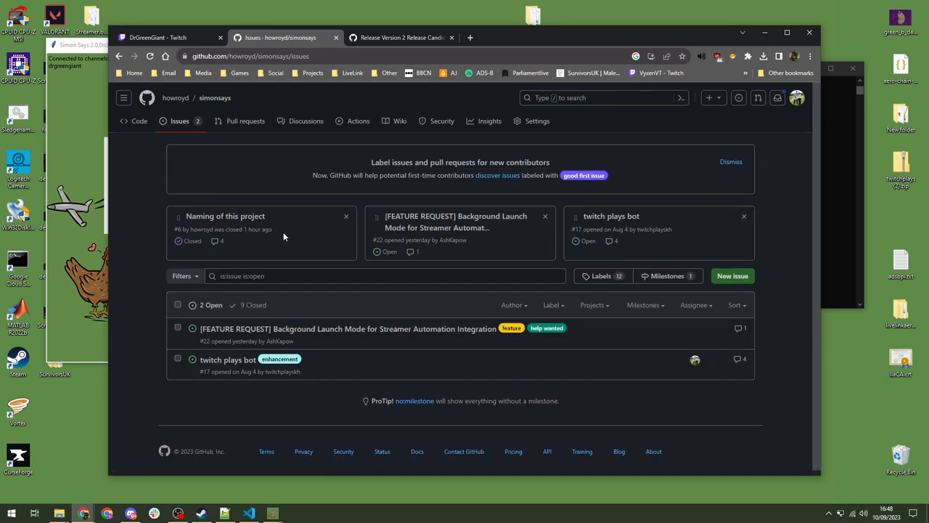
pyautogui.moveTo(142, 177)
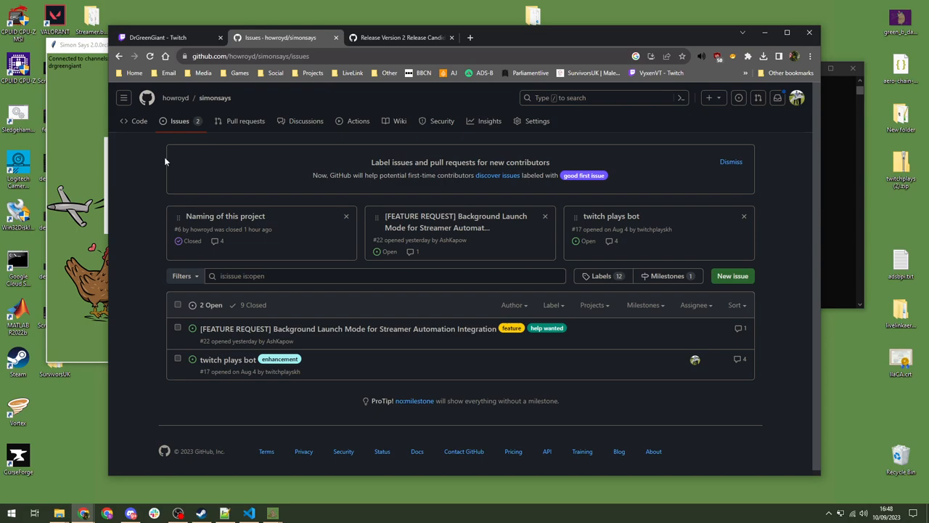
pyautogui.moveTo(139, 120)
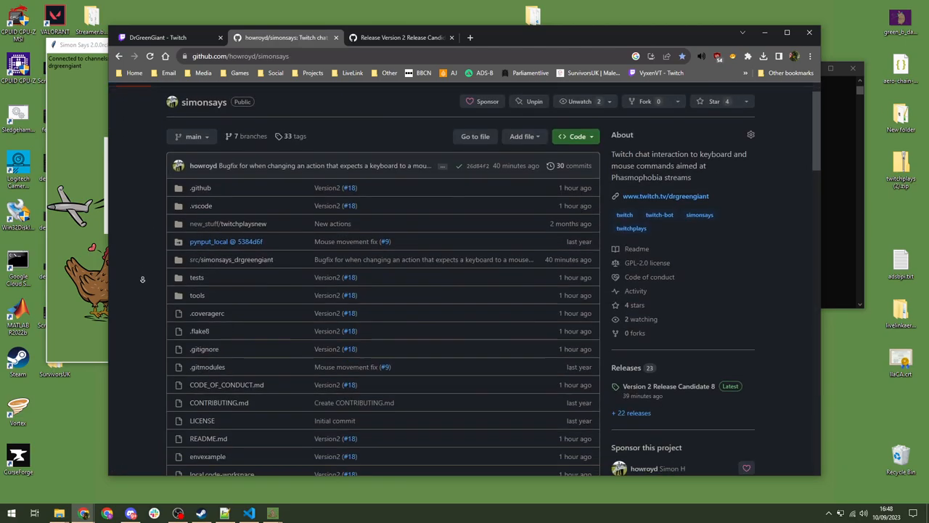
# - Browse into src/simonsays_drgreengiant and view the actions.py source file
pyautogui.scroll(-3)
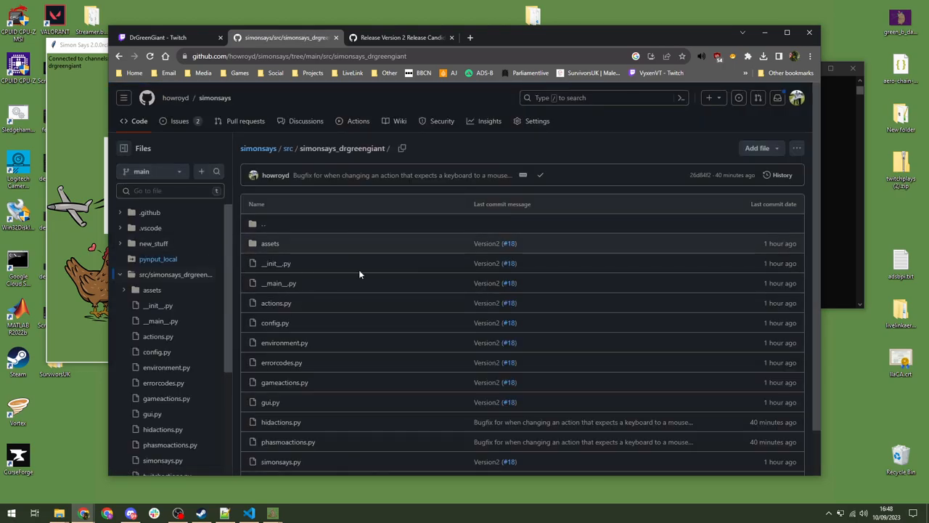
pyautogui.click(276, 303)
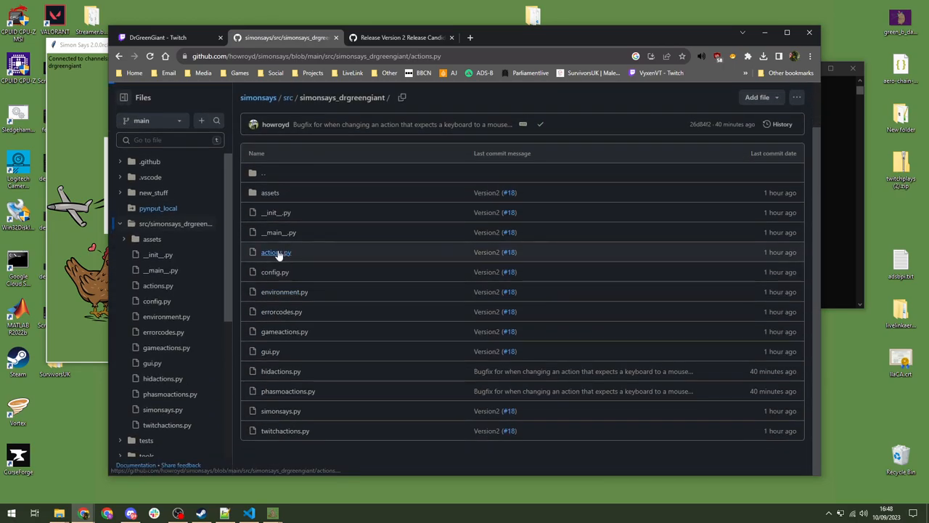
pyautogui.click(276, 251)
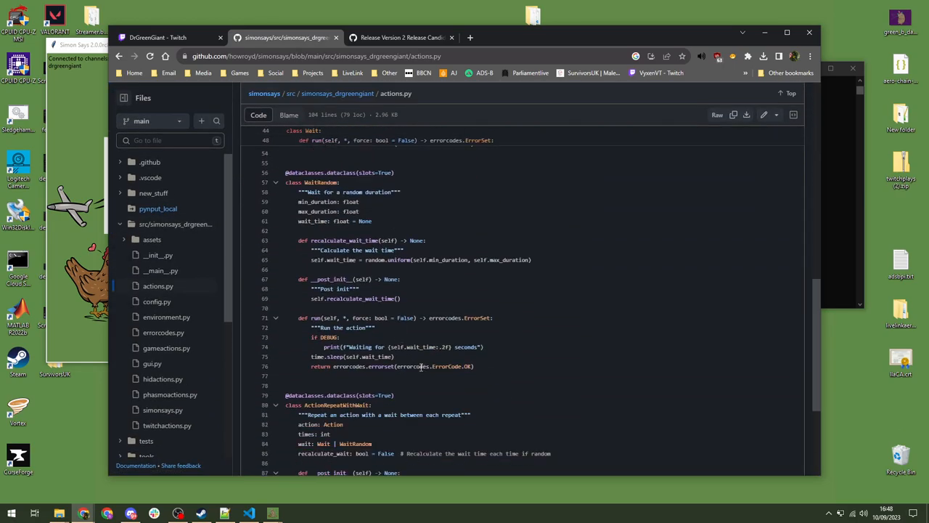
# - Read through phasmoactions.py, then go back to actions.py showing ActionRepeatWithWait
pyautogui.click(170, 394)
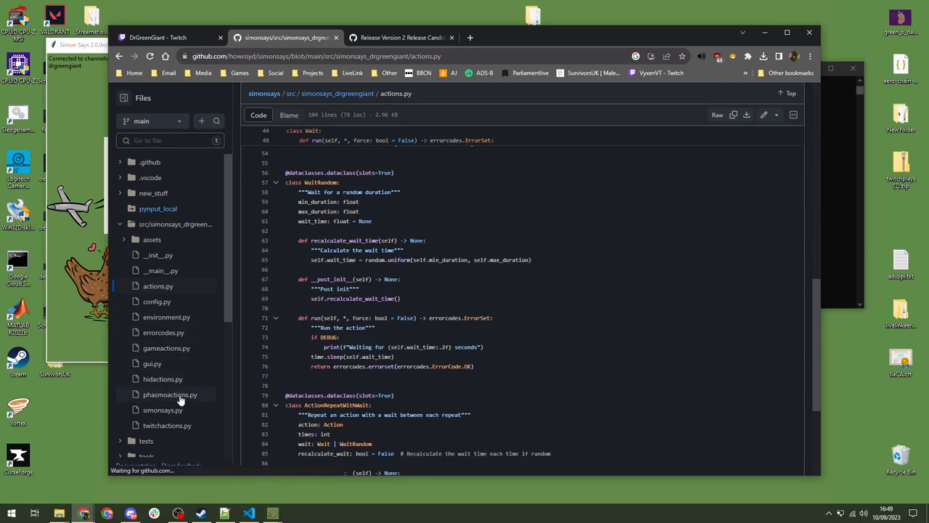
pyautogui.click(169, 394)
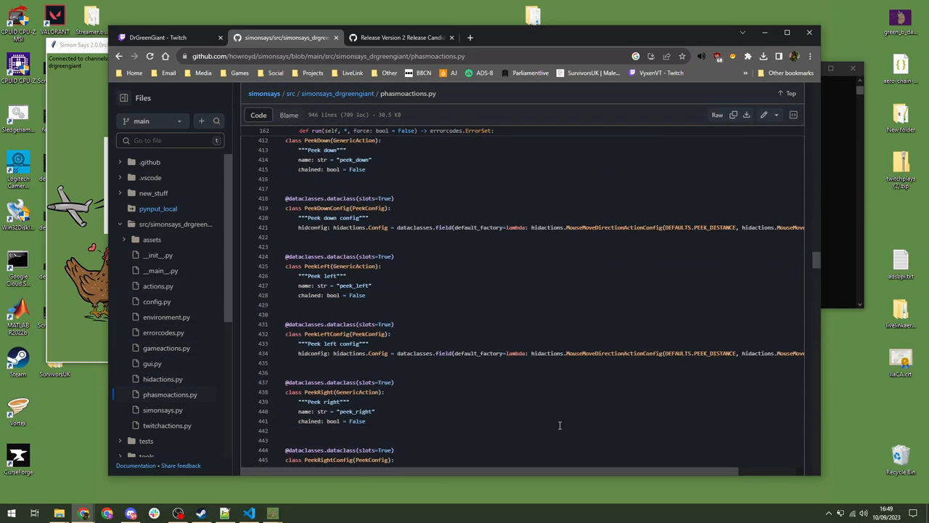
pyautogui.scroll(-3)
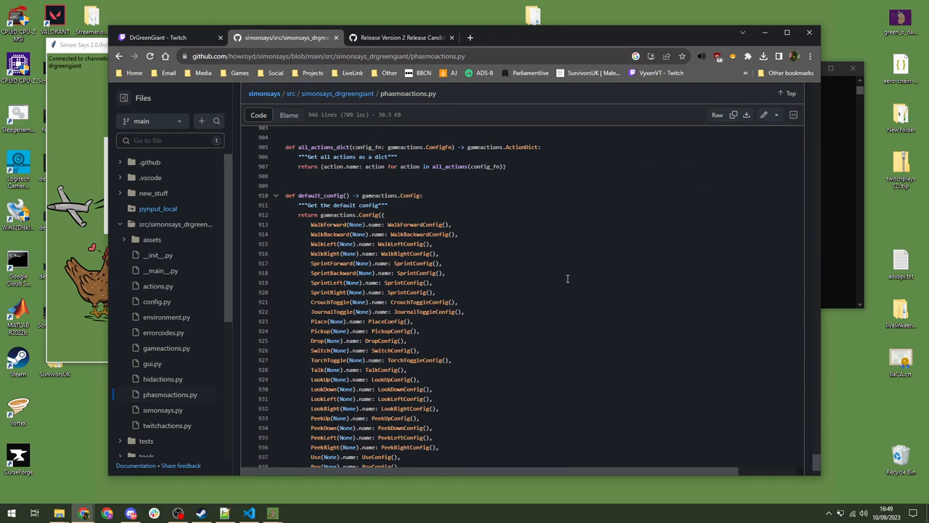
pyautogui.scroll(-3)
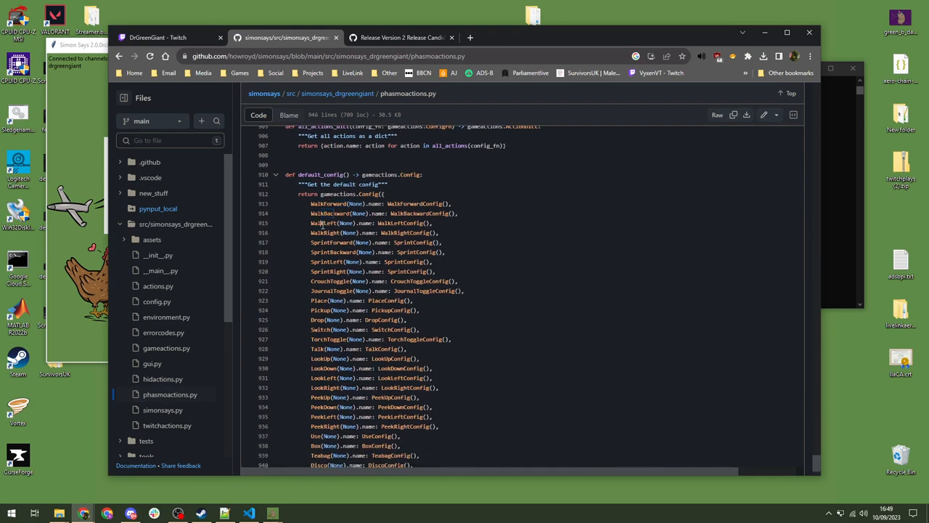
pyautogui.click(158, 285)
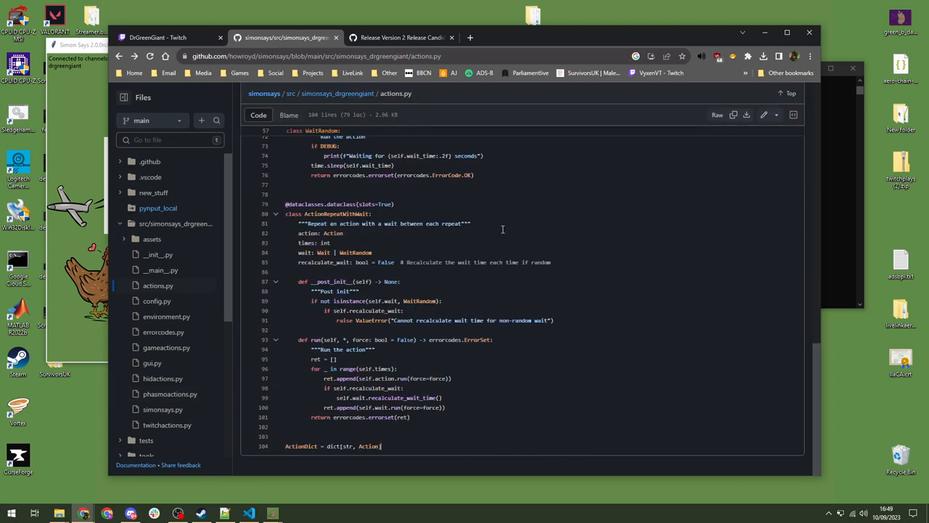
pyautogui.moveTo(585, 169)
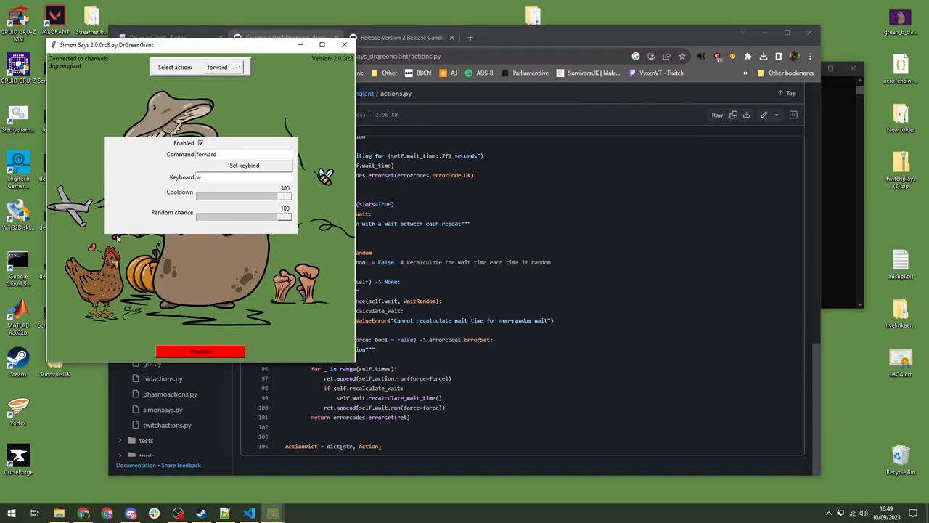
pyautogui.moveTo(205, 187)
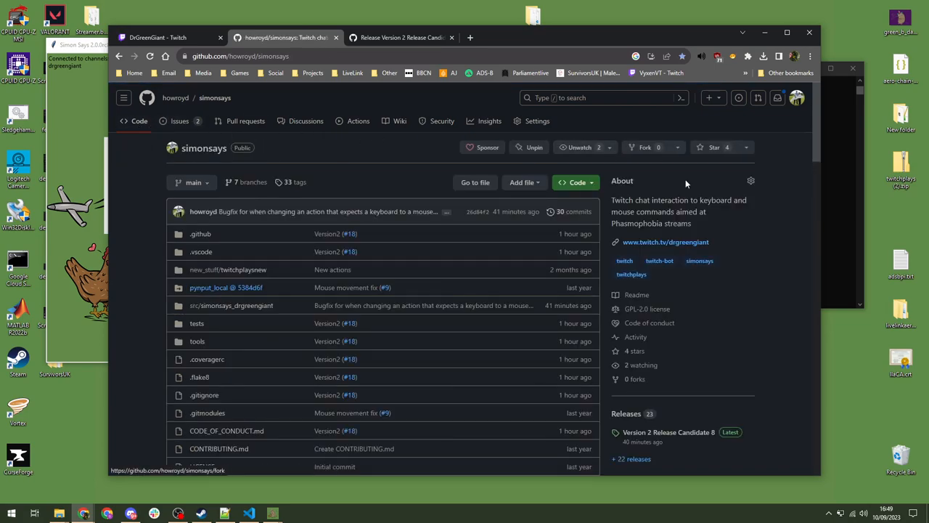
# - Scroll past the file list to Sponsor this project, Contributors and the README badges
pyautogui.scroll(-3)
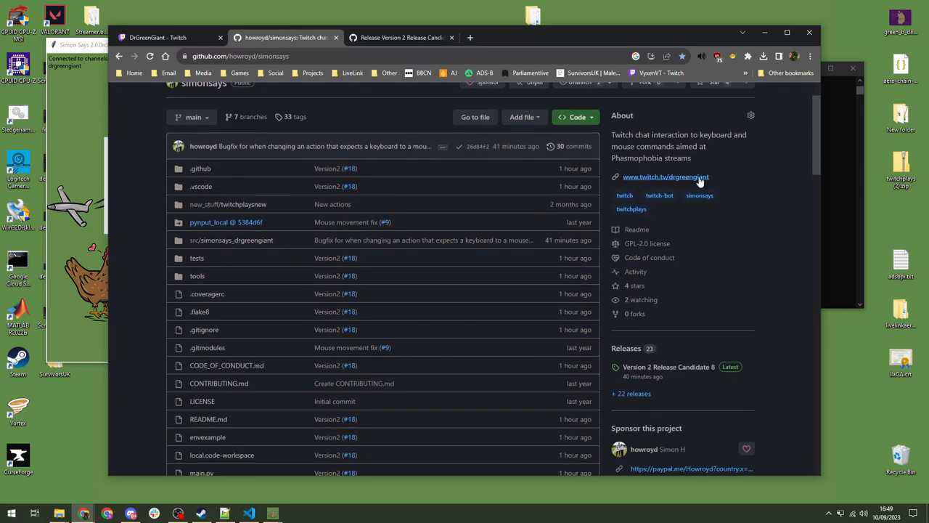
pyautogui.moveTo(667, 216)
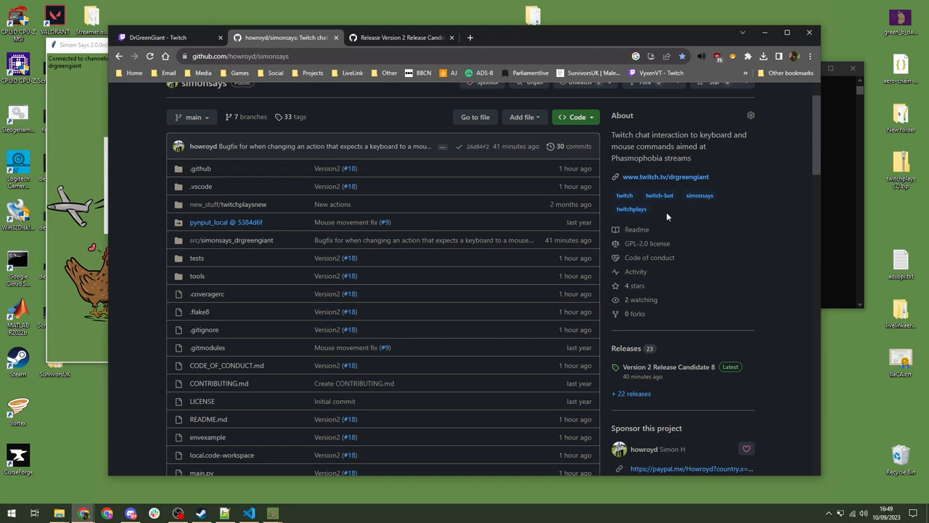
pyautogui.moveTo(651, 167)
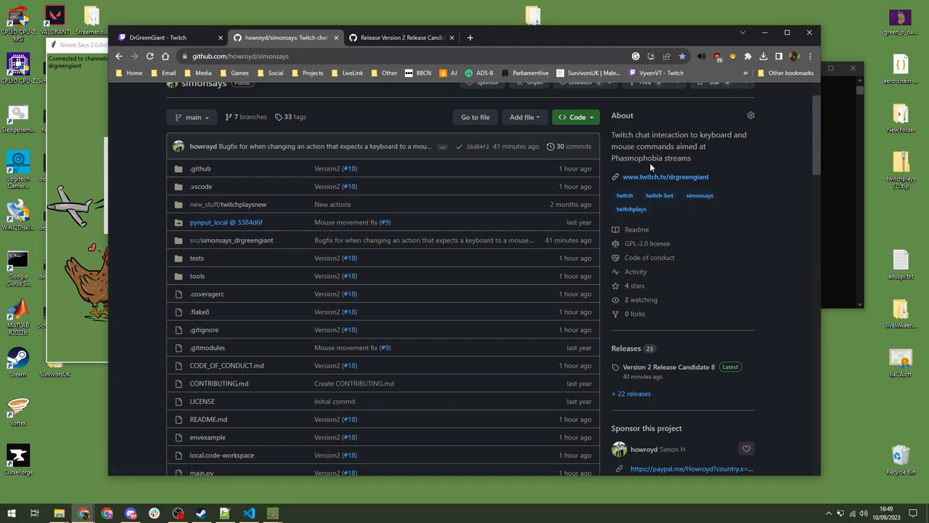
pyautogui.moveTo(795, 244)
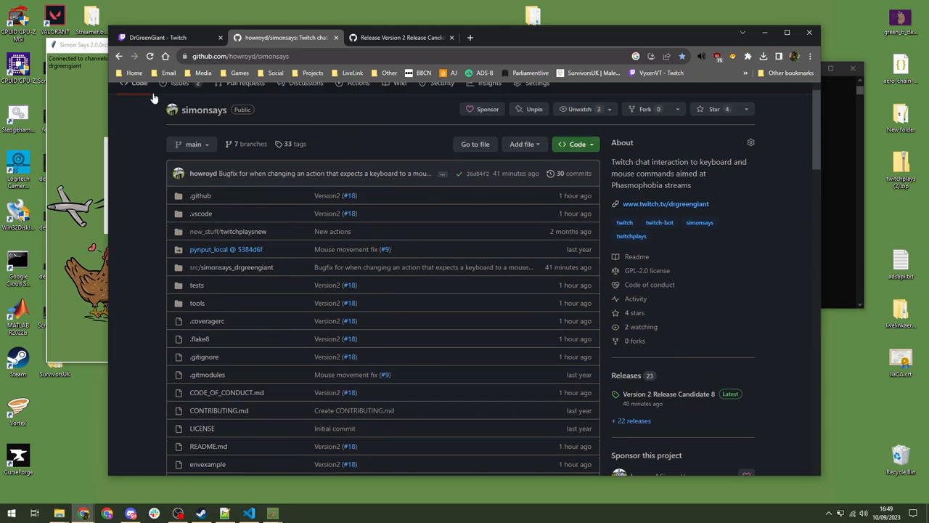
pyautogui.scroll(-3)
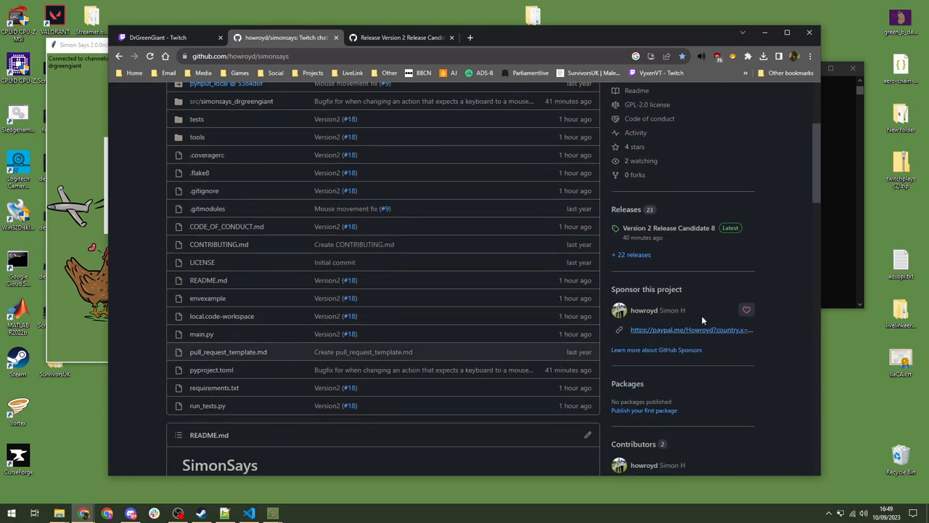
pyautogui.moveTo(720, 296)
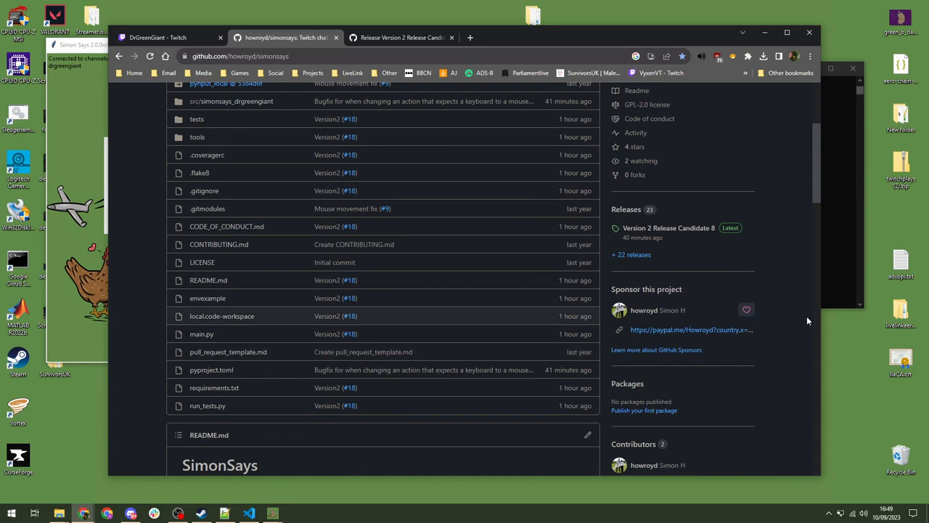
pyautogui.moveTo(788, 263)
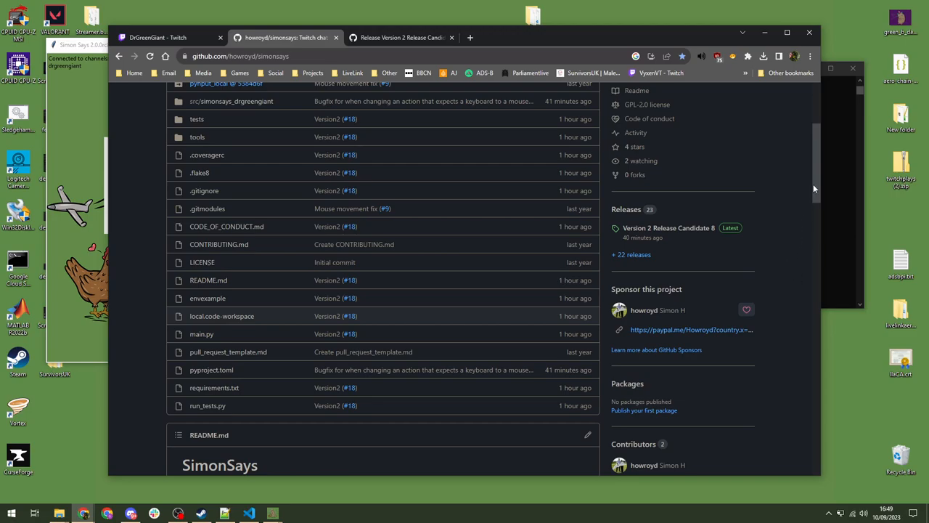
pyautogui.scroll(-3)
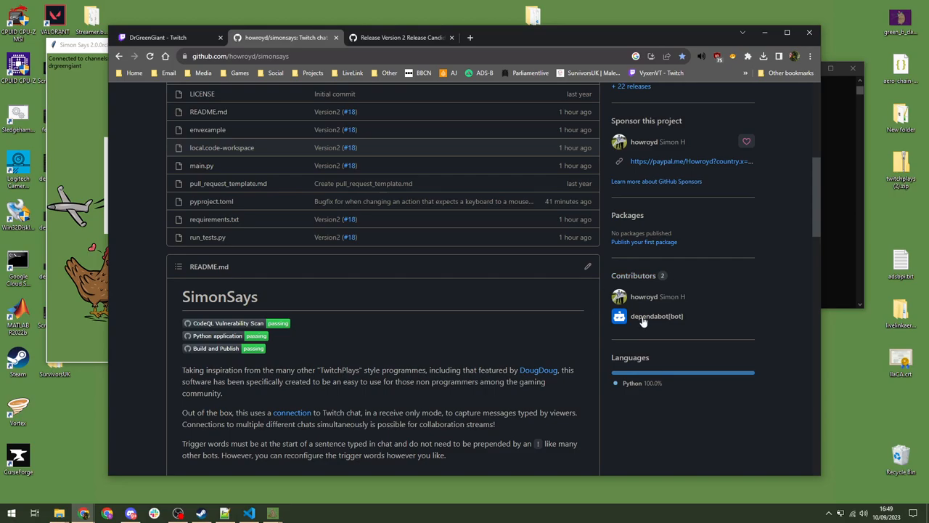
pyautogui.moveTo(793, 286)
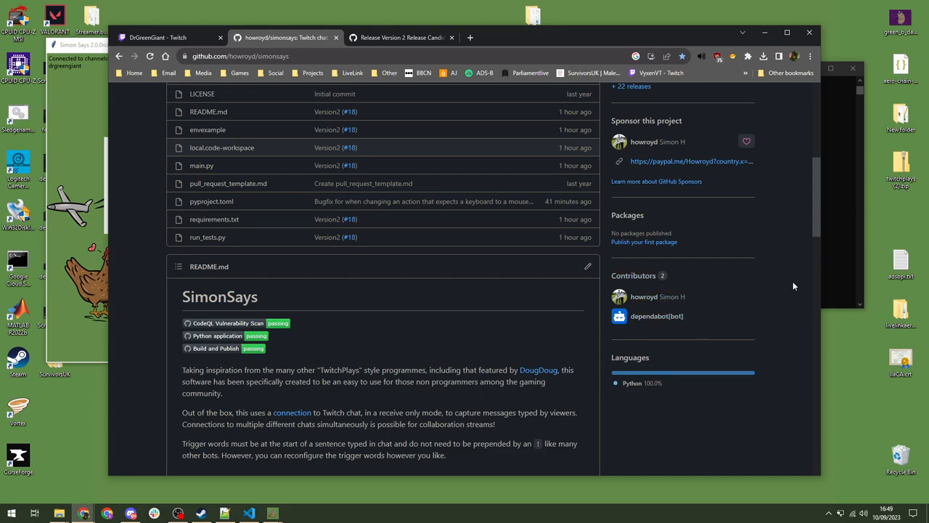
# - Scroll the README through compatibility and Windows Defender notes to Installation and Python Module Usage
pyautogui.scroll(-3)
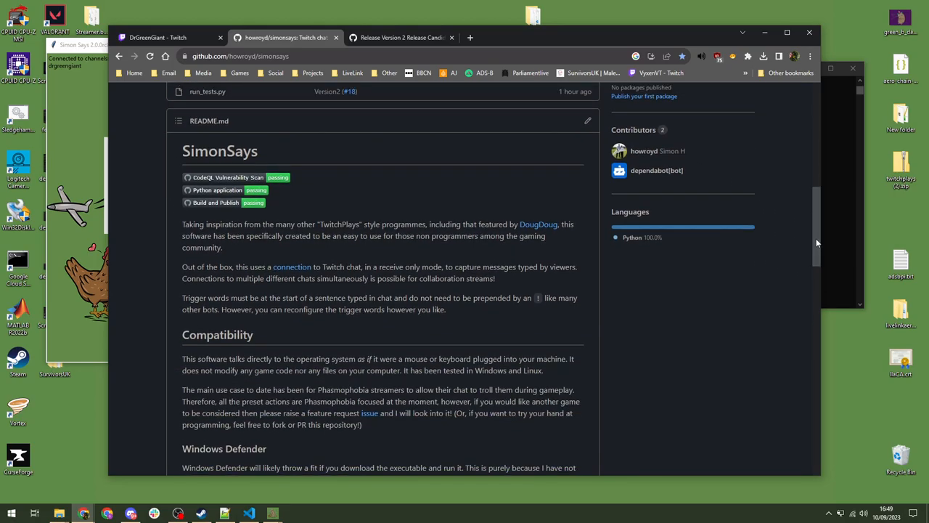
pyautogui.scroll(-3)
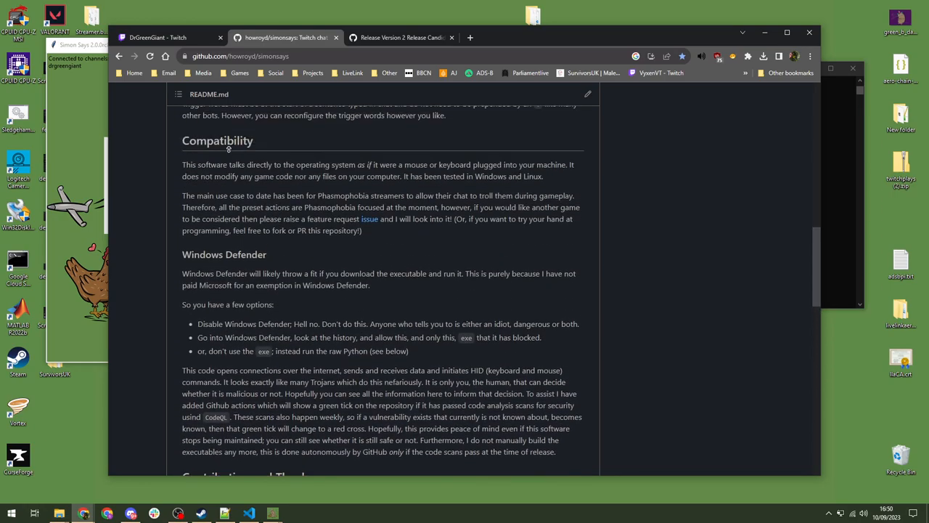
pyautogui.scroll(-3)
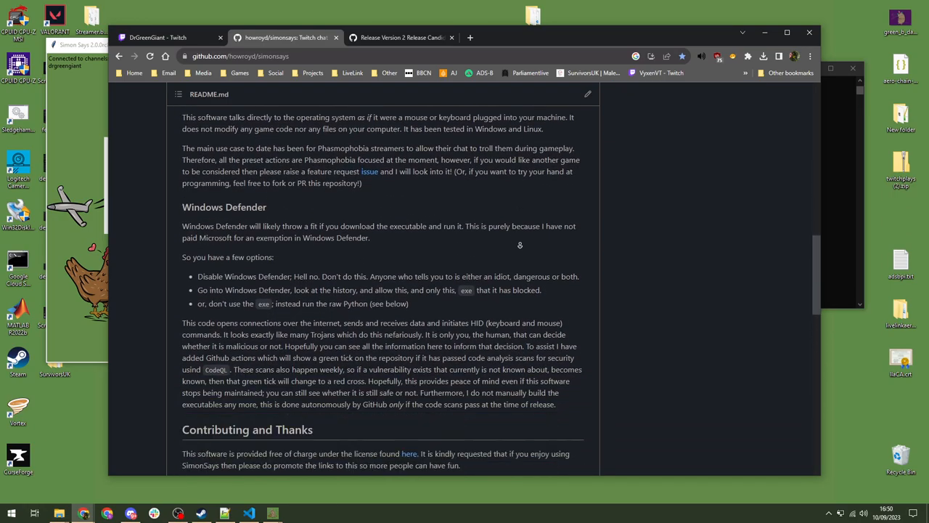
pyautogui.scroll(-3)
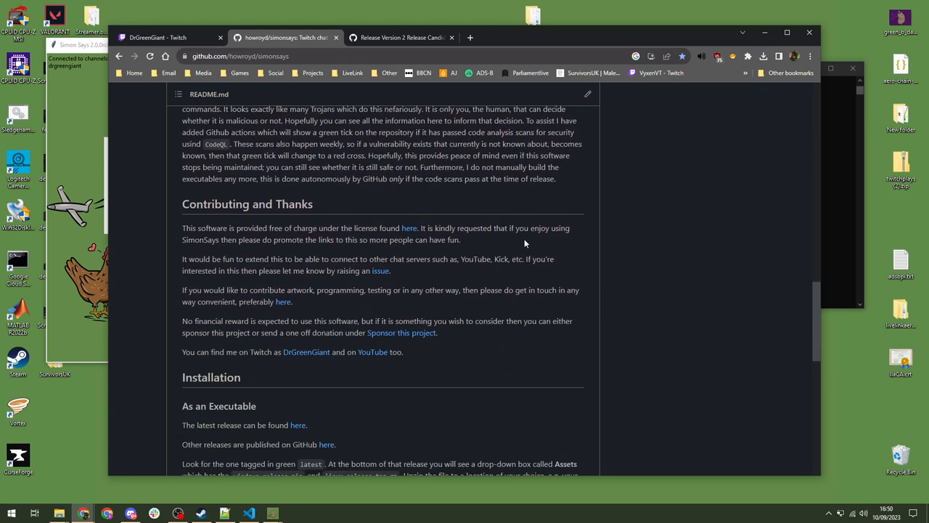
pyautogui.scroll(-3)
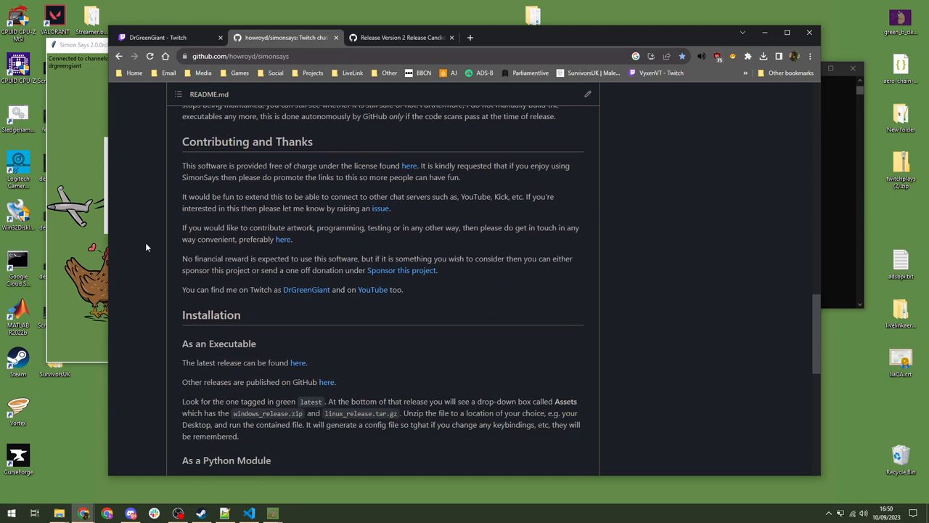
pyautogui.scroll(-3)
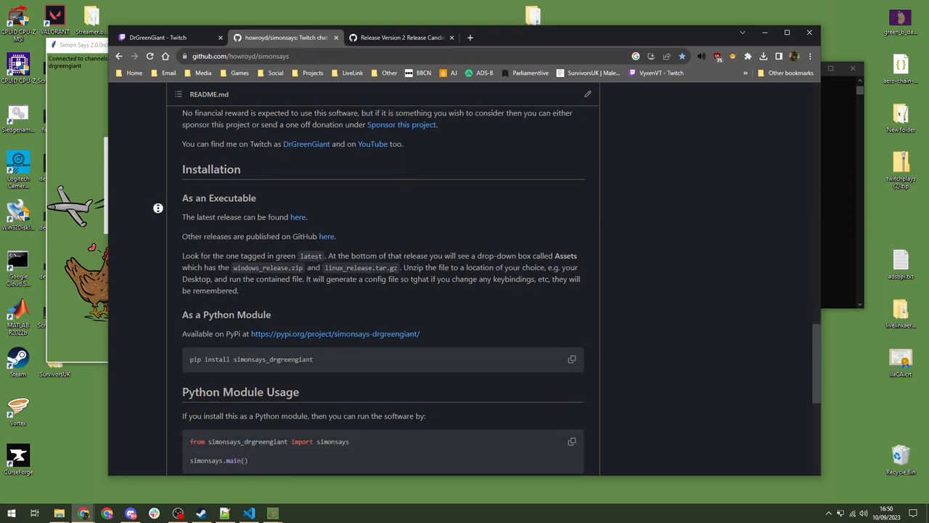
pyautogui.scroll(-3)
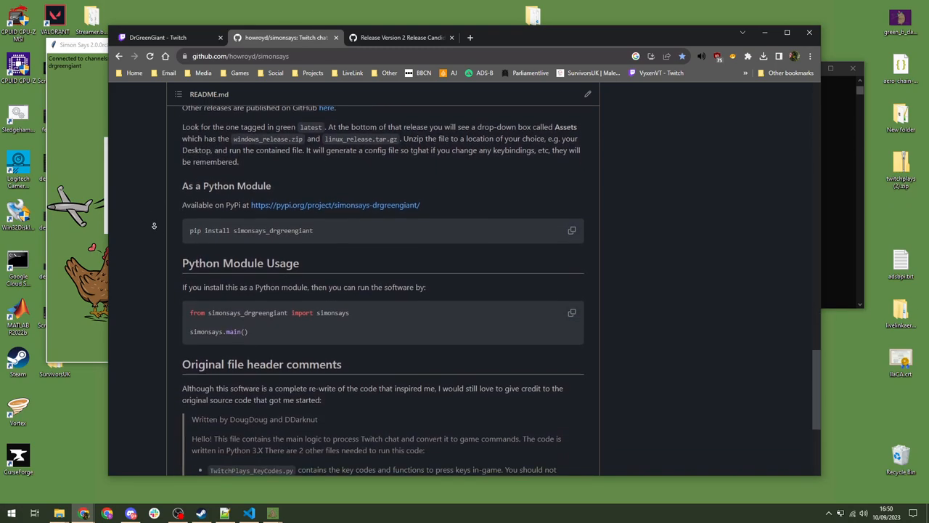
pyautogui.scroll(-3)
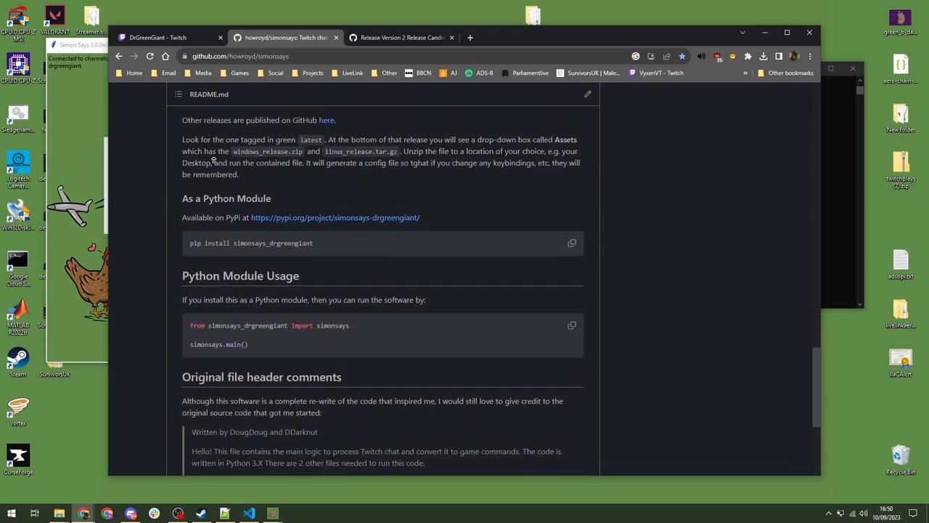
pyautogui.scroll(3)
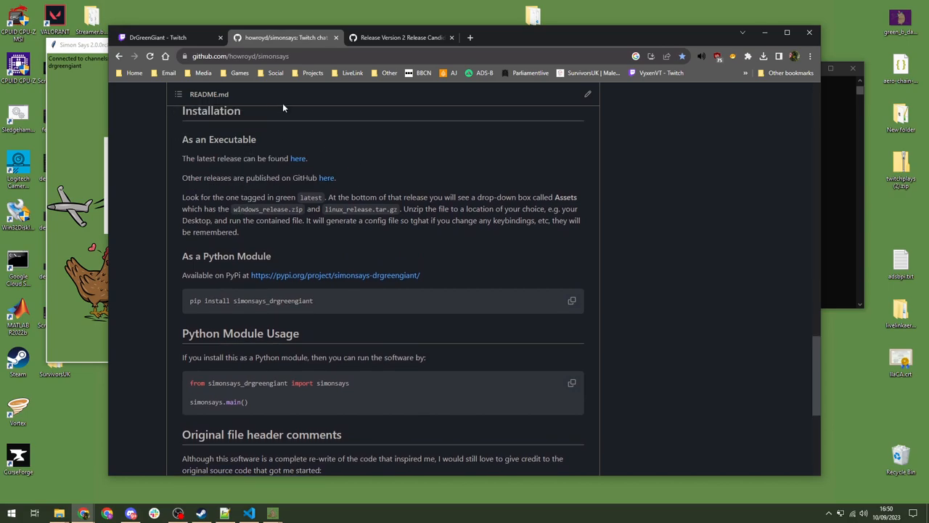
pyautogui.moveTo(310, 195)
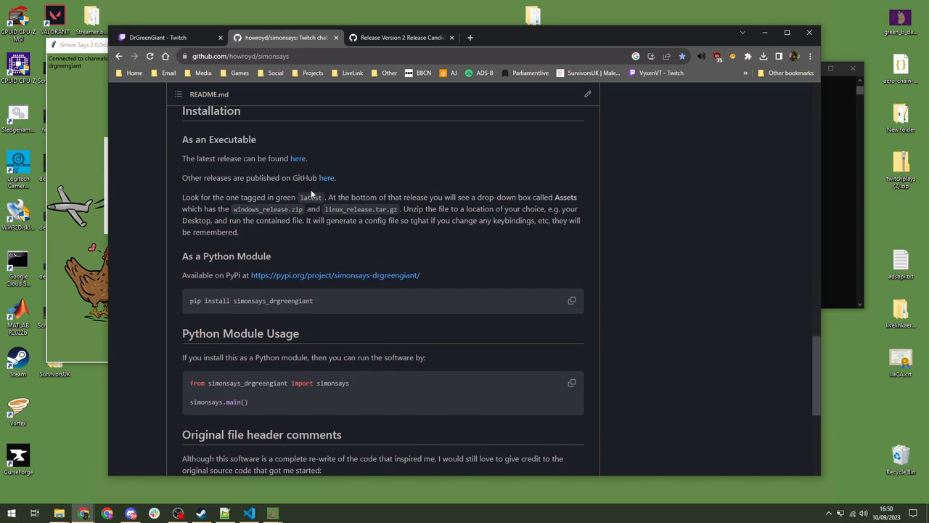
pyautogui.moveTo(233, 270)
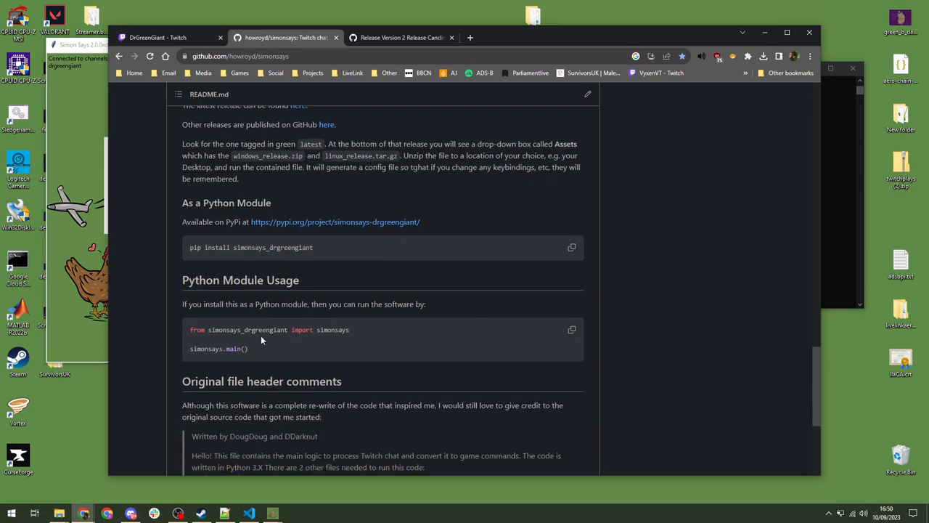
pyautogui.moveTo(183, 300)
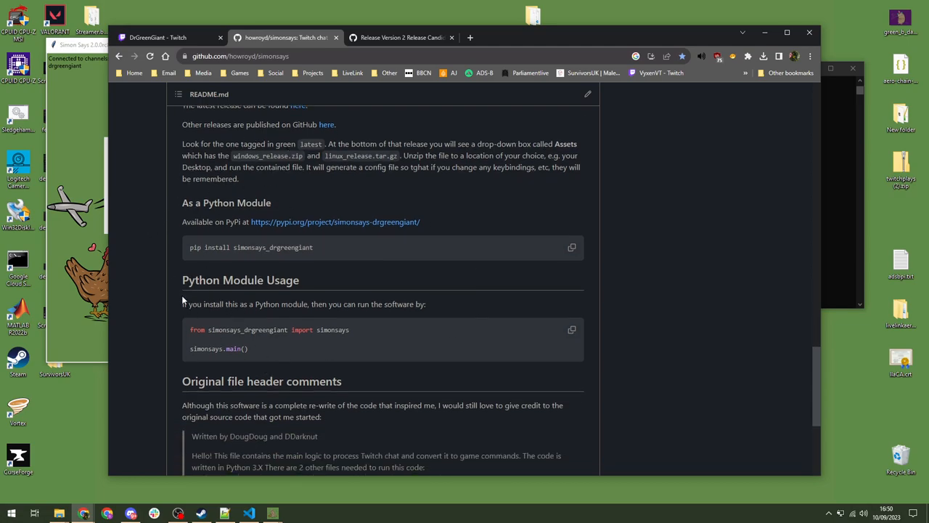
pyautogui.moveTo(172, 292)
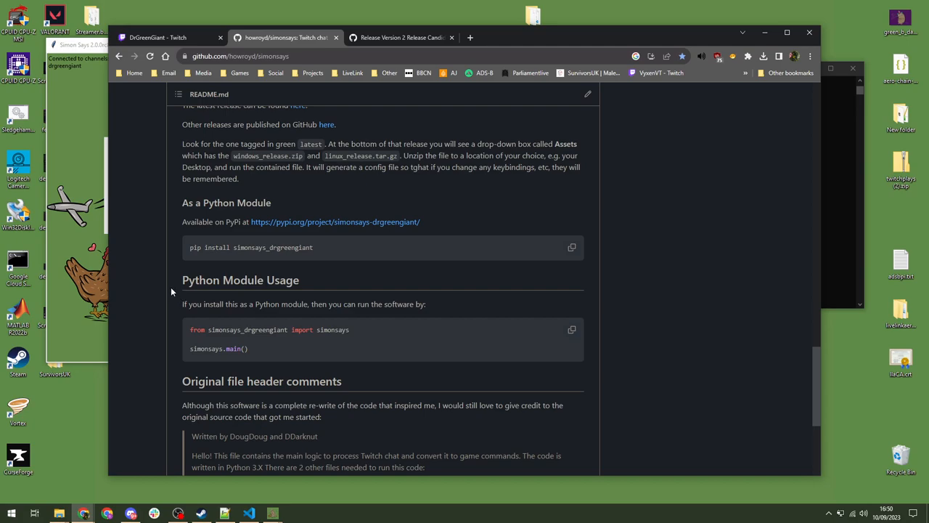
pyautogui.moveTo(557, 366)
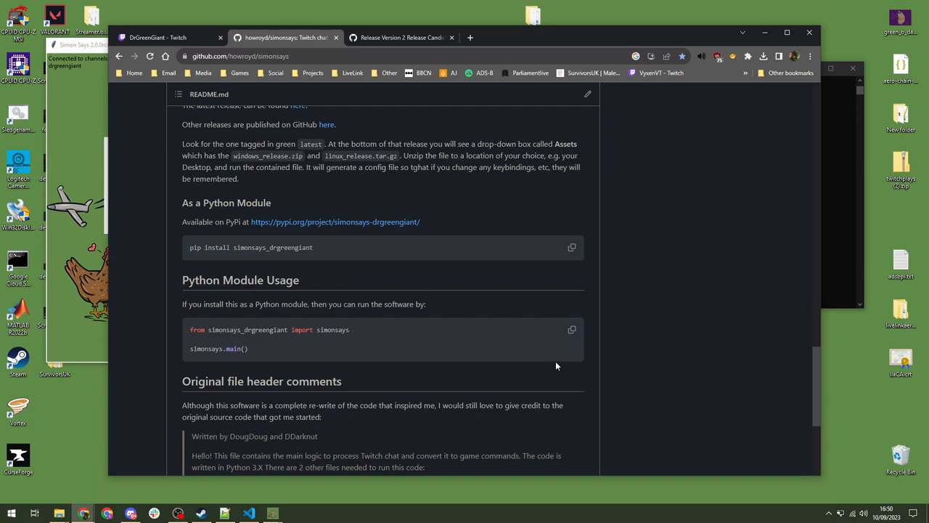
pyautogui.moveTo(691, 363)
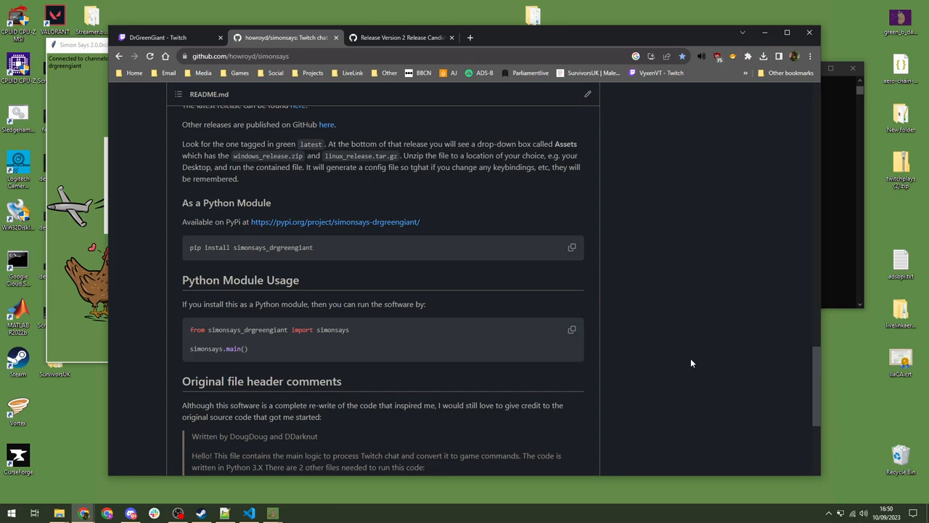
pyautogui.scroll(-3)
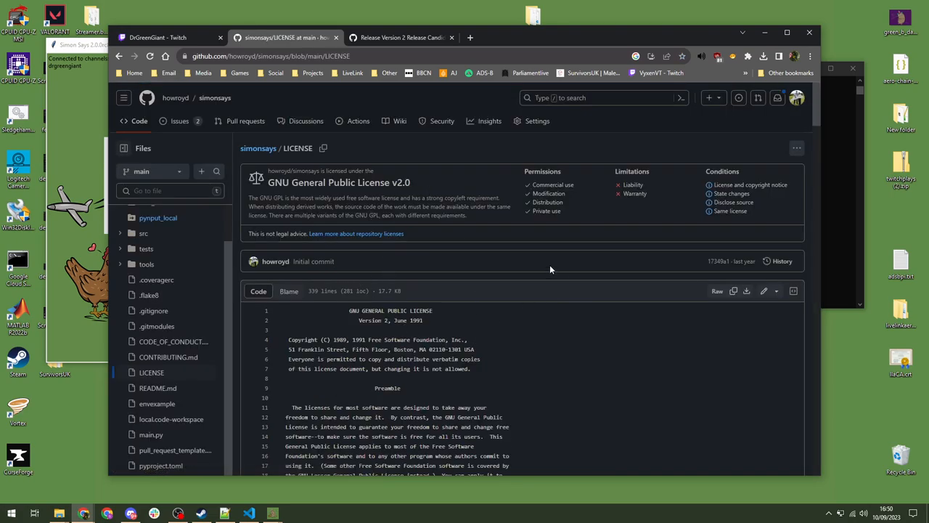
pyautogui.moveTo(465, 258)
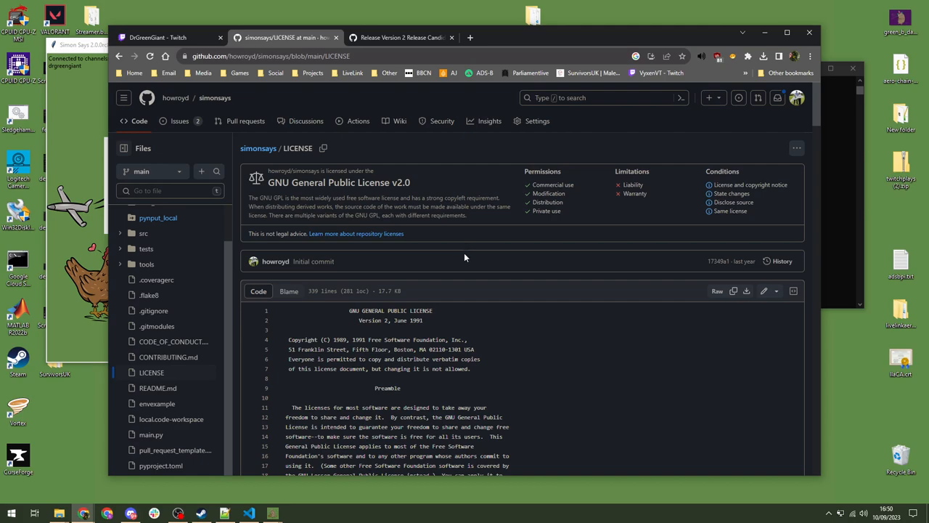
pyautogui.moveTo(447, 274)
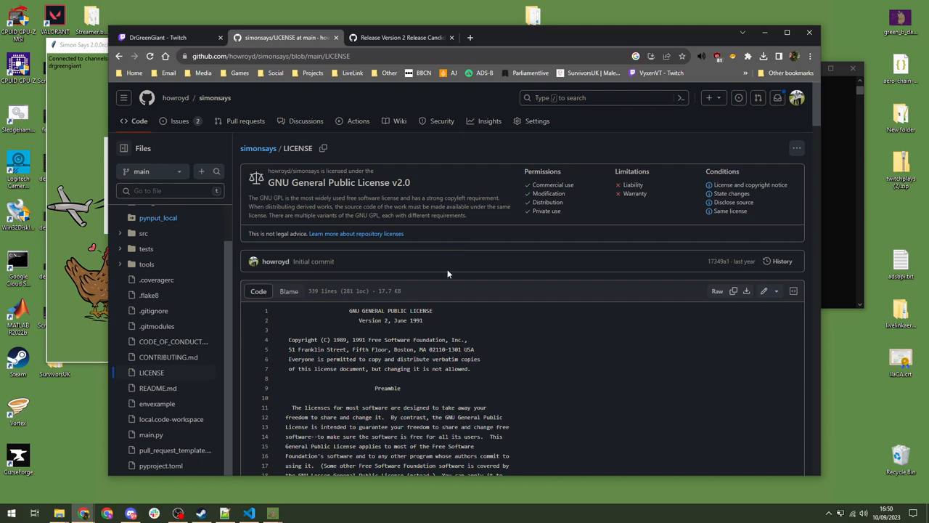
pyautogui.moveTo(561, 264)
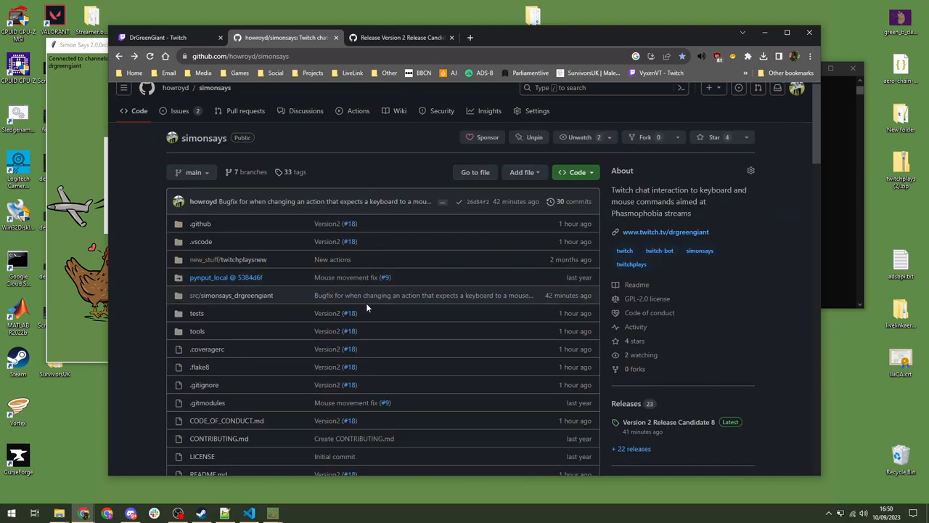
# - Scroll through the GNU General Public License v2.0 text of the LICENSE file
pyautogui.scroll(-3)
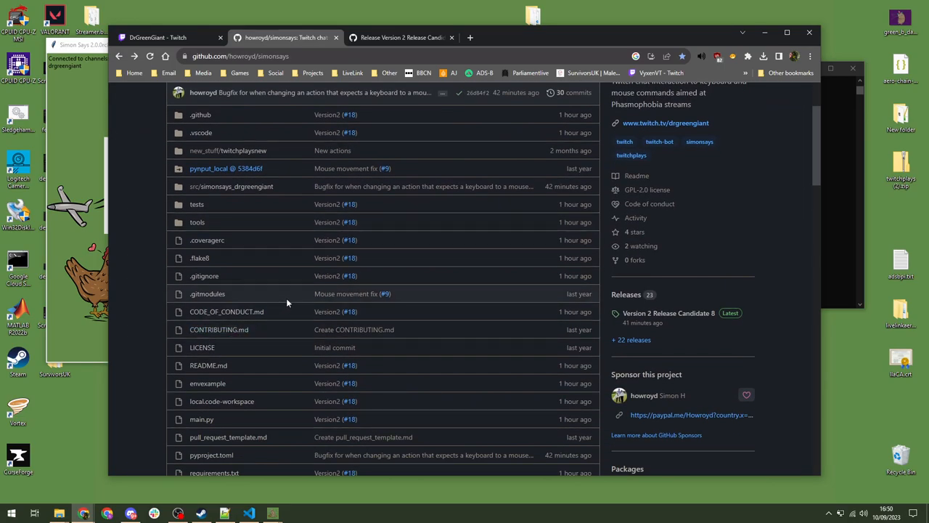